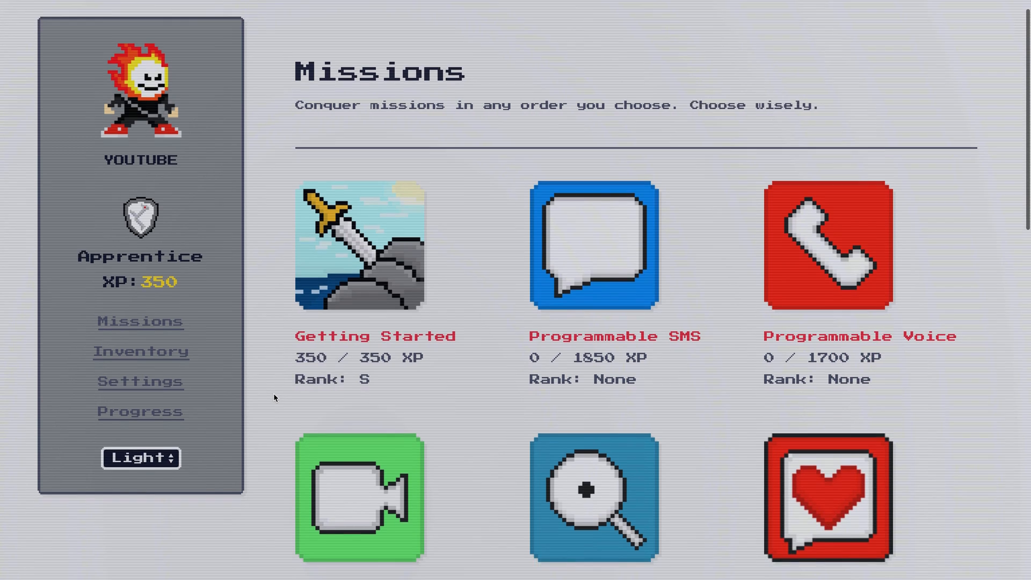
- Dismiss the objective completion popup and scroll on toward the Settings page
scroll(down, 3)
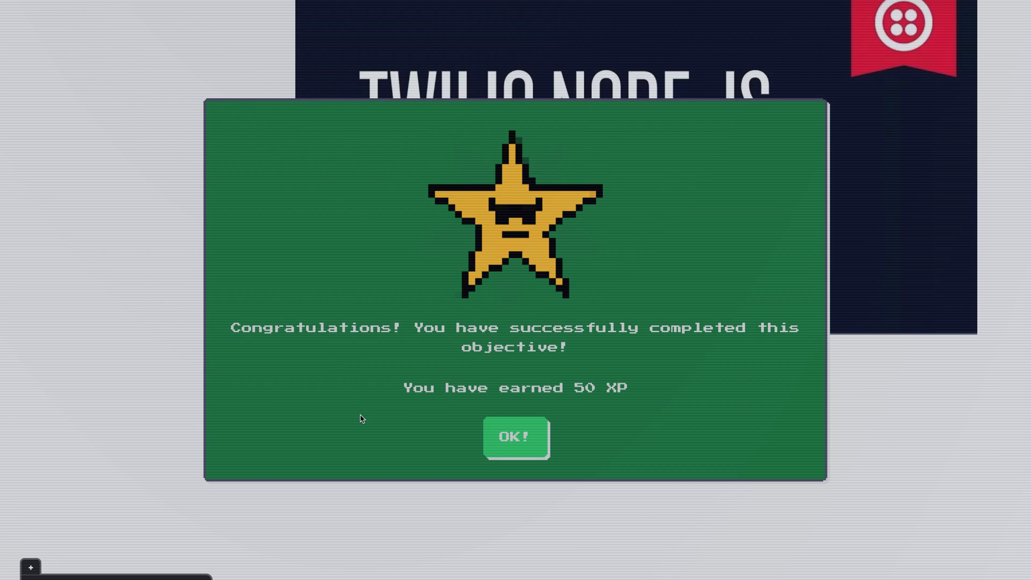
click(515, 437)
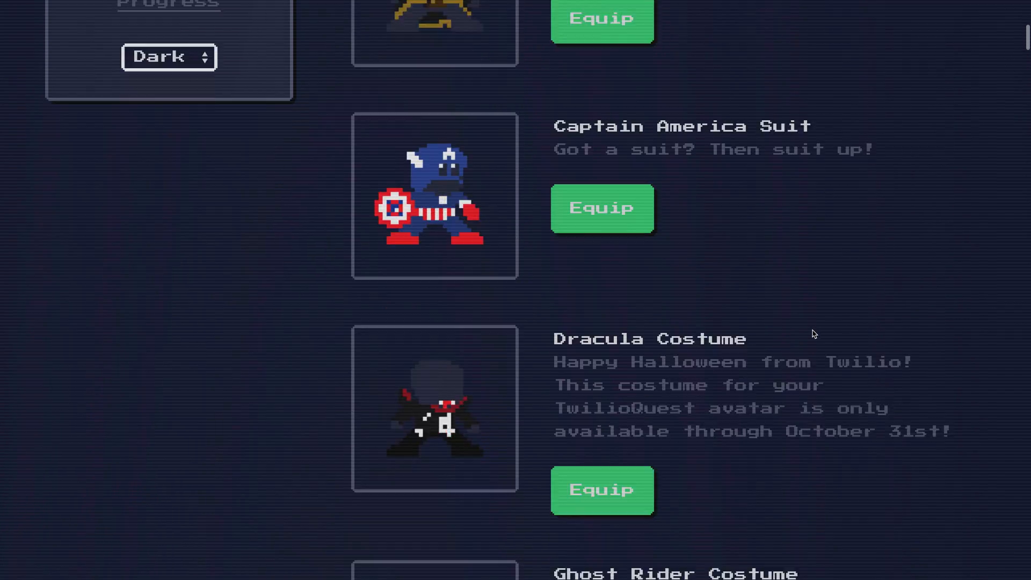
scroll(down, 3)
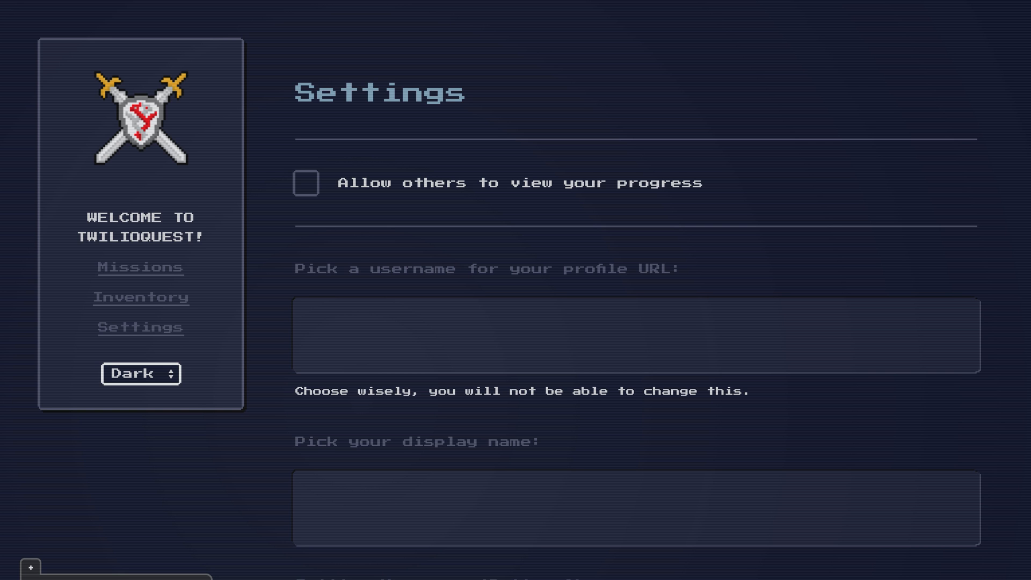
mouse_move(146, 424)
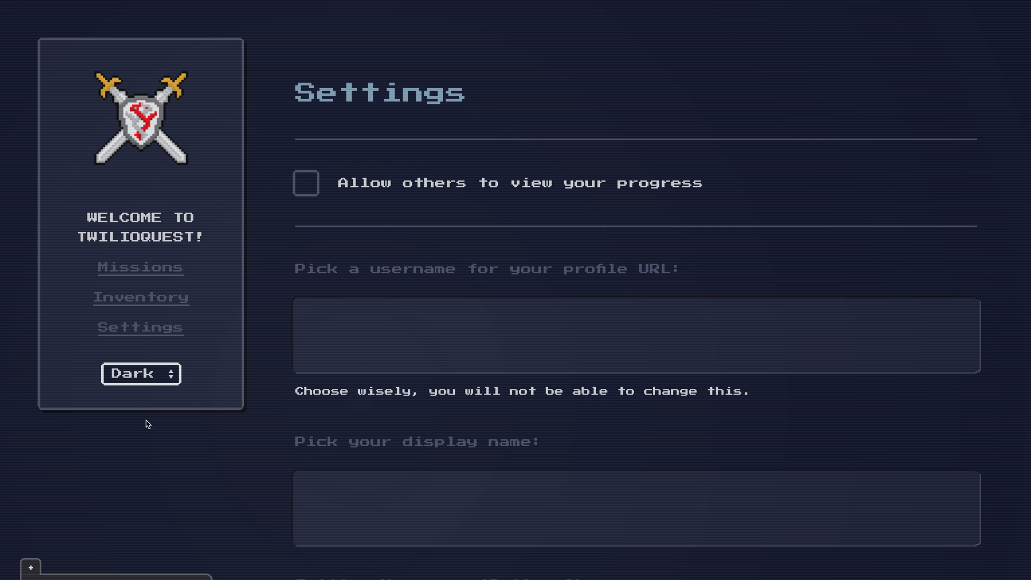
- Toggle the sidebar theme between Dark and Light, ending on the Light theme
click(139, 374)
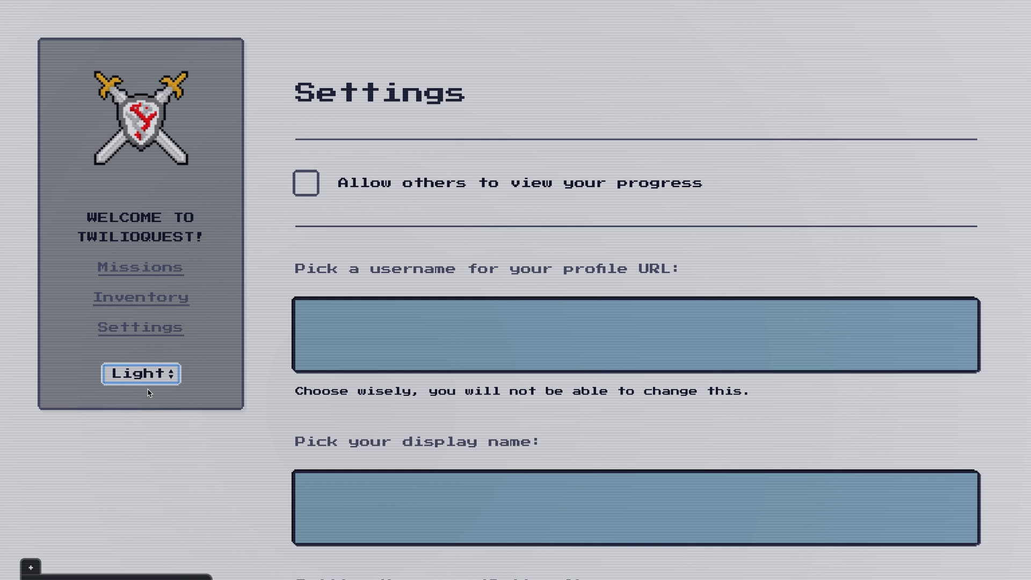
click(140, 374)
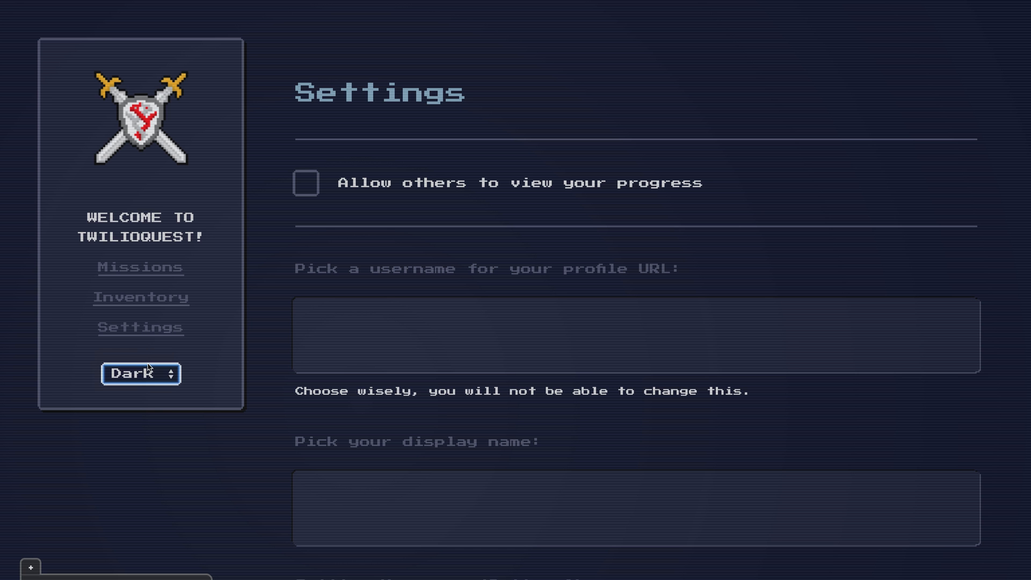
click(140, 374)
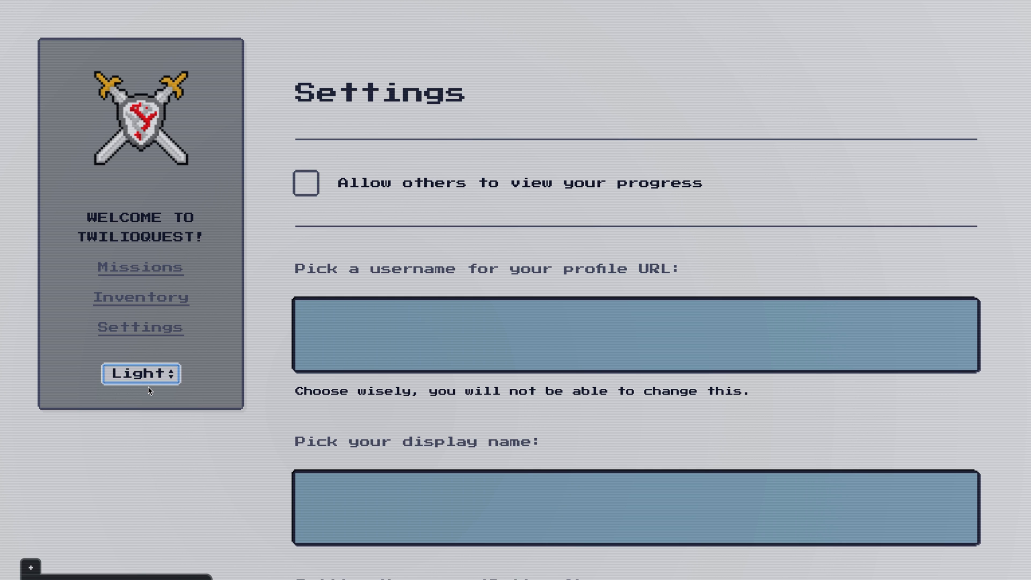
mouse_move(304, 184)
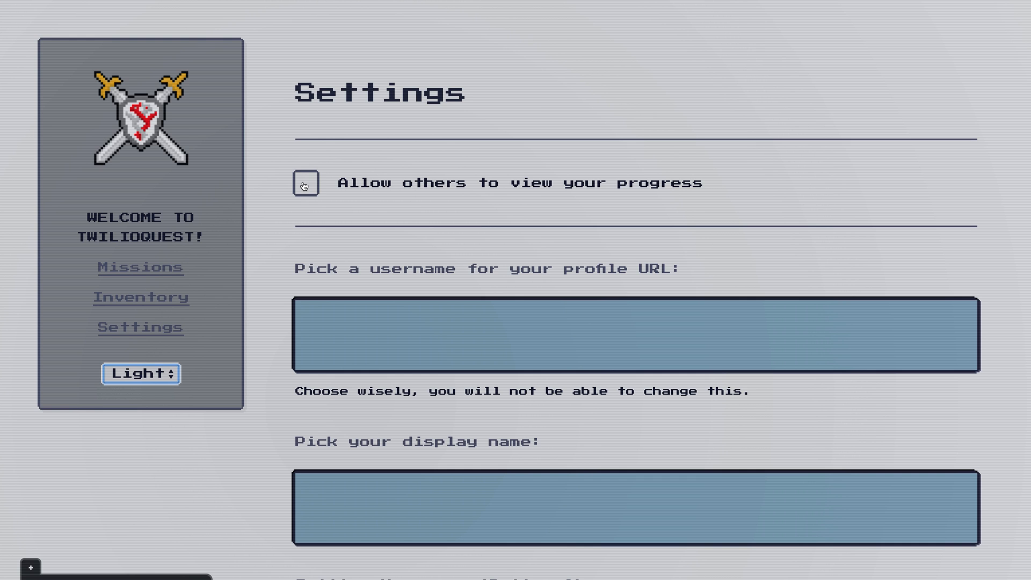
- Enable progress sharing, set username and display name to YOUTUBE, and enter Twitter handle BRENTSCHOOLEY
click(305, 183)
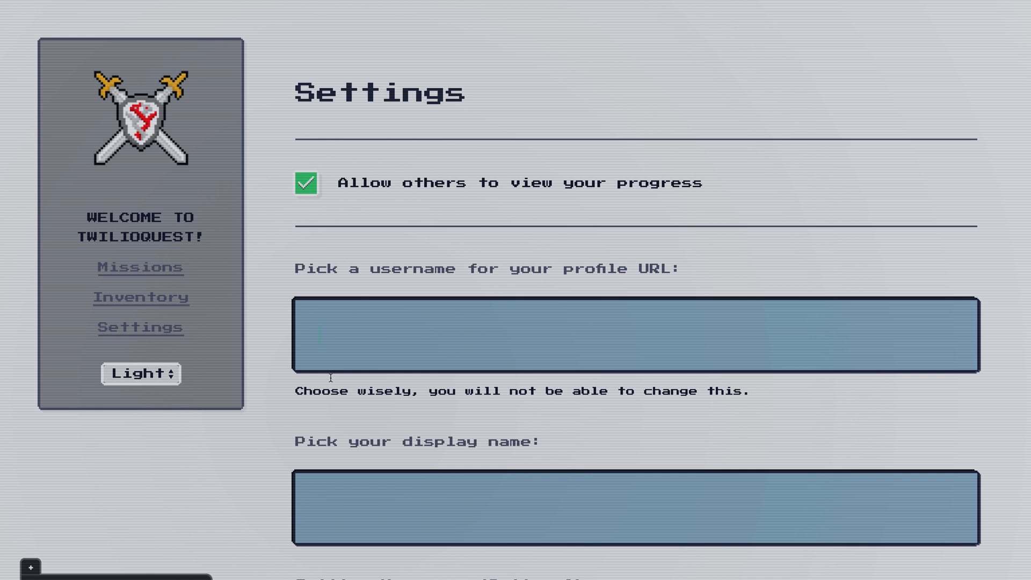
text(YOUTUBE)
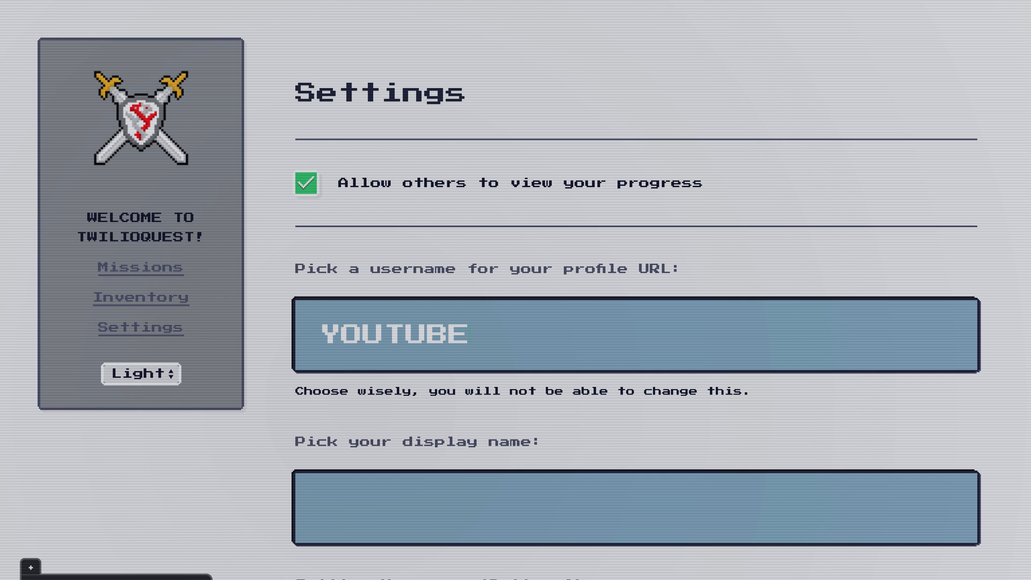
mouse_move(396, 468)
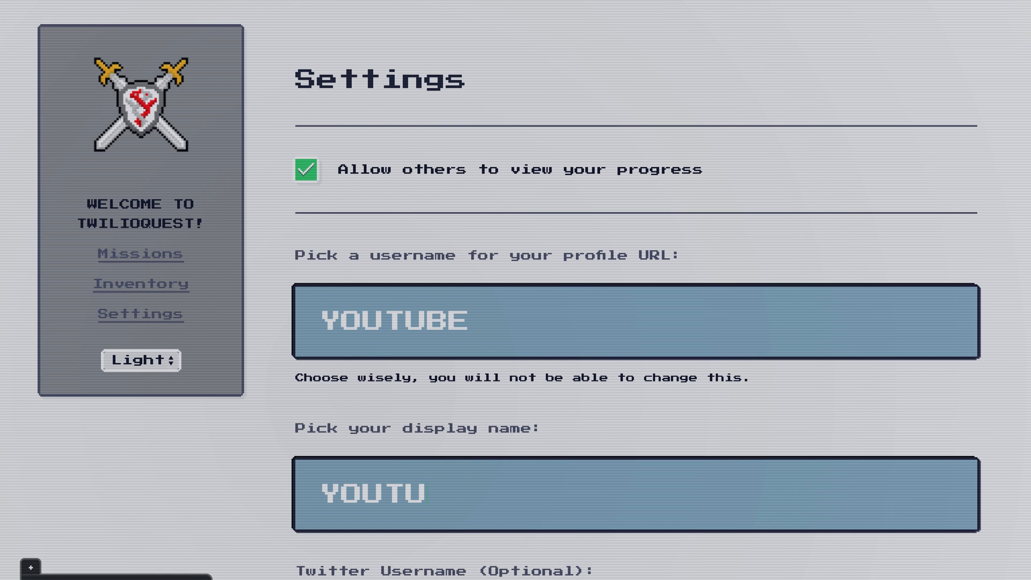
text(BE)
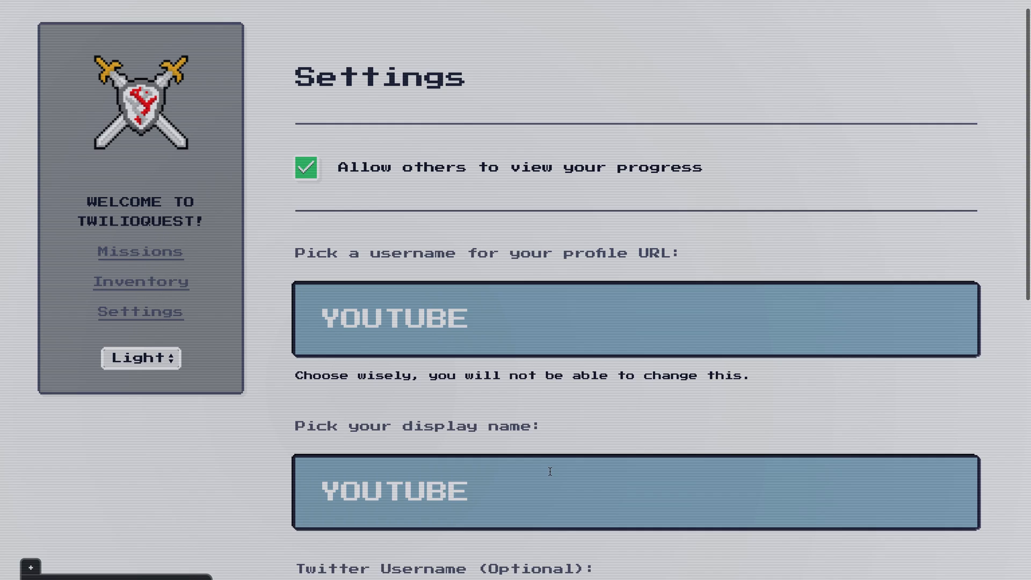
scroll(down, 3)
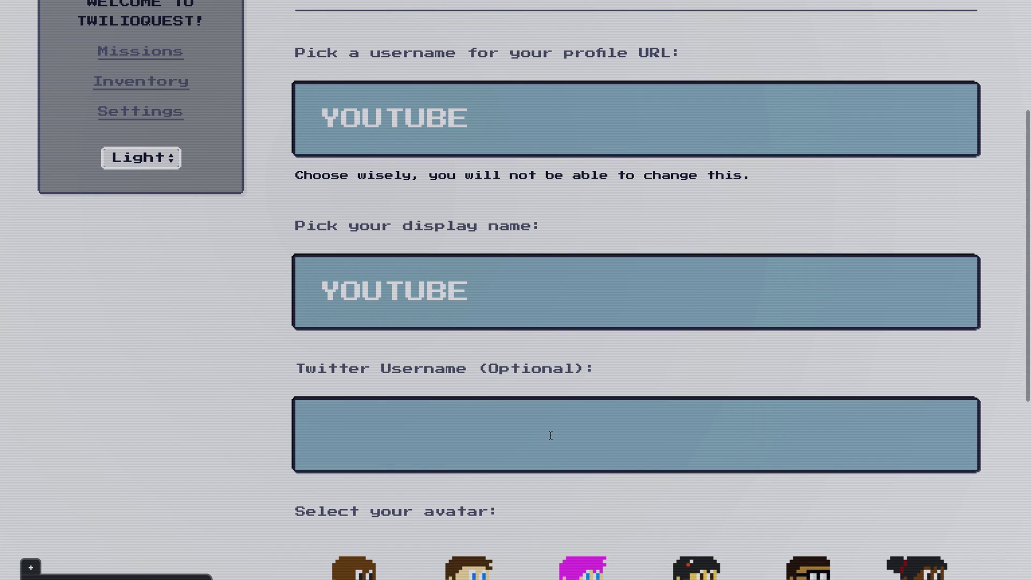
mouse_move(560, 494)
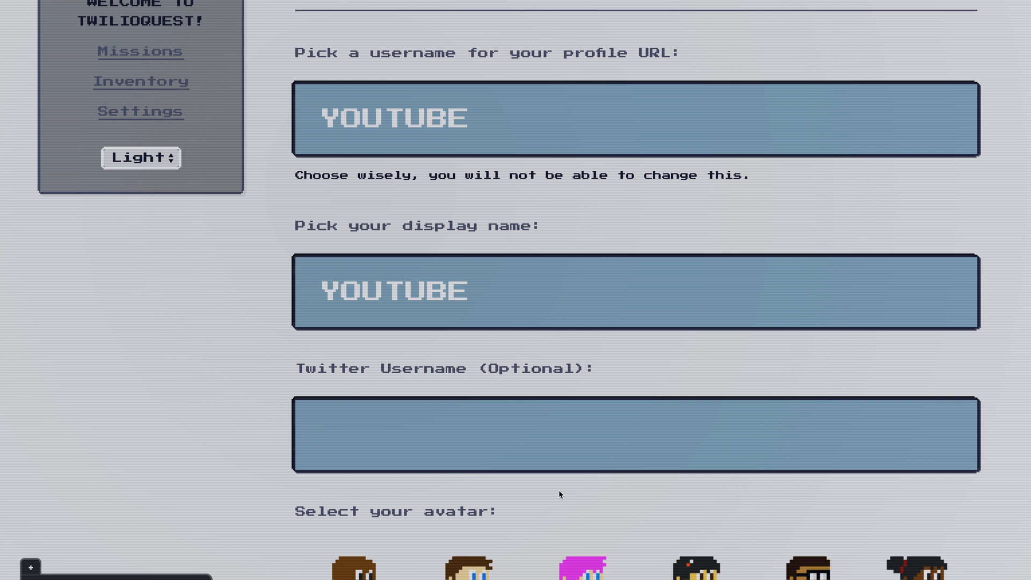
text(BRENTSCHOOLEY)
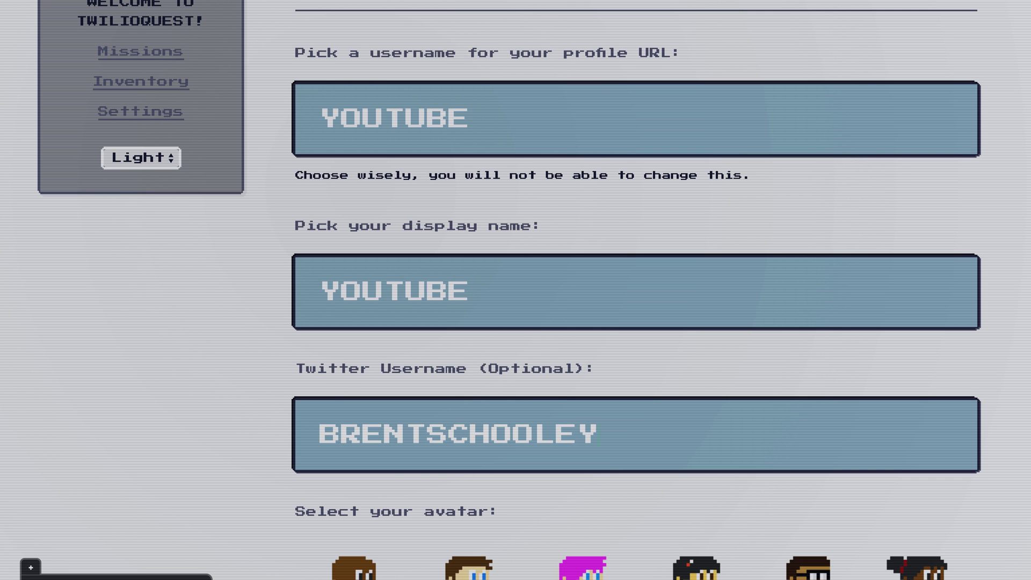
scroll(down, 3)
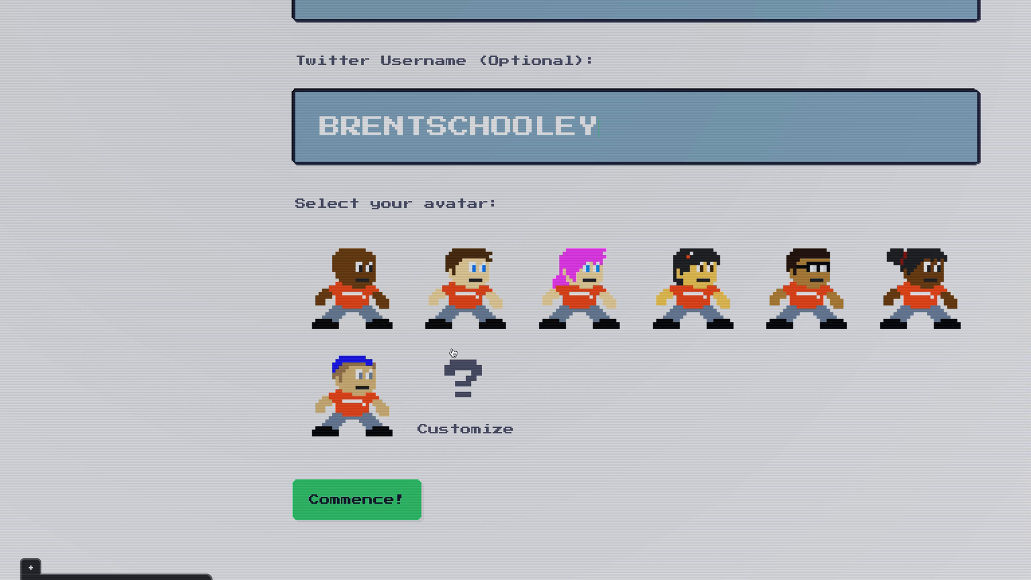
- Start a custom avatar and lighten its skin
click(579, 288)
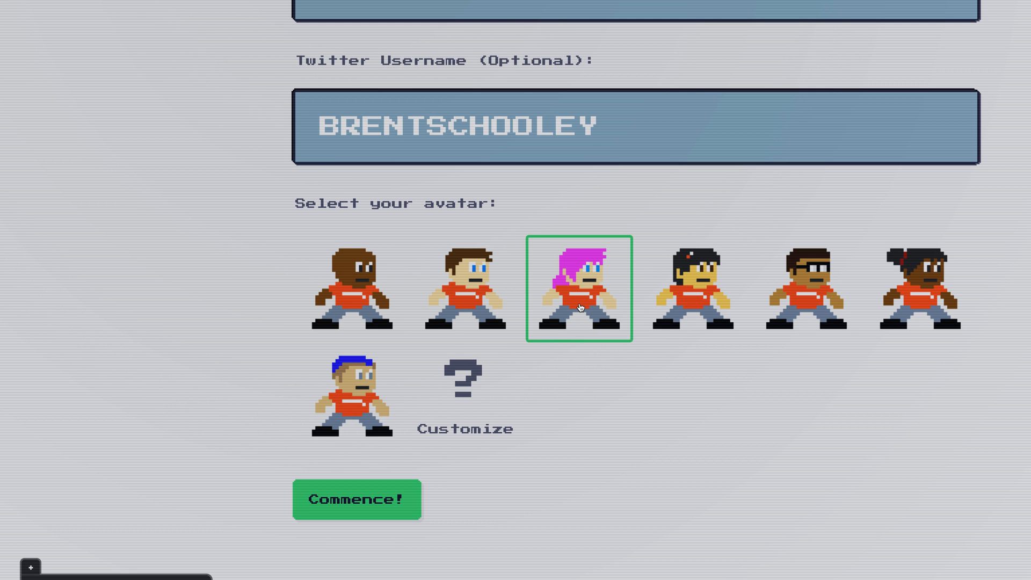
click(465, 384)
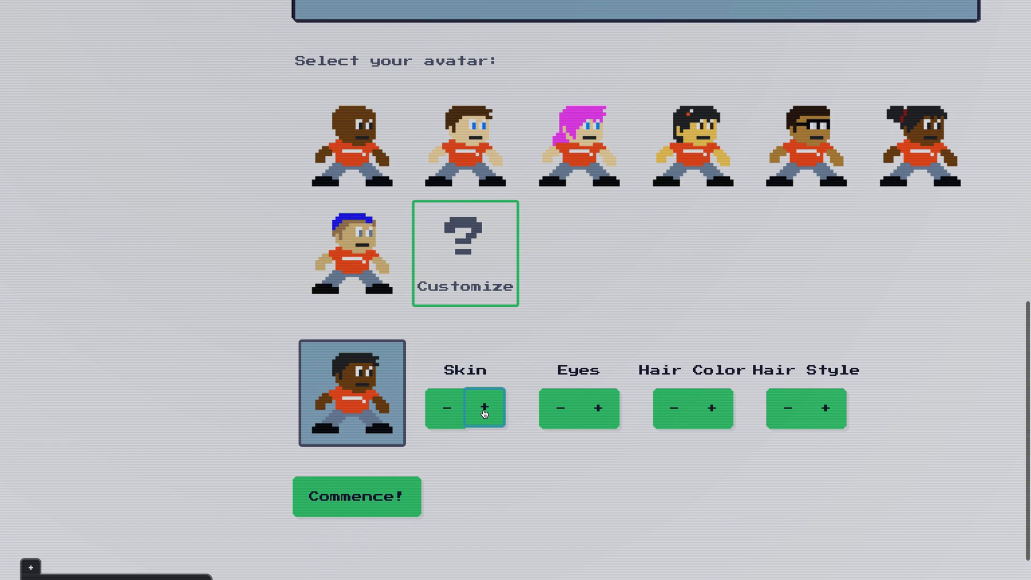
click(486, 408)
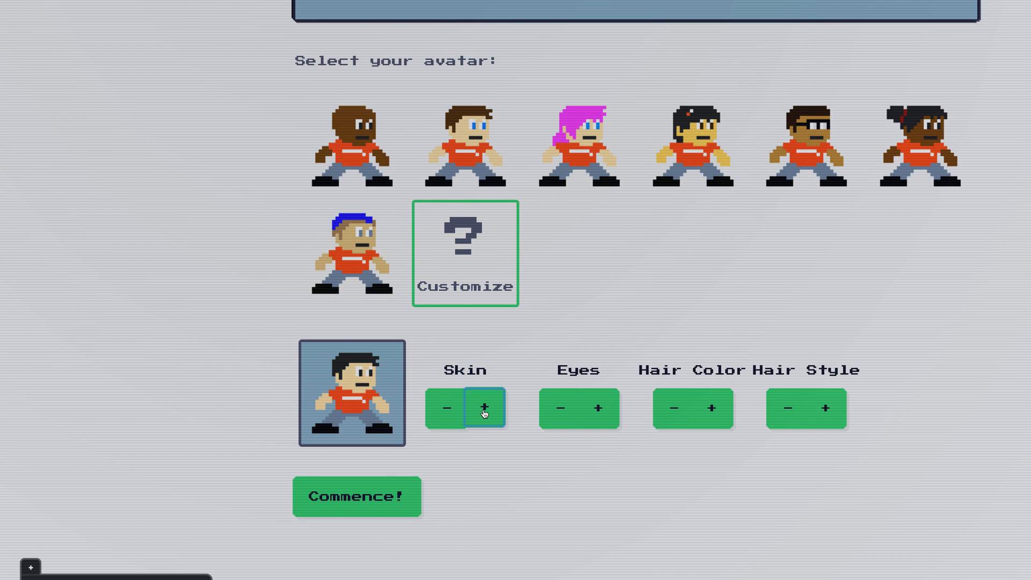
mouse_move(828, 420)
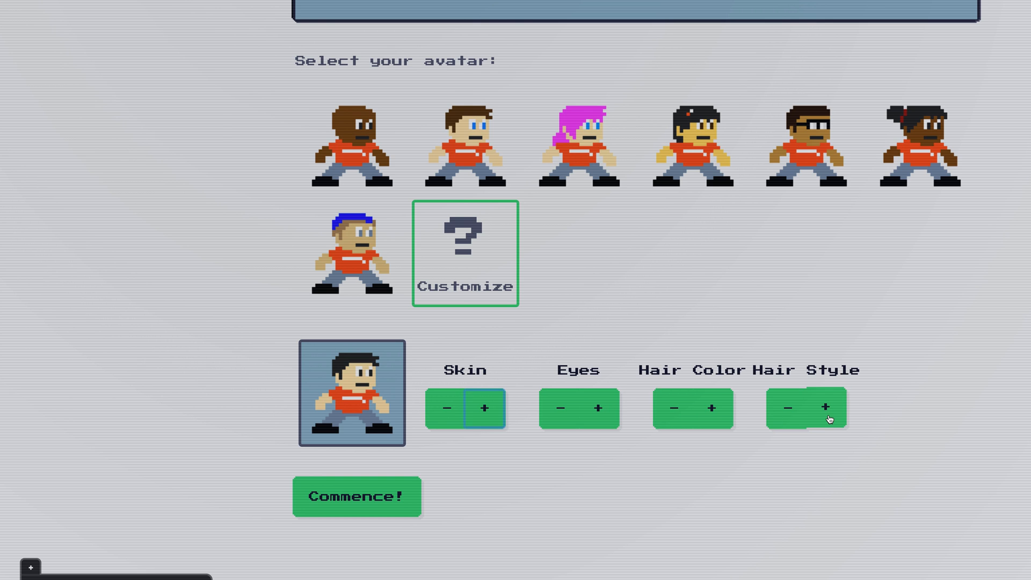
- Cycle the hair style and colour until the avatar is bald, then give it glasses
click(827, 409)
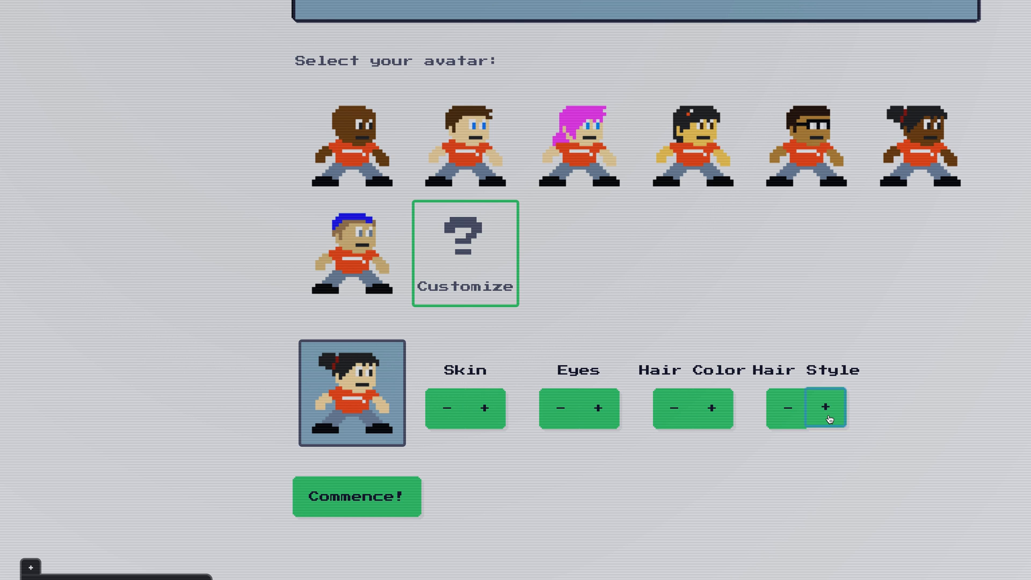
click(826, 408)
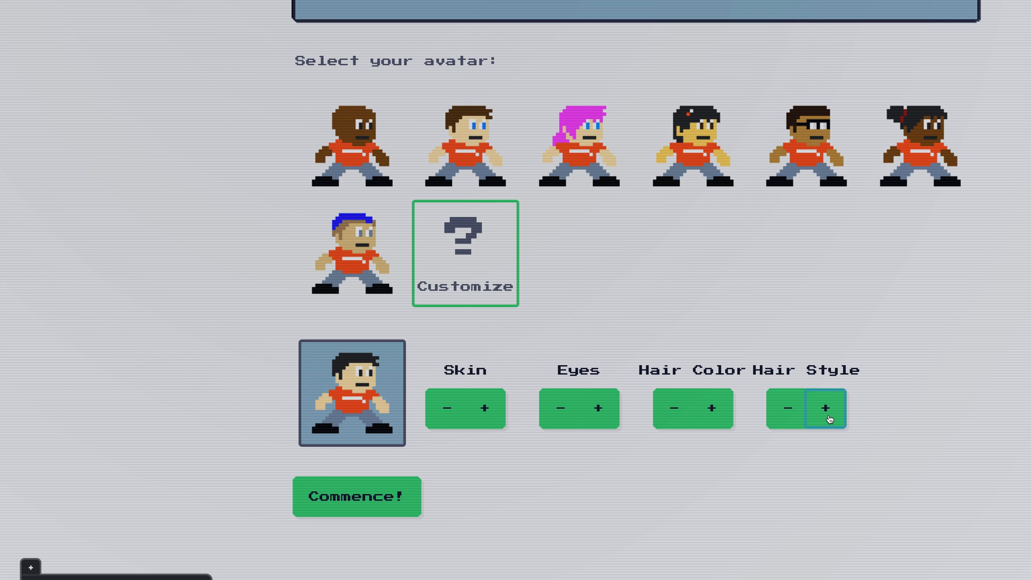
click(827, 408)
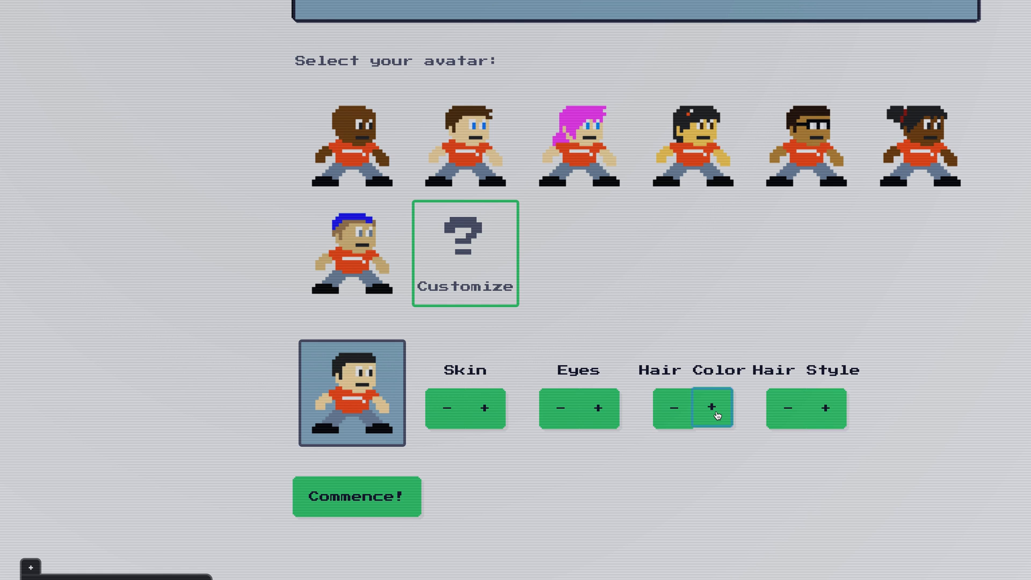
click(711, 409)
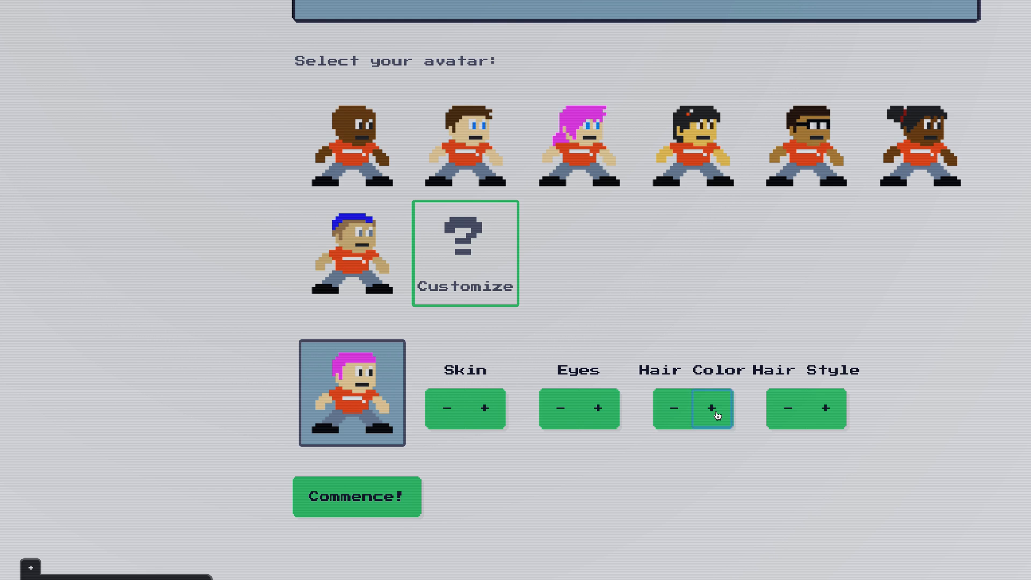
click(711, 408)
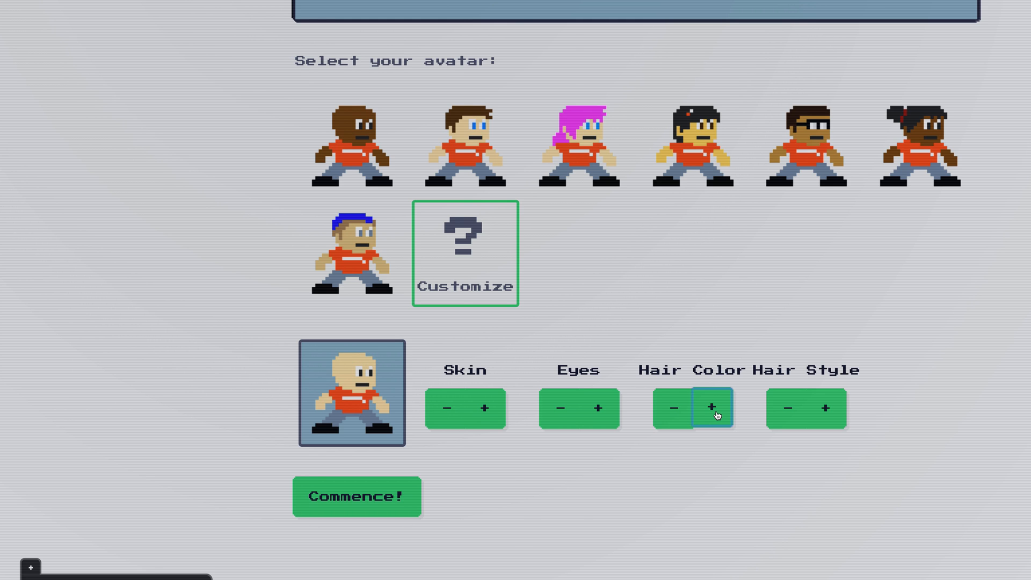
mouse_move(599, 408)
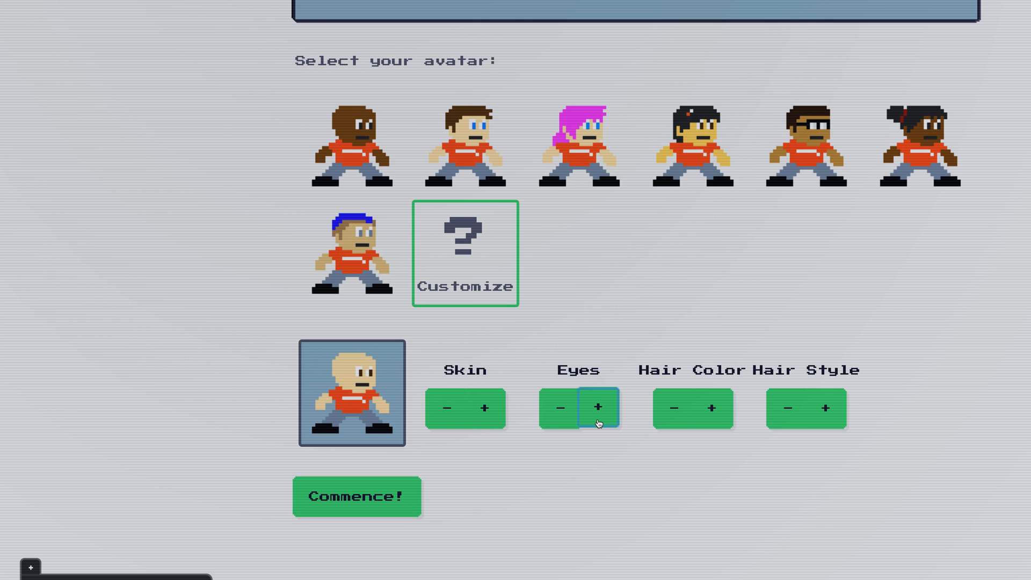
click(596, 409)
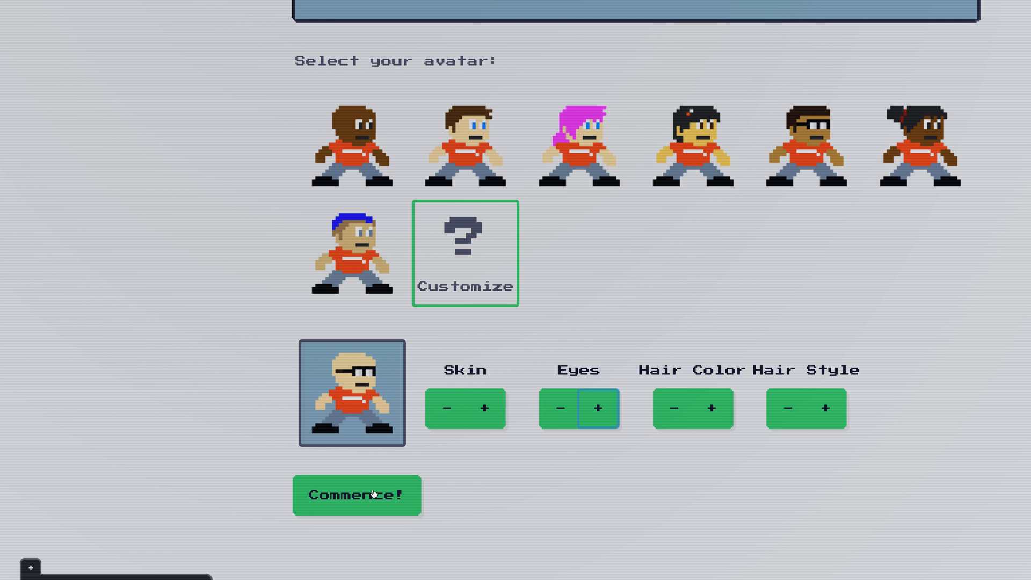
- Save the profile and show the Missions list with Getting Started at 0 / 350 XP
click(357, 495)
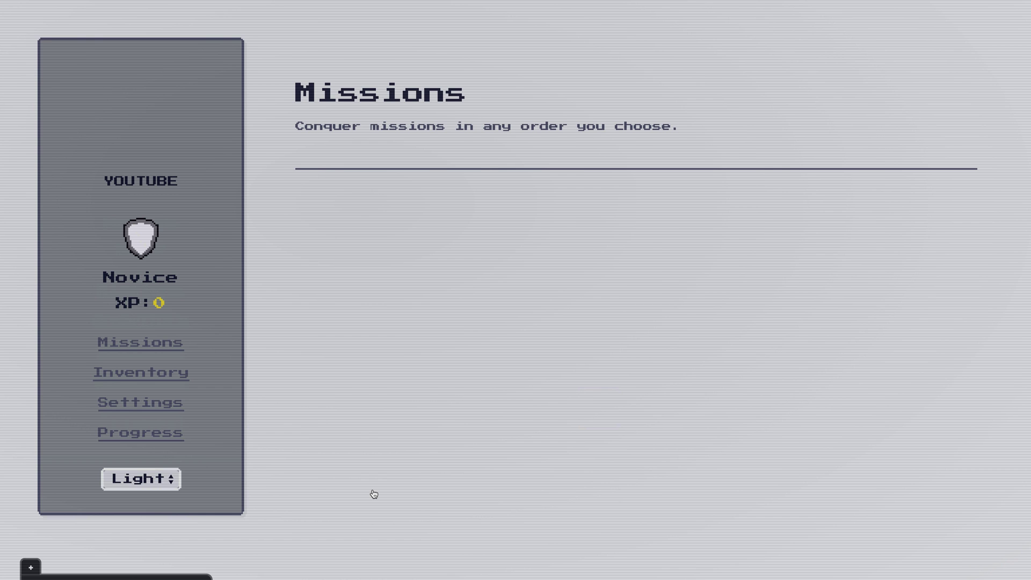
click(140, 342)
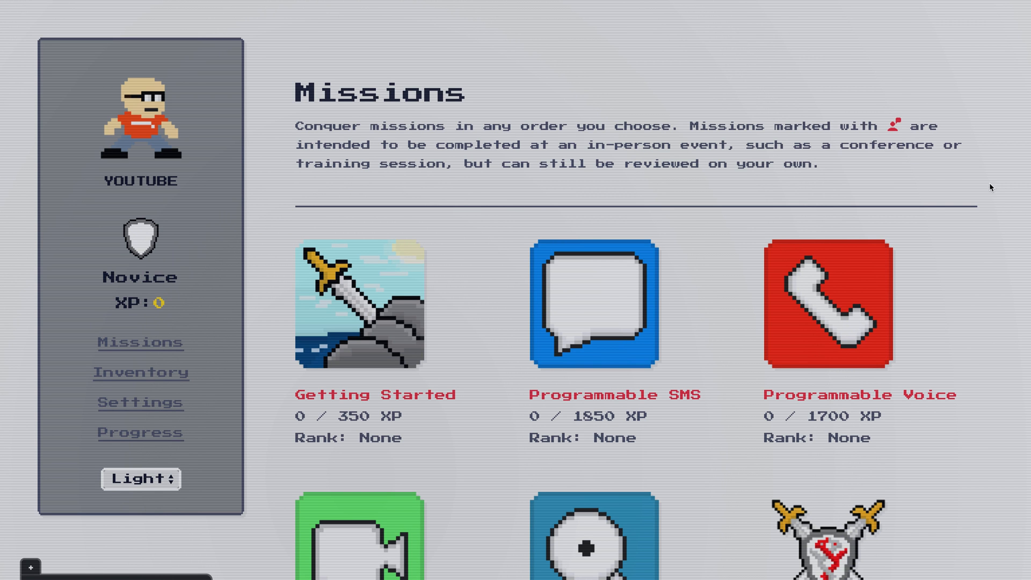
mouse_move(499, 172)
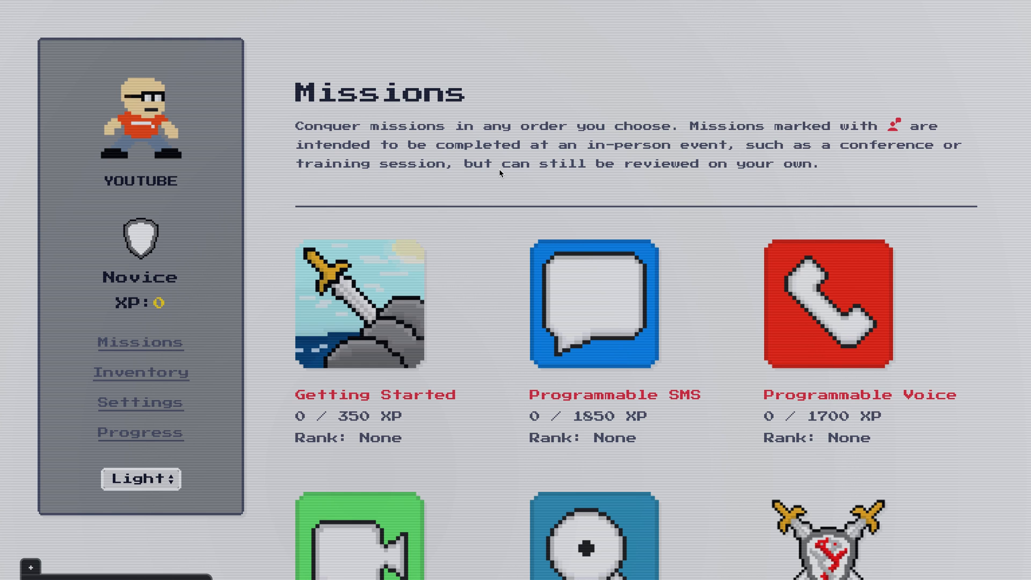
mouse_move(360, 327)
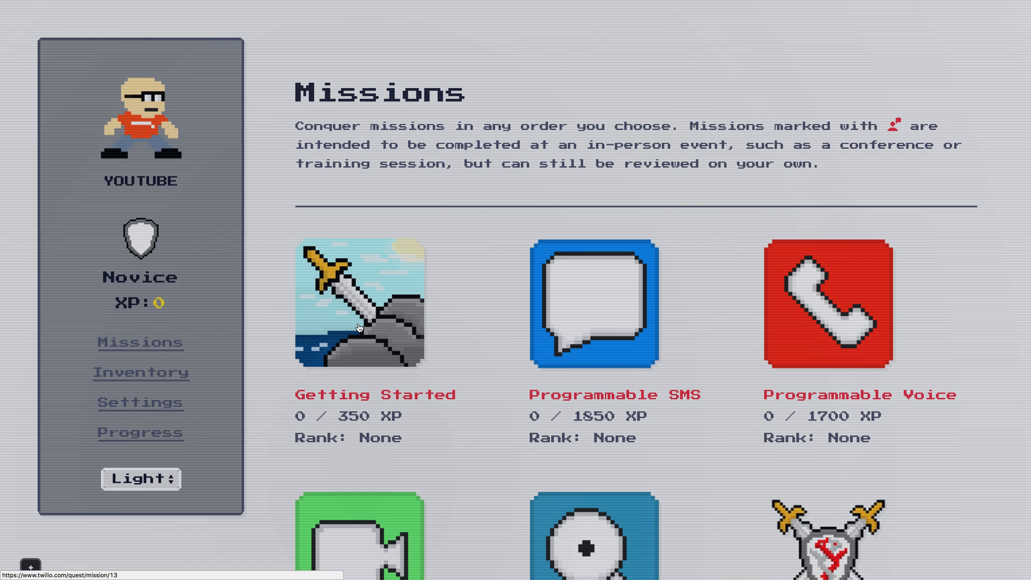
mouse_move(361, 357)
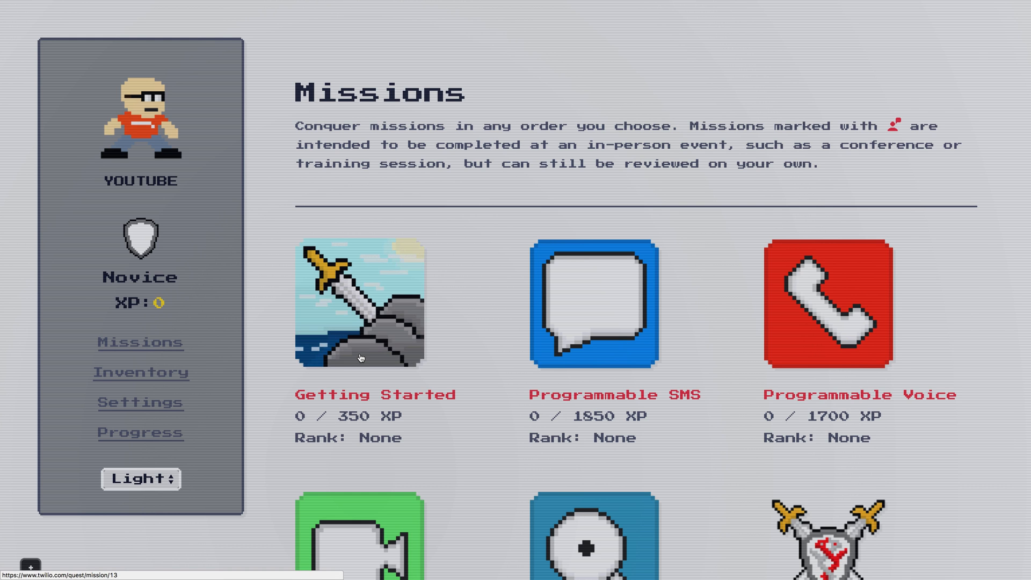
- Open the Getting Started mission and expand the Equip Yourself objective
click(360, 303)
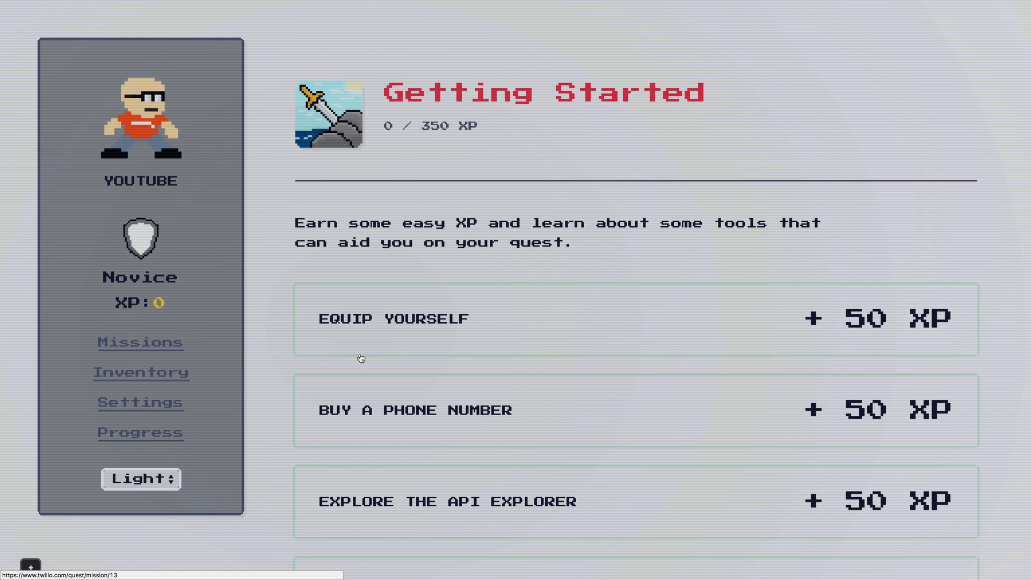
mouse_move(600, 296)
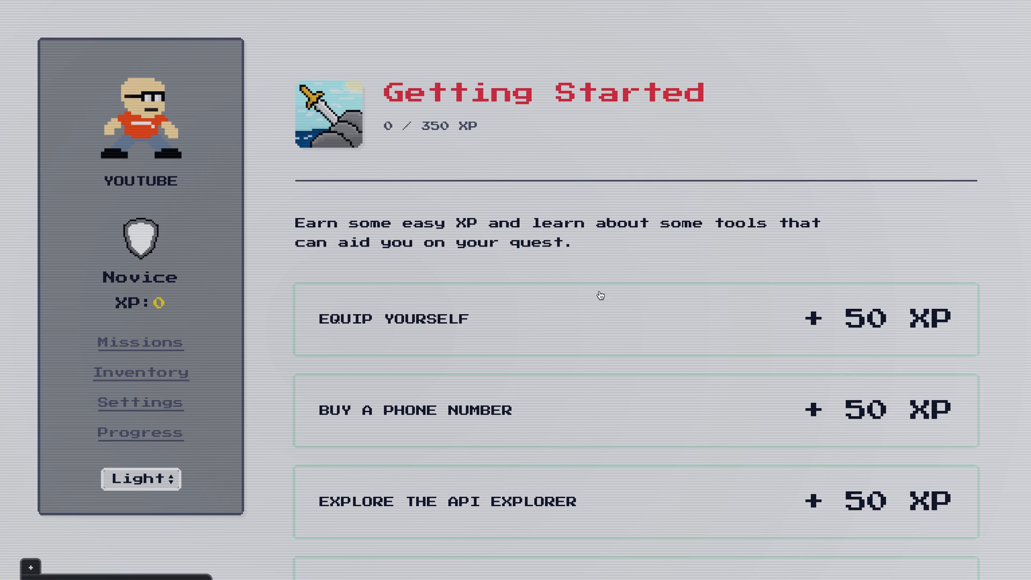
mouse_move(593, 316)
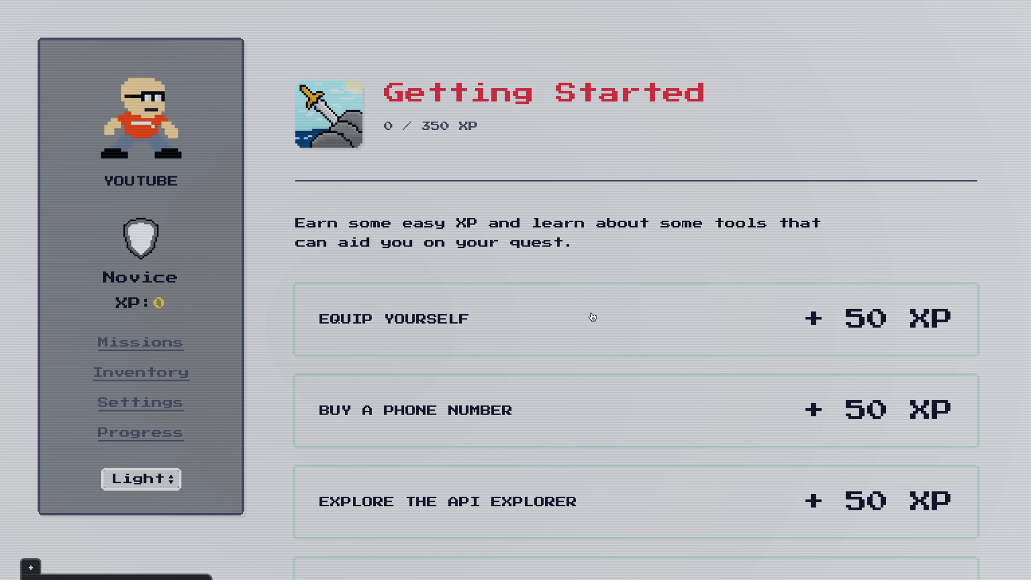
click(592, 319)
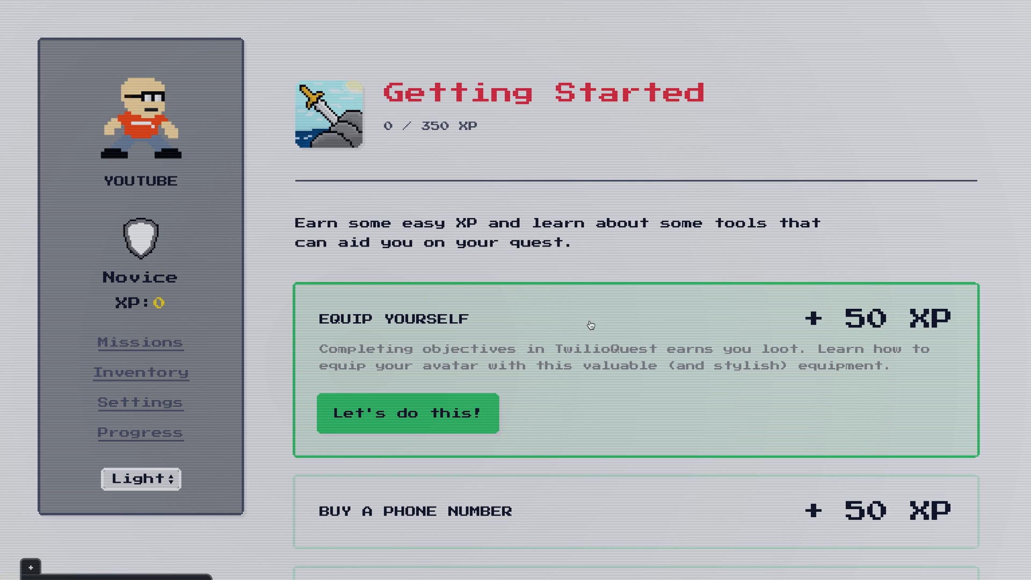
mouse_move(573, 409)
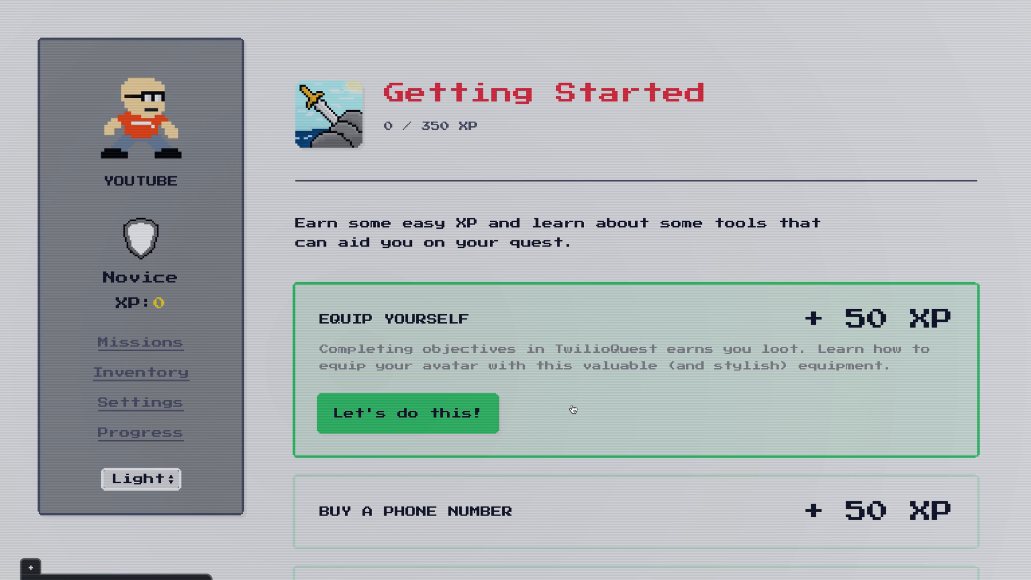
mouse_move(477, 413)
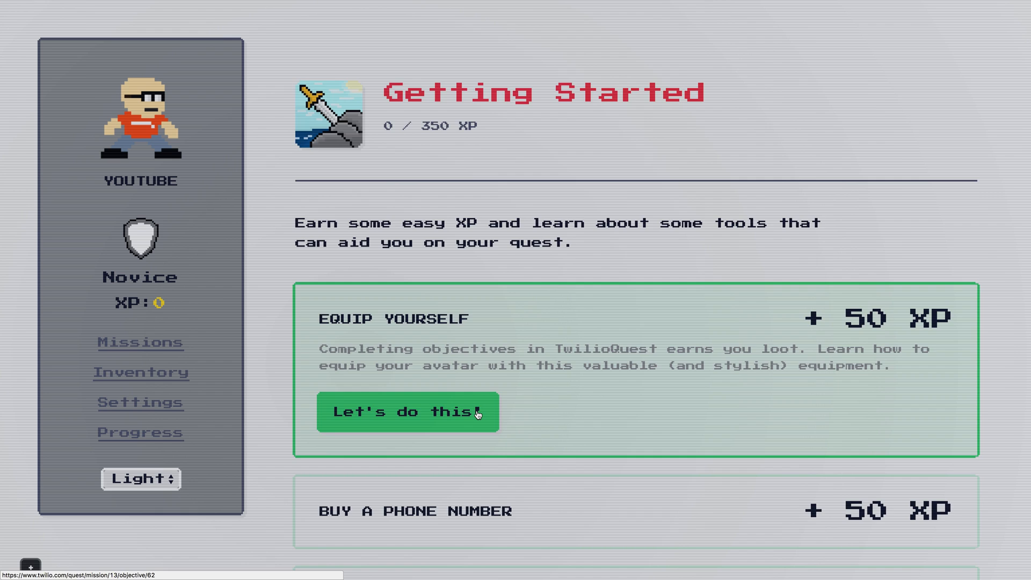
- Start the Equip Yourself objective and read through its Path to Victory steps
click(406, 412)
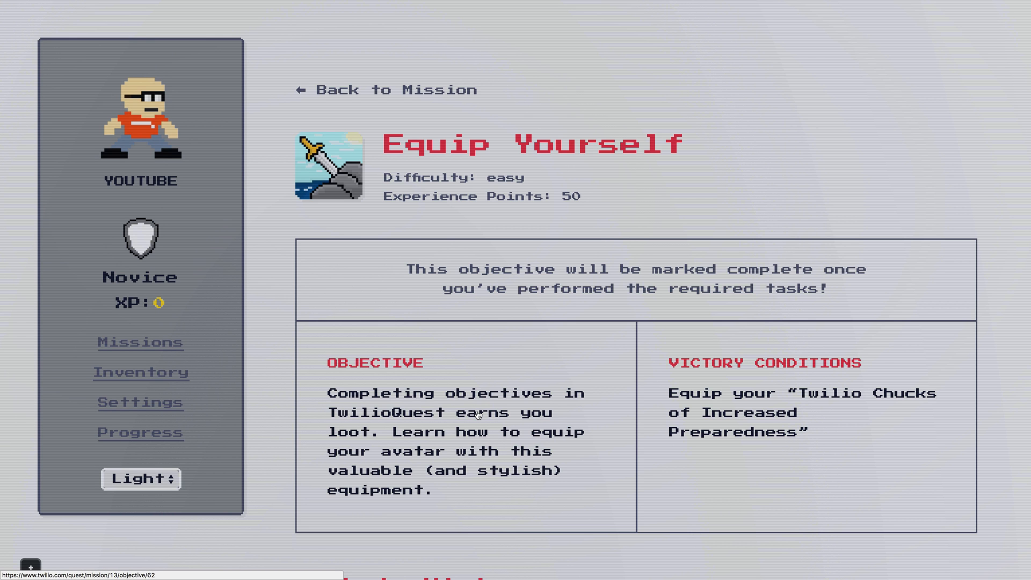
mouse_move(620, 387)
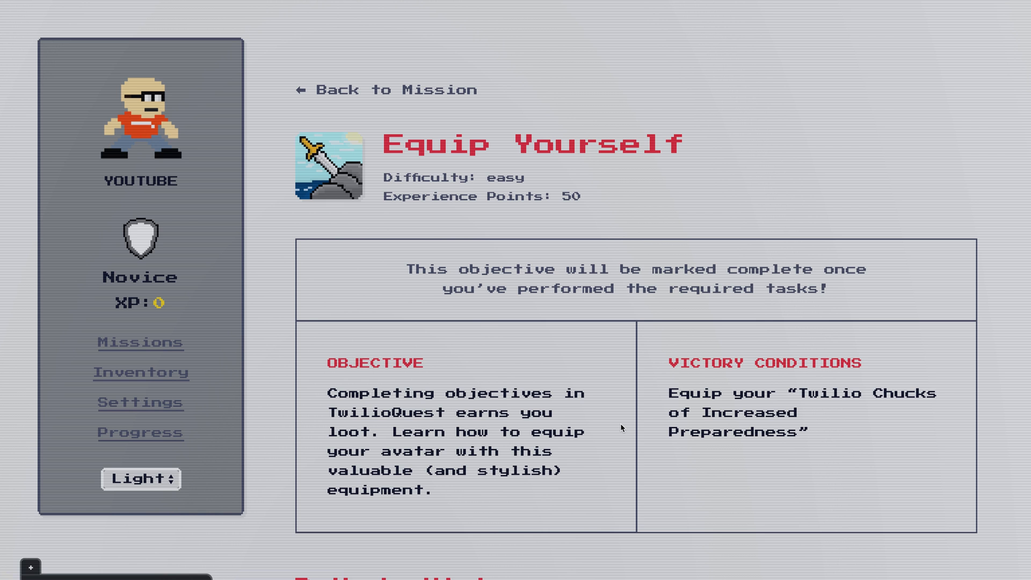
mouse_move(755, 406)
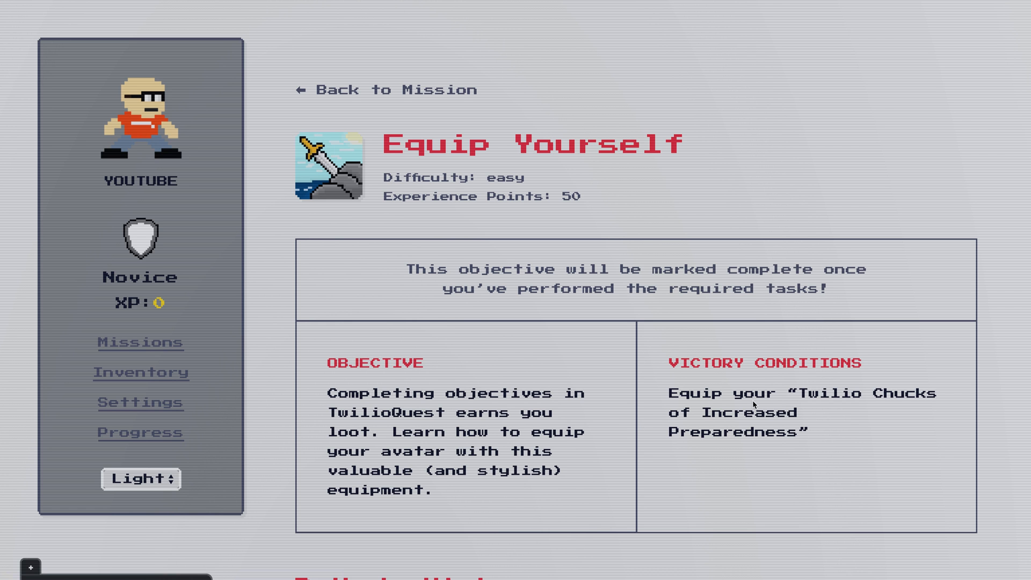
scroll(down, 3)
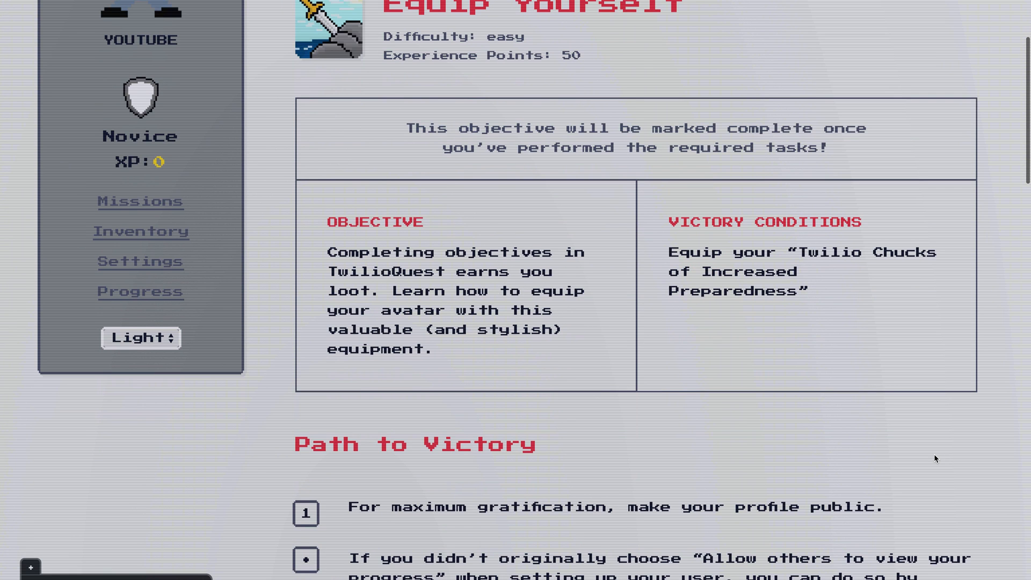
scroll(down, 3)
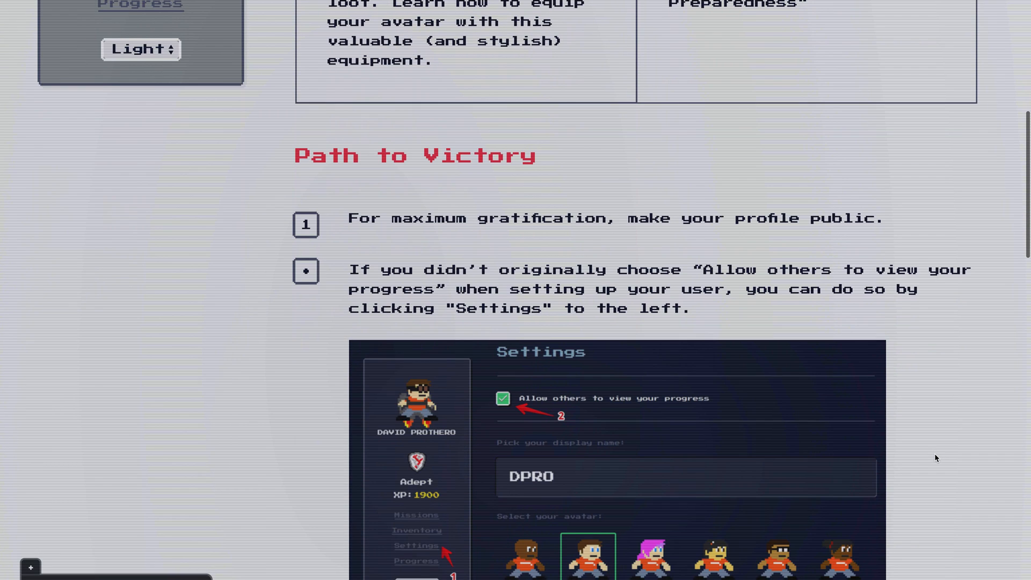
scroll(down, 3)
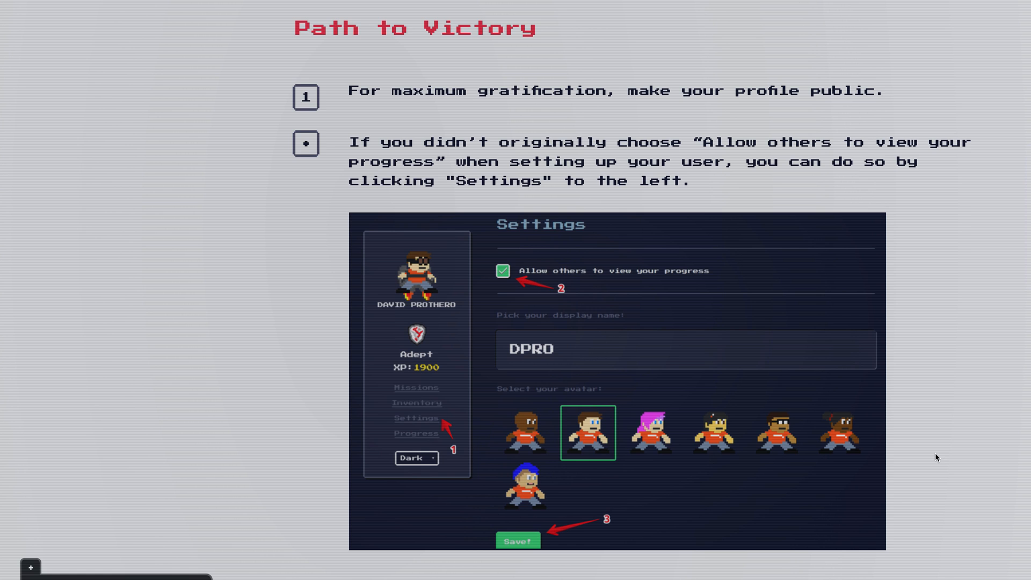
mouse_move(967, 216)
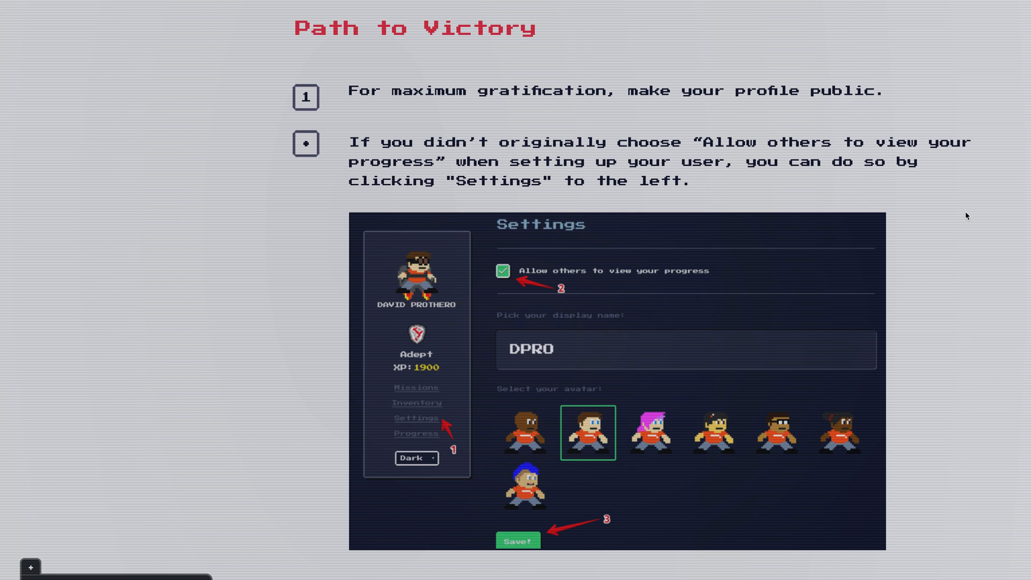
mouse_move(741, 214)
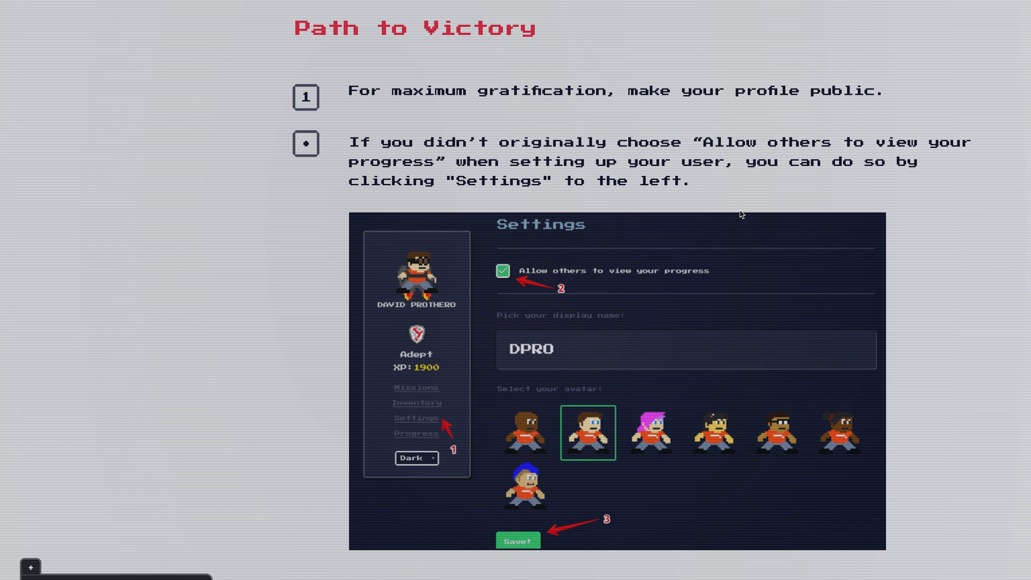
mouse_move(588, 304)
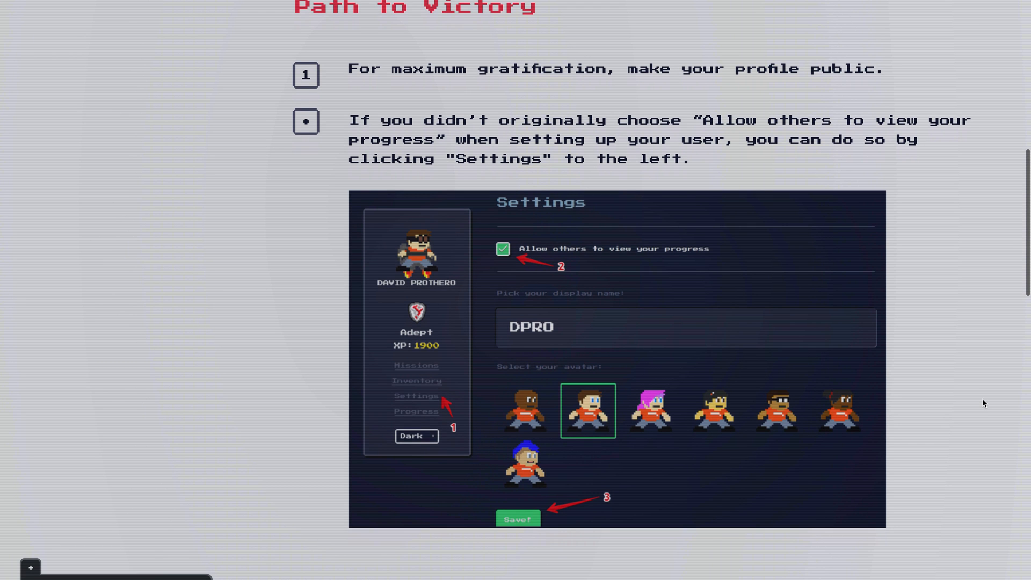
scroll(down, 3)
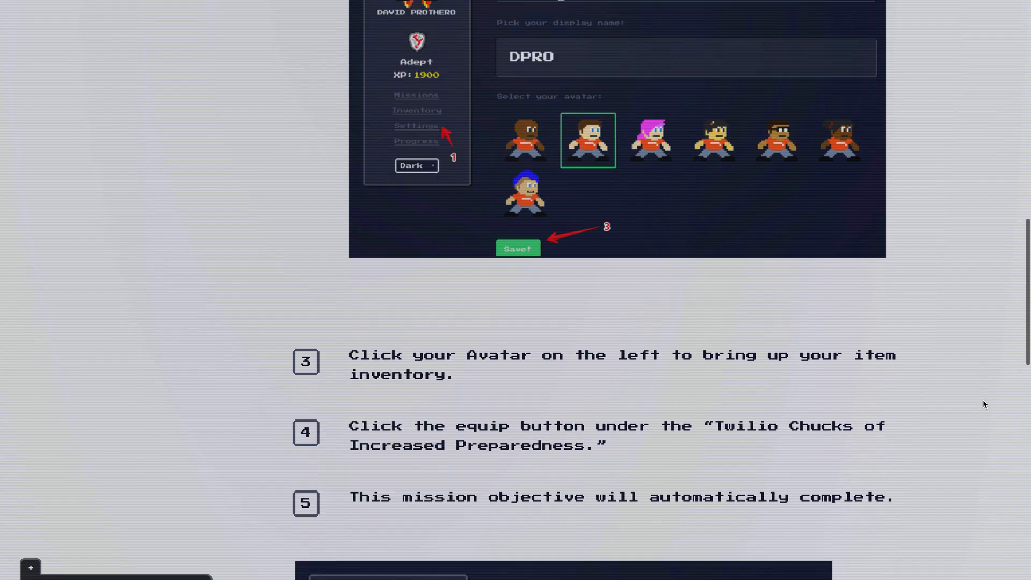
scroll(down, 3)
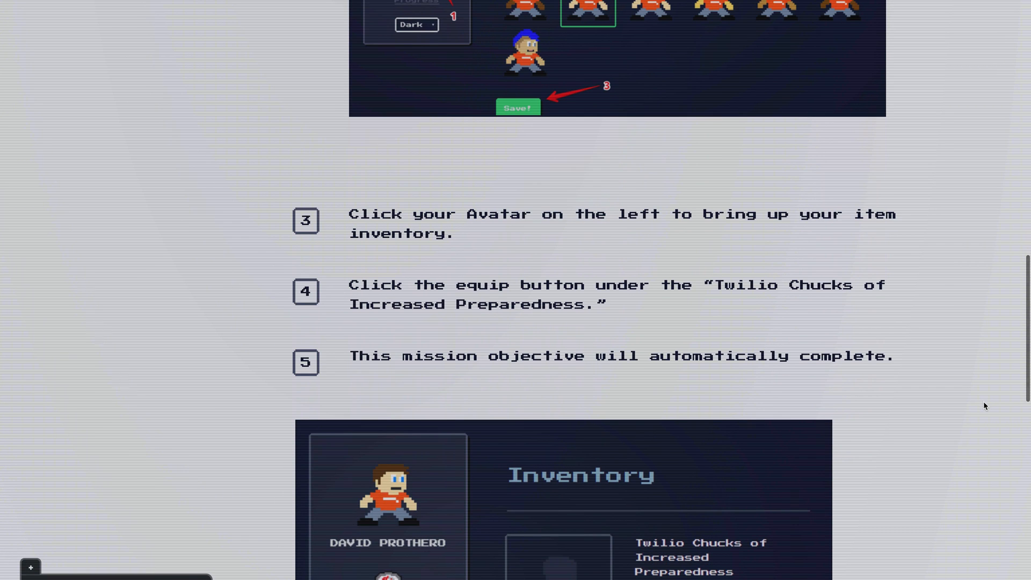
scroll(down, 3)
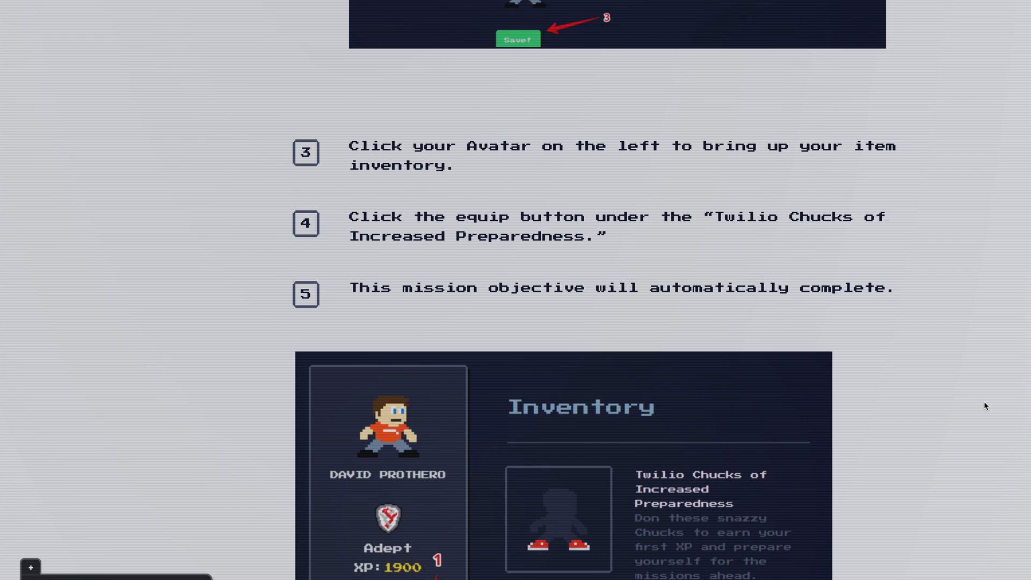
scroll(down, 3)
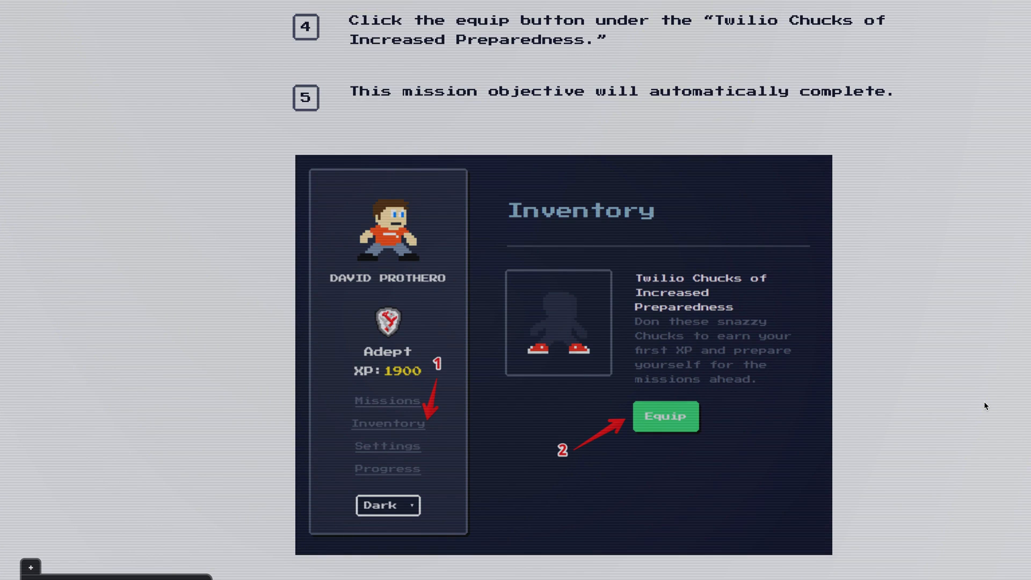
scroll(down, 3)
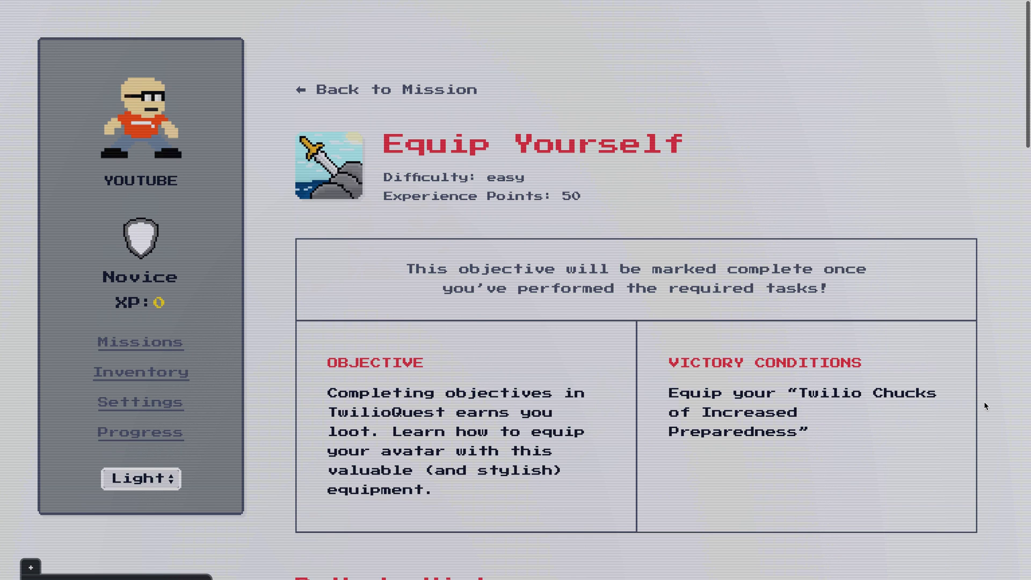
- Equip the Twilio Chucks of Increased Preparedness from the inventory, earning 50 XP
click(140, 373)
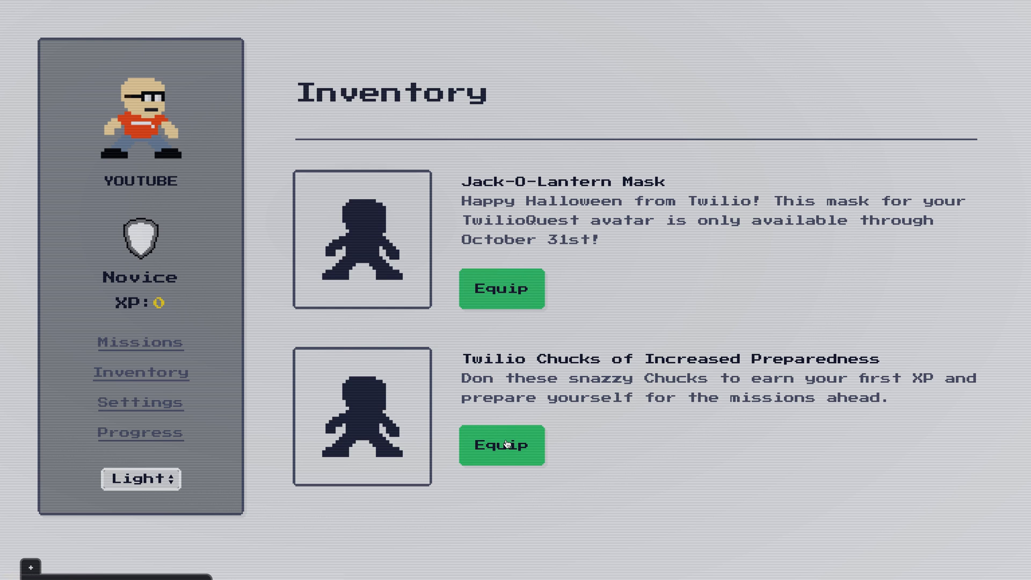
click(502, 445)
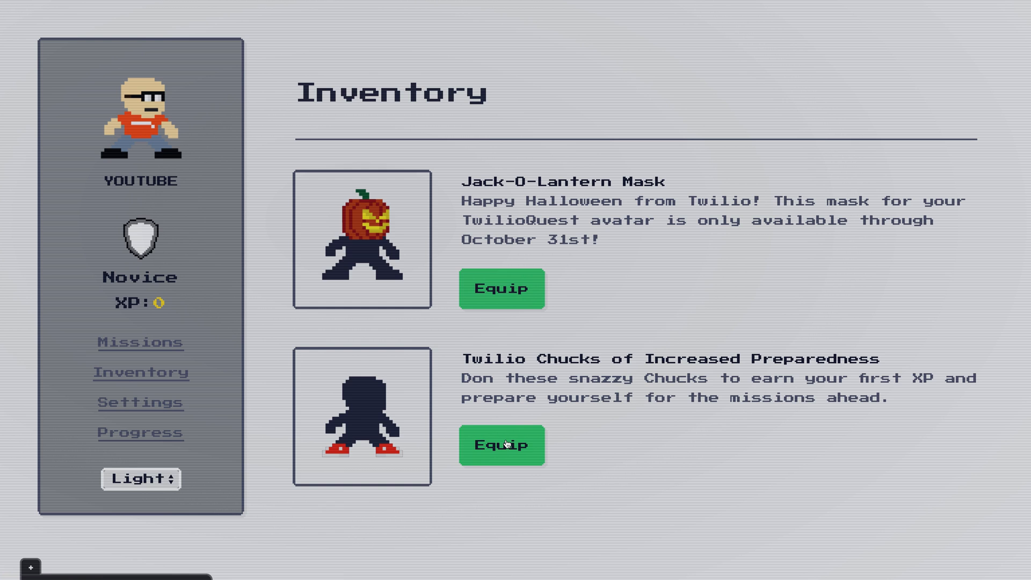
click(502, 444)
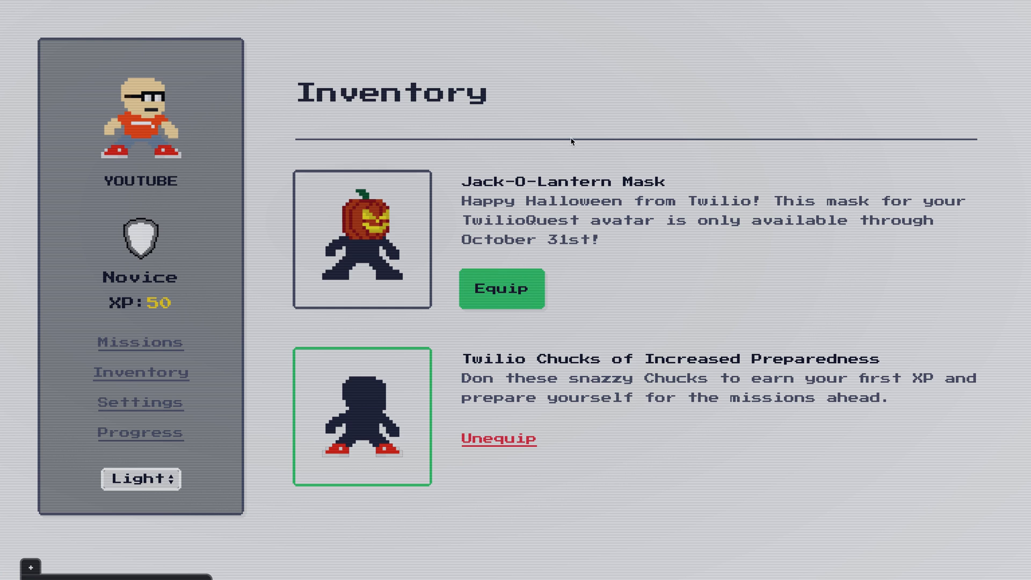
mouse_move(590, 342)
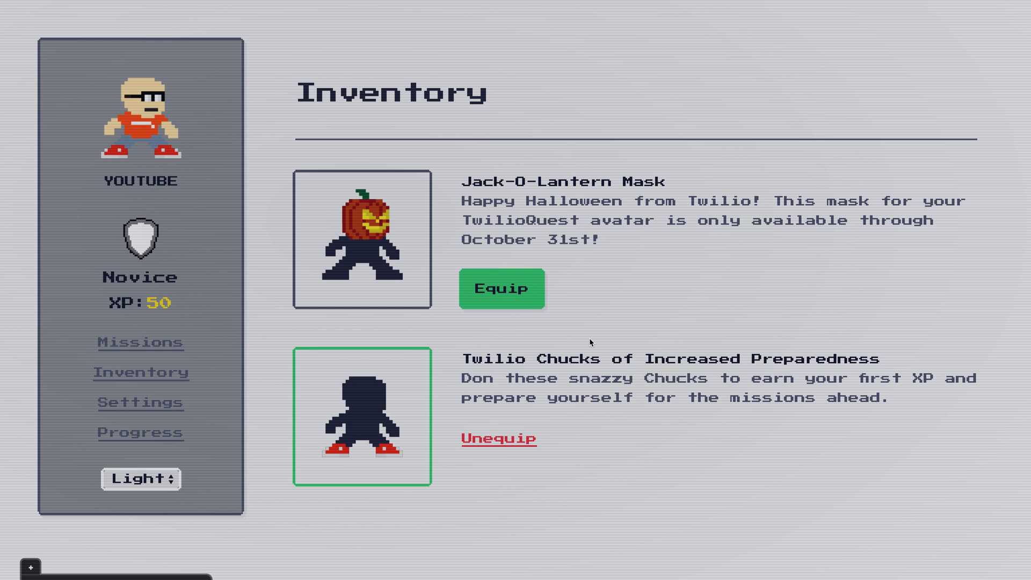
mouse_move(588, 337)
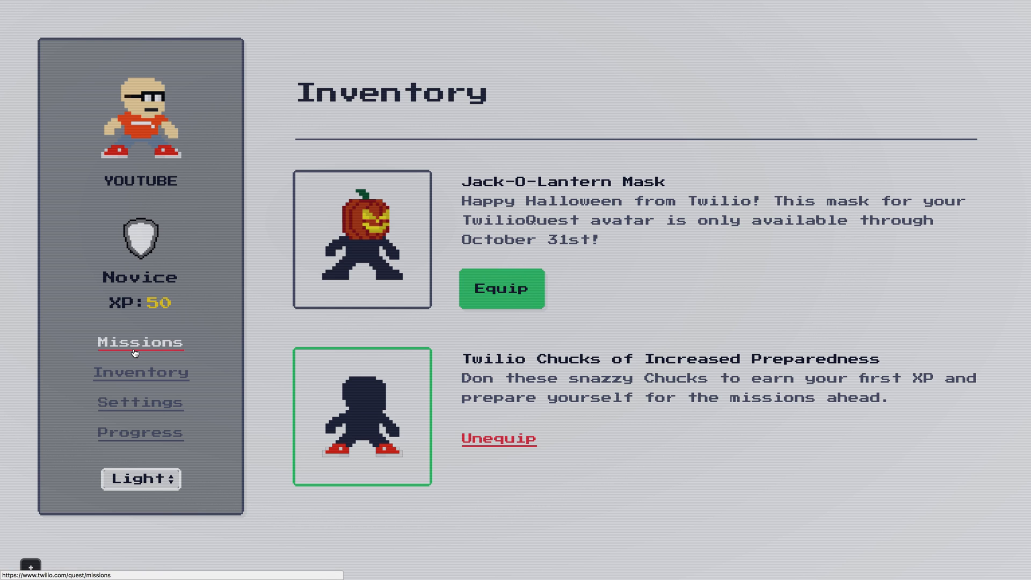
- Return to the Missions list and reopen the Getting Started mission at 50 / 350 XP
click(140, 343)
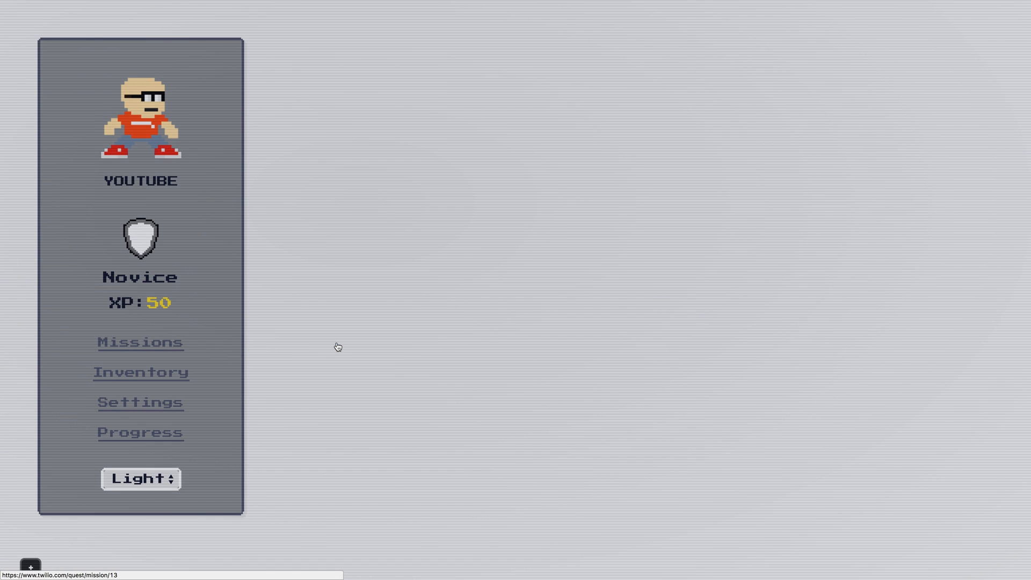
click(140, 342)
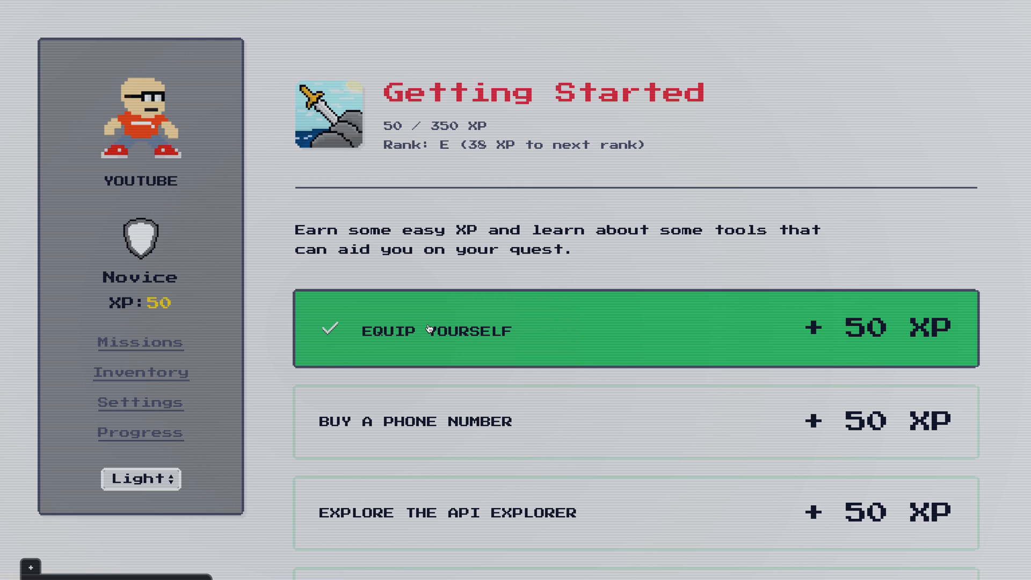
mouse_move(283, 377)
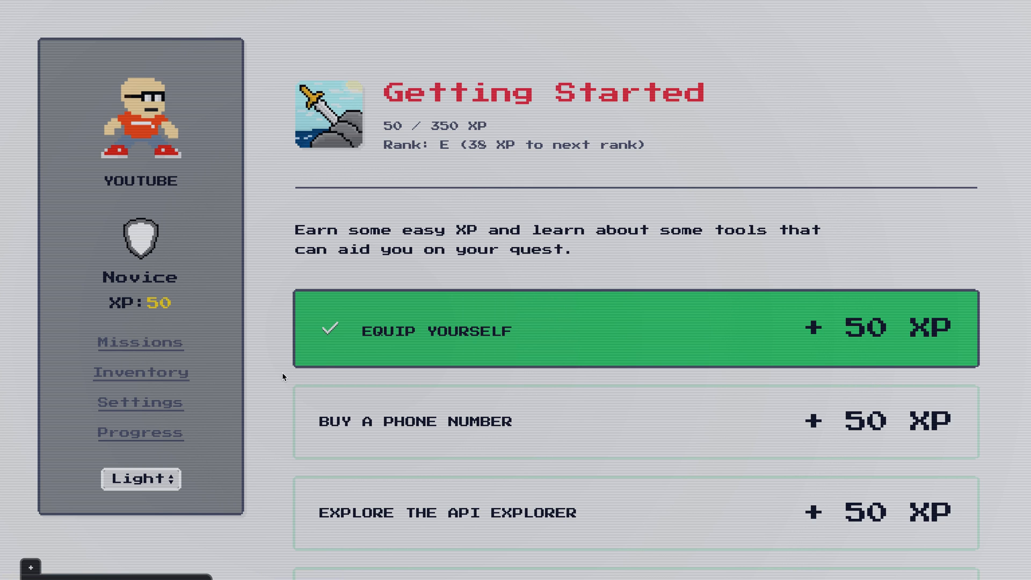
mouse_move(484, 427)
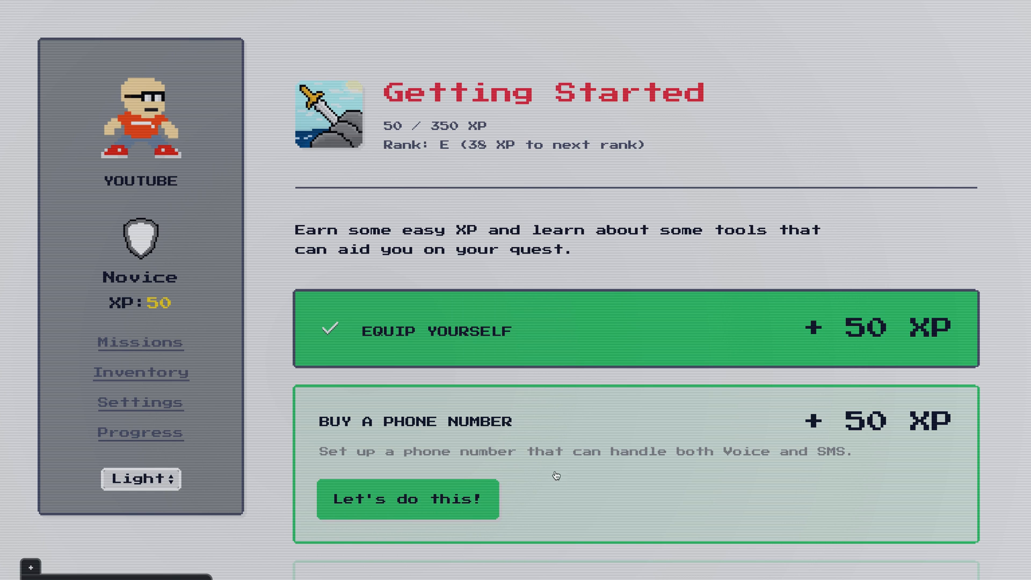
click(407, 498)
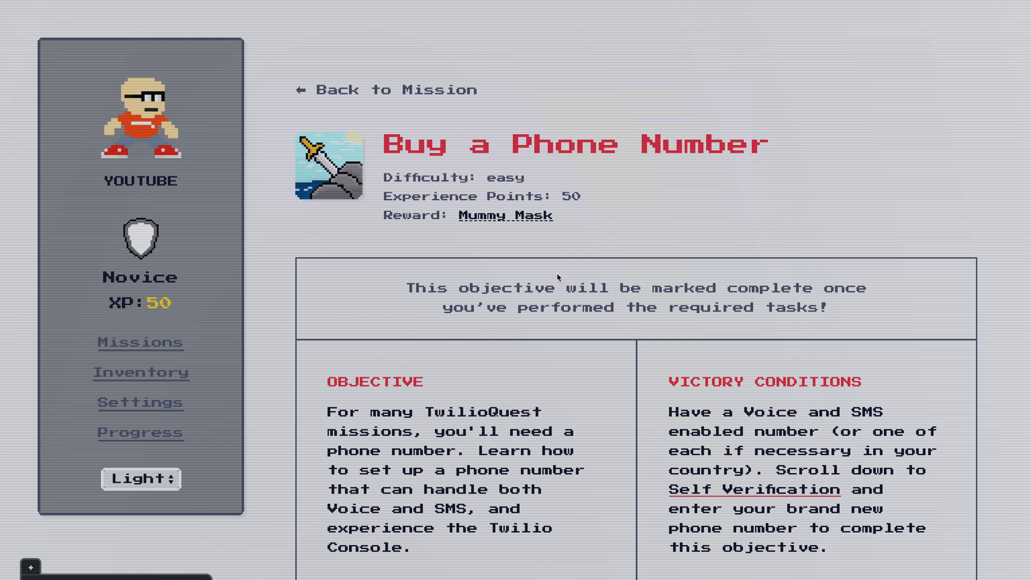
mouse_move(594, 365)
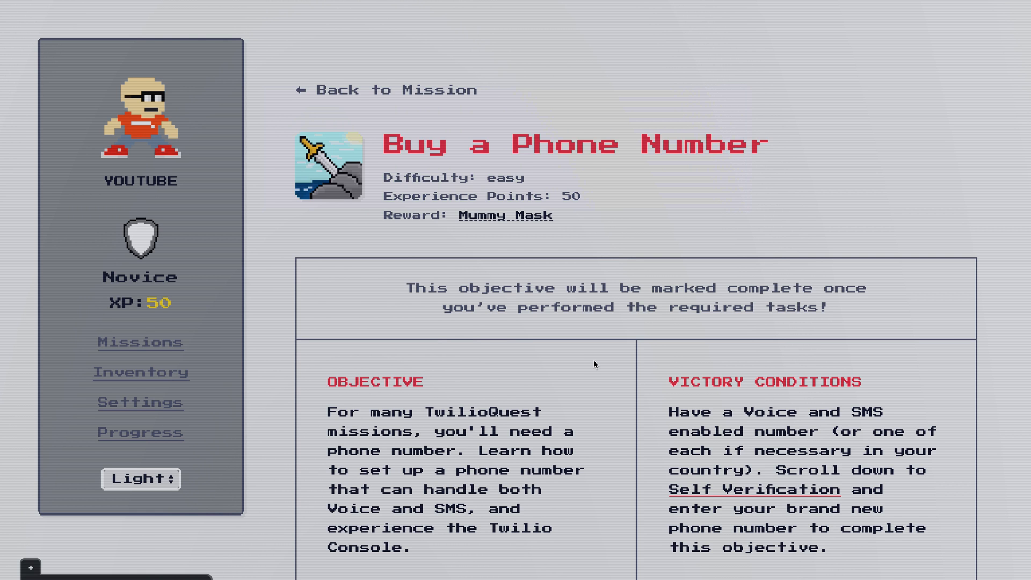
scroll(down, 3)
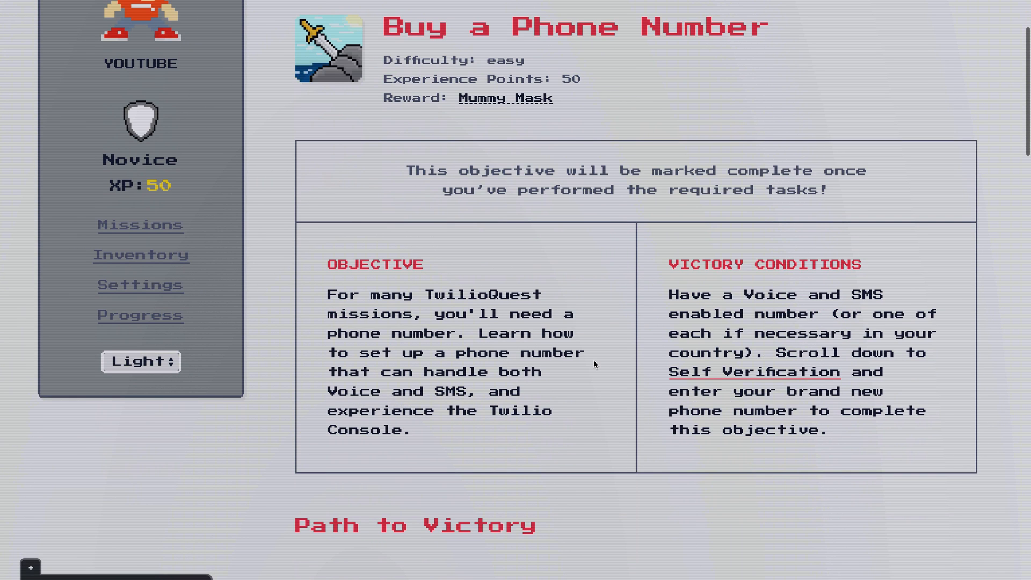
mouse_move(809, 444)
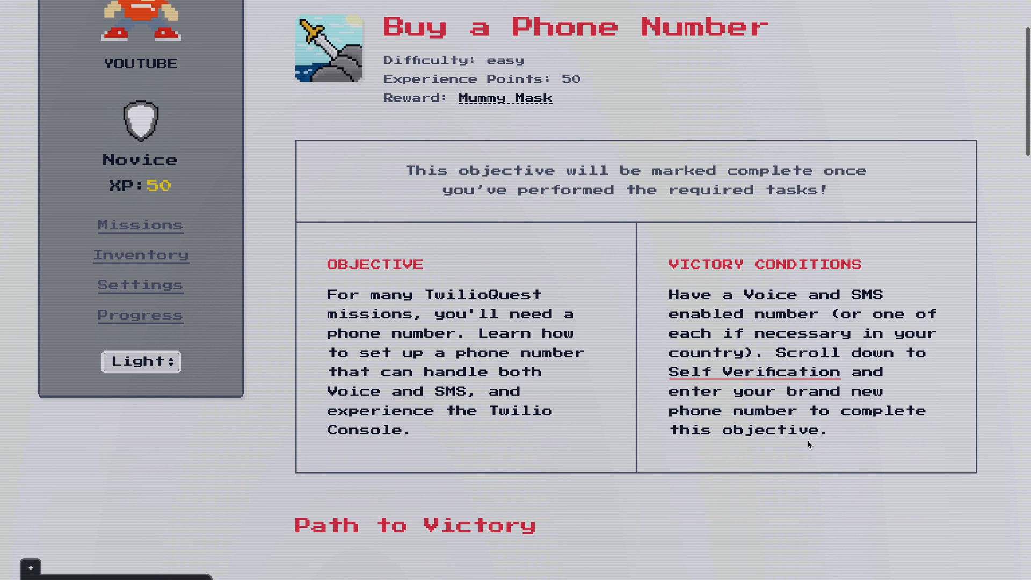
mouse_move(768, 331)
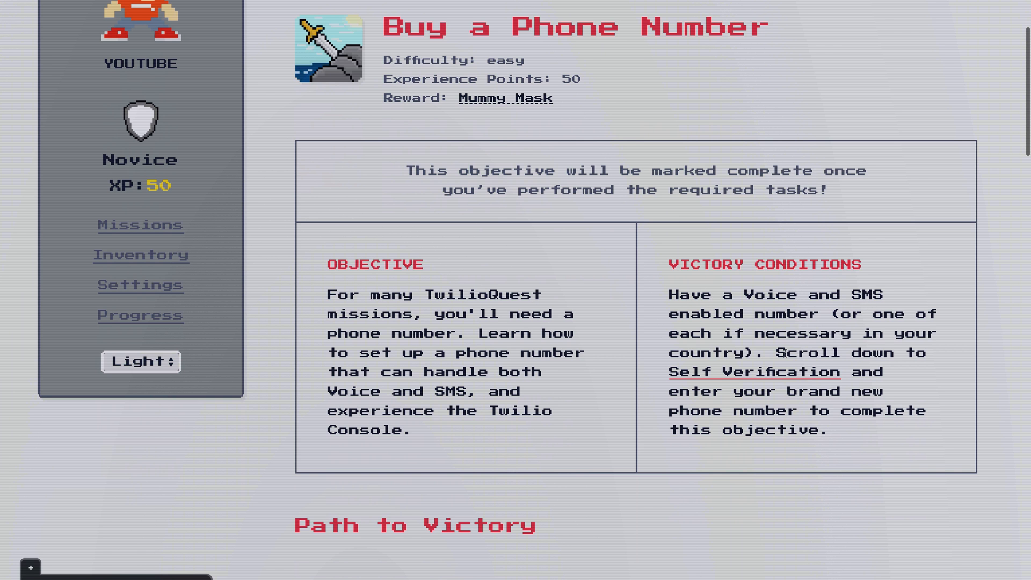
scroll(down, 3)
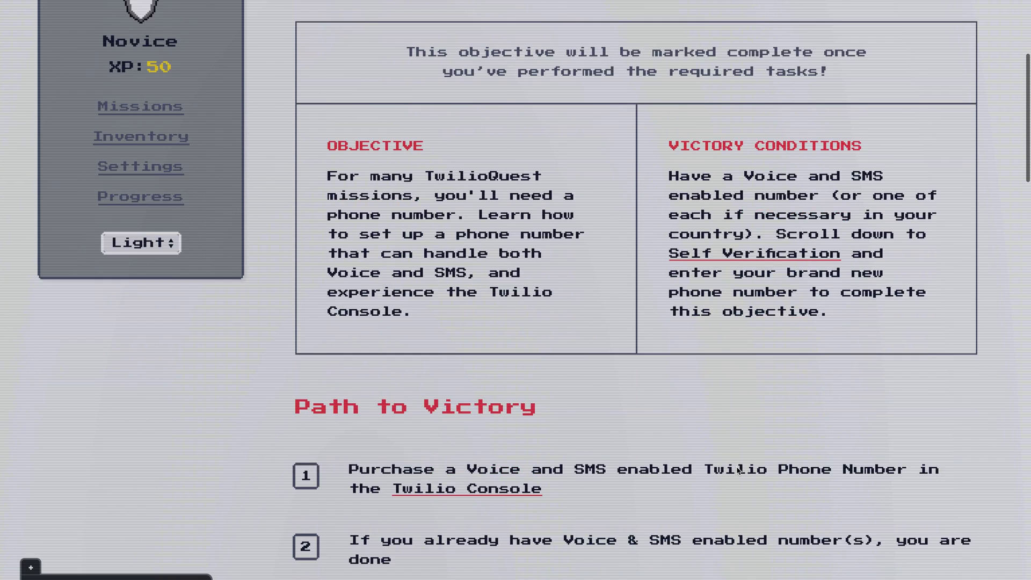
scroll(down, 3)
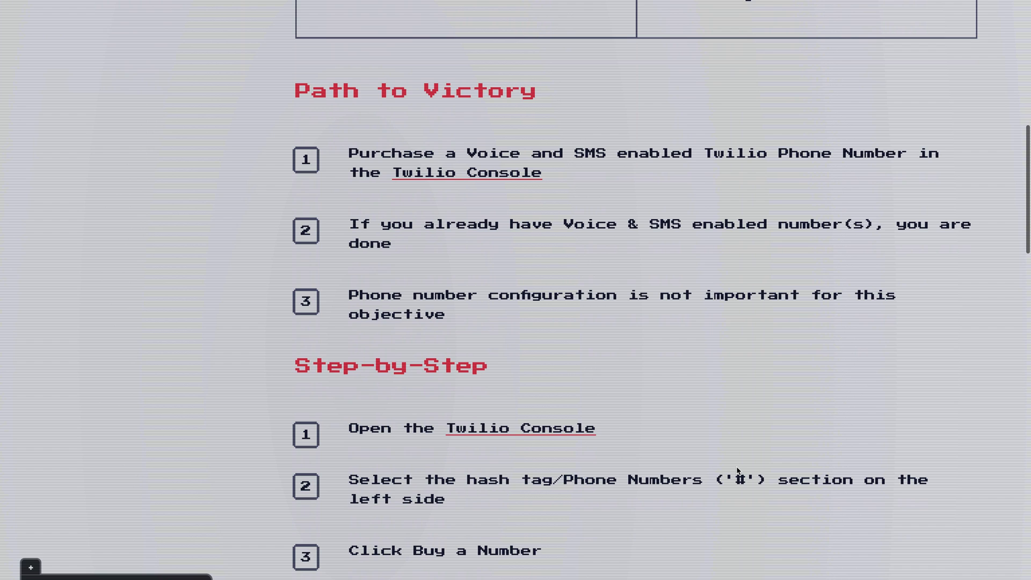
scroll(down, 3)
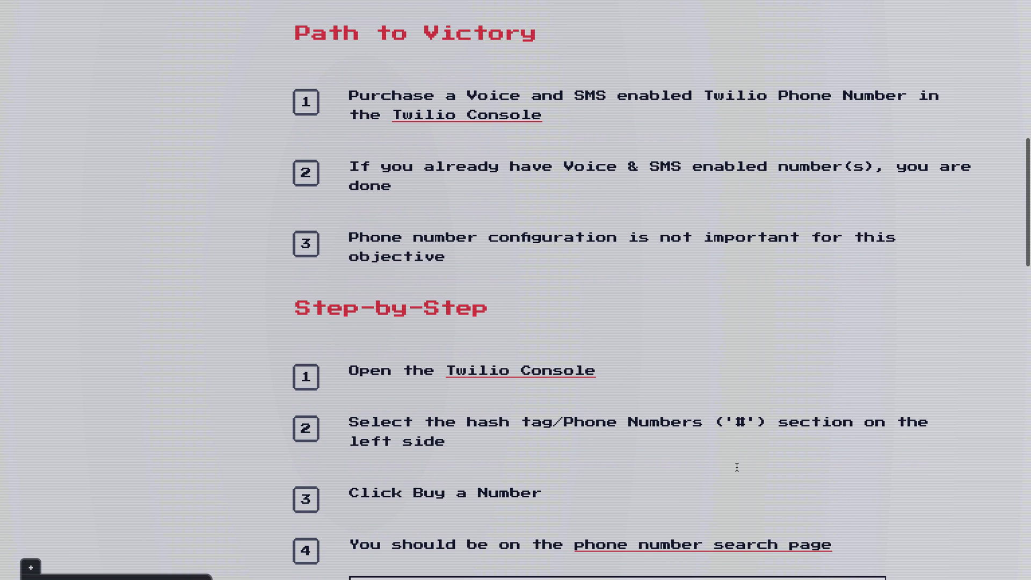
mouse_move(936, 168)
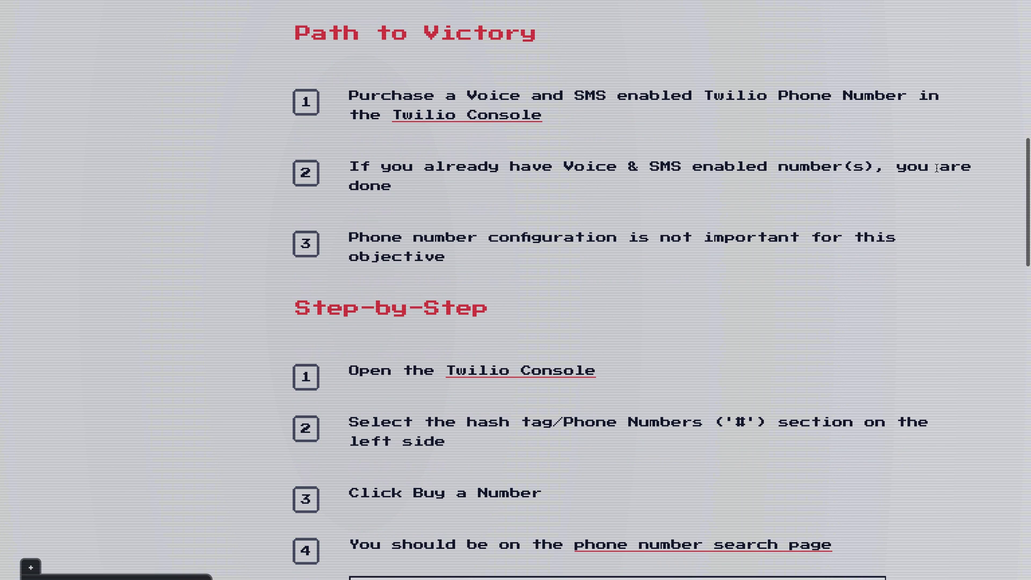
mouse_move(350, 204)
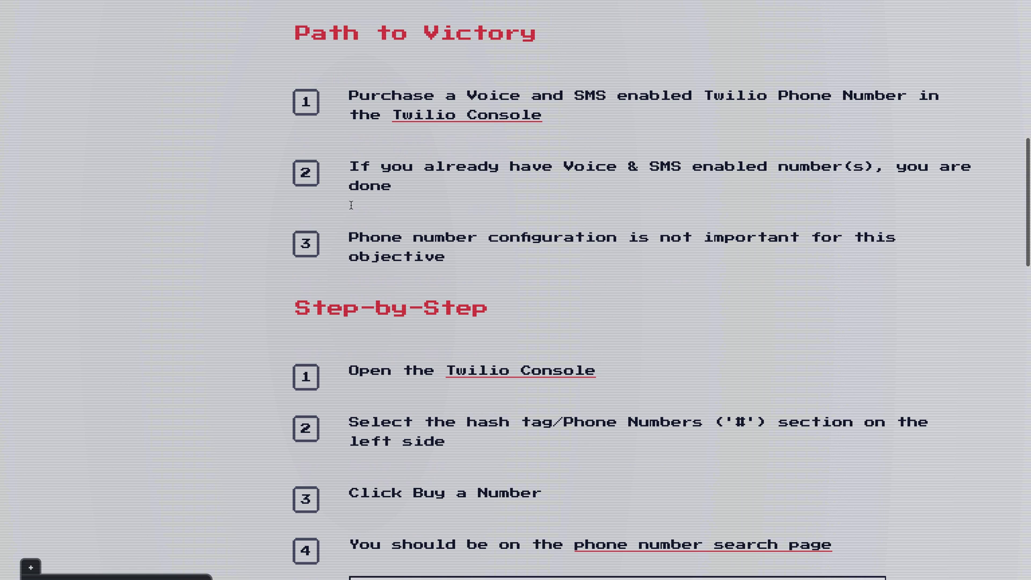
mouse_move(865, 256)
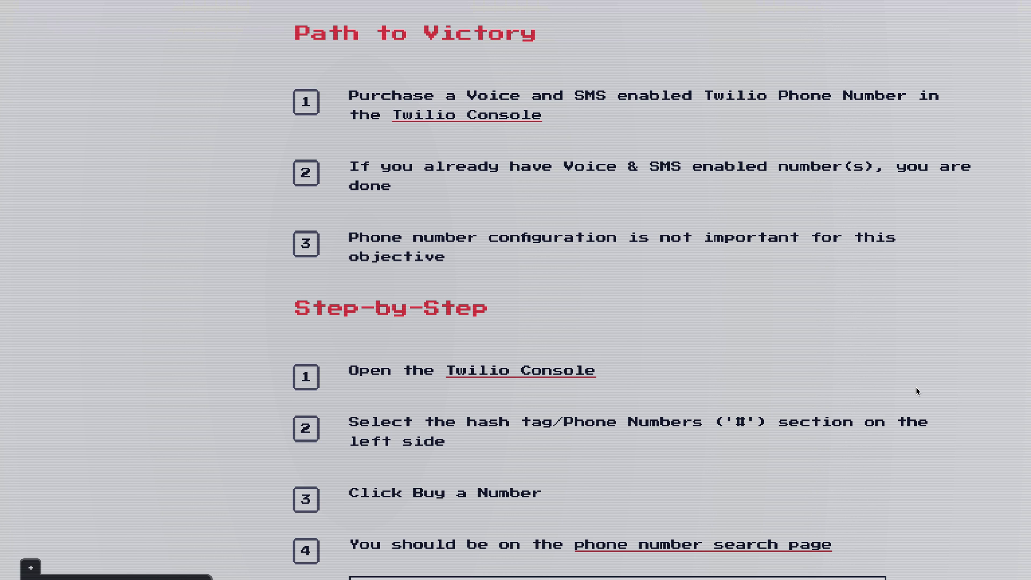
scroll(down, 3)
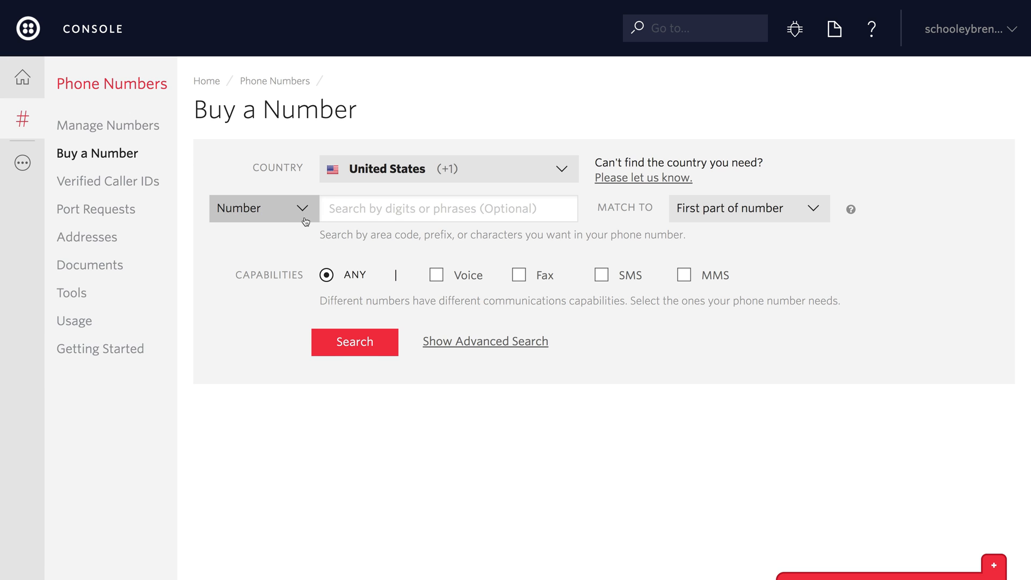
- Search available numbers by location for philadelphia
click(262, 208)
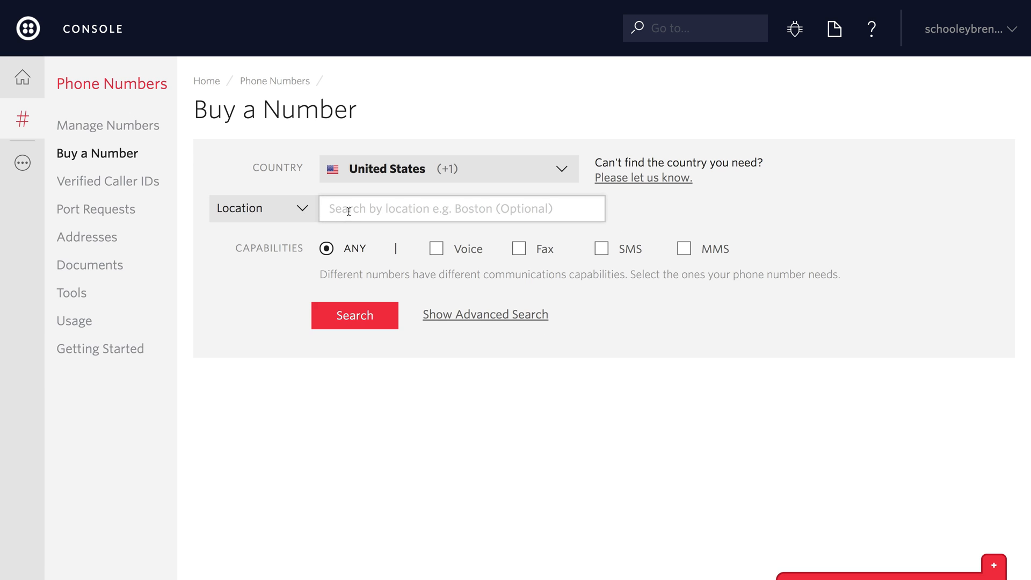
text(philadelphi)
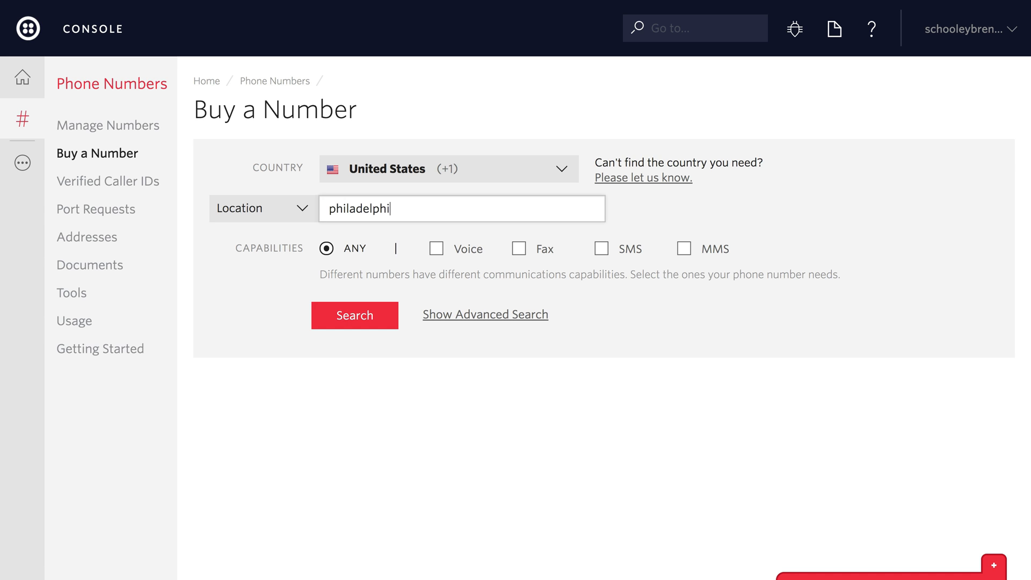
click(354, 316)
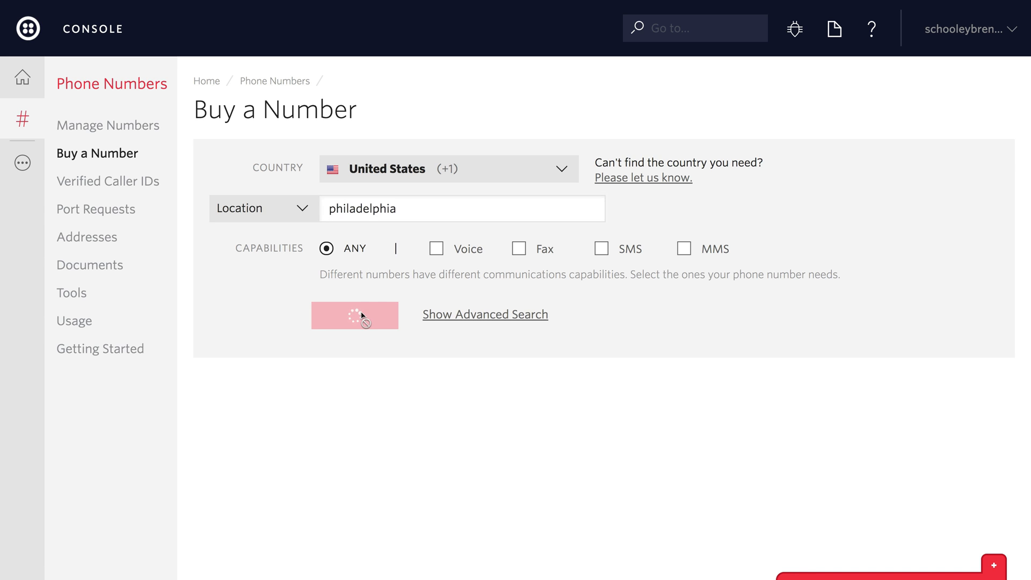
click(355, 316)
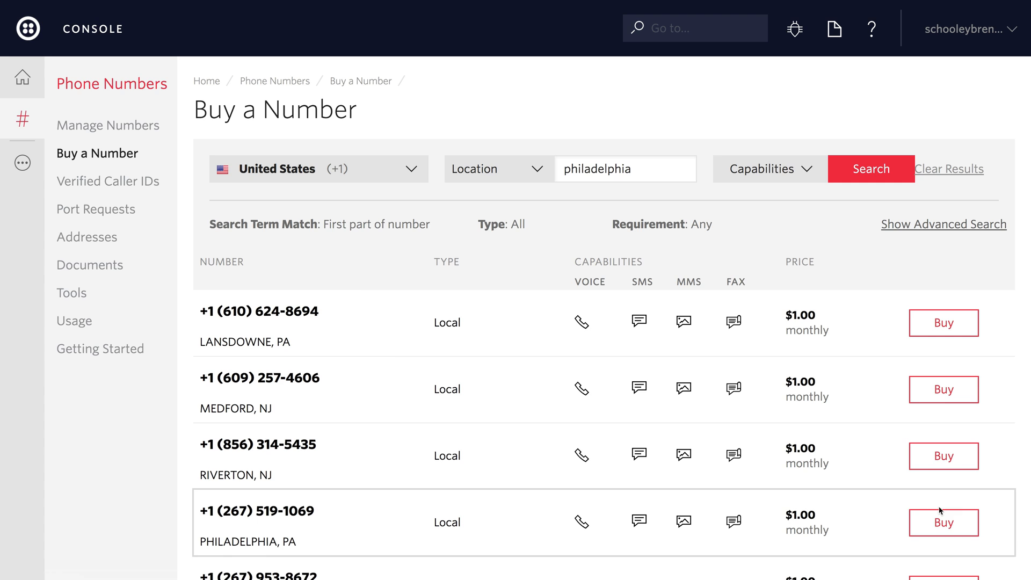
click(944, 523)
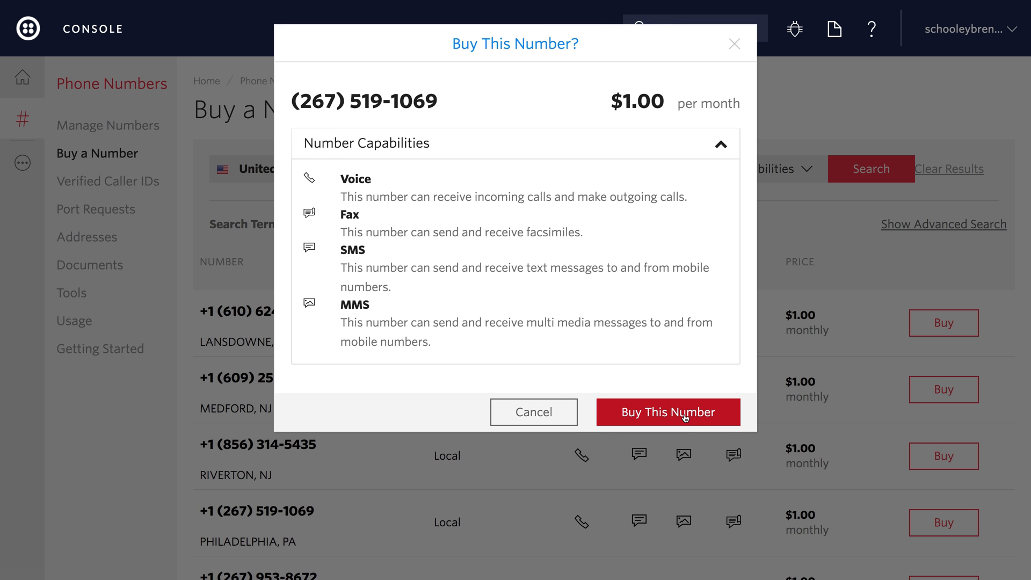
click(668, 411)
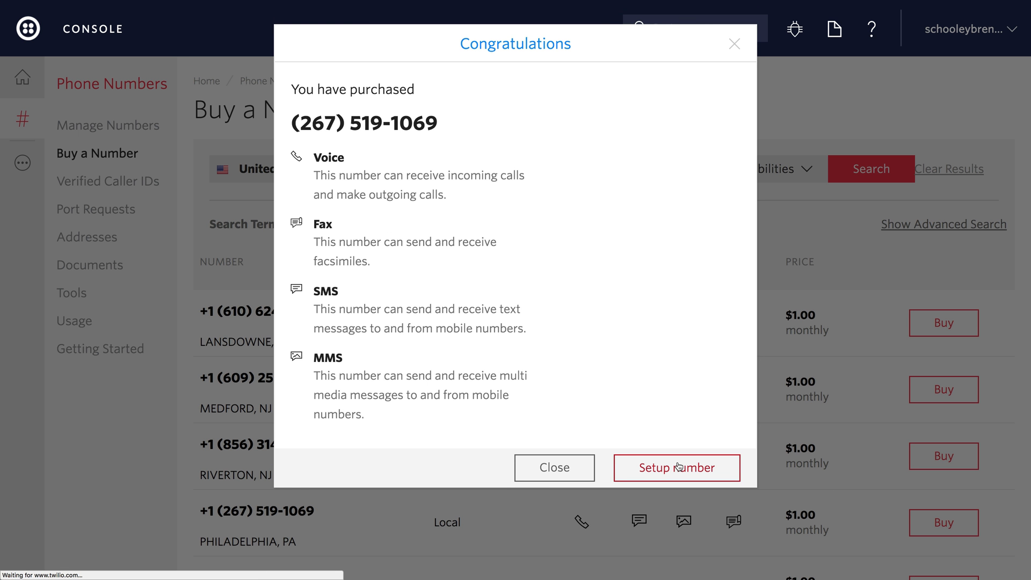
click(676, 468)
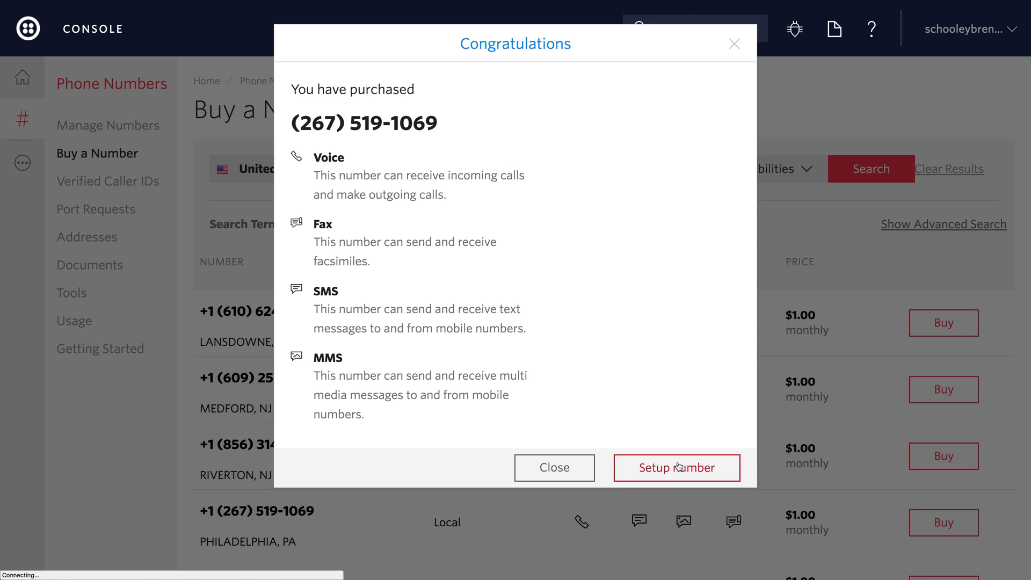
click(676, 467)
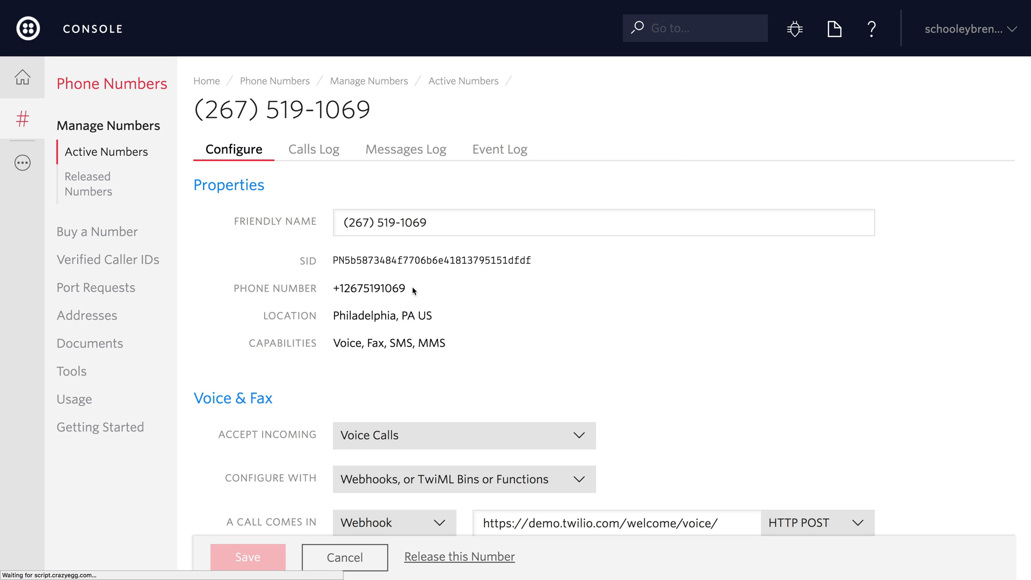
double_click(369, 288)
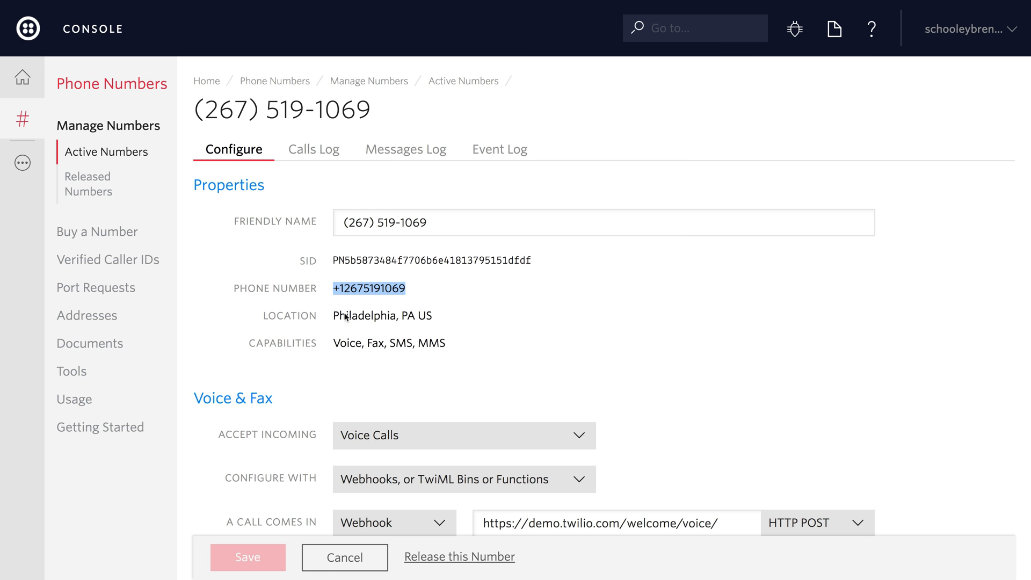
mouse_move(359, 338)
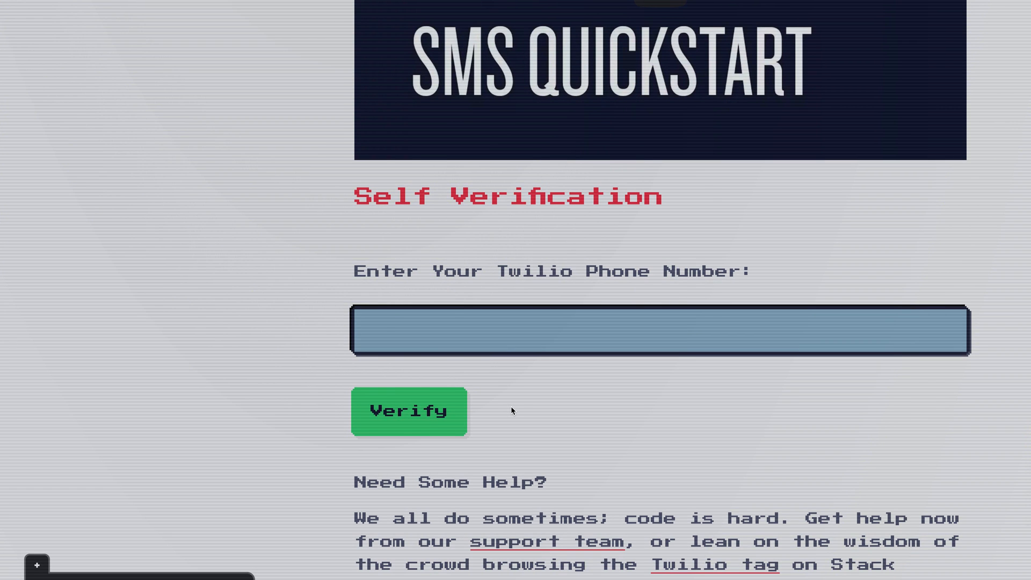
scroll(down, 3)
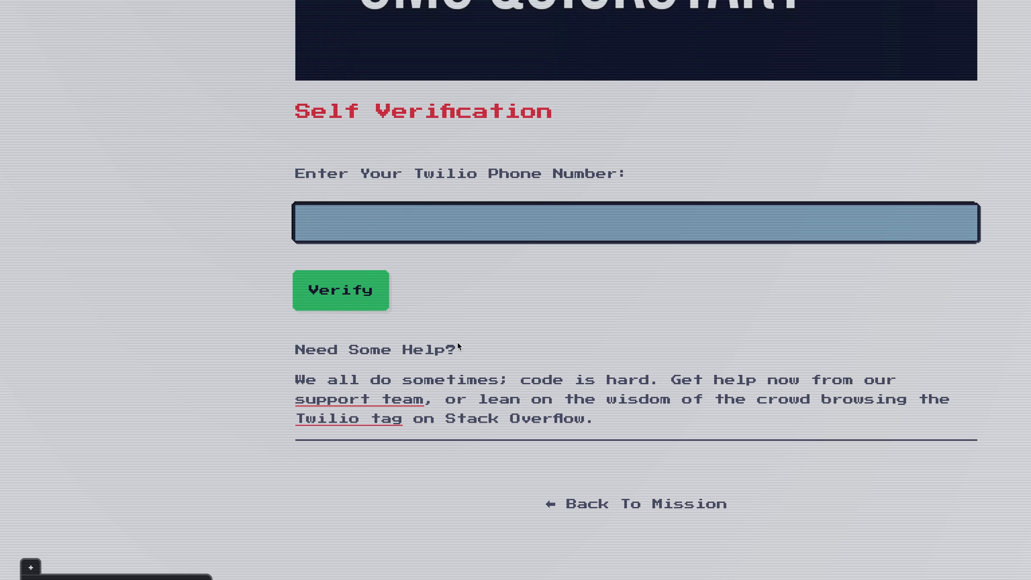
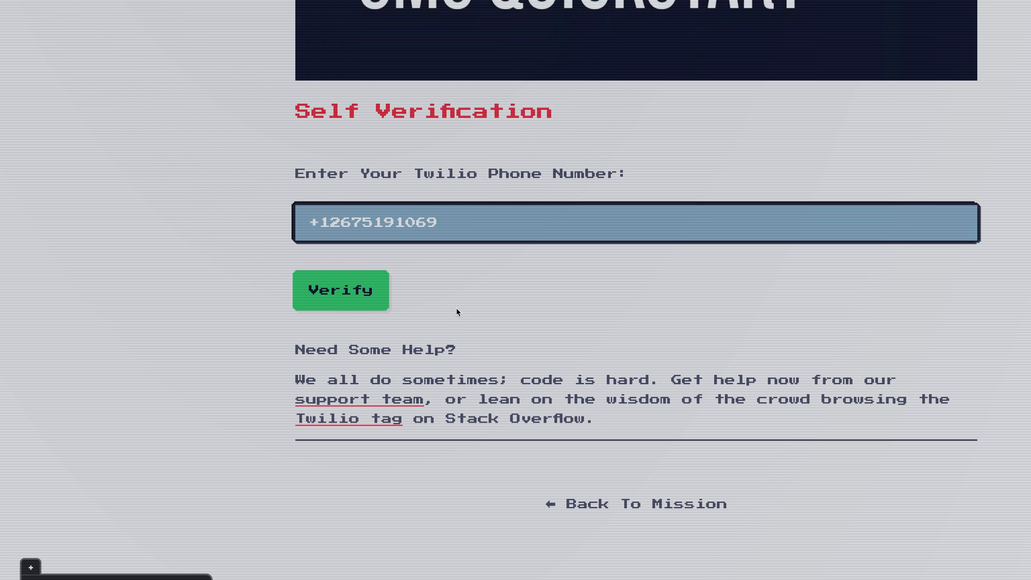
click(340, 289)
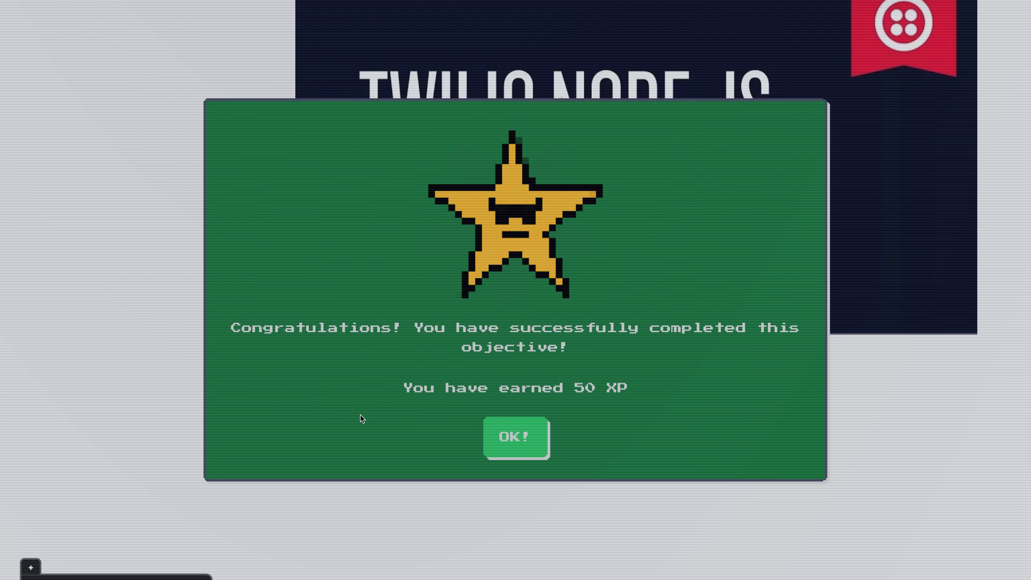
mouse_move(406, 441)
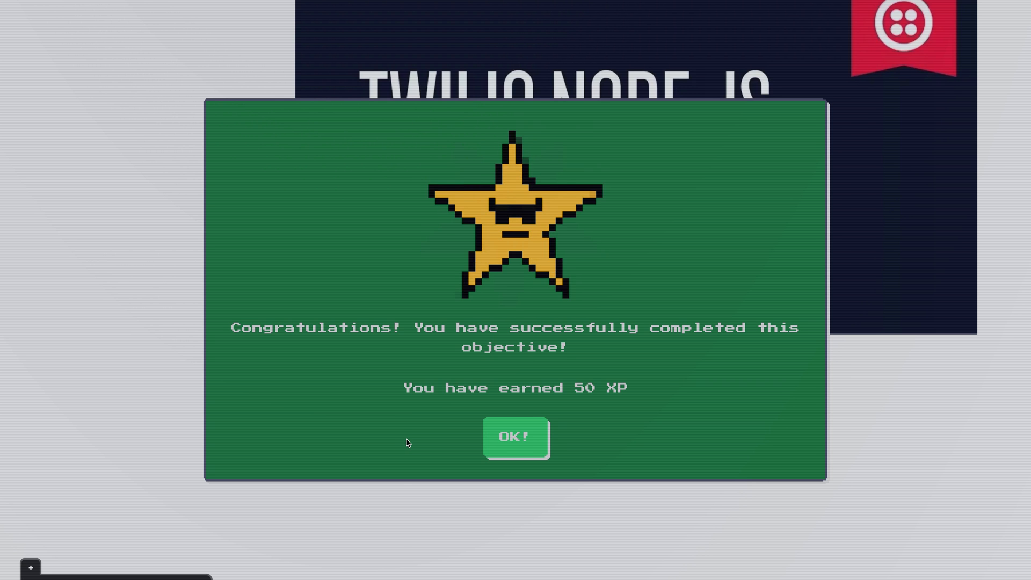
- Dismiss the 50 XP congratulations message for the phone number objective
click(515, 437)
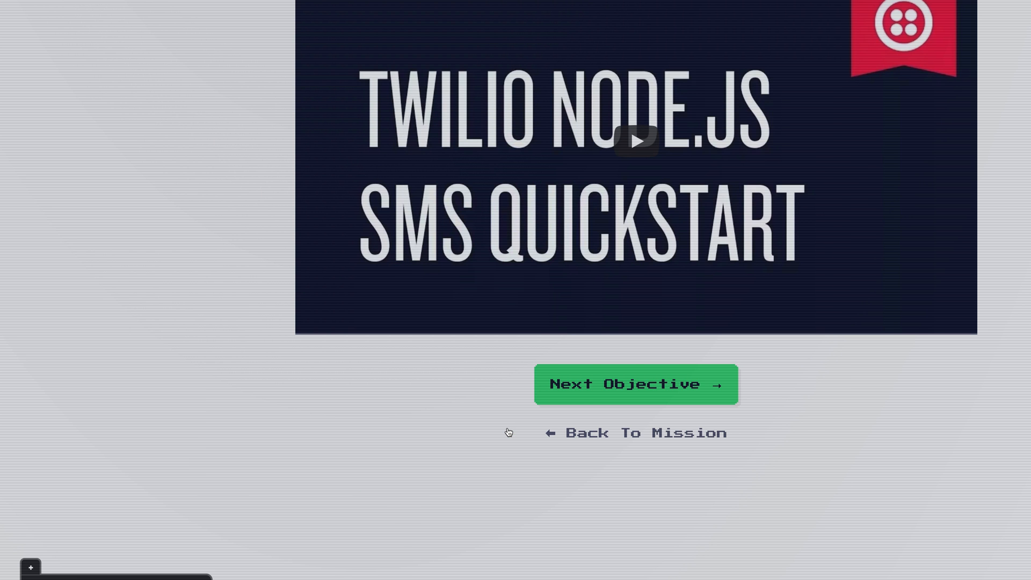
mouse_move(603, 388)
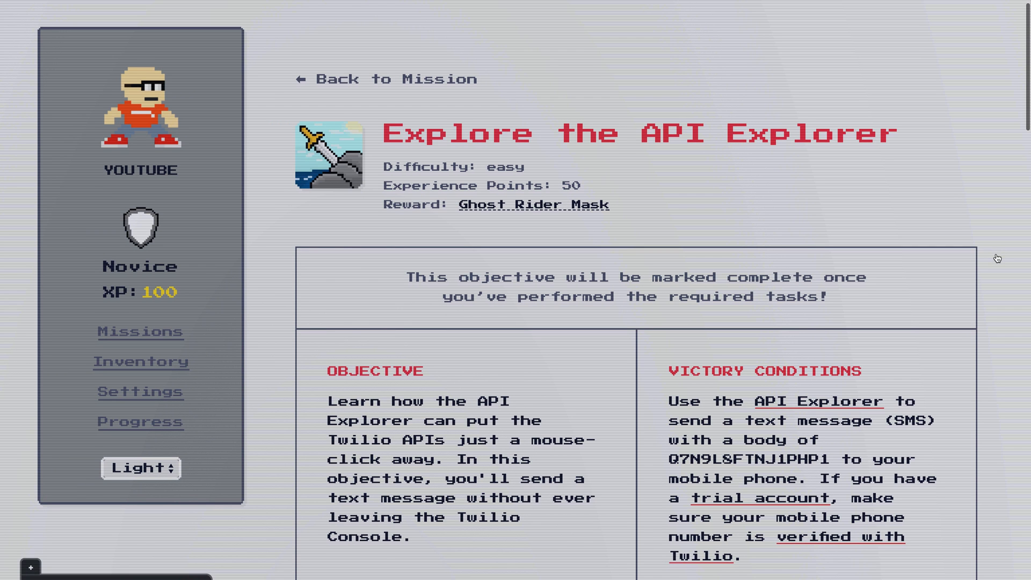
- Read the API Explorer objective's Path to Victory steps down to the empty message sid field
scroll(up, 3)
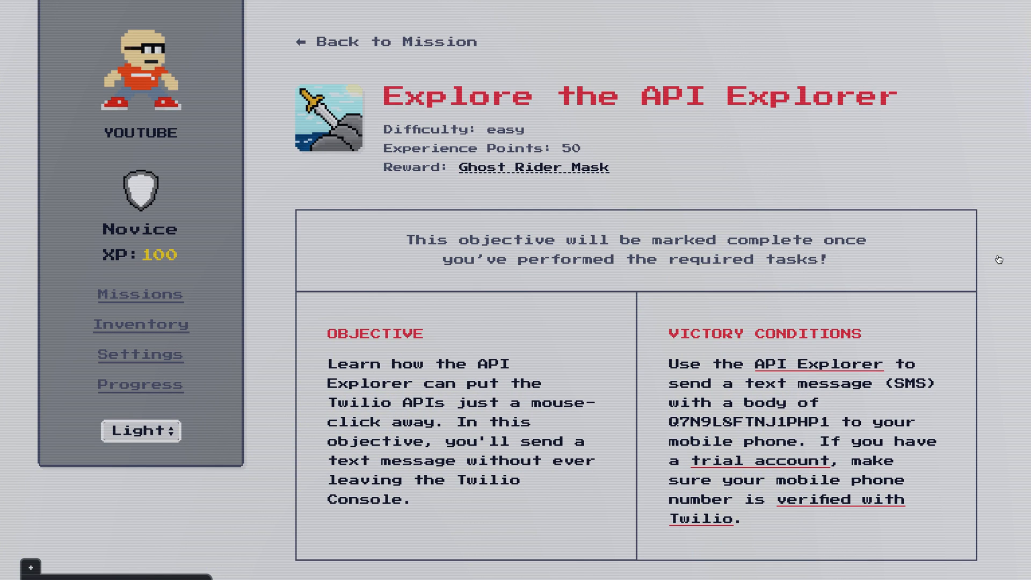
mouse_move(992, 363)
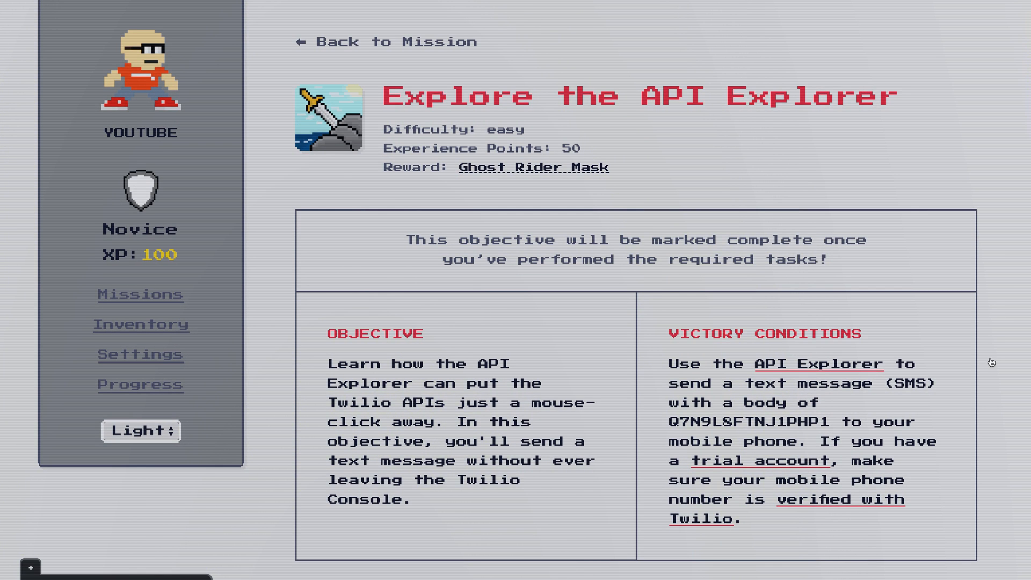
mouse_move(986, 401)
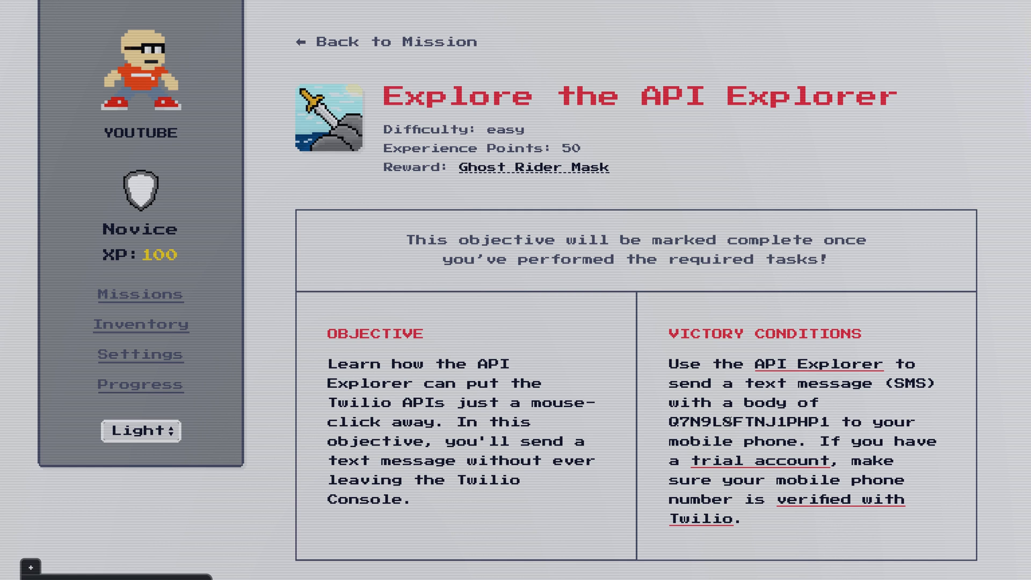
double_click(749, 421)
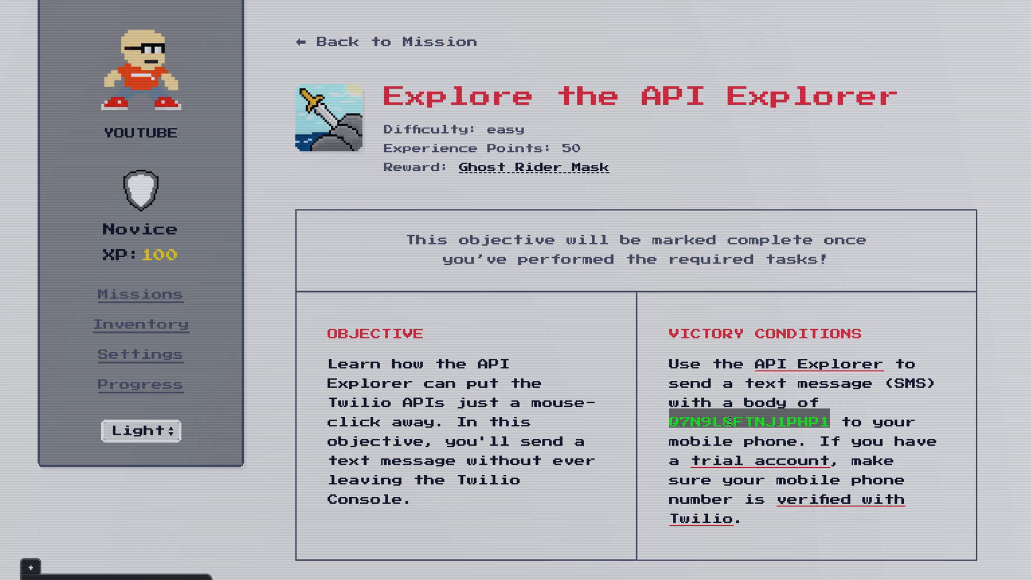
mouse_move(1010, 424)
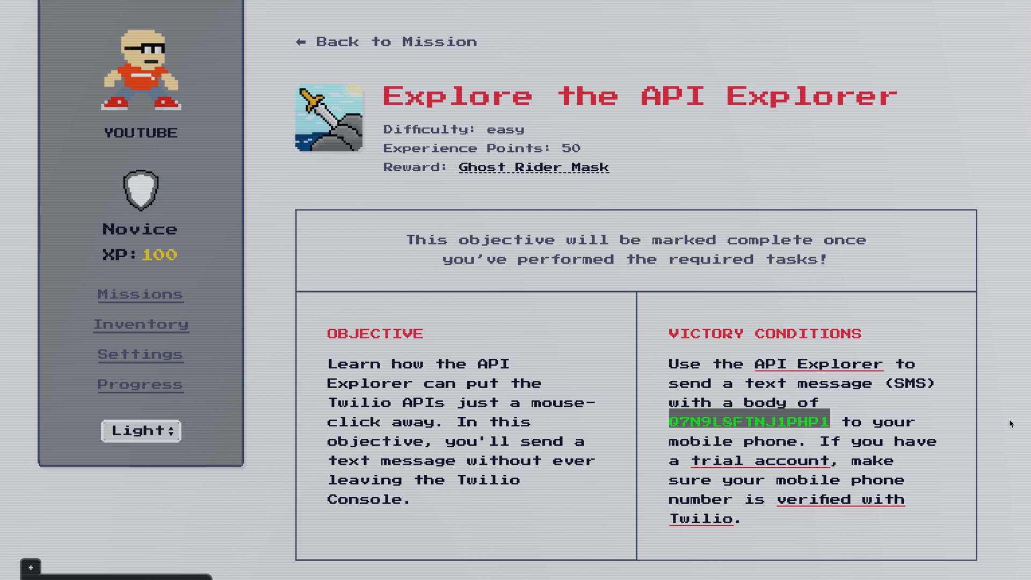
scroll(down, 3)
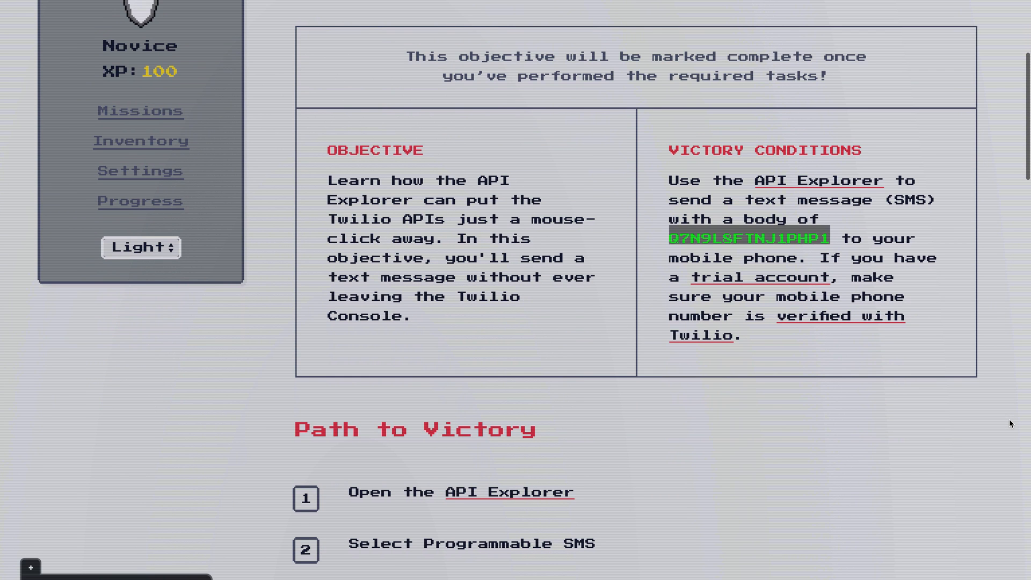
scroll(down, 3)
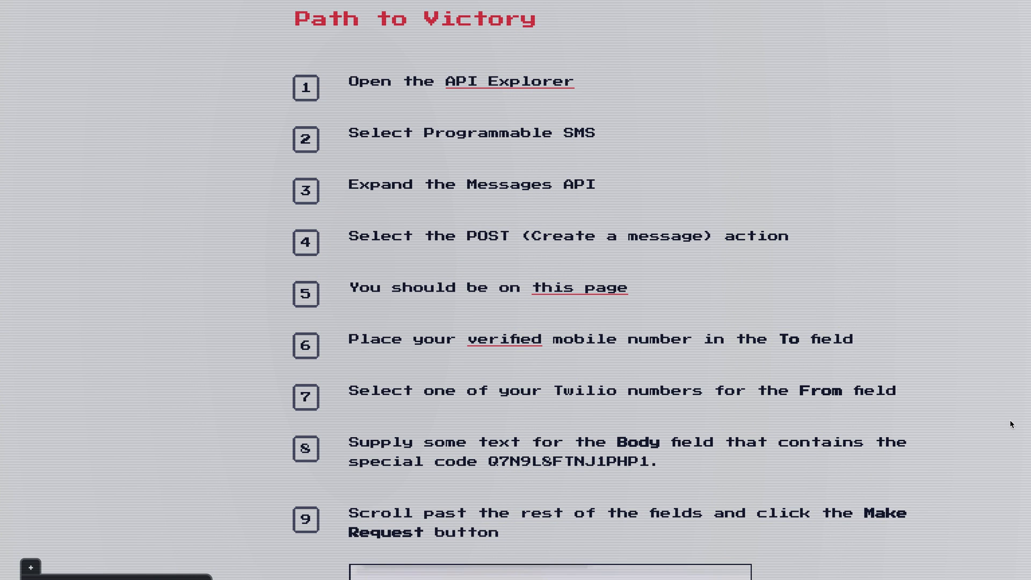
mouse_move(580, 69)
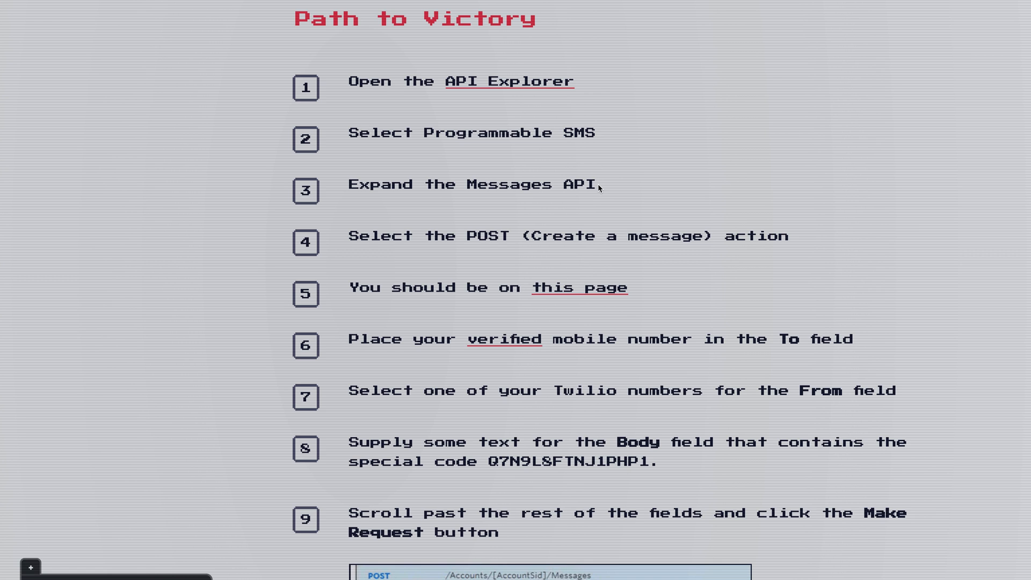
mouse_move(759, 251)
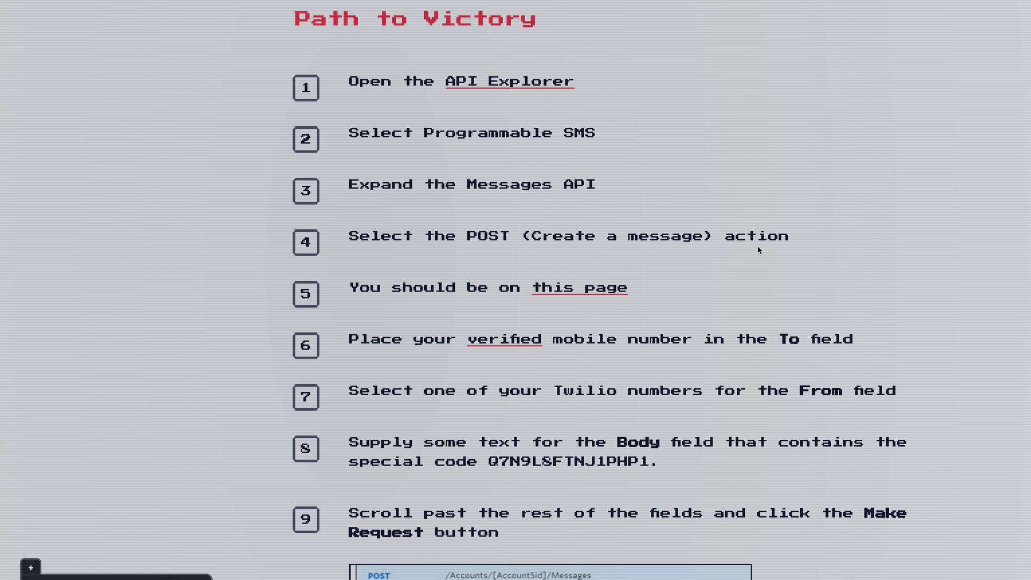
mouse_move(868, 309)
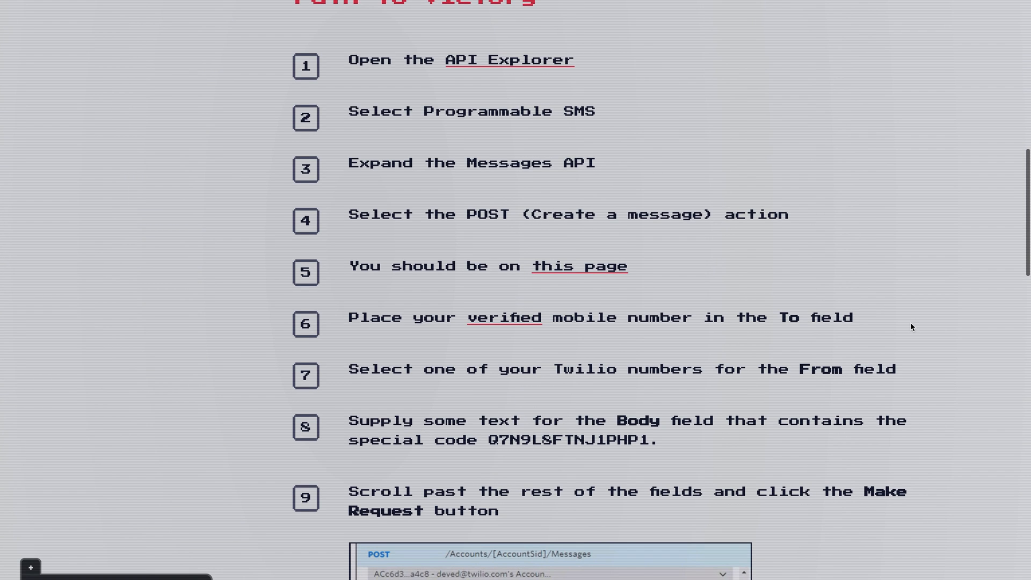
scroll(down, 3)
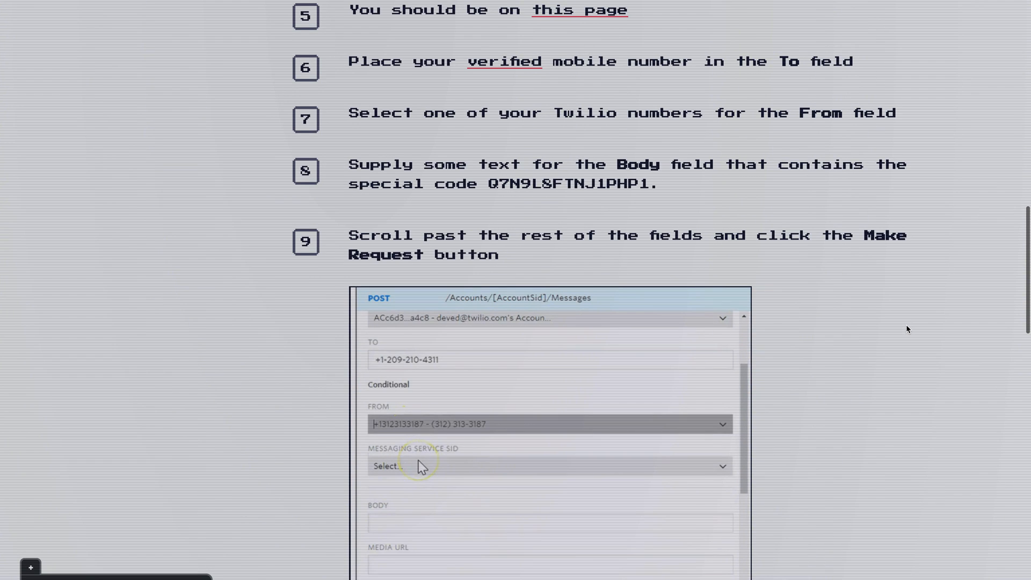
scroll(down, 3)
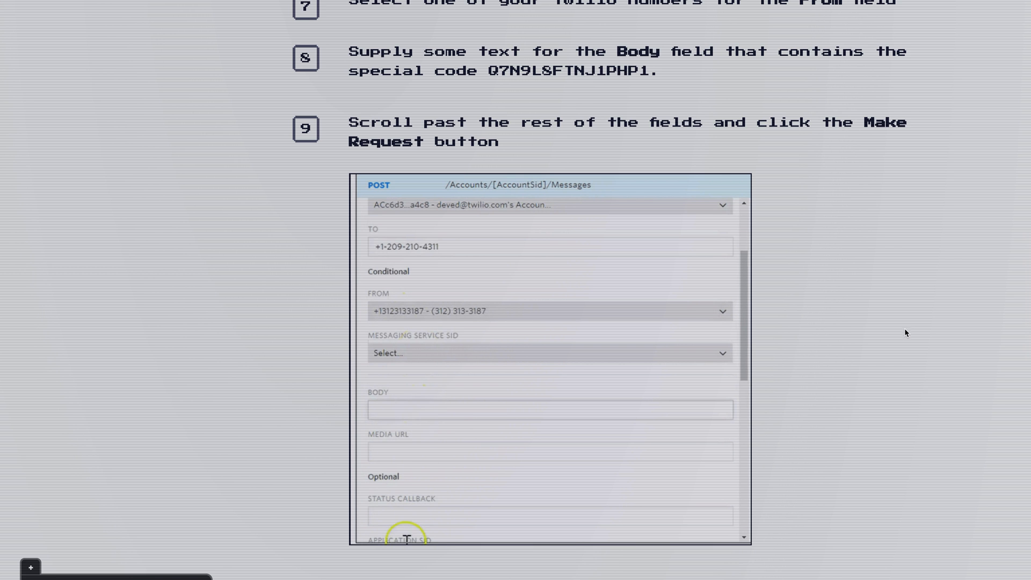
text(Te)
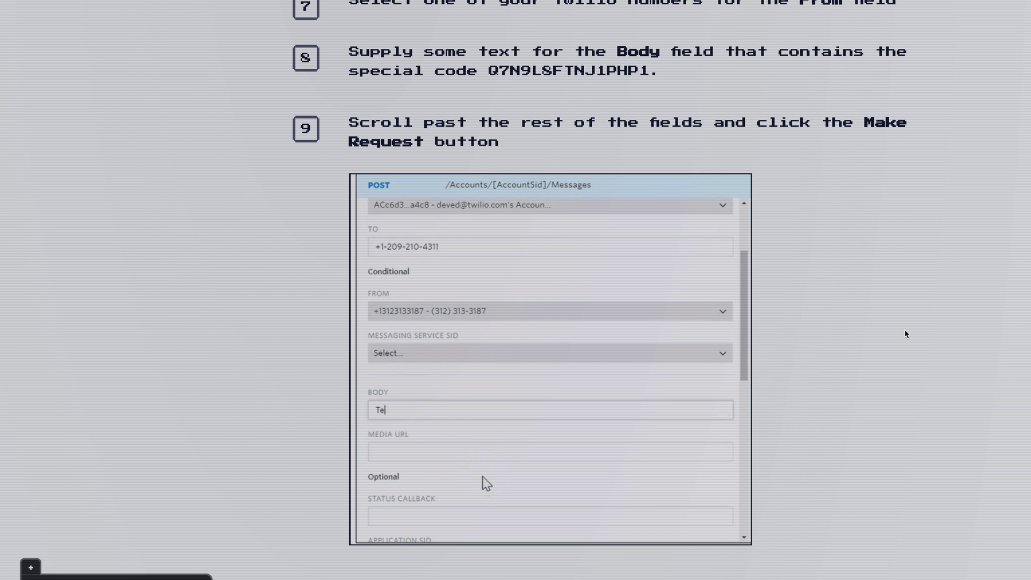
scroll(down, 3)
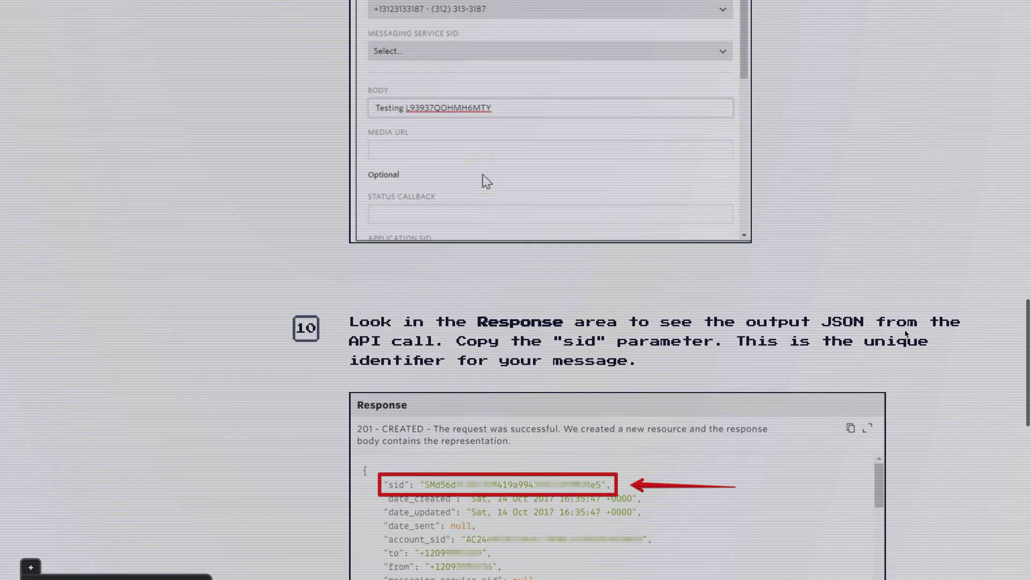
scroll(down, 3)
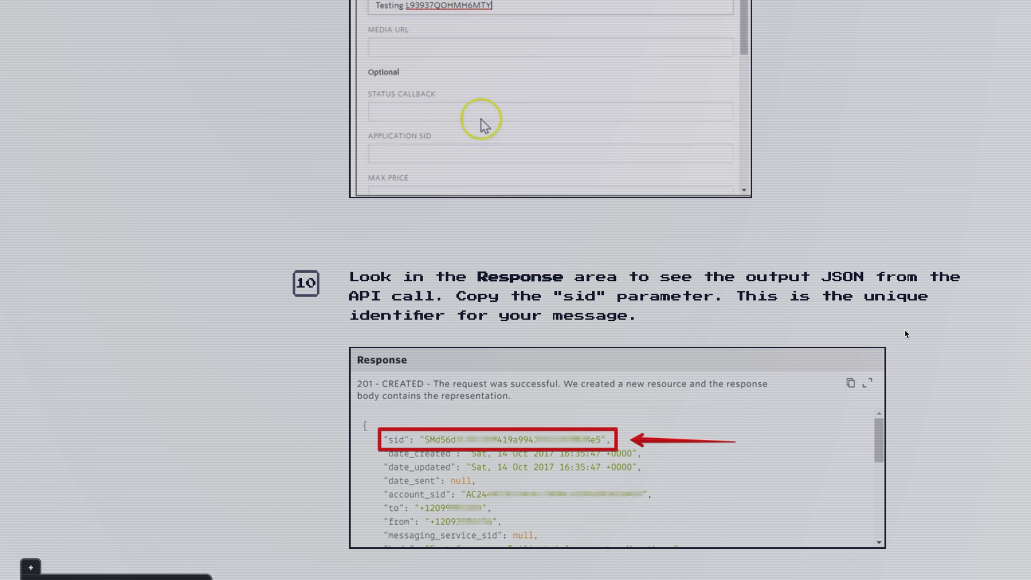
scroll(down, 3)
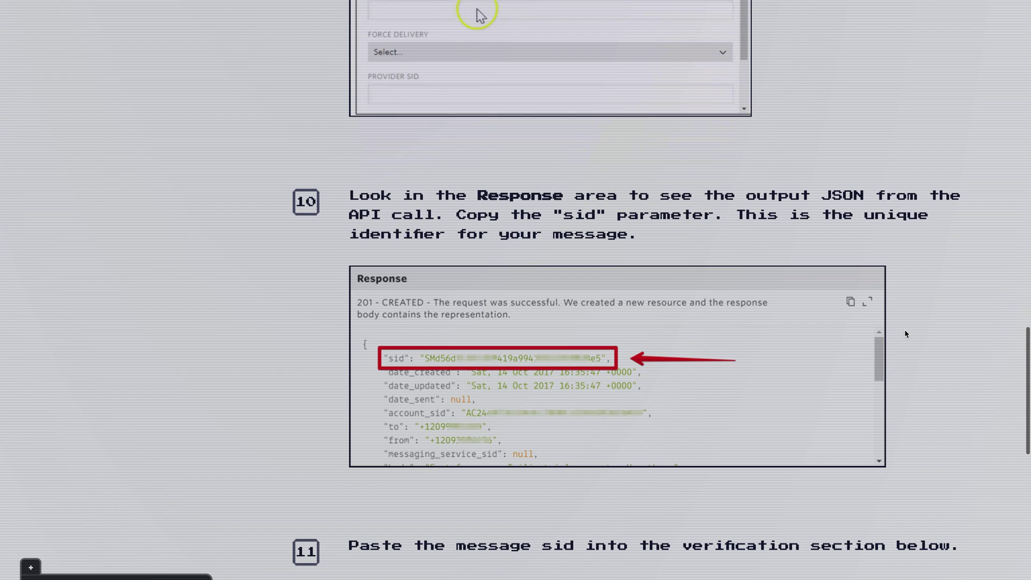
scroll(down, 3)
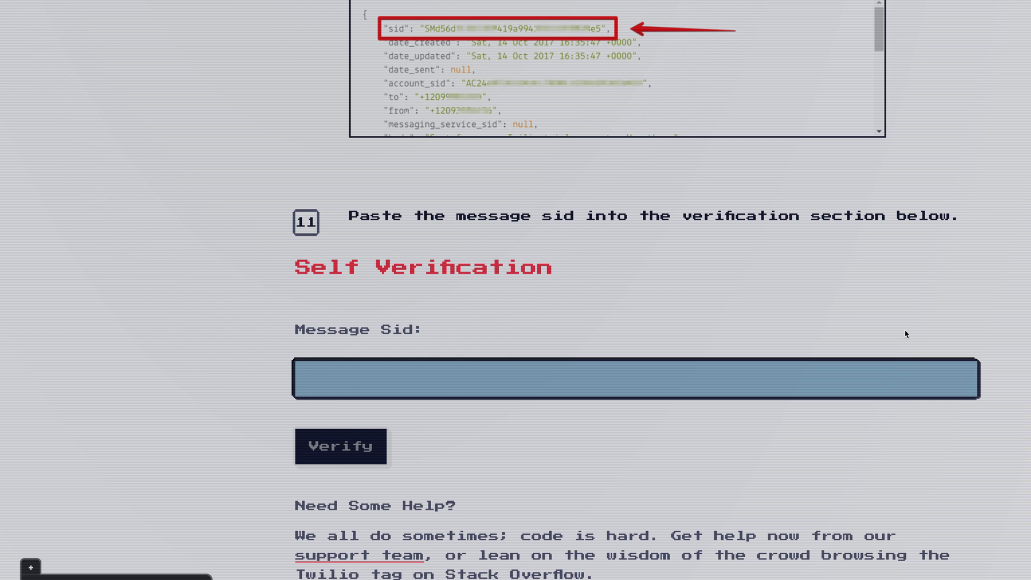
mouse_move(911, 288)
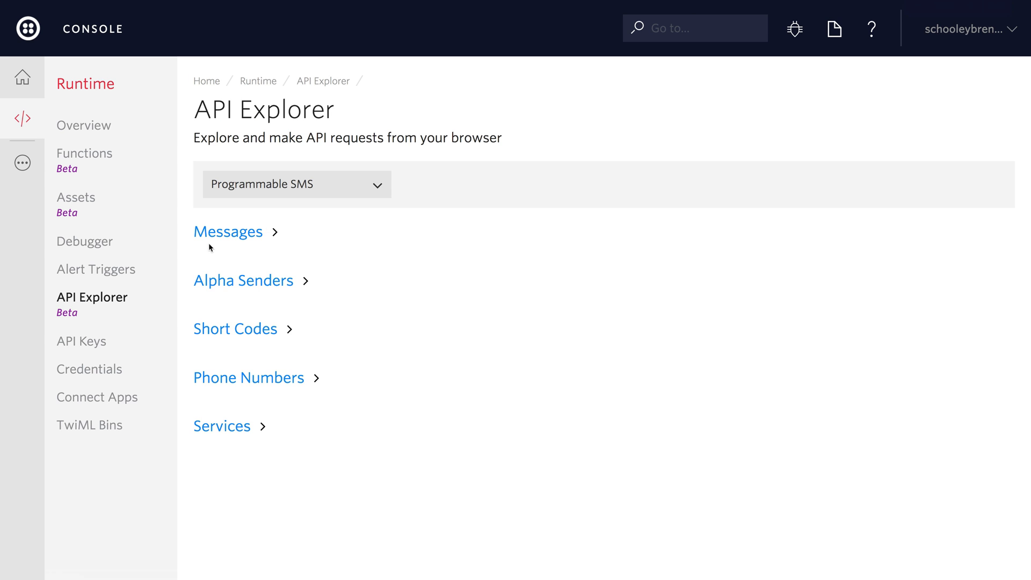
click(228, 232)
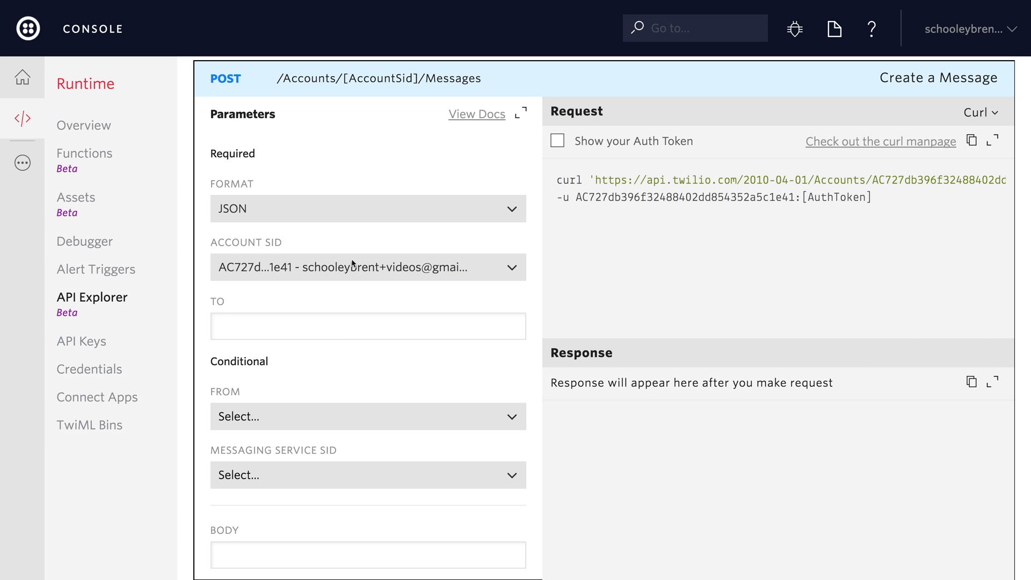
mouse_move(356, 403)
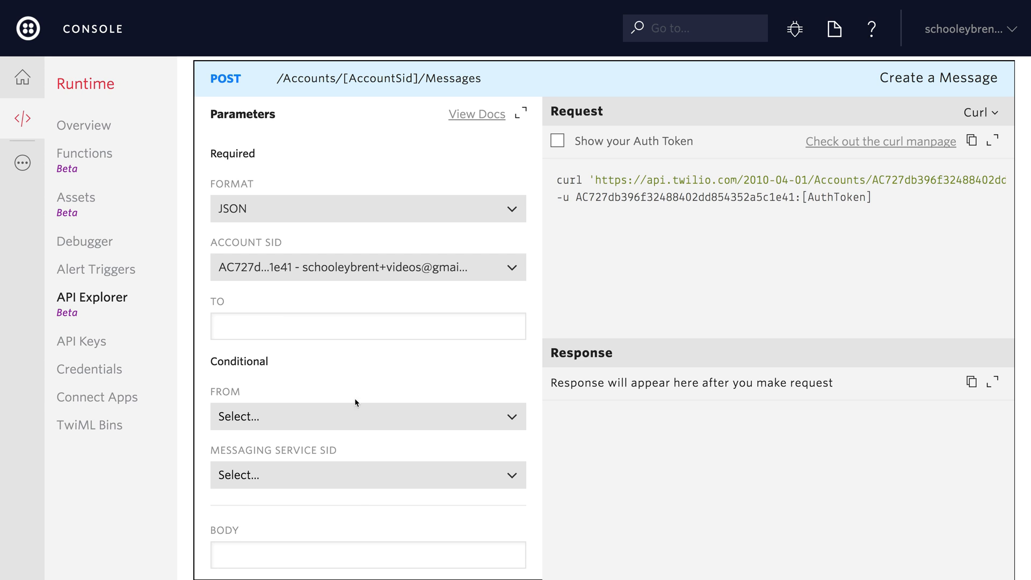
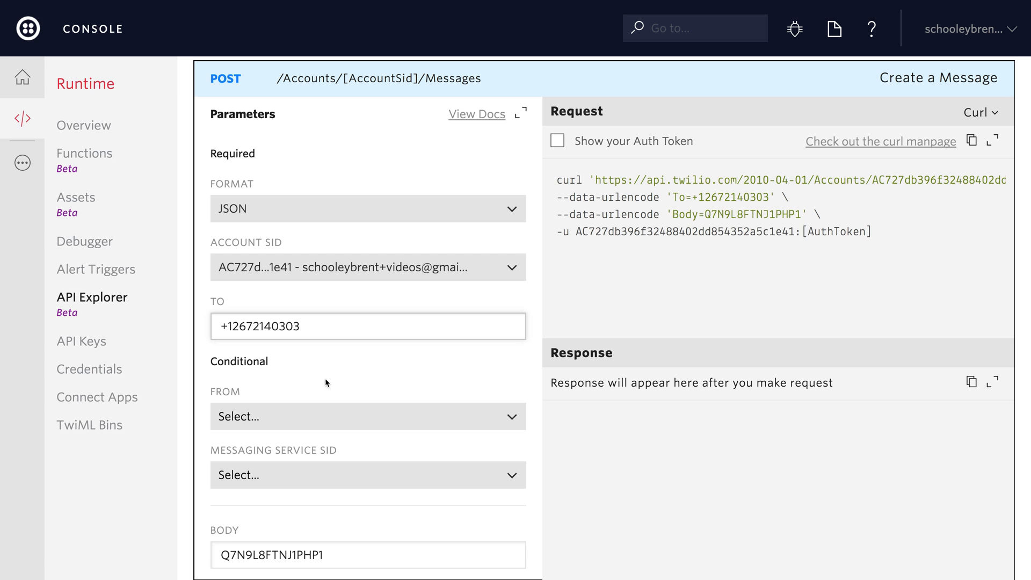
mouse_move(344, 414)
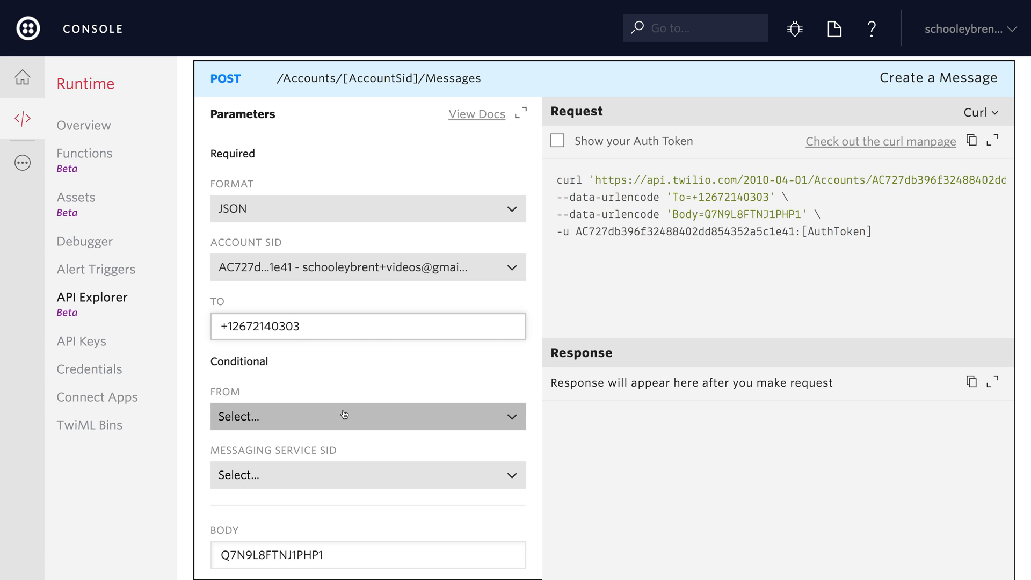
click(367, 416)
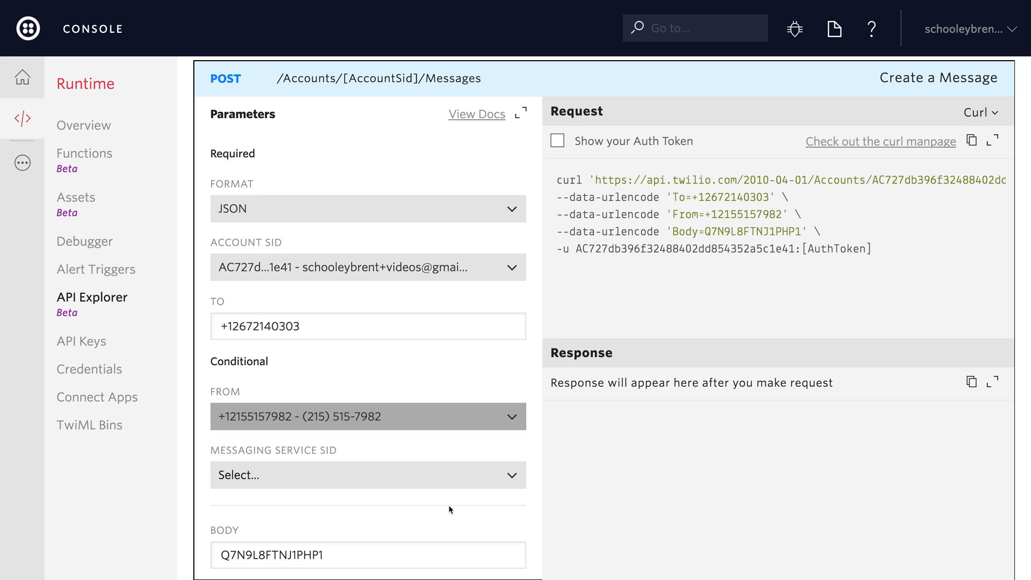
- Send the SMS request, get 201 CREATED and return to TwilioQuest with the message sid
scroll(down, 3)
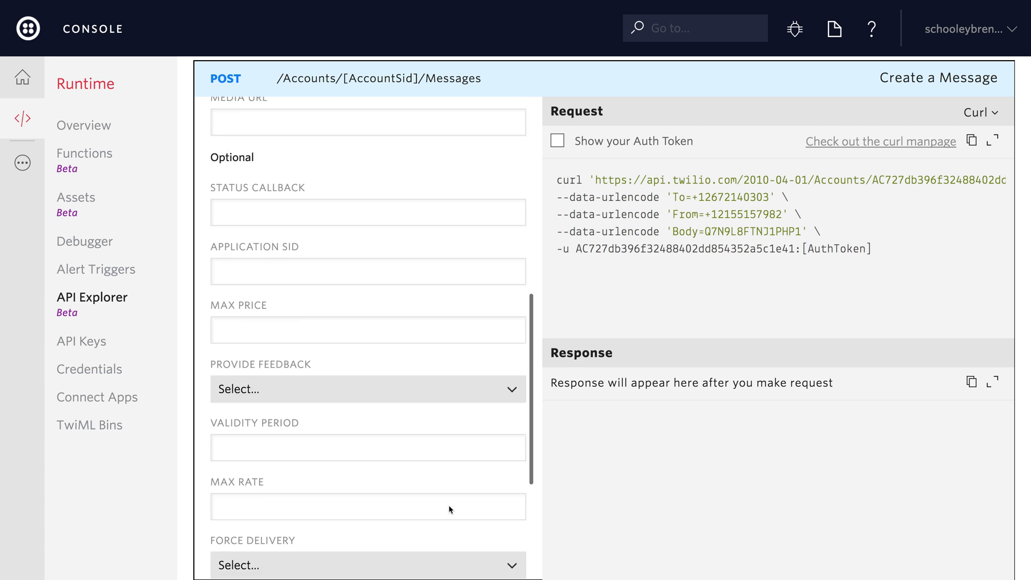
scroll(down, 3)
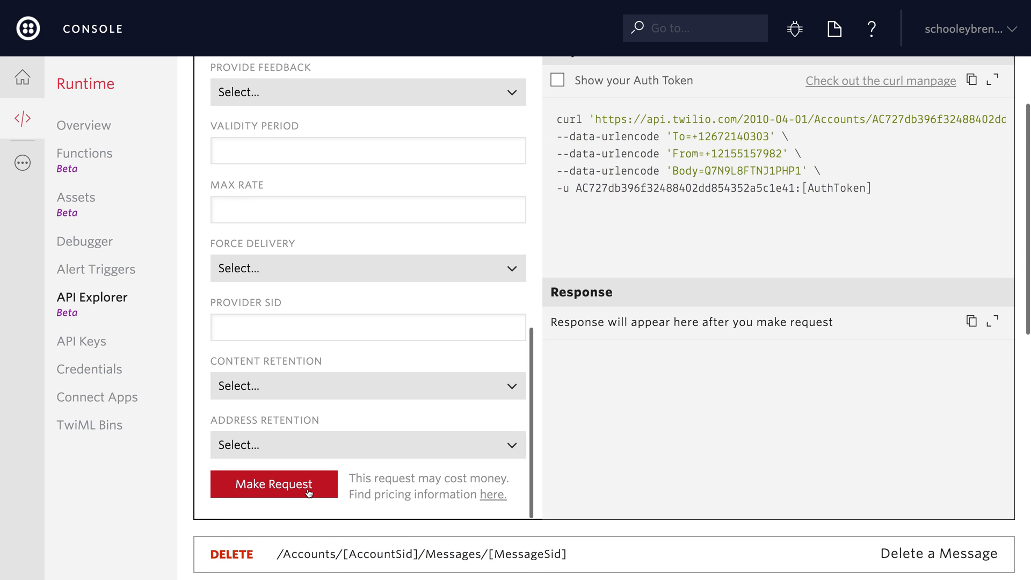
click(274, 485)
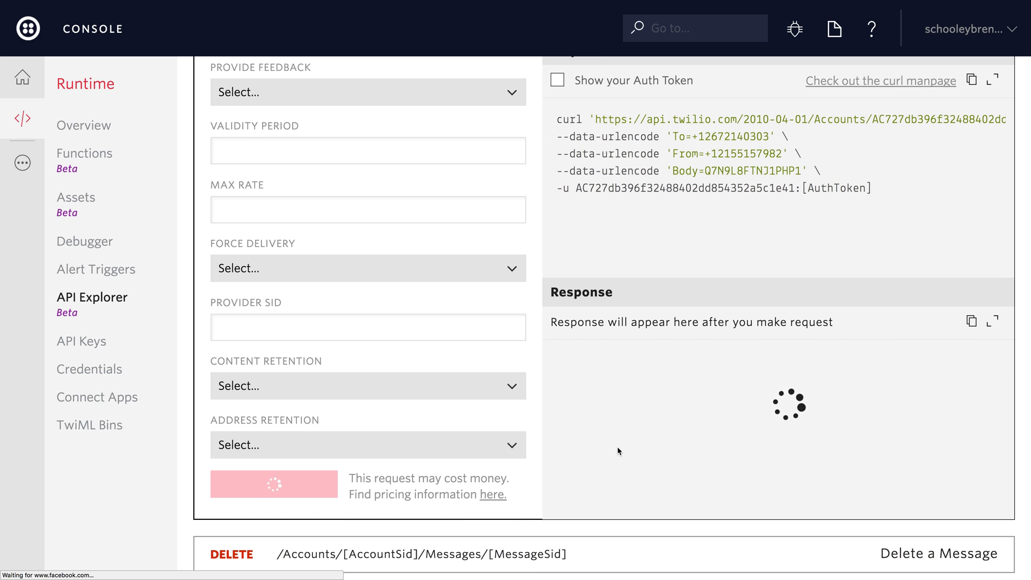
click(274, 485)
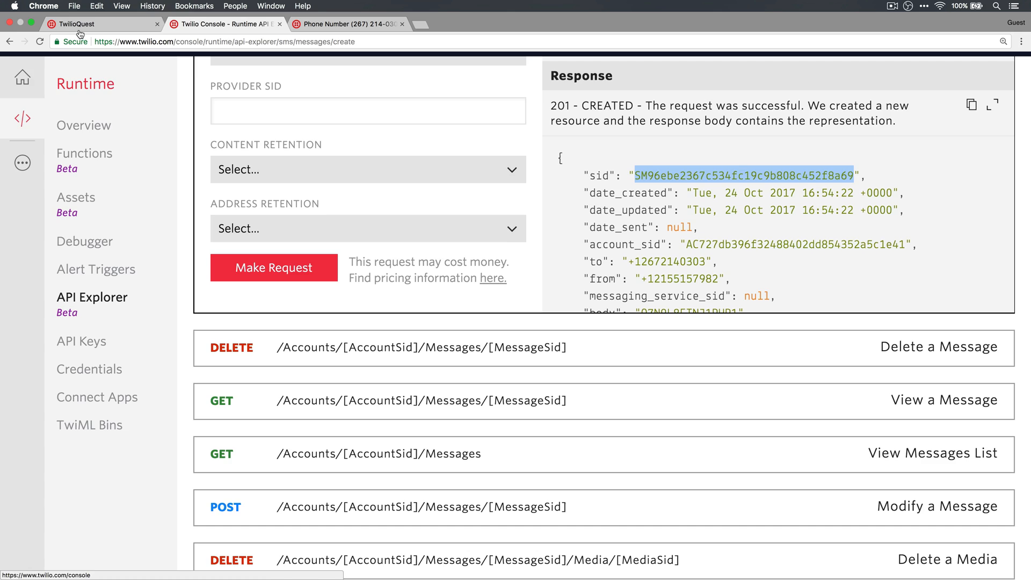
click(72, 25)
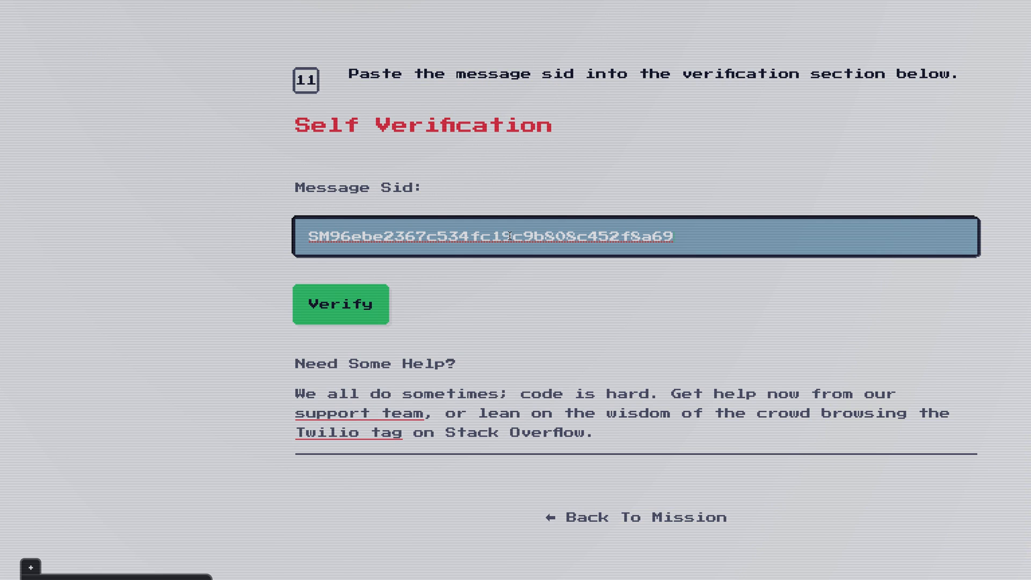
- Verify the message sid, completing Explore the API Explorer, and return to Getting Started at 150/350 XP
click(340, 304)
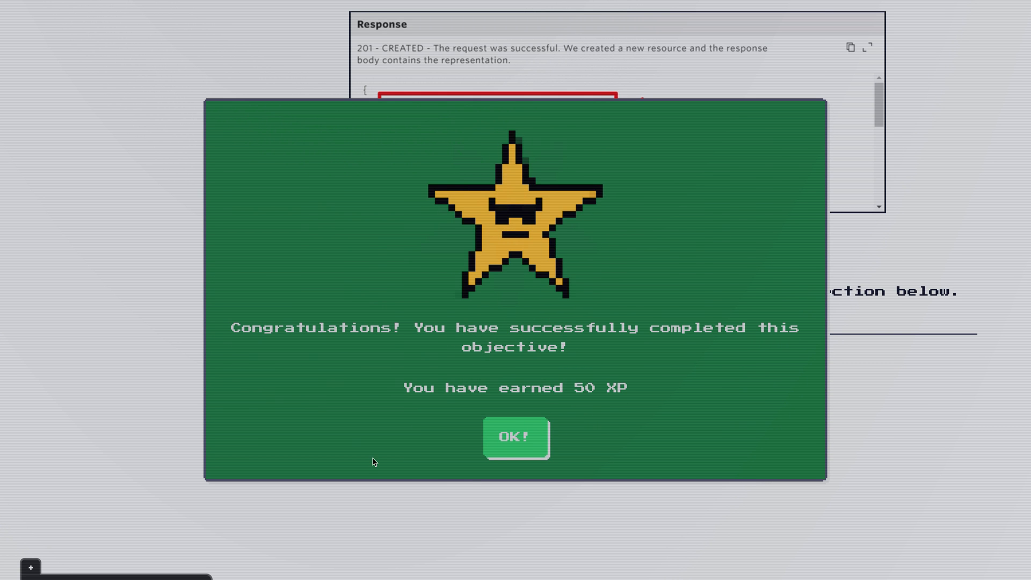
click(516, 438)
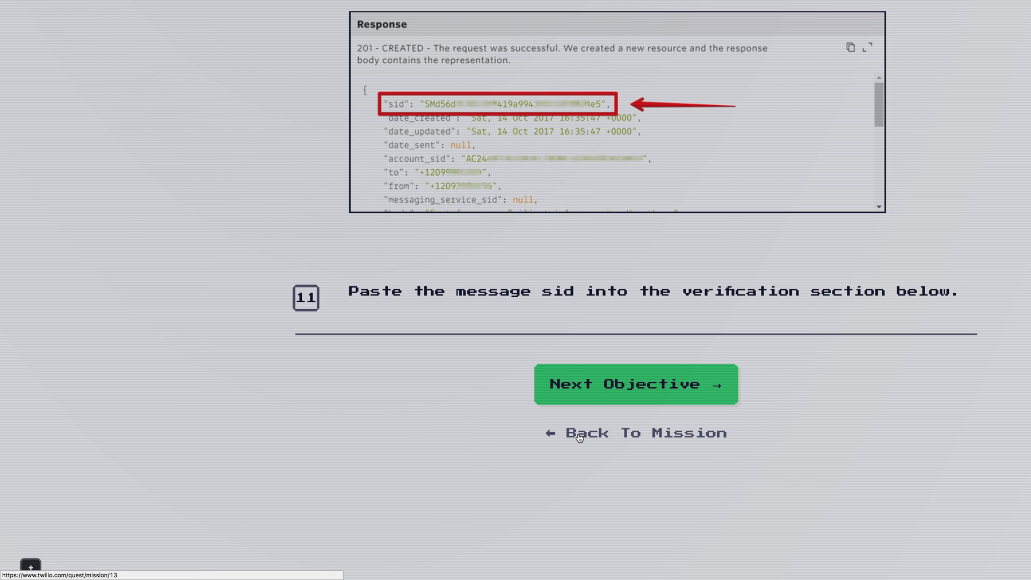
click(634, 433)
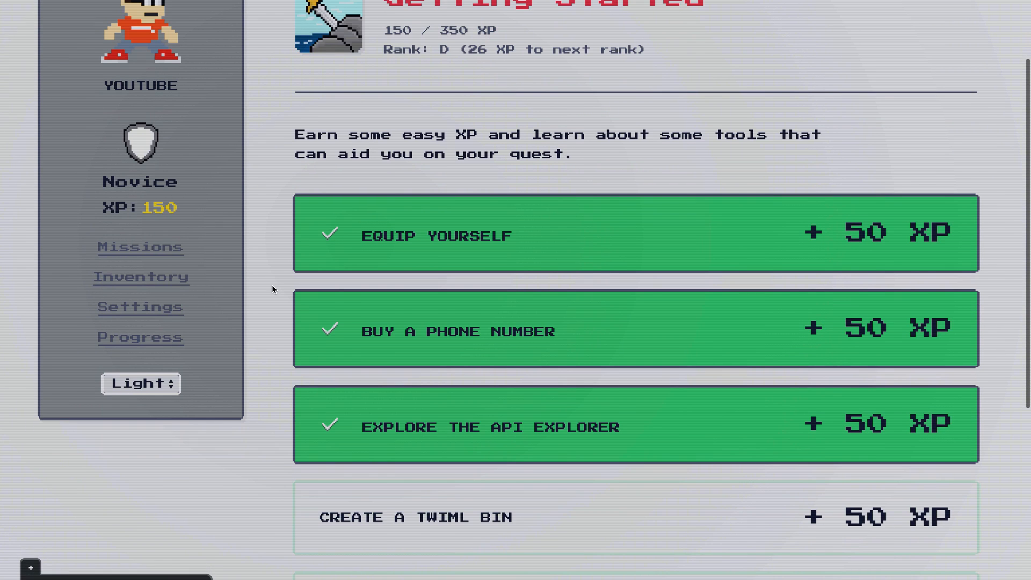
scroll(down, 3)
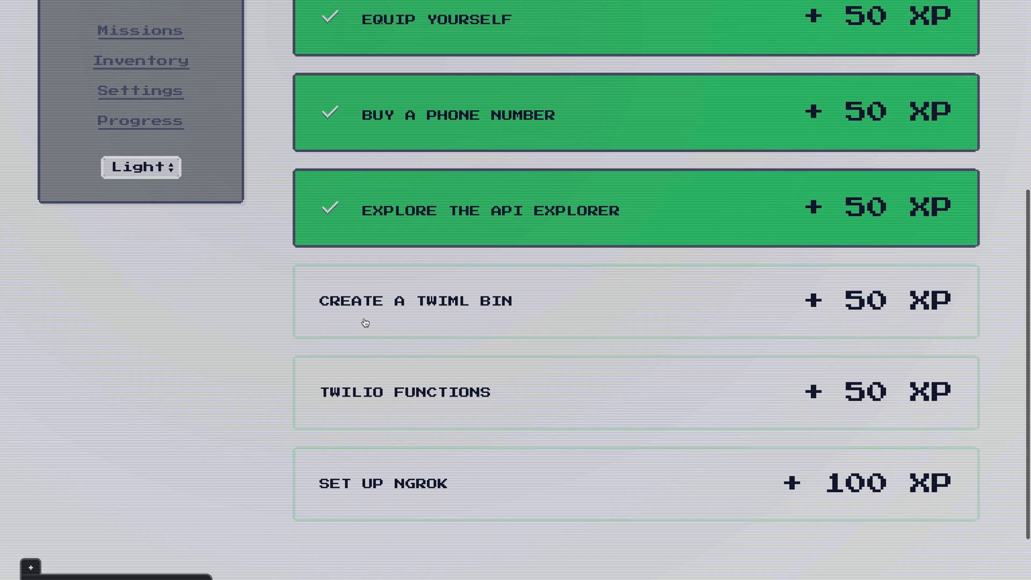
scroll(up, 3)
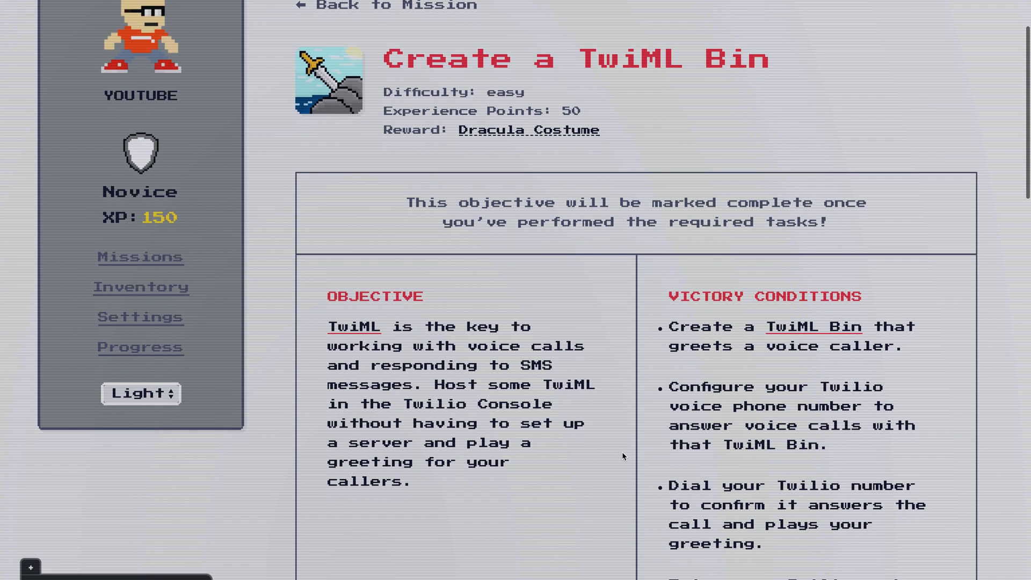
- Read through the nine Create a TwiML Bin setup steps in the objective
scroll(down, 3)
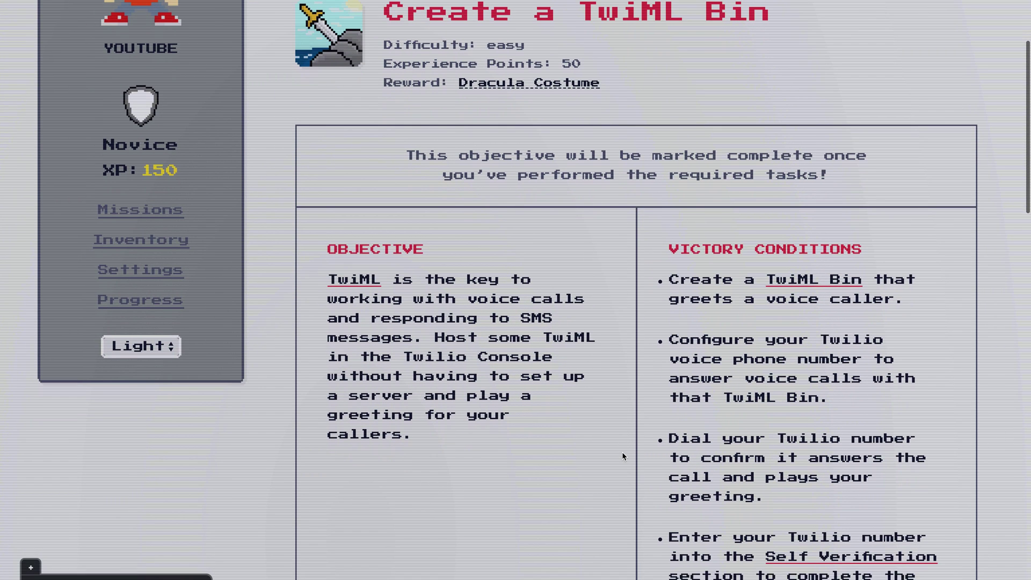
scroll(down, 3)
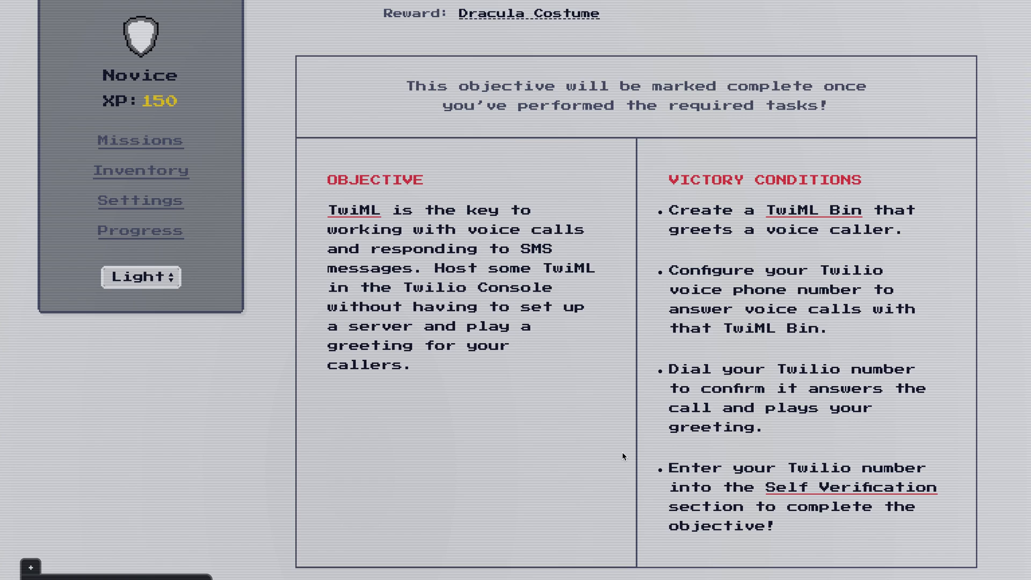
scroll(down, 3)
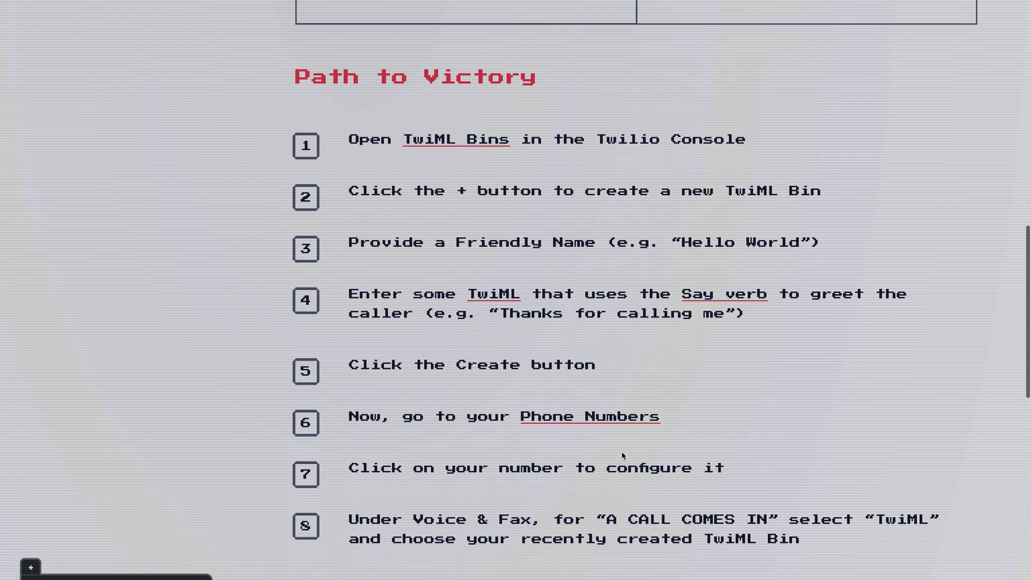
scroll(down, 3)
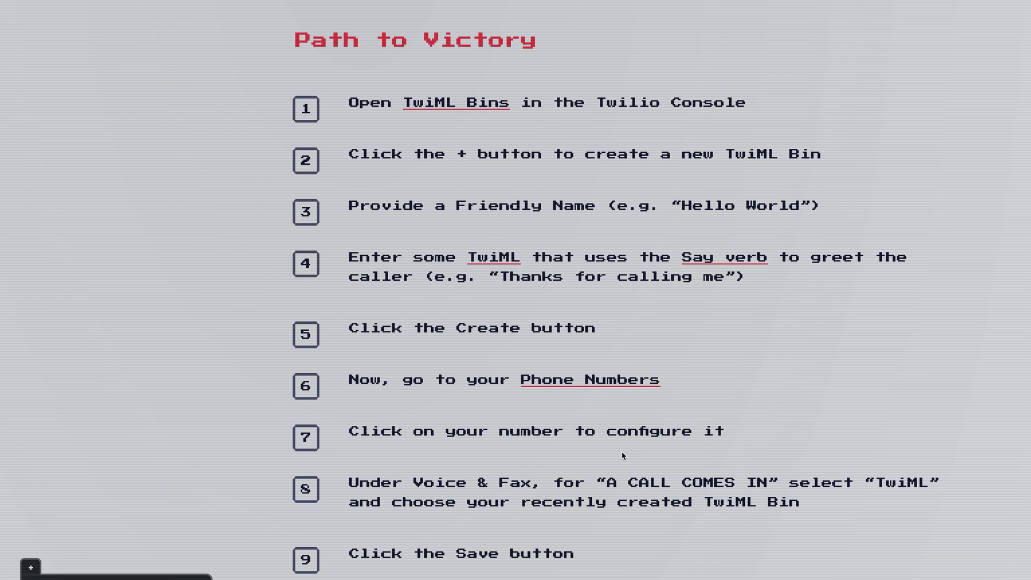
mouse_move(886, 419)
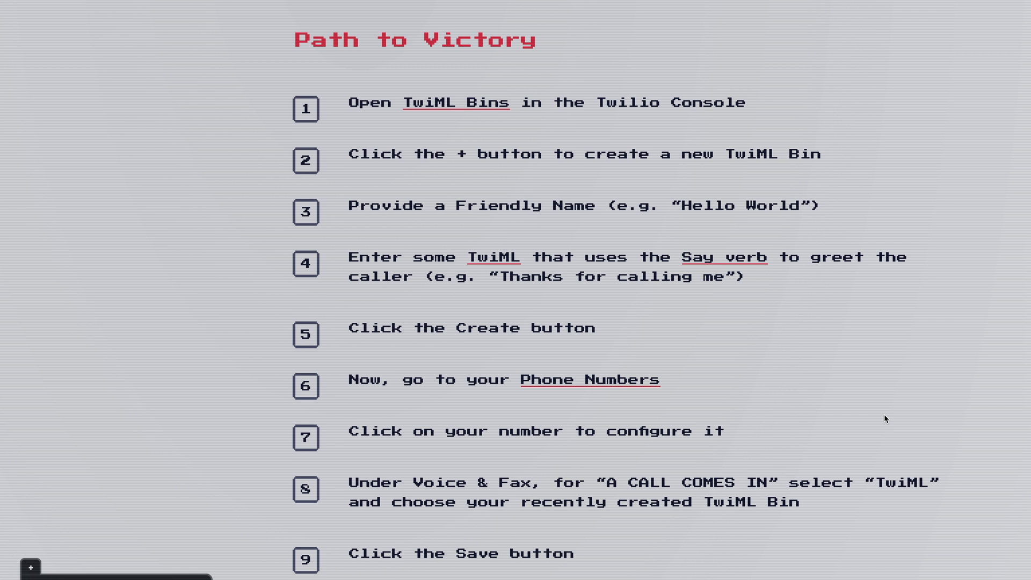
scroll(down, 3)
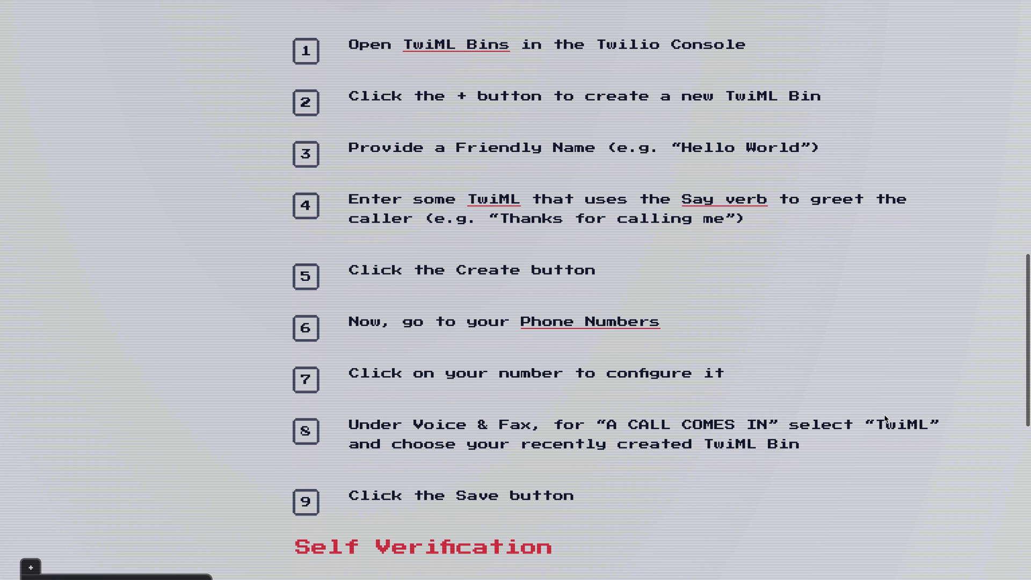
scroll(down, 3)
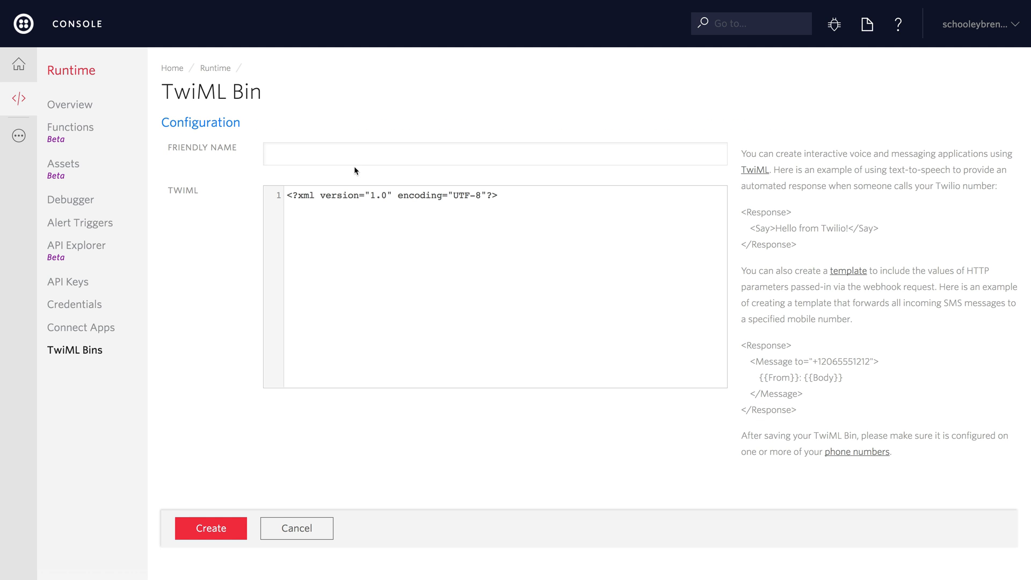
- Create TwiML Bin 'Twilio Quest Say Hello' with <Response><Say>Hello from Twilio Quest!</Say></Response>
text(TwilioQ)
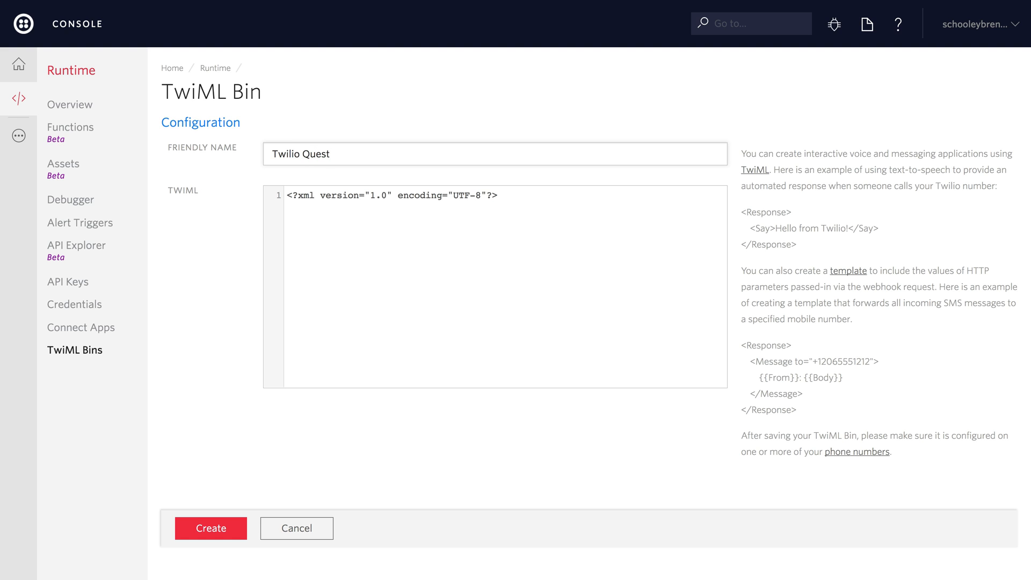
text(Say Hello)
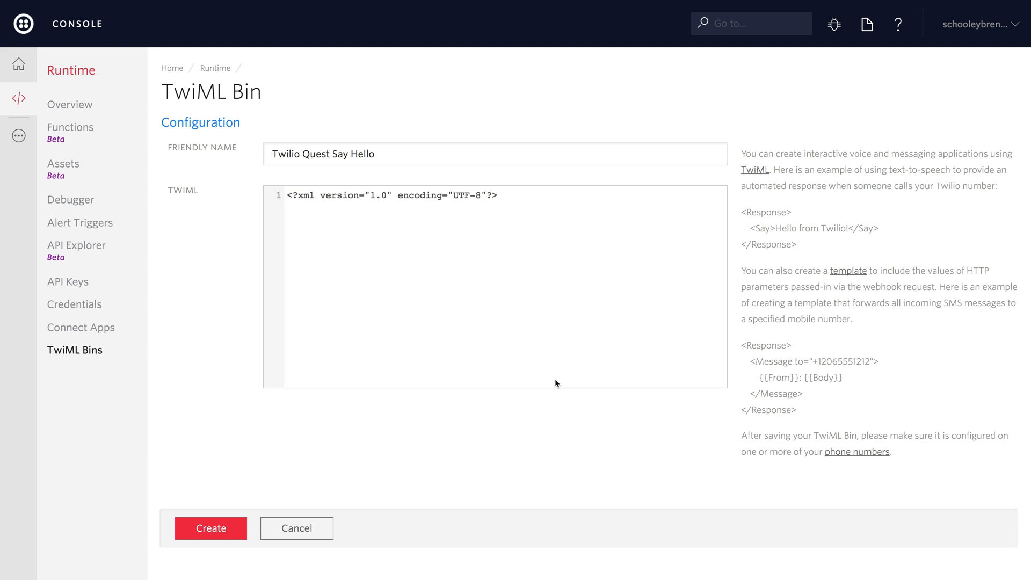
text(<Respo)
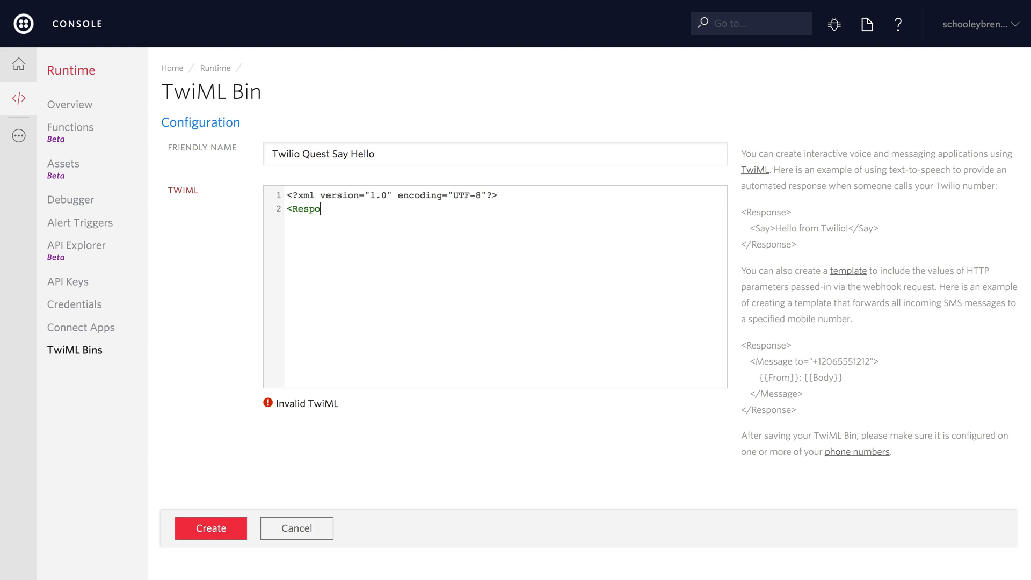
text(nse>)
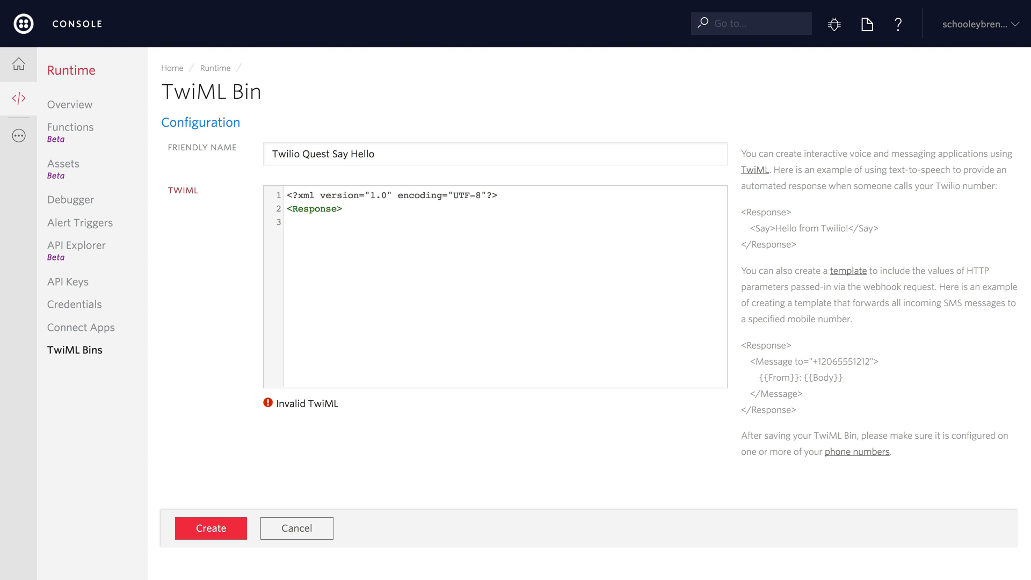
text(<Say>Hello)
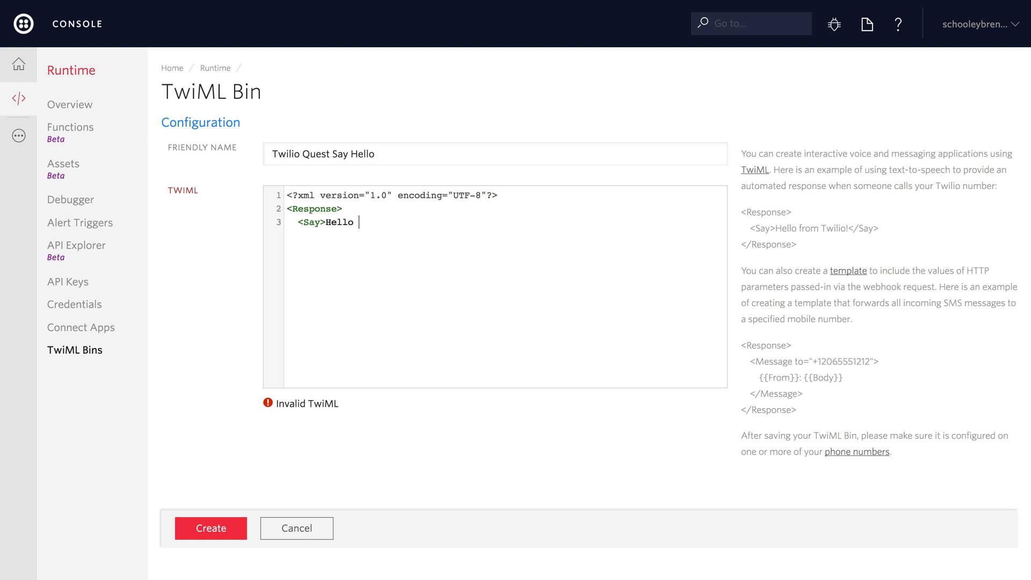
text(from Twilio)
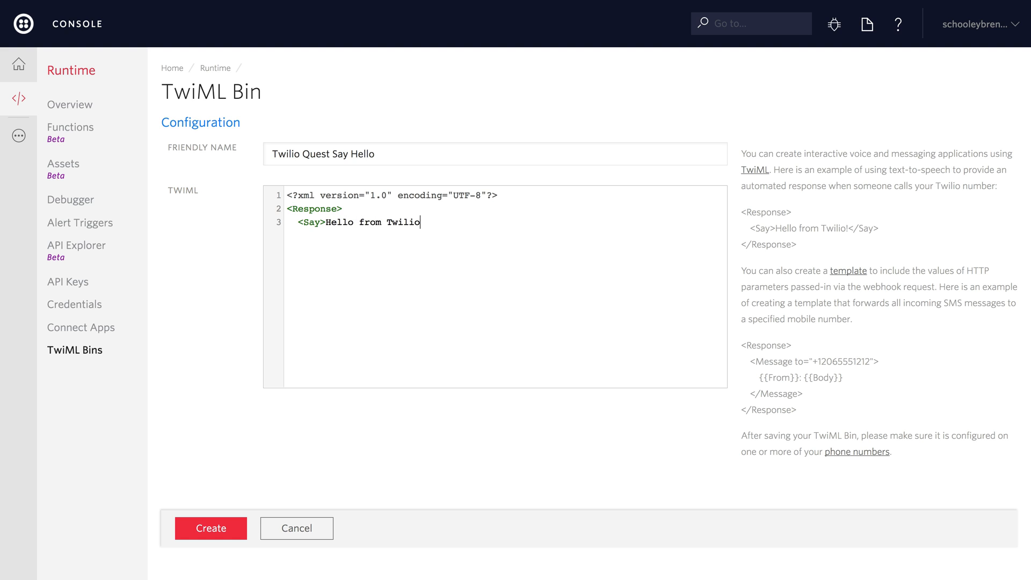
text(Quest!</Say>)
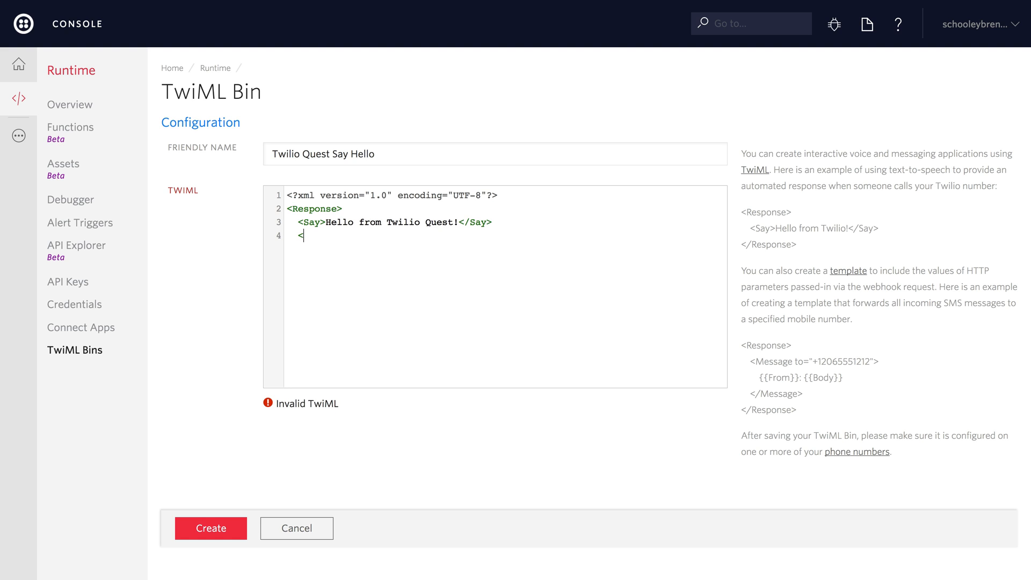
text(Response>)
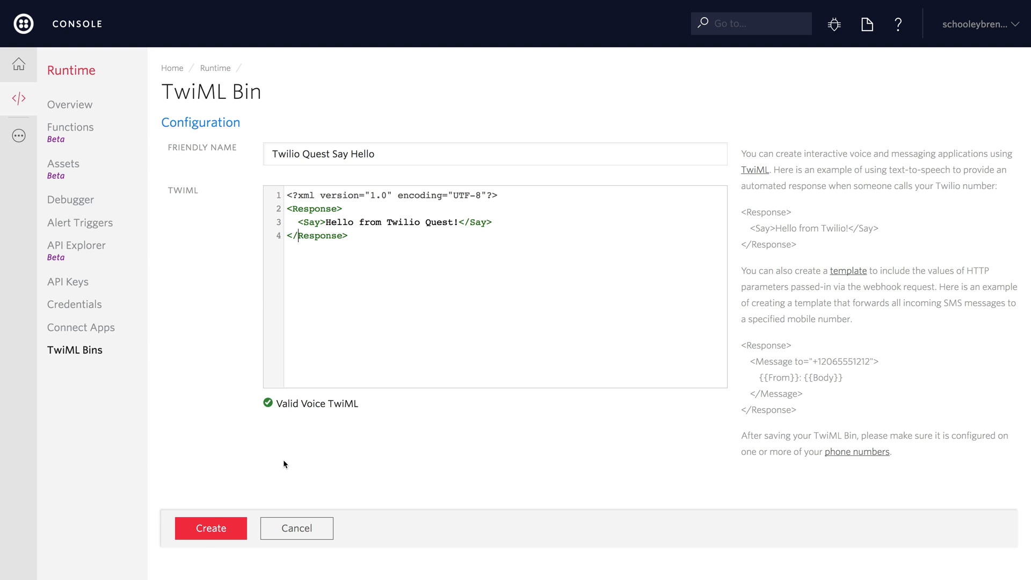
click(211, 529)
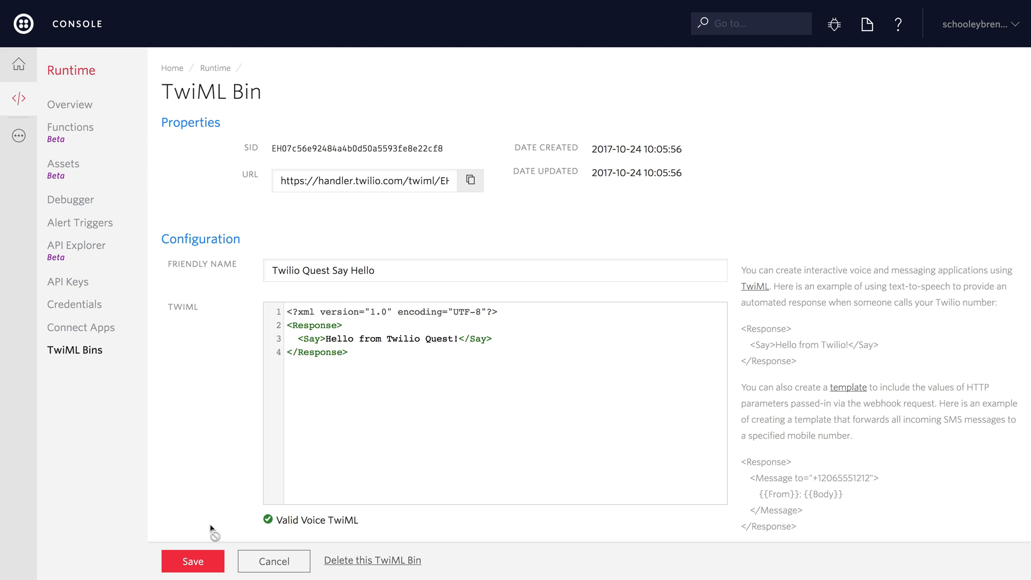
mouse_move(19, 135)
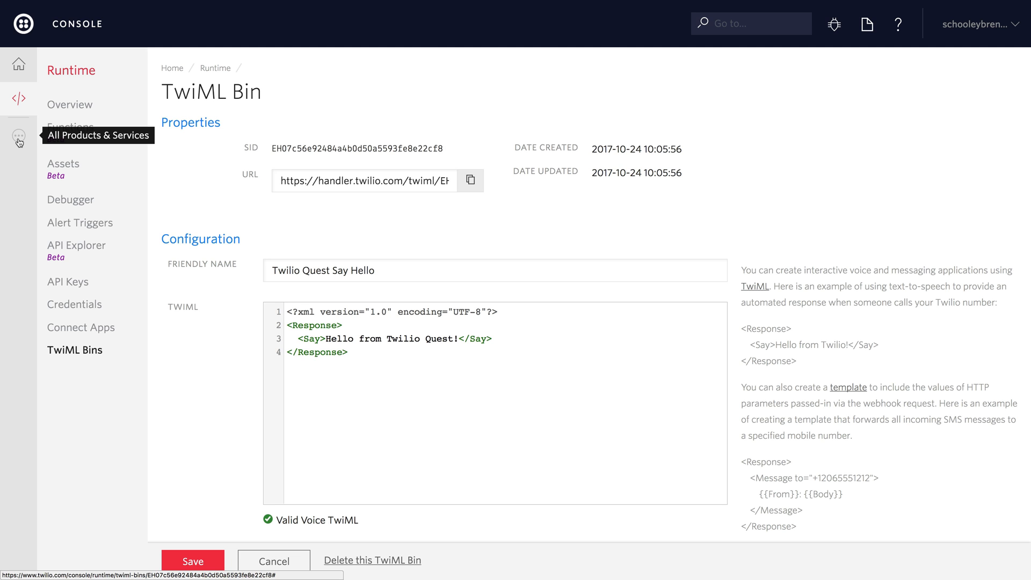
click(19, 137)
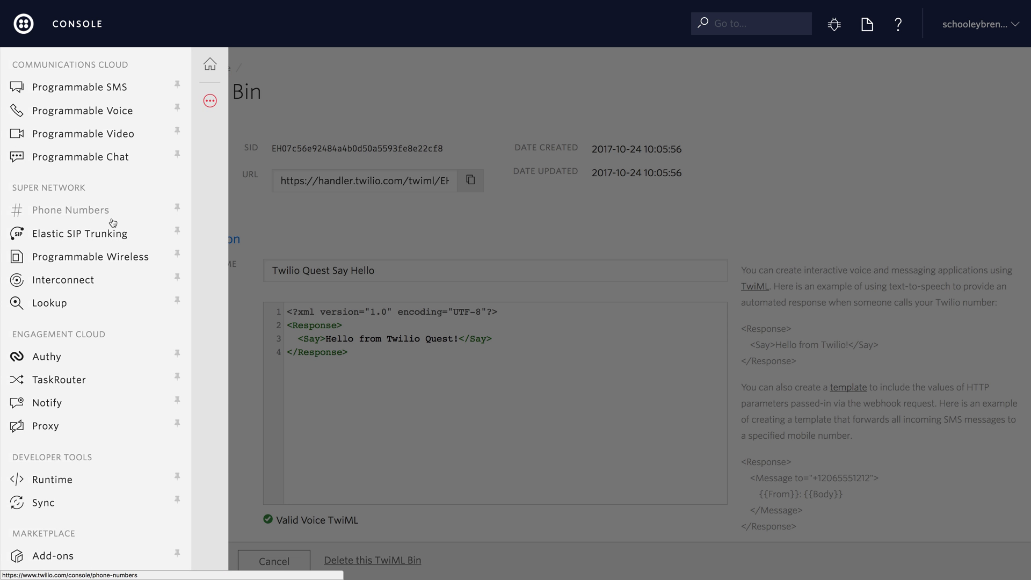
click(71, 210)
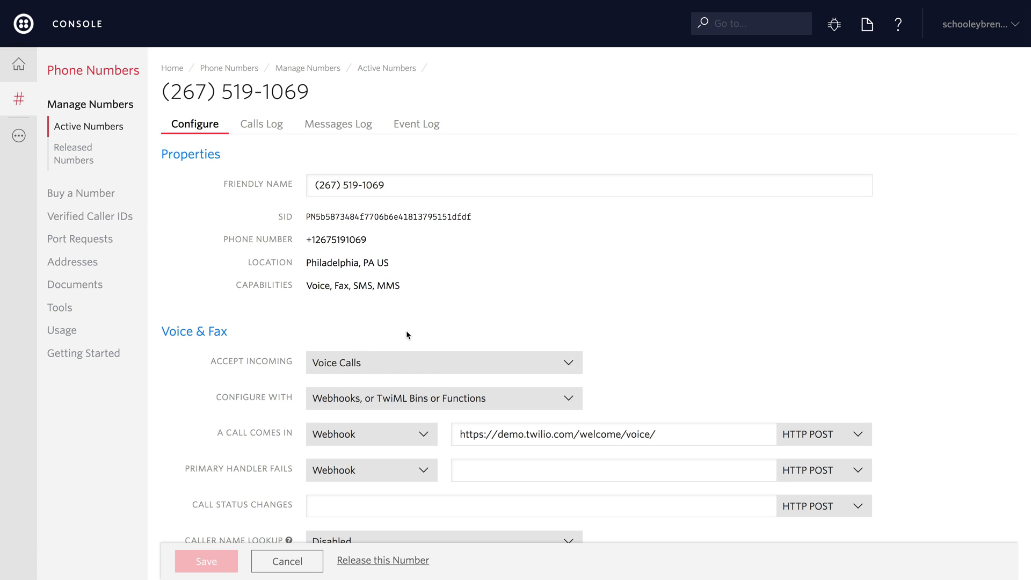
click(371, 434)
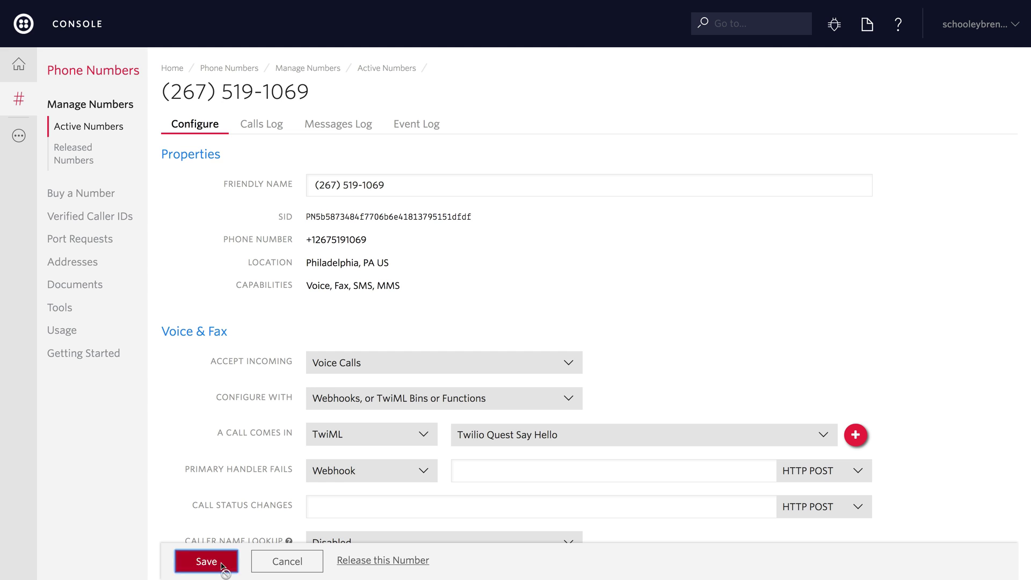
click(207, 561)
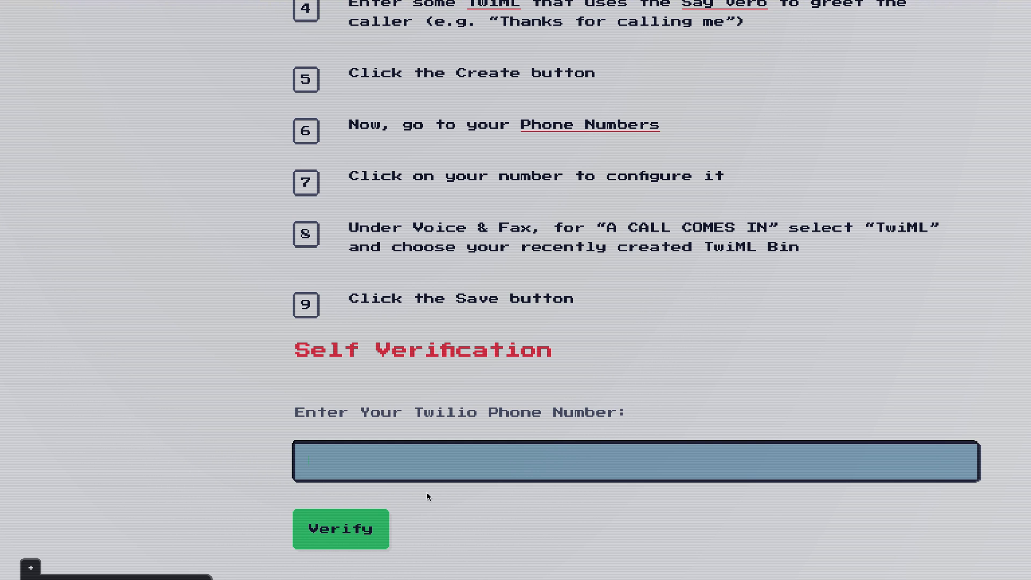
- Verify the TwiML Bin objective for 50 XP and move on to the Twilio Functions objective
click(341, 529)
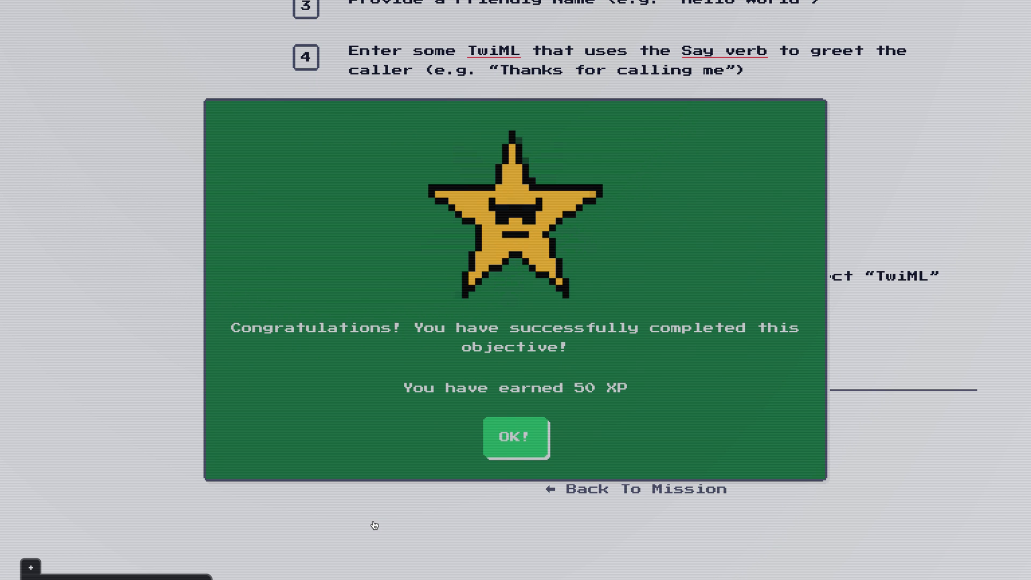
click(515, 438)
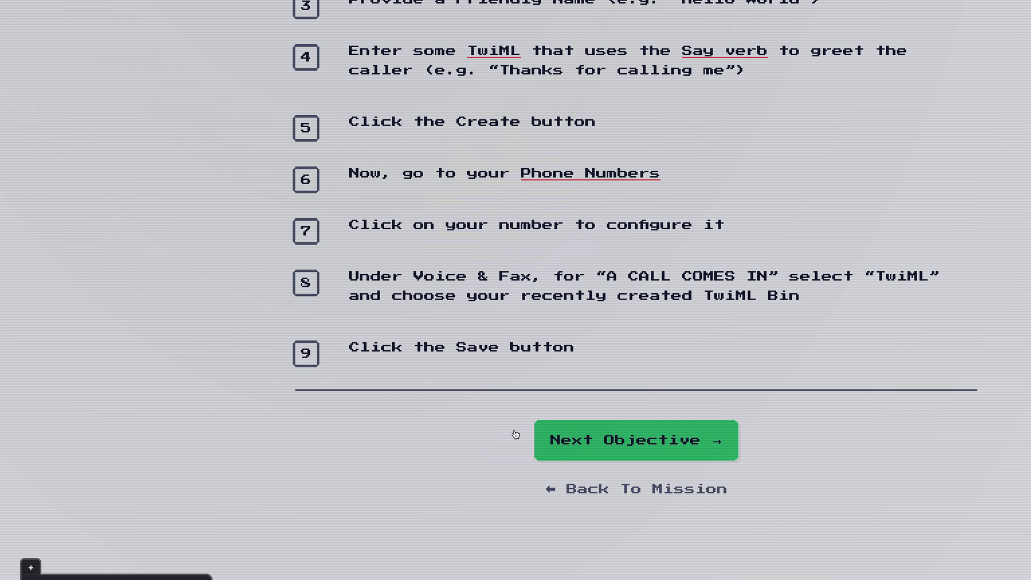
click(635, 440)
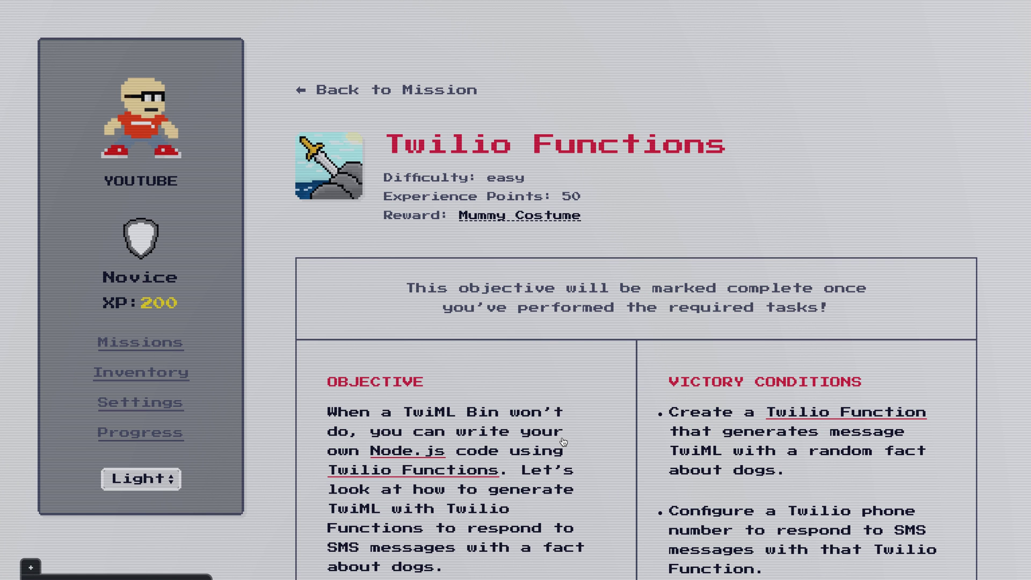
mouse_move(631, 433)
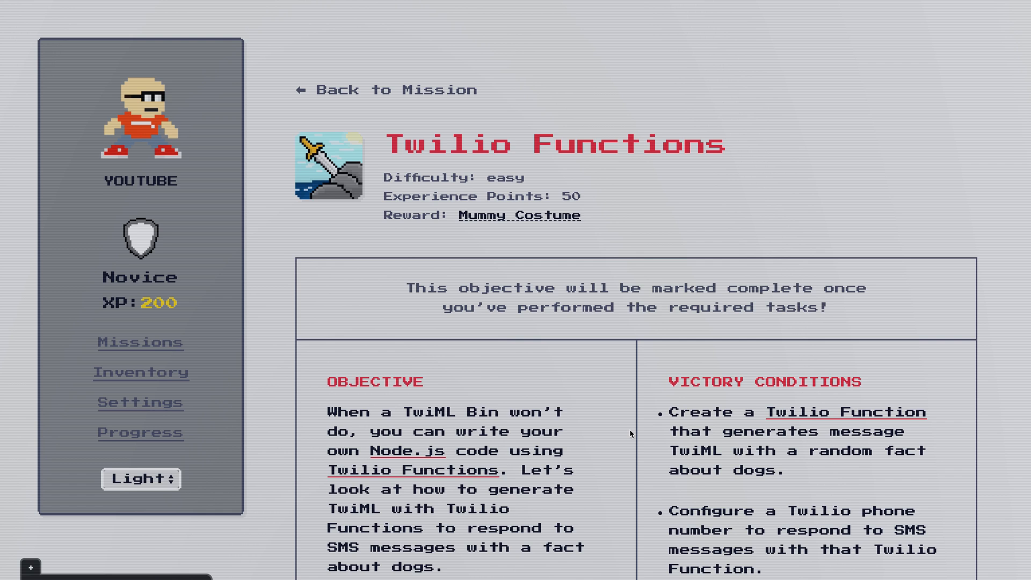
- Read through the Twilio Functions objective's victory conditions to the dog-fact sample code
scroll(down, 3)
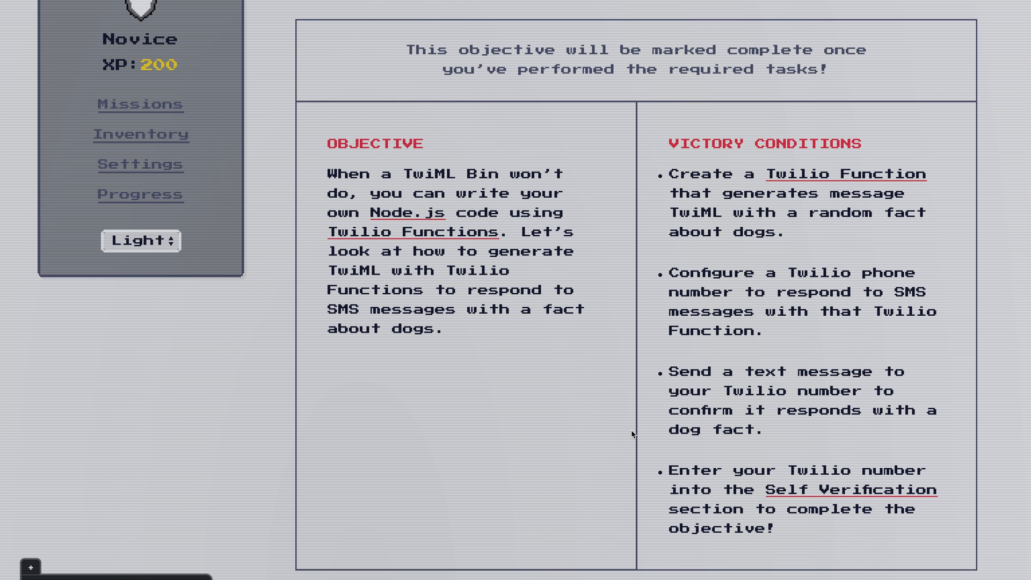
scroll(down, 3)
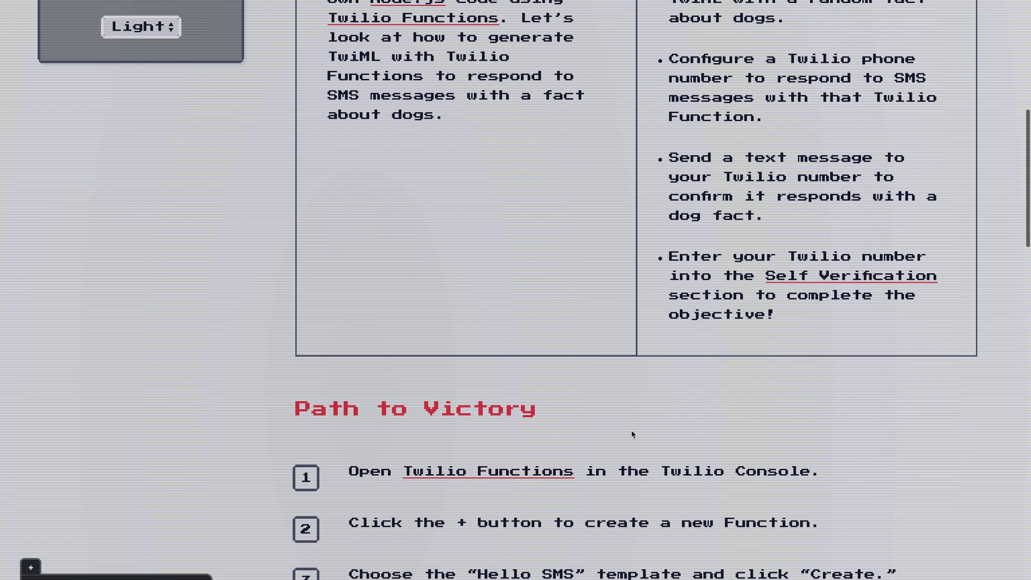
scroll(down, 3)
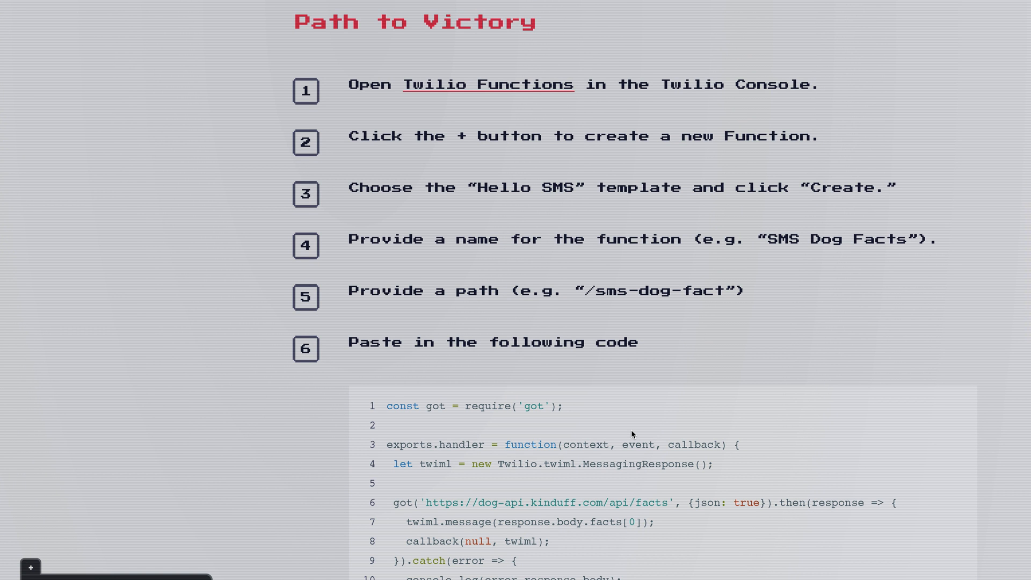
mouse_move(441, 226)
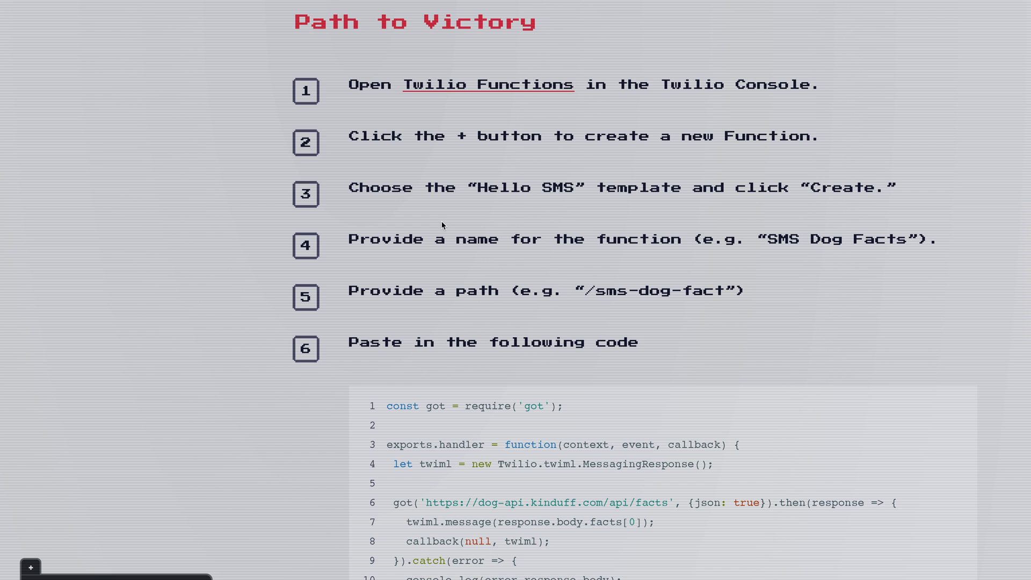
mouse_move(826, 324)
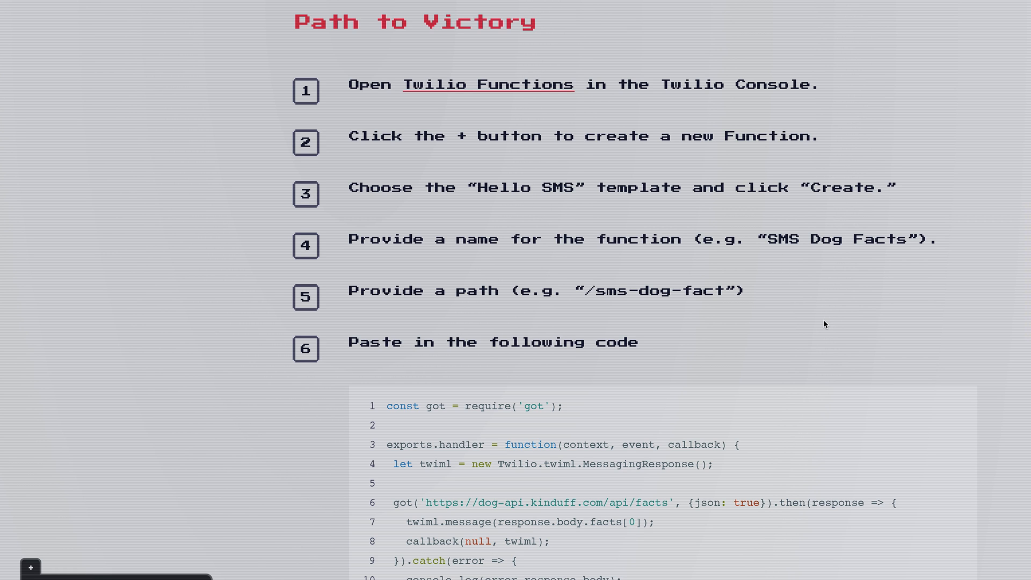
mouse_move(822, 257)
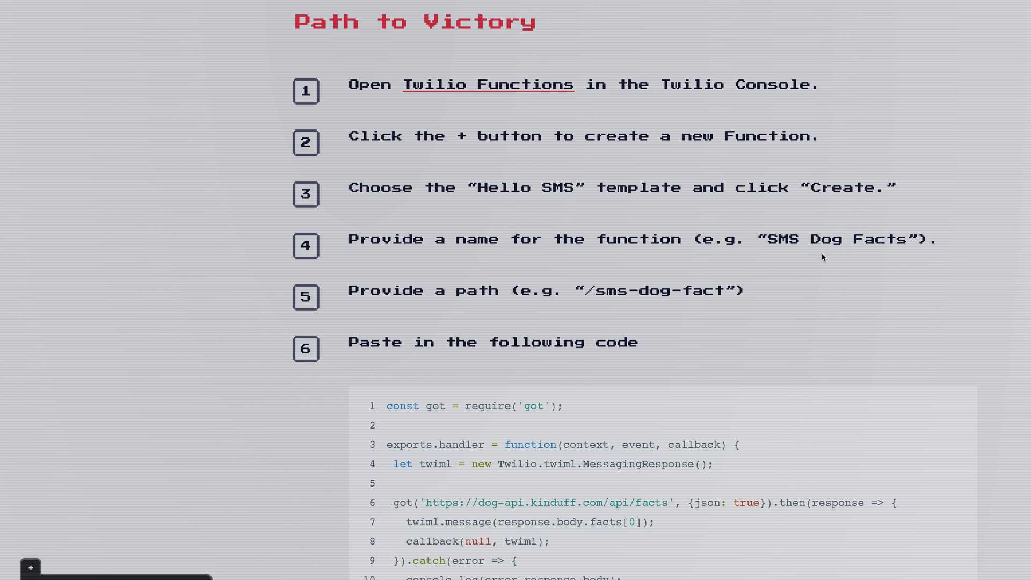
mouse_move(652, 303)
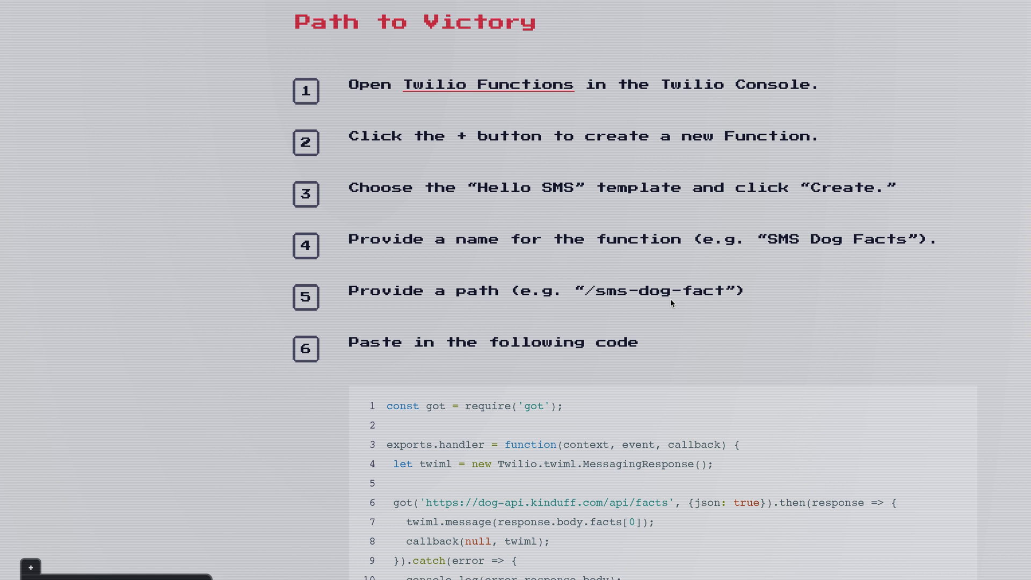
scroll(down, 3)
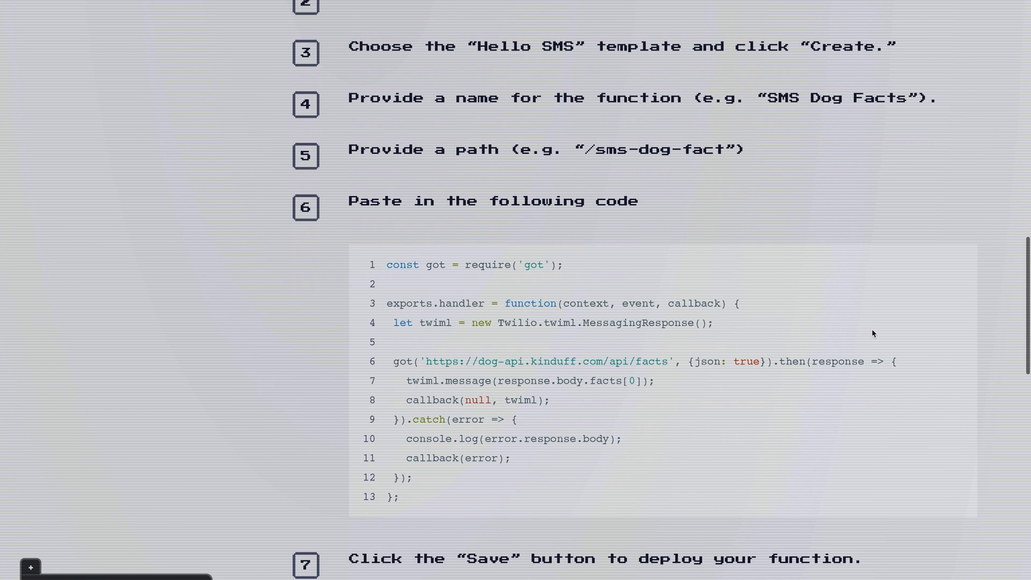
scroll(up, 3)
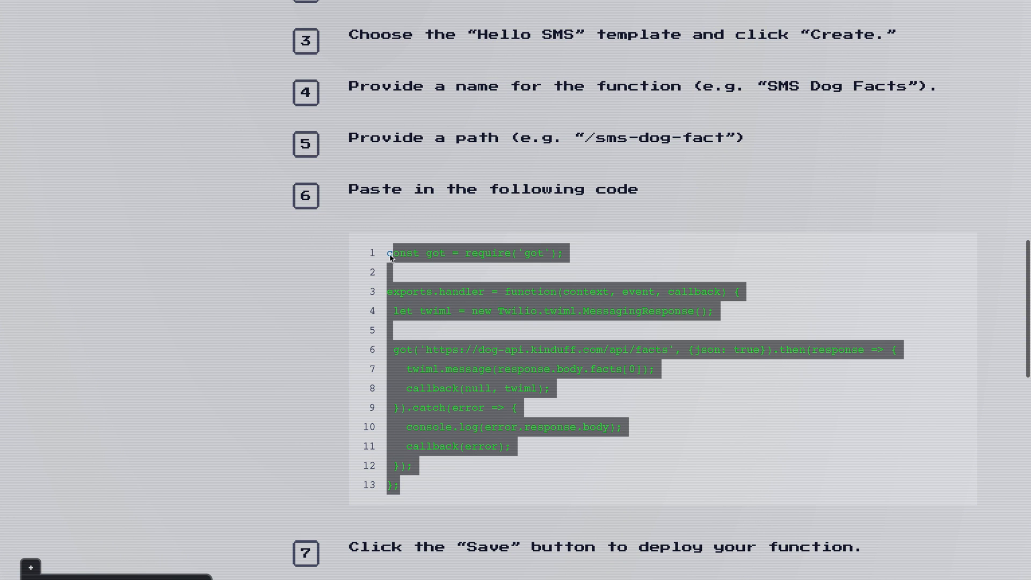
mouse_move(318, 283)
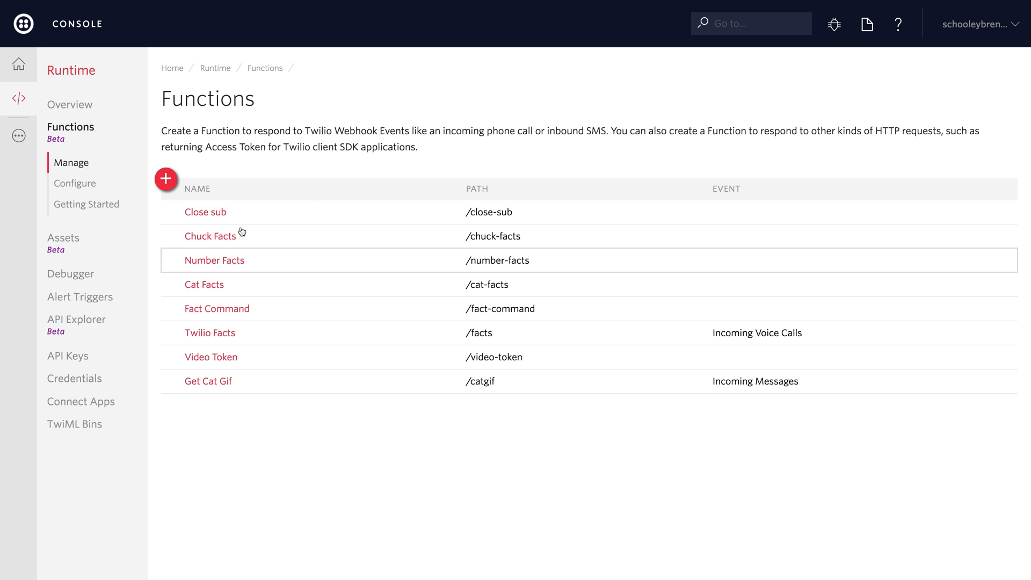
- Create a new Function from the Hello SMS template
click(166, 179)
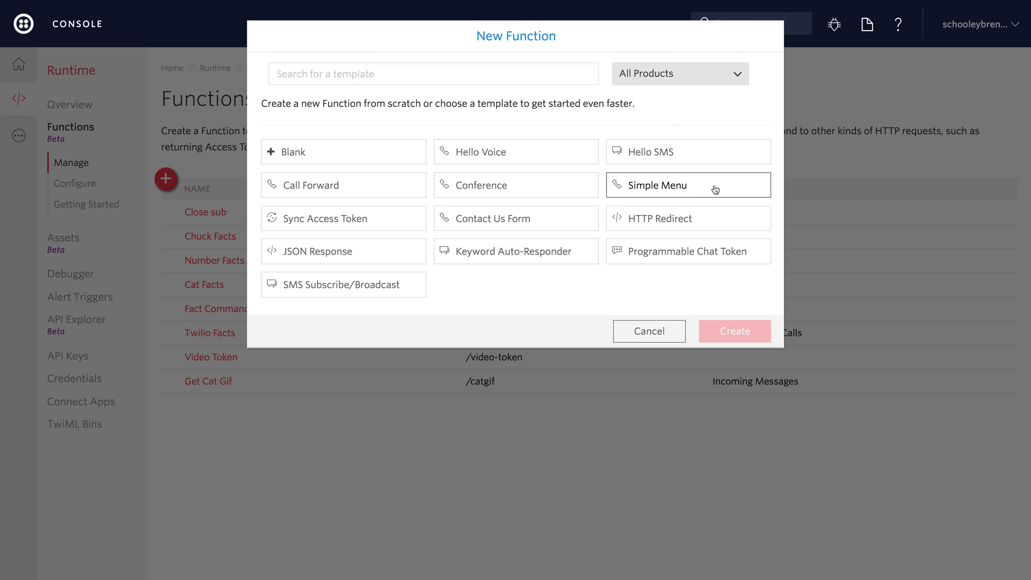
click(687, 152)
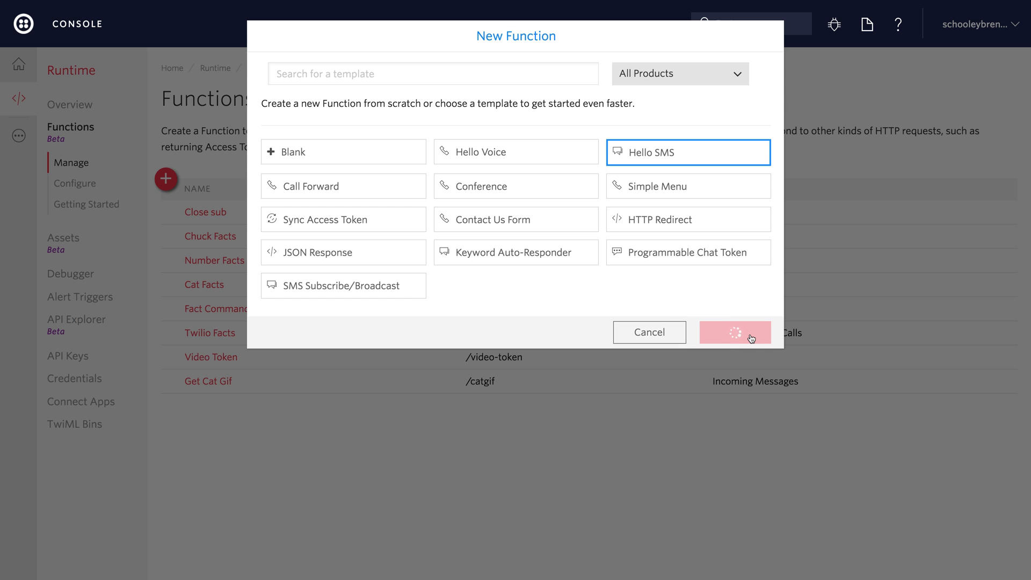
click(735, 332)
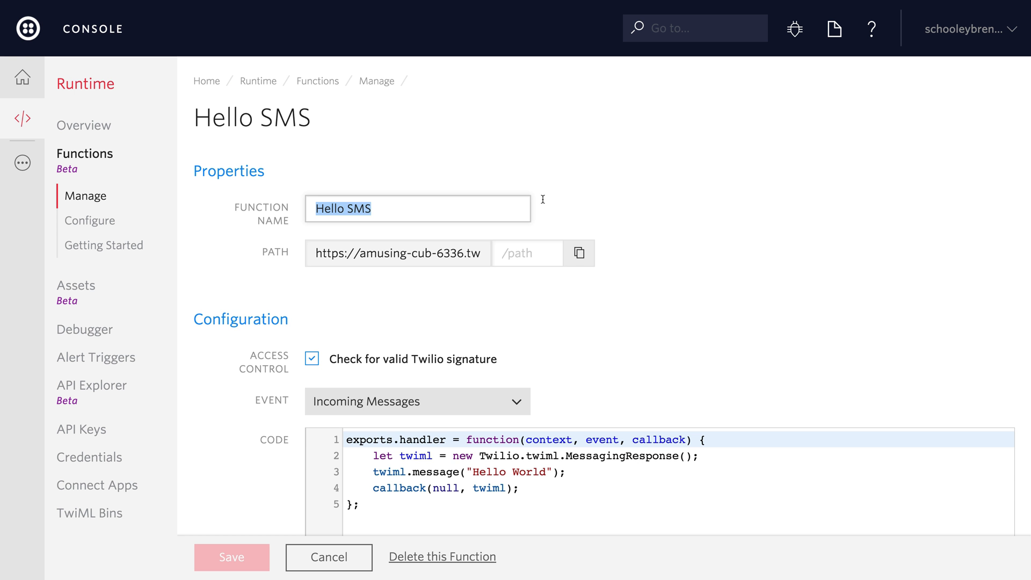
- Name the function SMS Dog Facts at path /sms-dog-facts, save it, and go to the phone number's settings
text(SMS Dog)
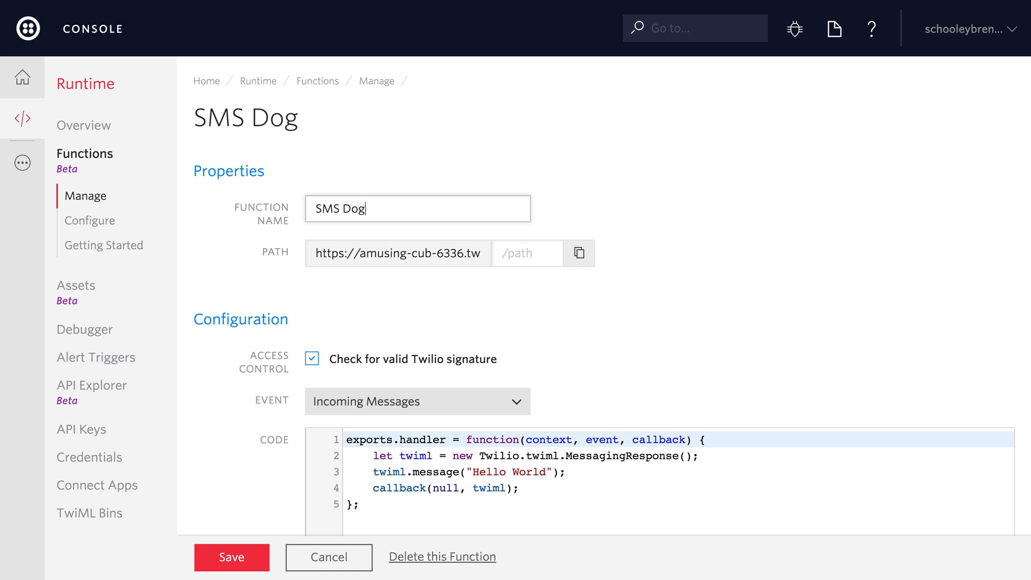
text(Facts)
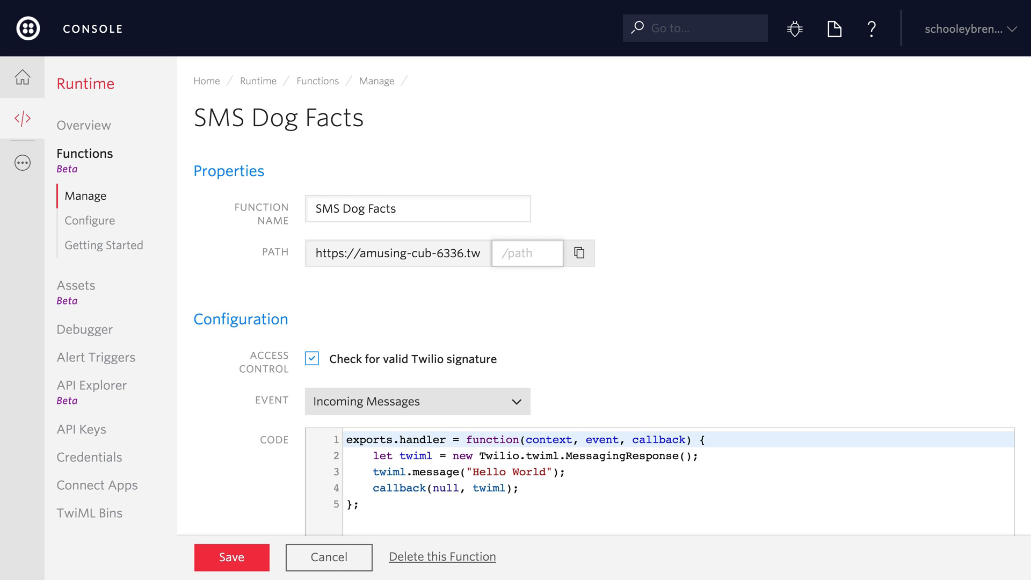
text(/sms-)
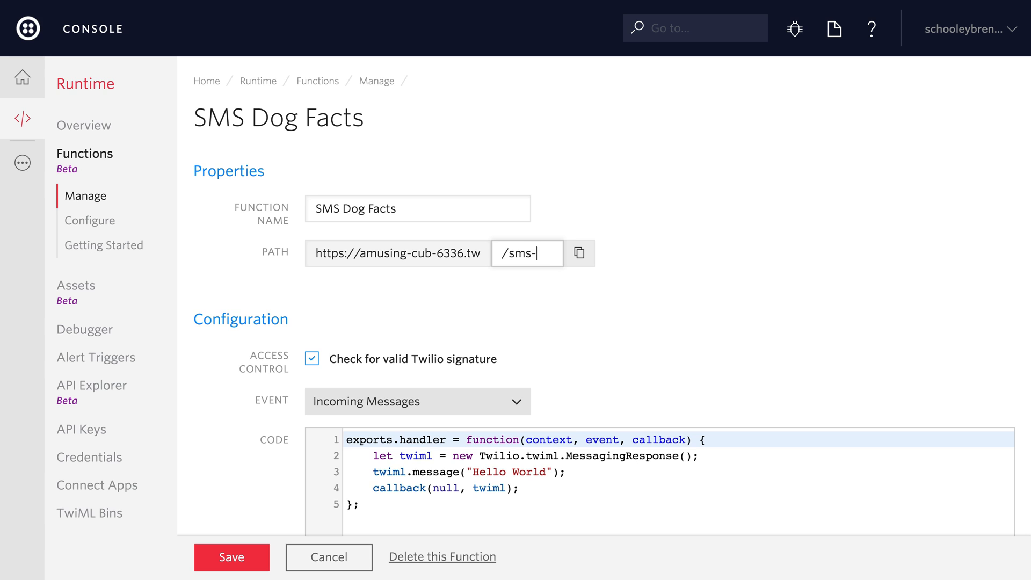
text(dog-facts)
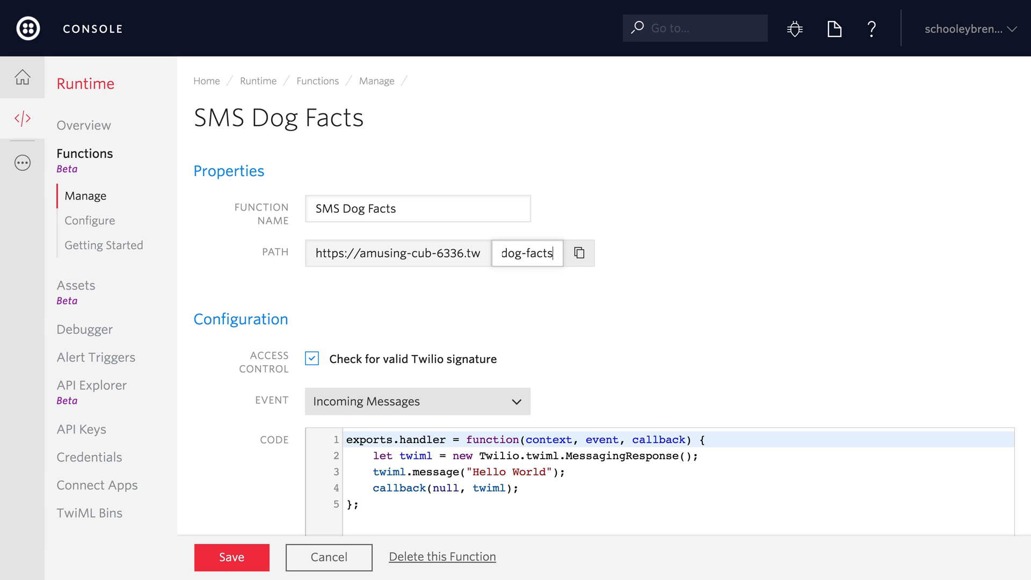
scroll(down, 3)
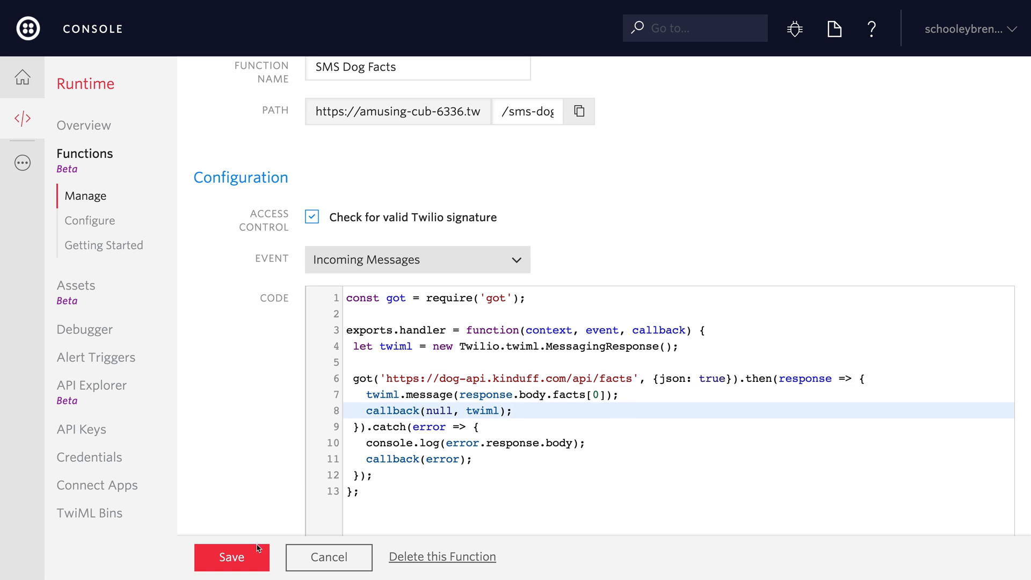
click(232, 558)
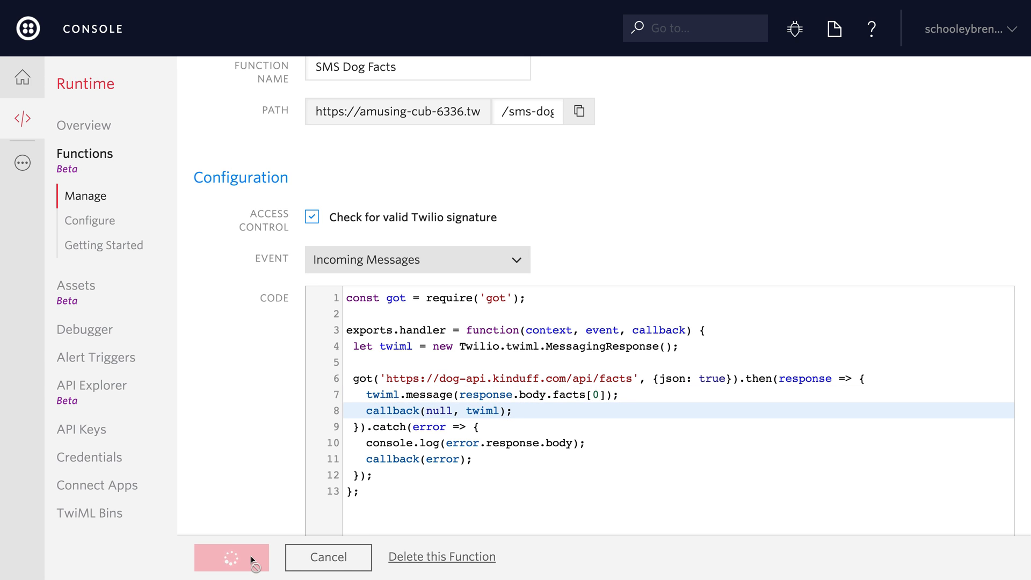
click(231, 558)
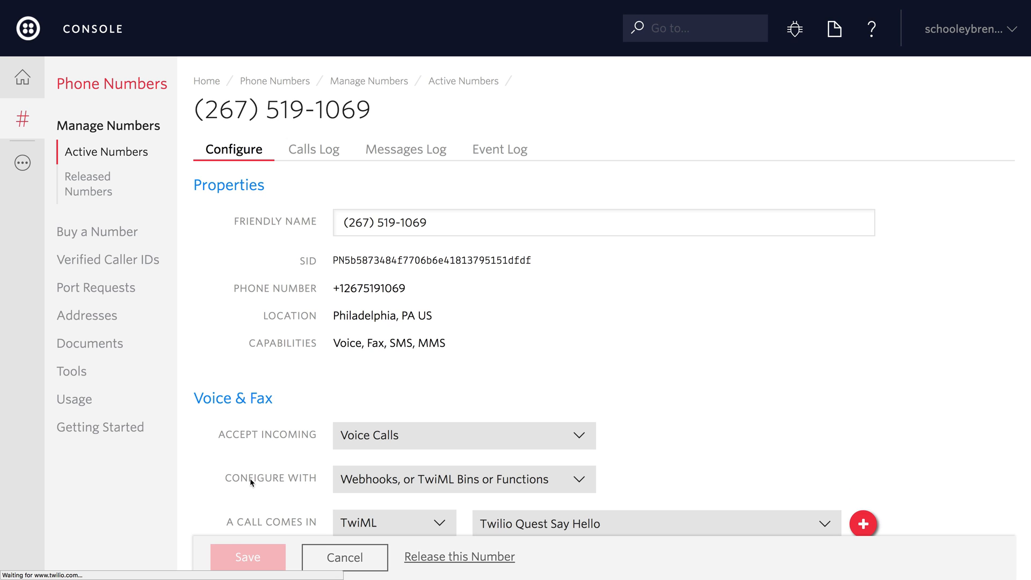
scroll(up, 3)
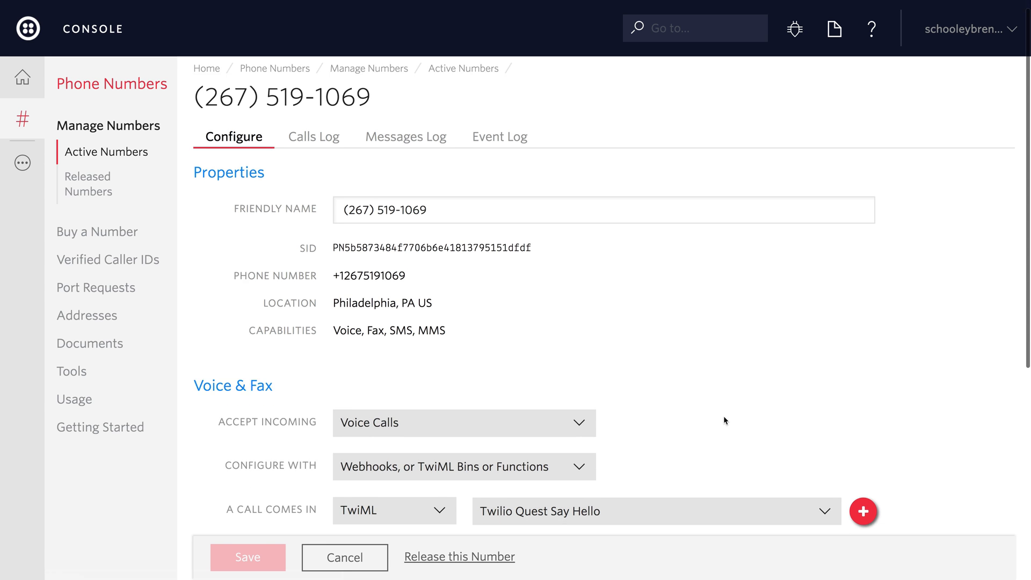
scroll(down, 3)
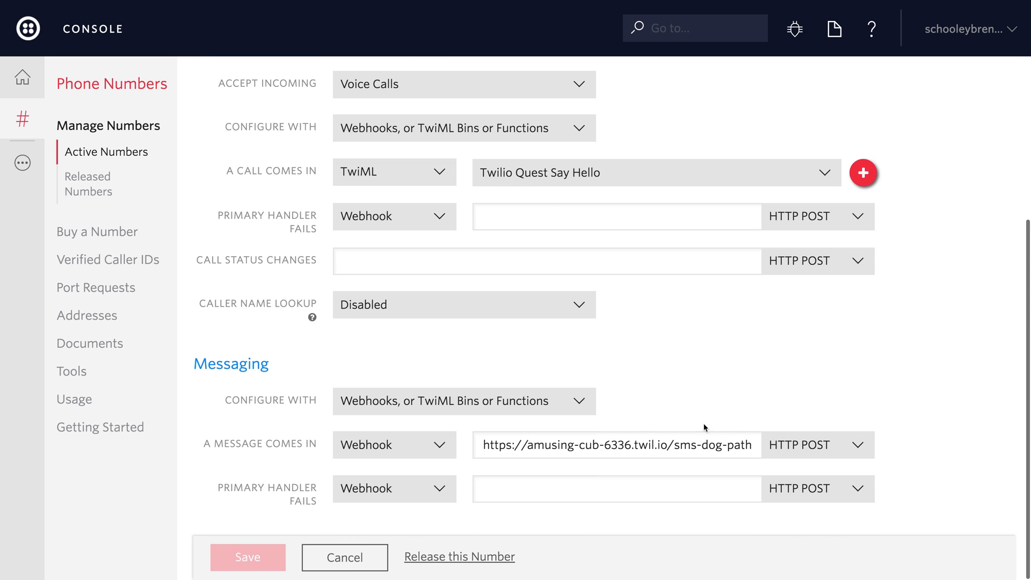
click(393, 444)
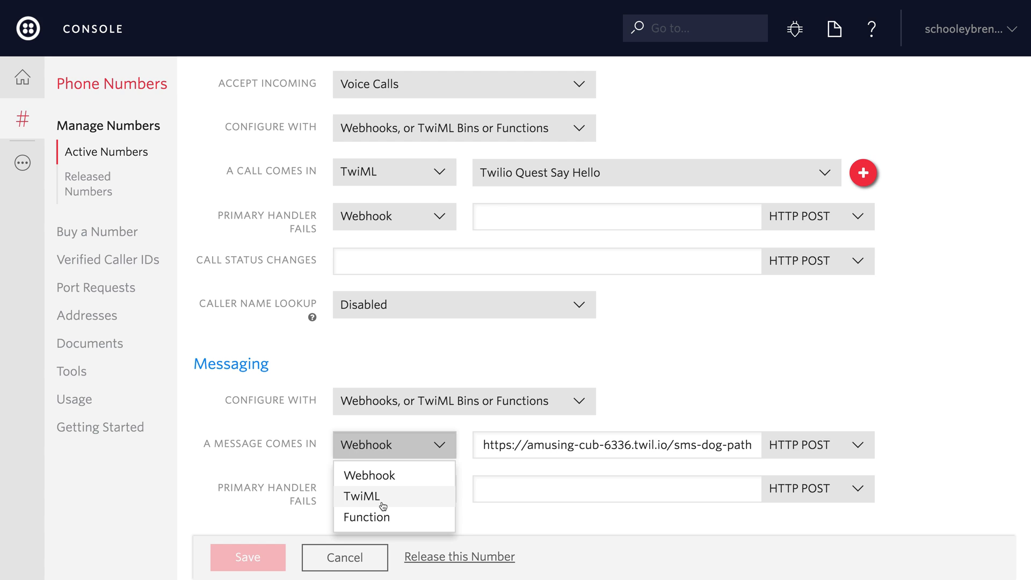
click(367, 516)
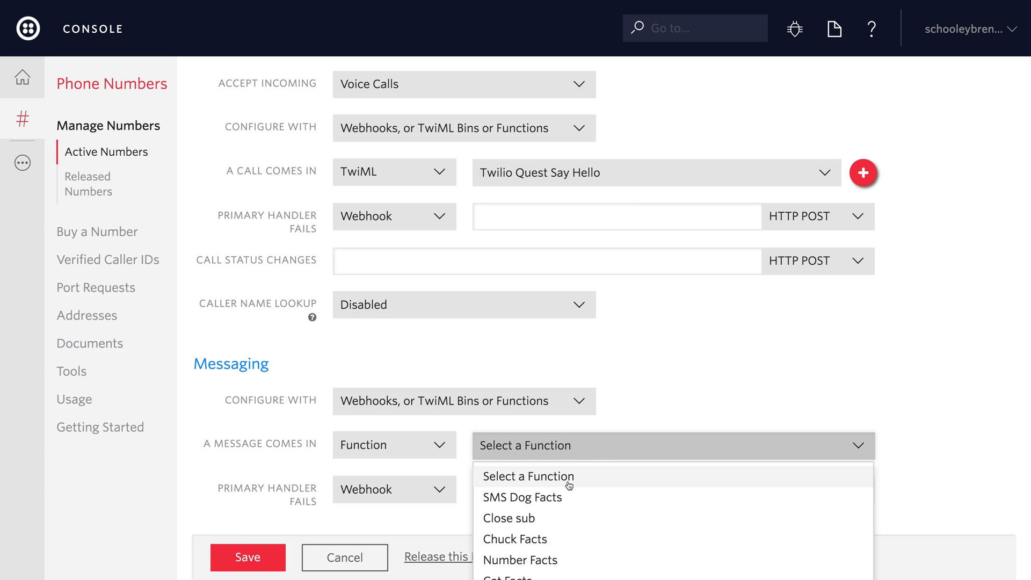
click(522, 498)
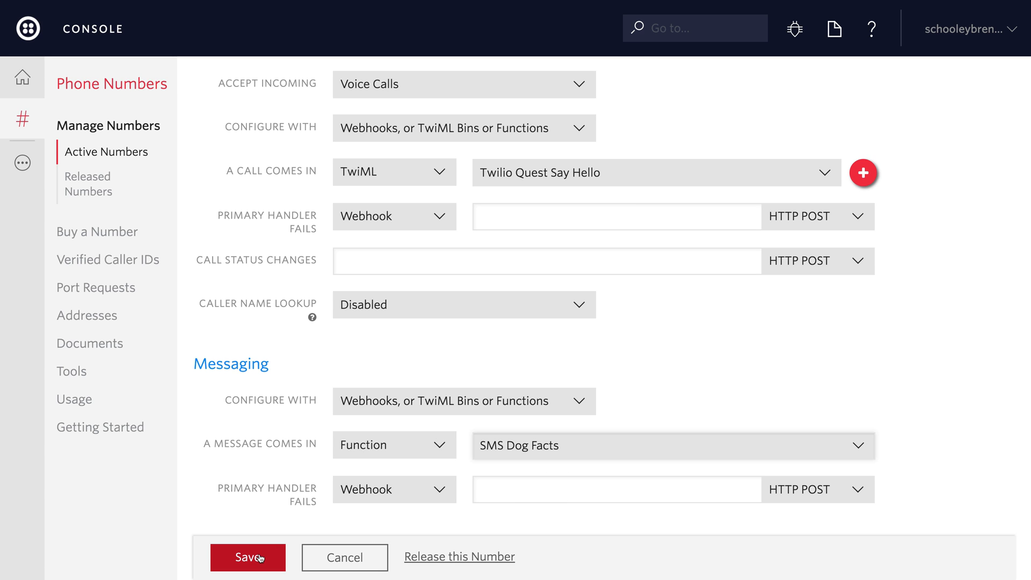
click(248, 557)
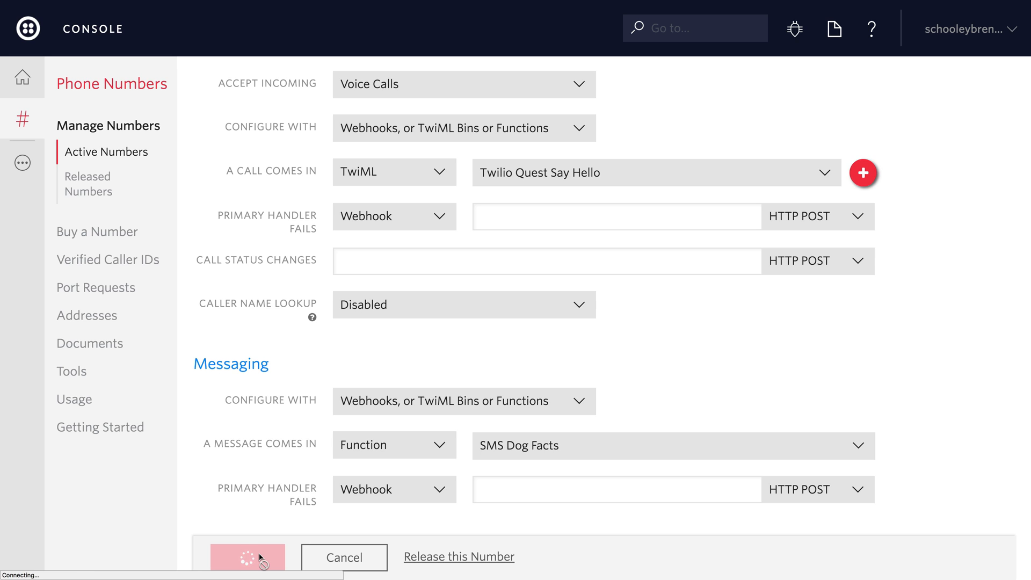
click(247, 557)
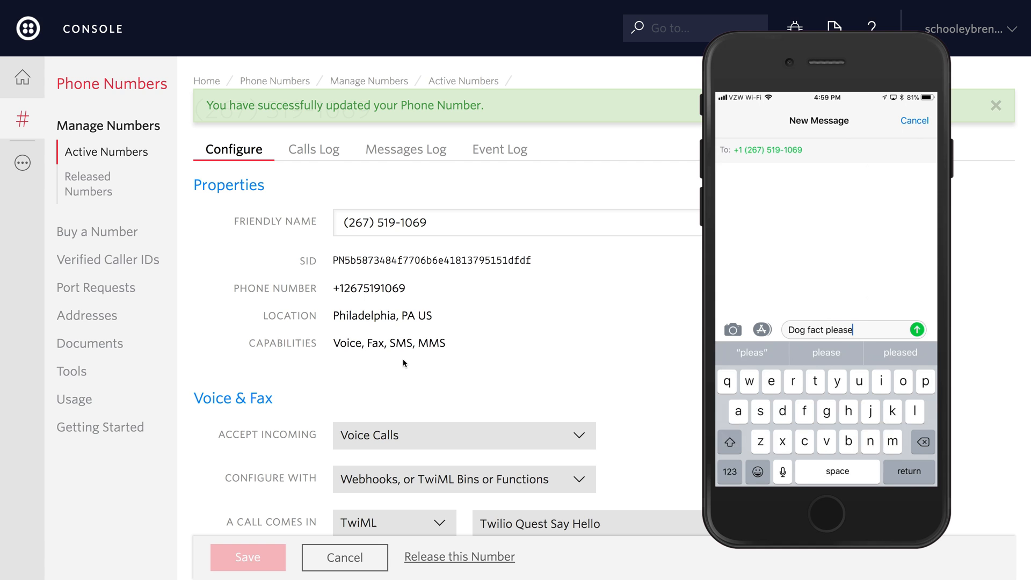
click(916, 329)
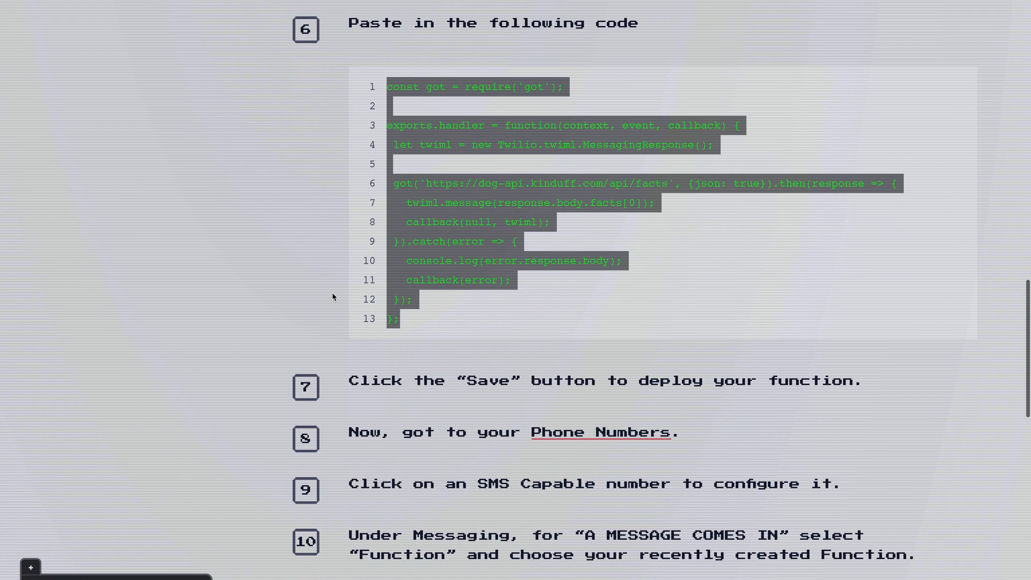
scroll(down, 3)
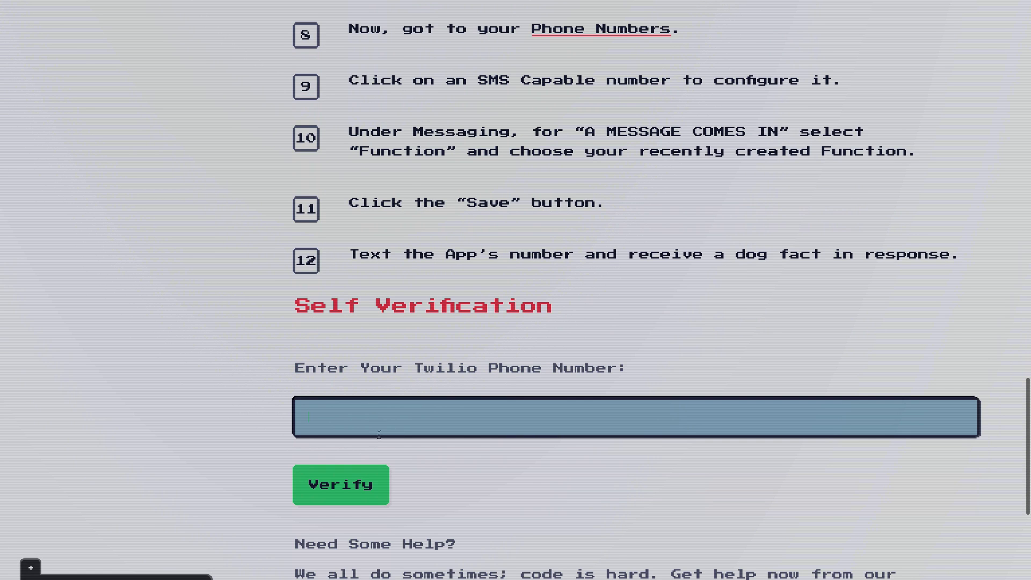
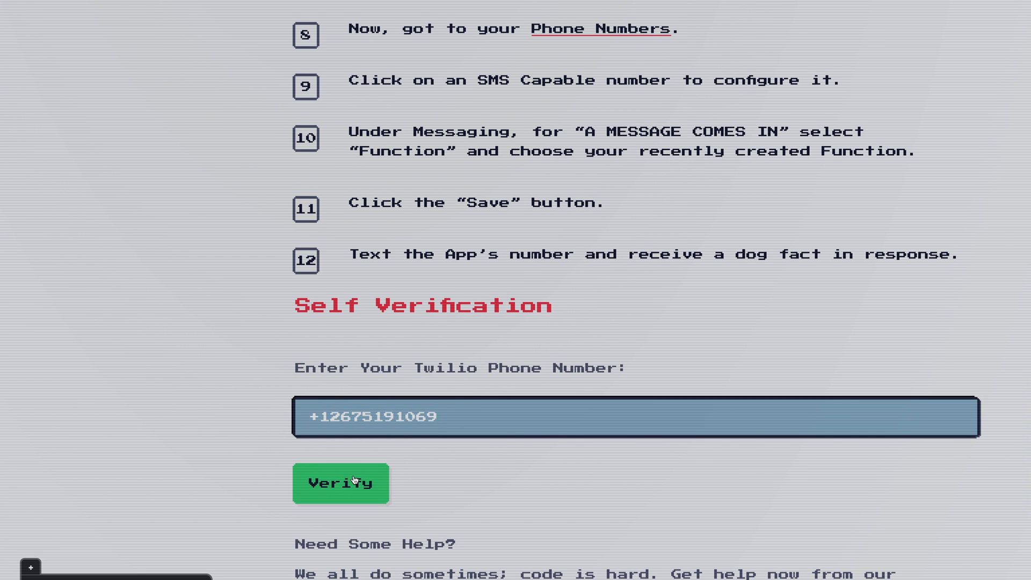
click(340, 484)
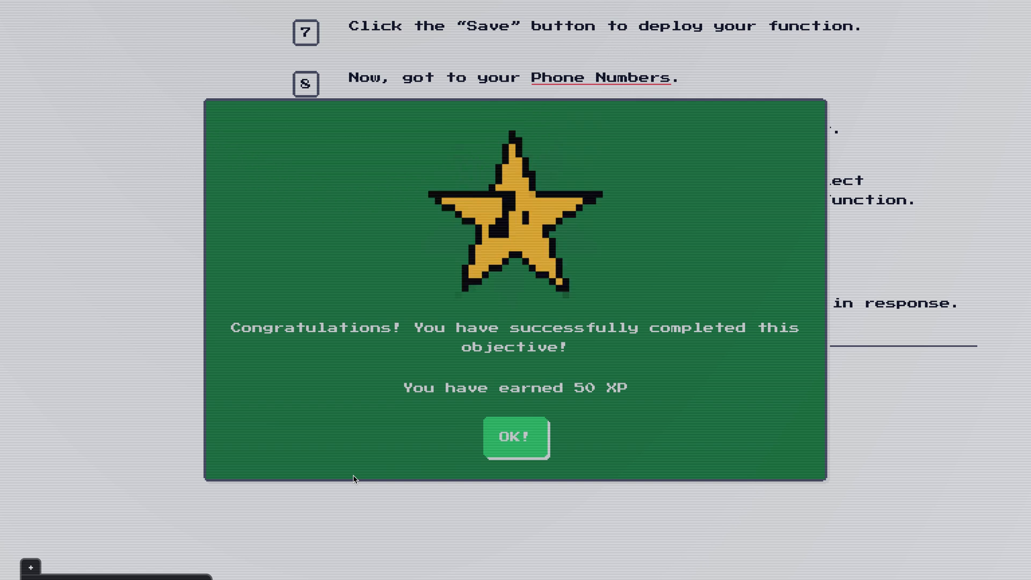
click(515, 437)
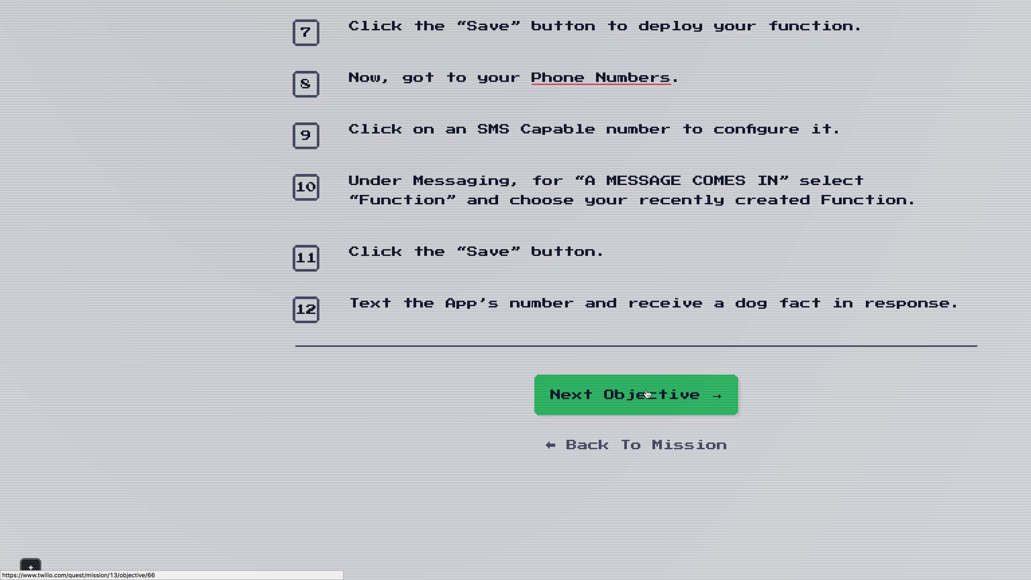
click(635, 394)
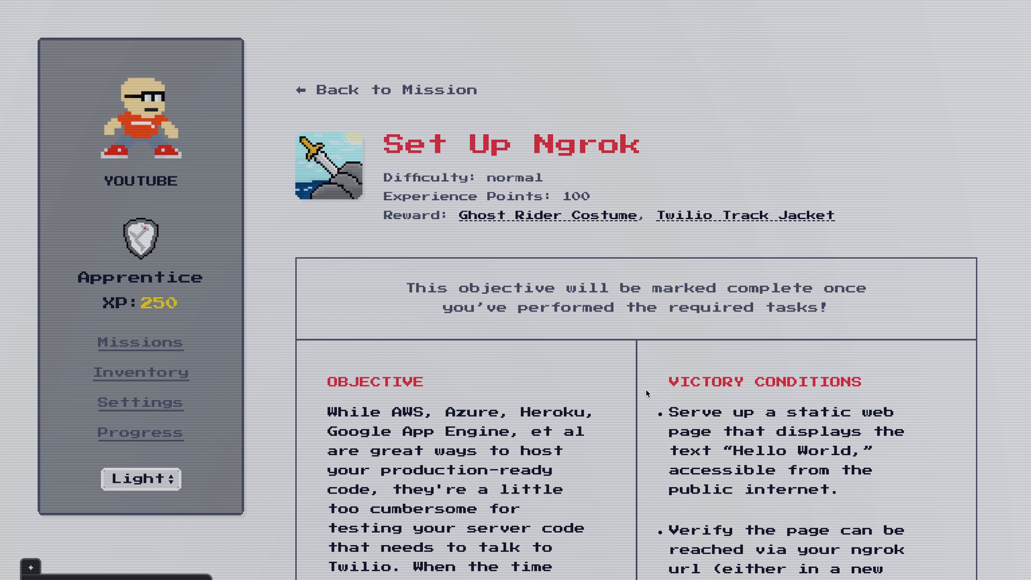
mouse_move(696, 223)
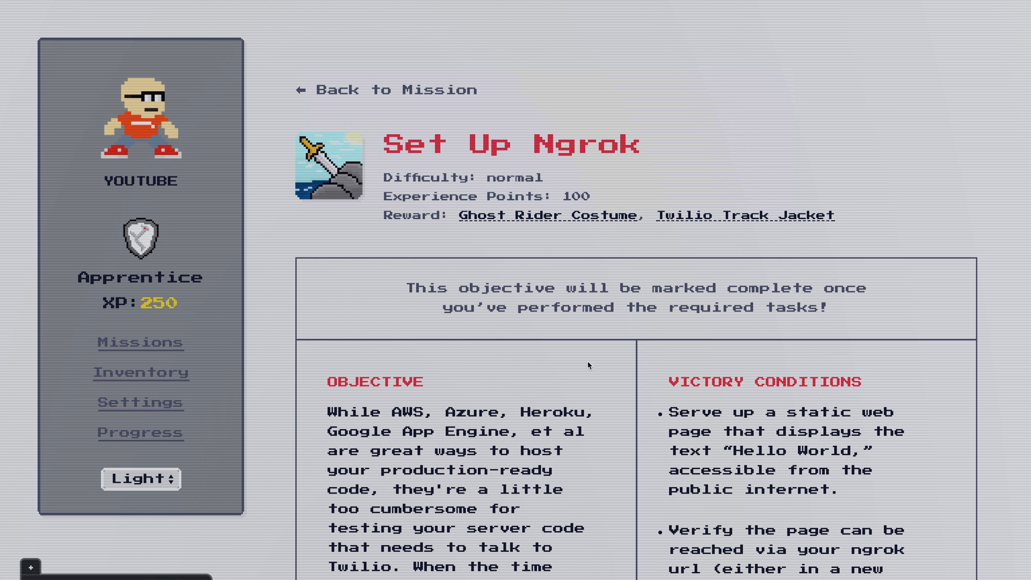
scroll(down, 3)
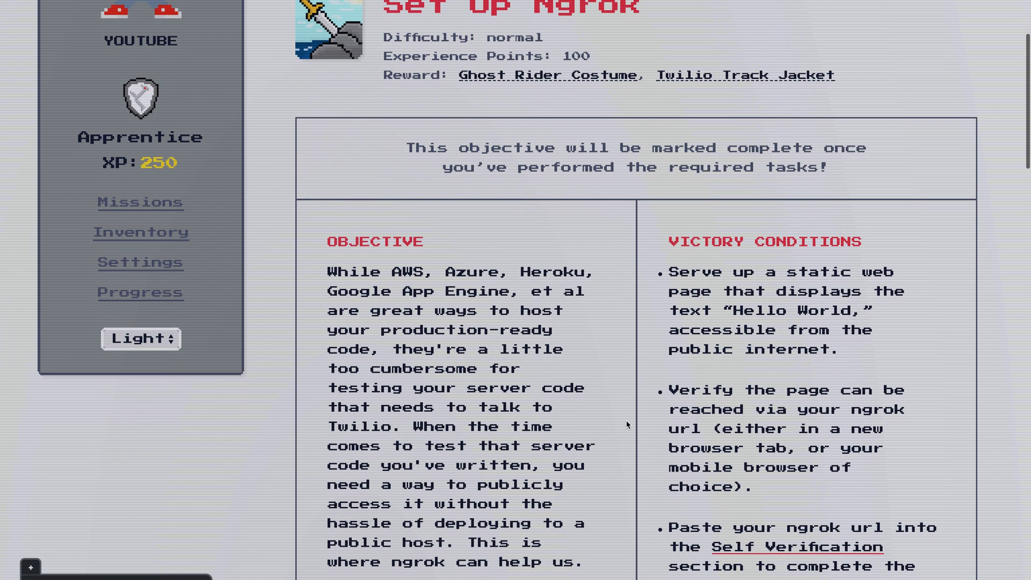
scroll(down, 3)
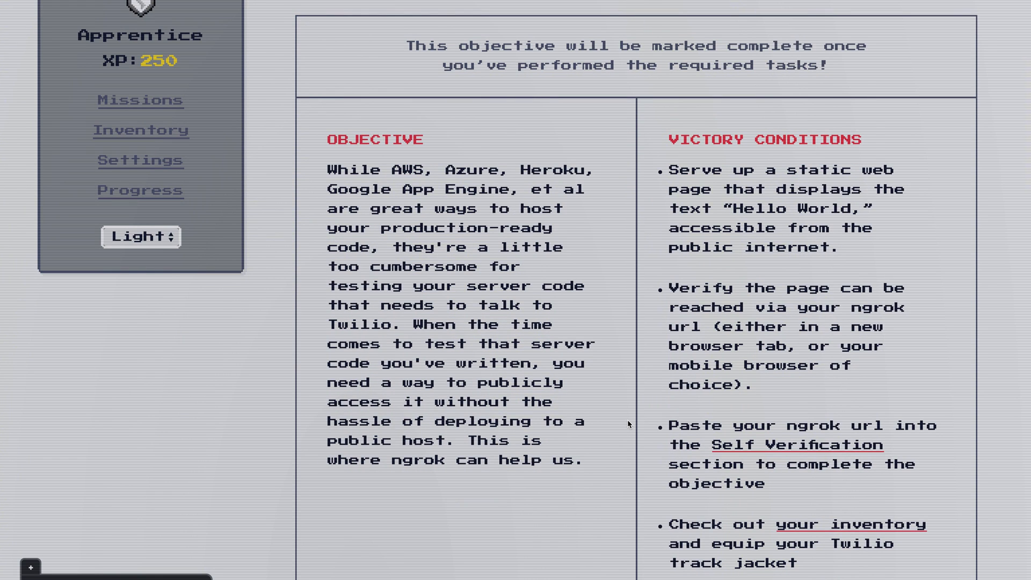
mouse_move(599, 491)
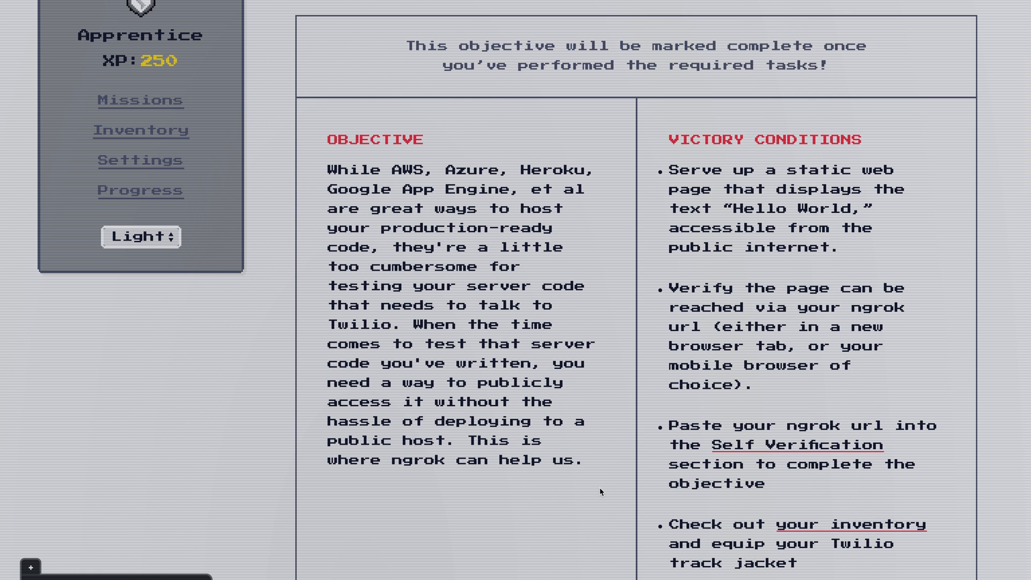
scroll(down, 3)
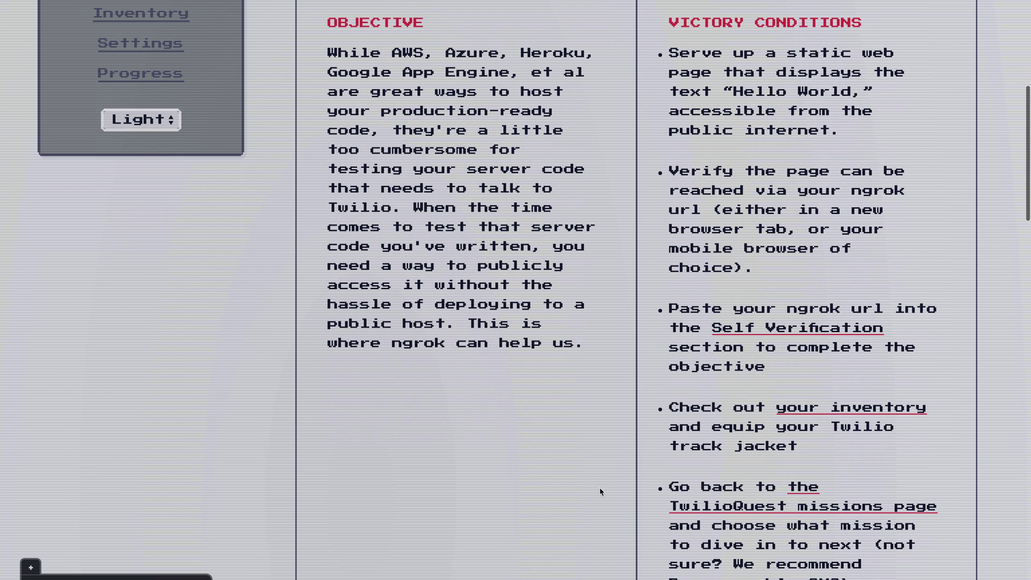
mouse_move(934, 171)
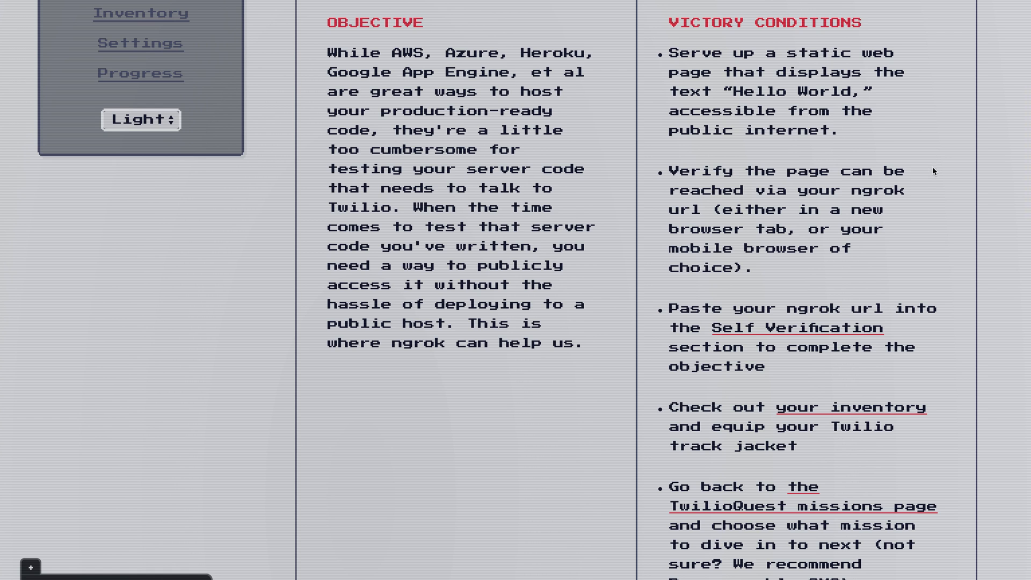
mouse_move(975, 279)
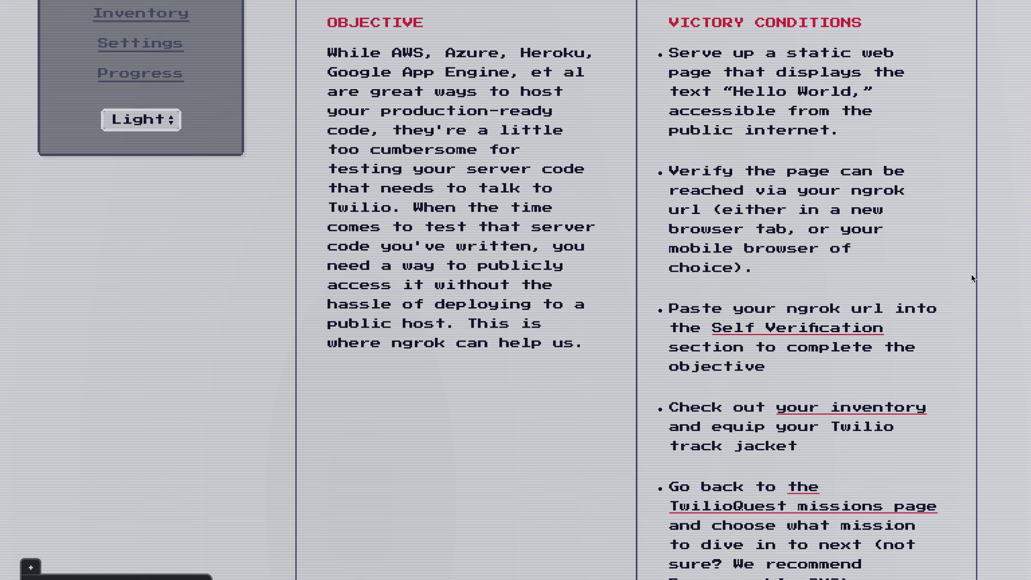
mouse_move(965, 307)
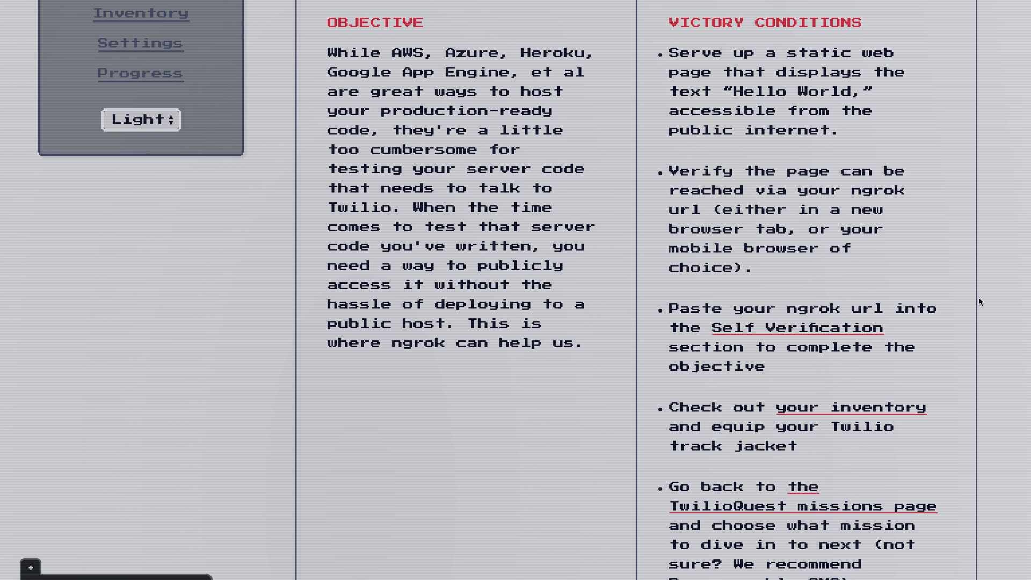
scroll(down, 3)
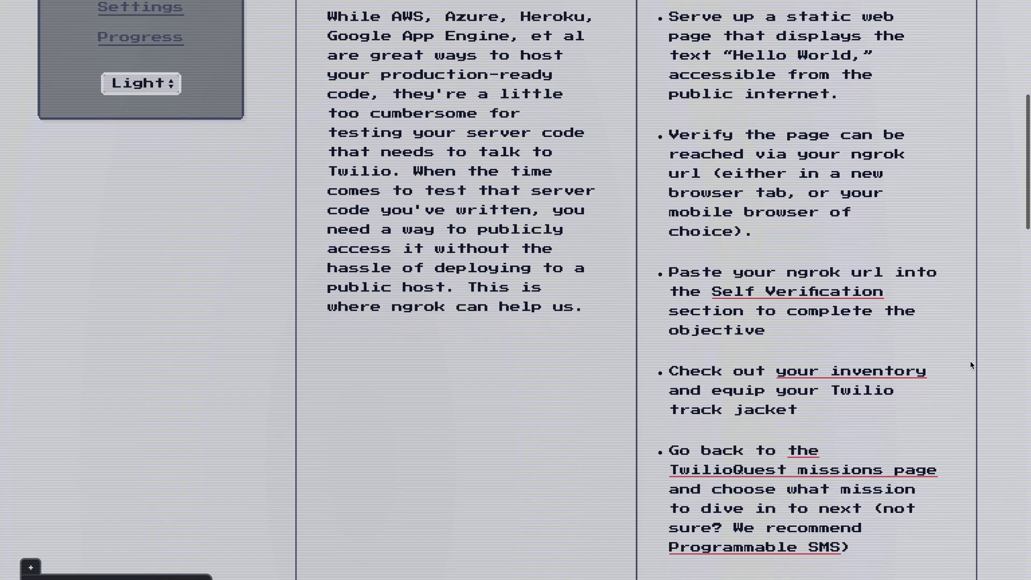
scroll(down, 3)
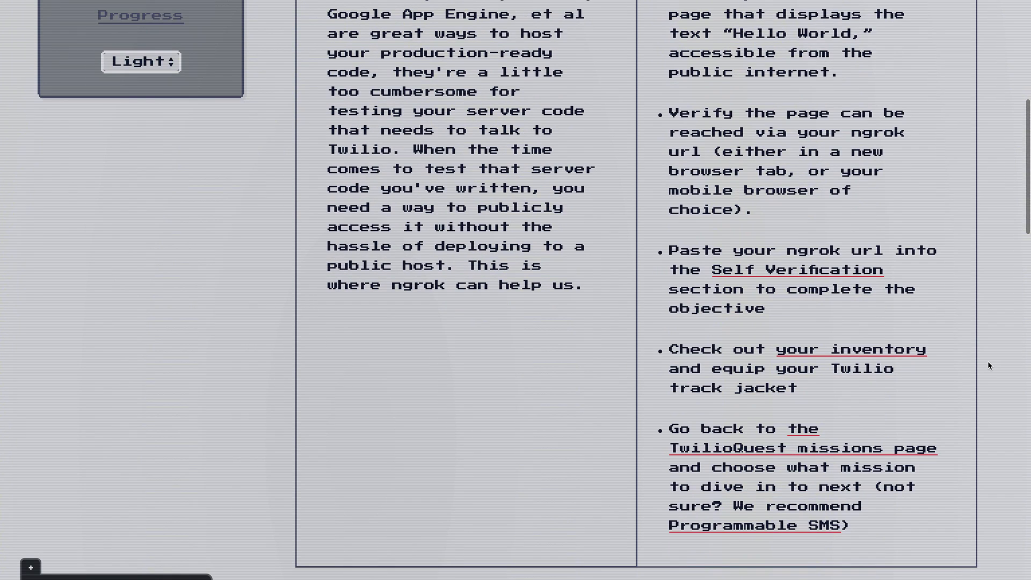
scroll(up, 3)
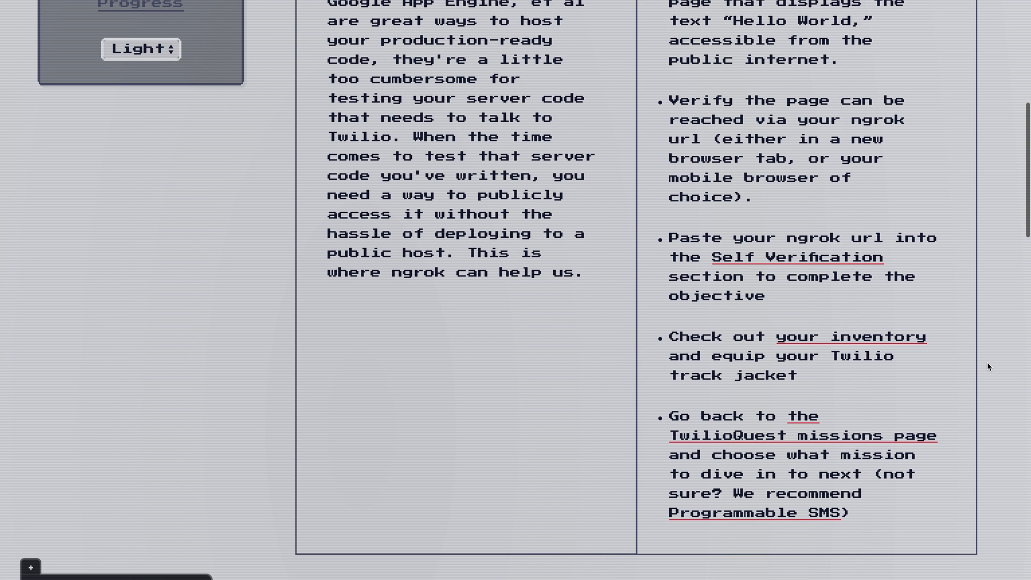
mouse_move(851, 390)
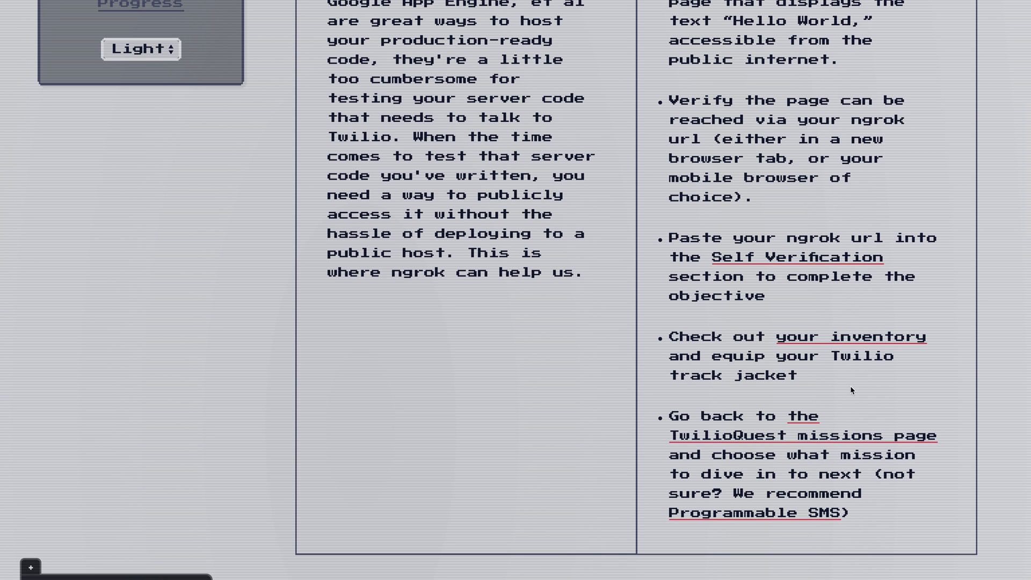
scroll(down, 3)
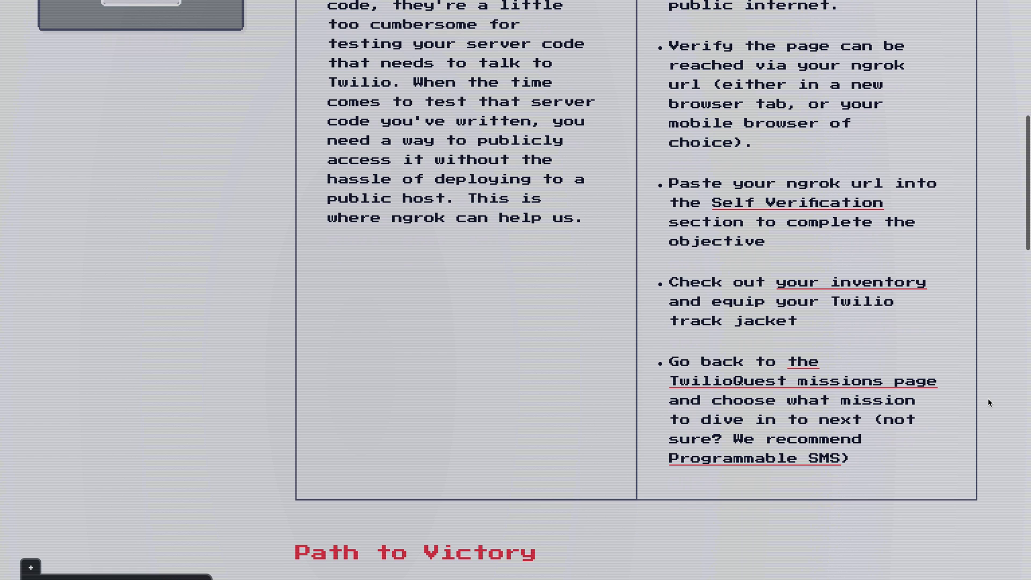
mouse_move(913, 439)
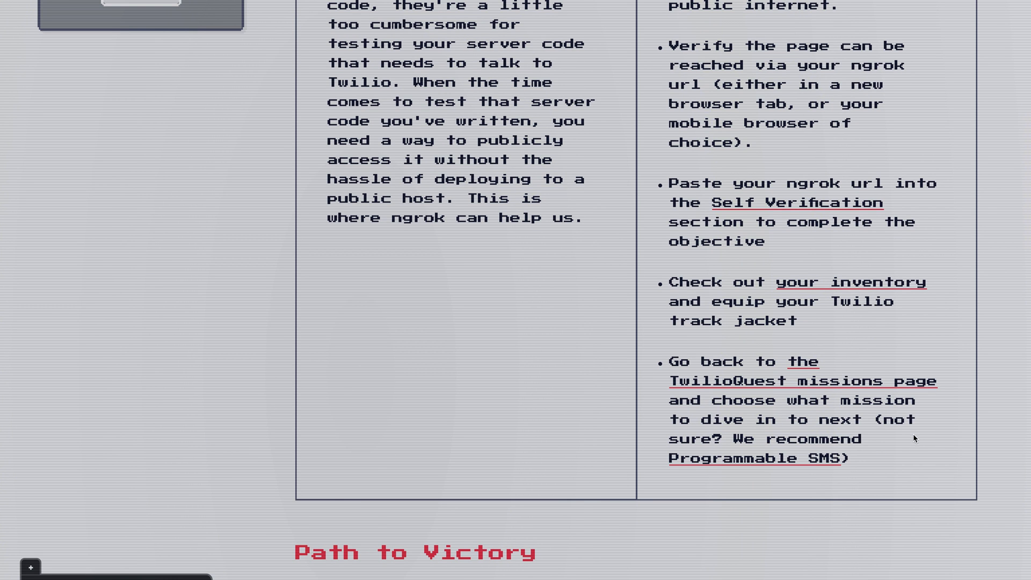
scroll(down, 3)
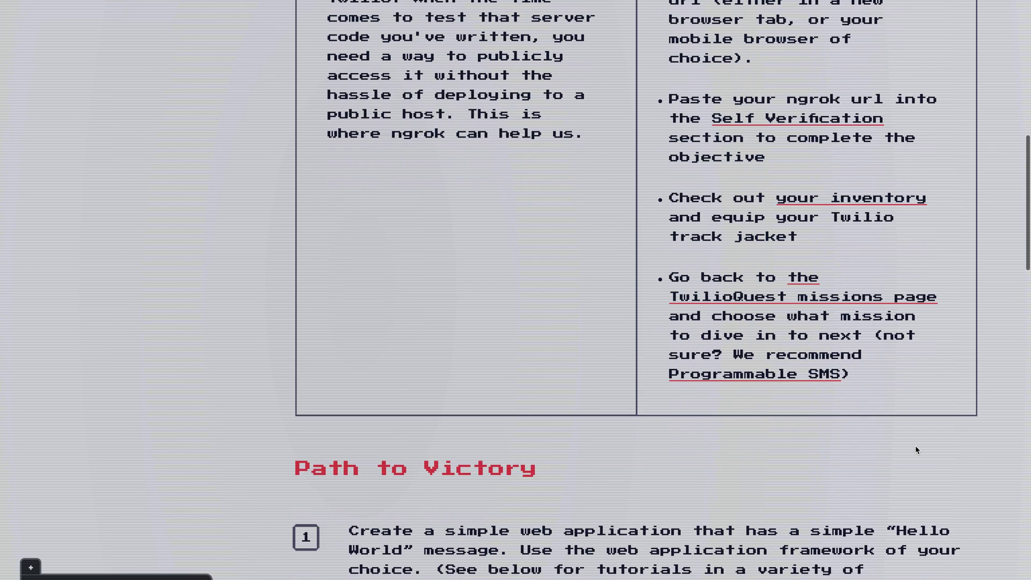
scroll(down, 3)
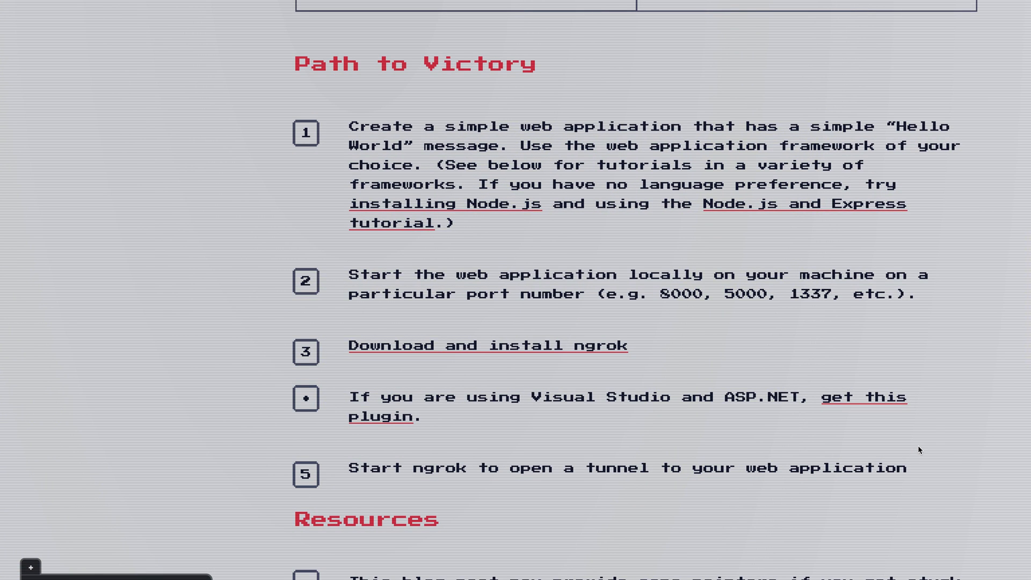
mouse_move(920, 409)
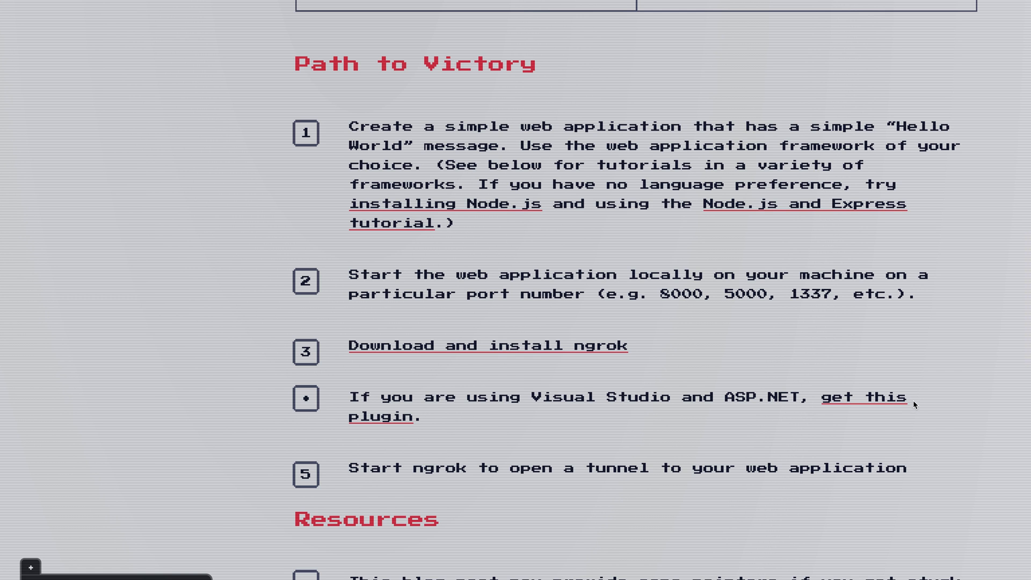
mouse_move(928, 468)
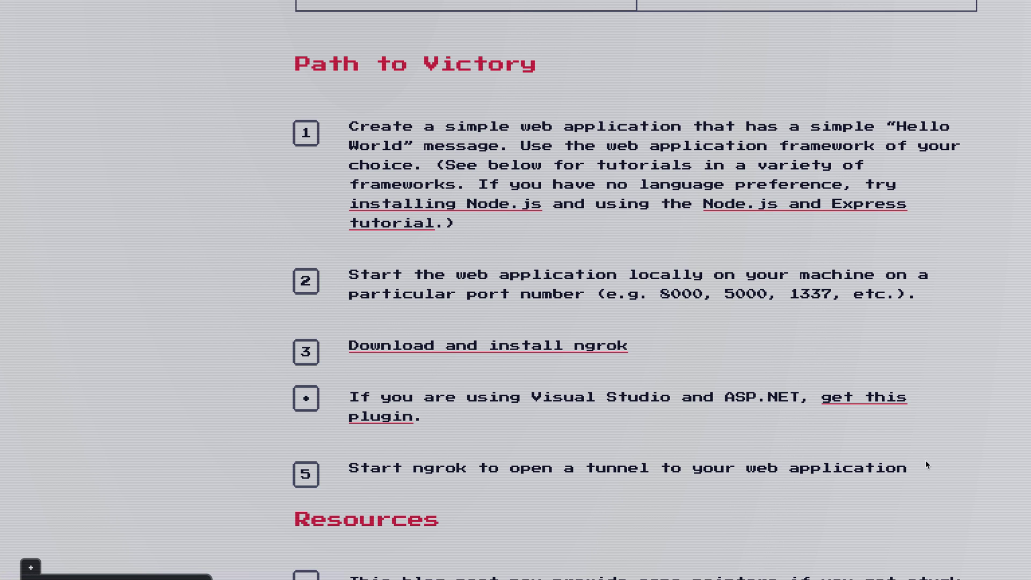
scroll(down, 3)
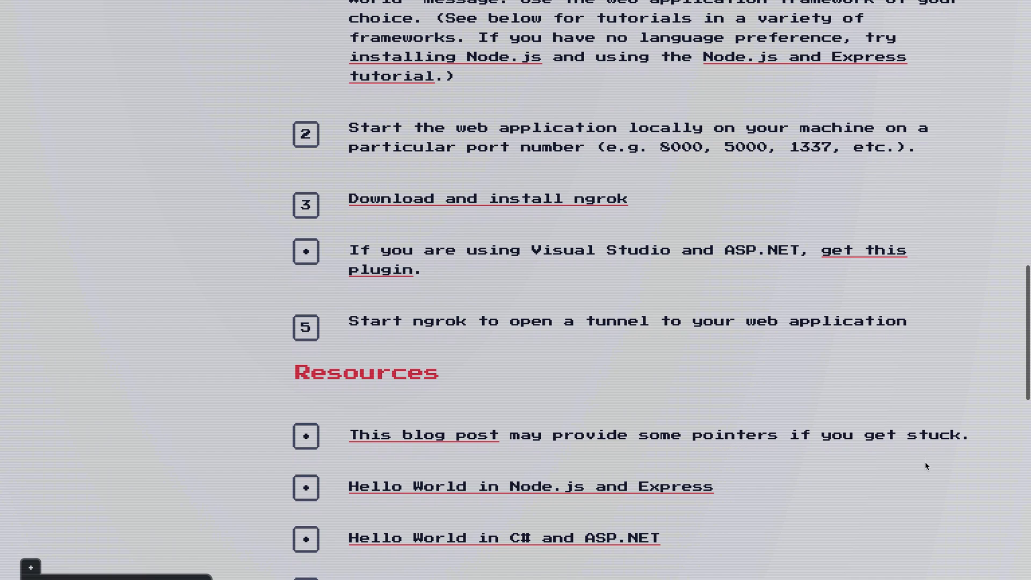
scroll(down, 3)
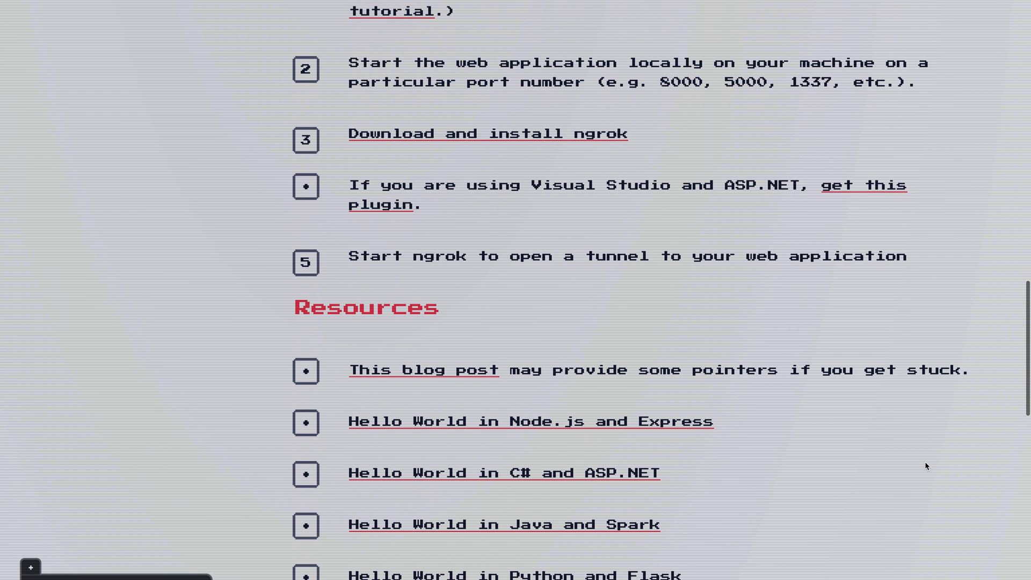
scroll(down, 3)
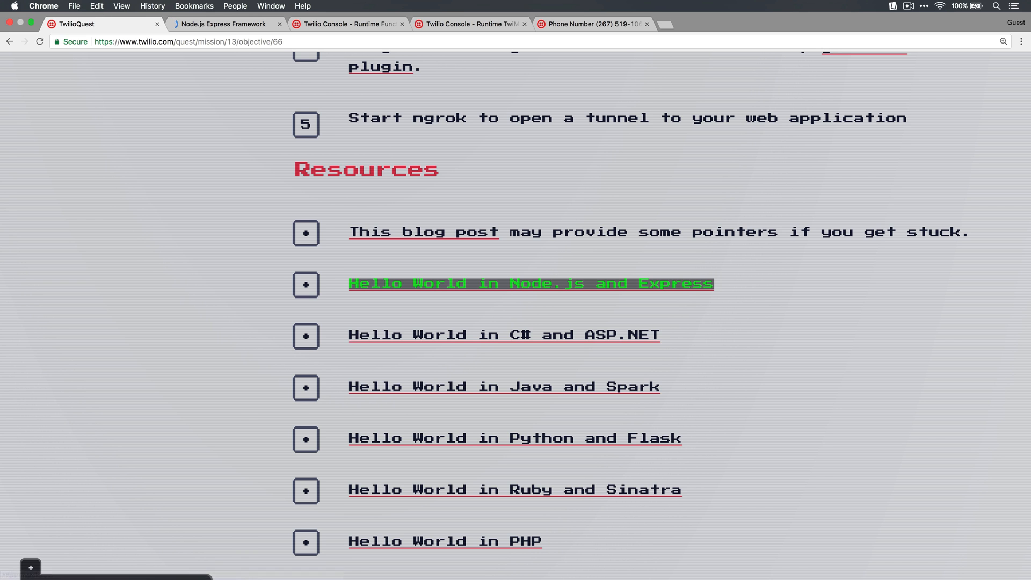
mouse_move(745, 355)
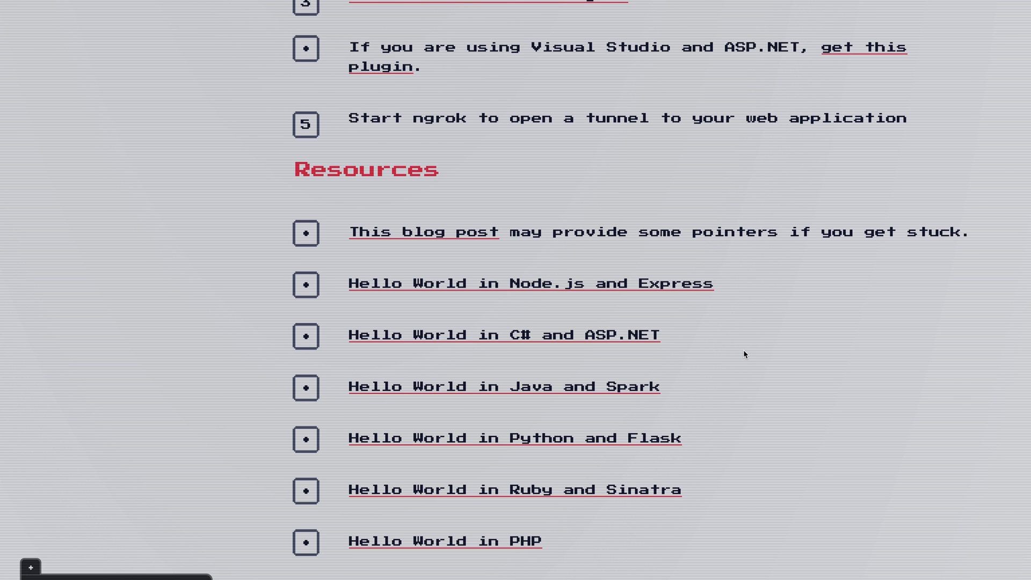
- Open the Hello World in Node.js and Express tutorial and scroll to the Hello world Example code
click(530, 283)
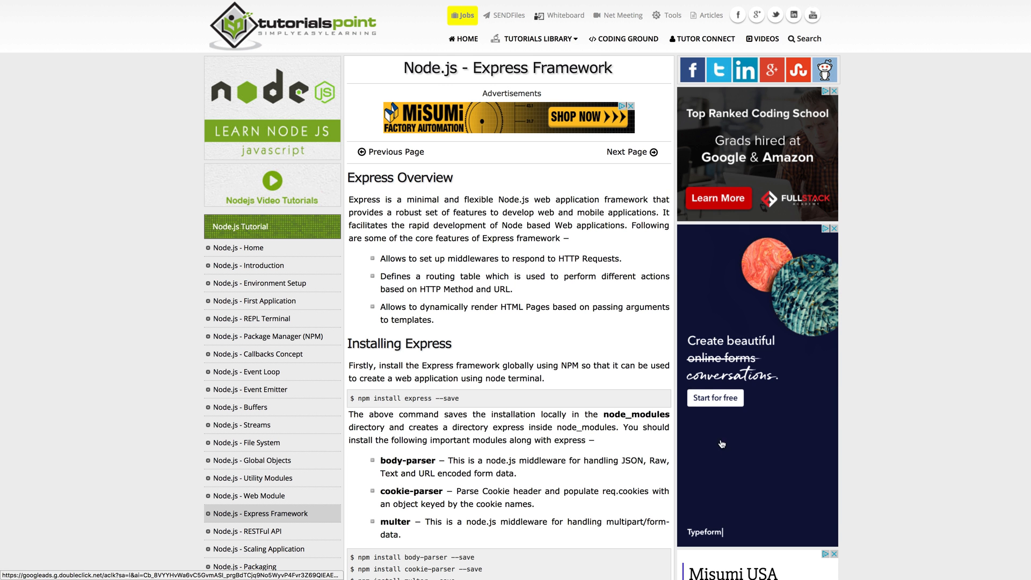
scroll(down, 3)
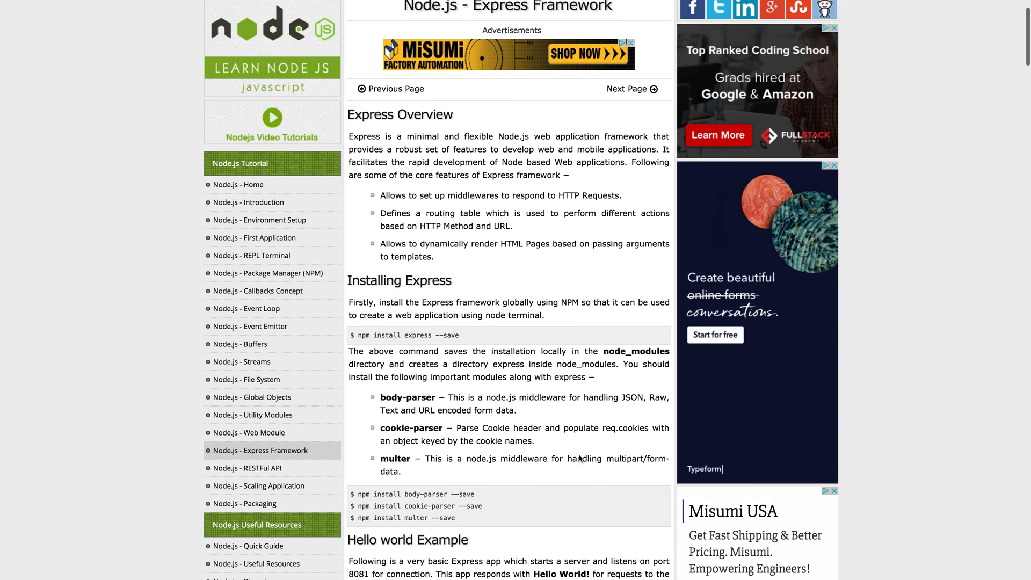
scroll(down, 3)
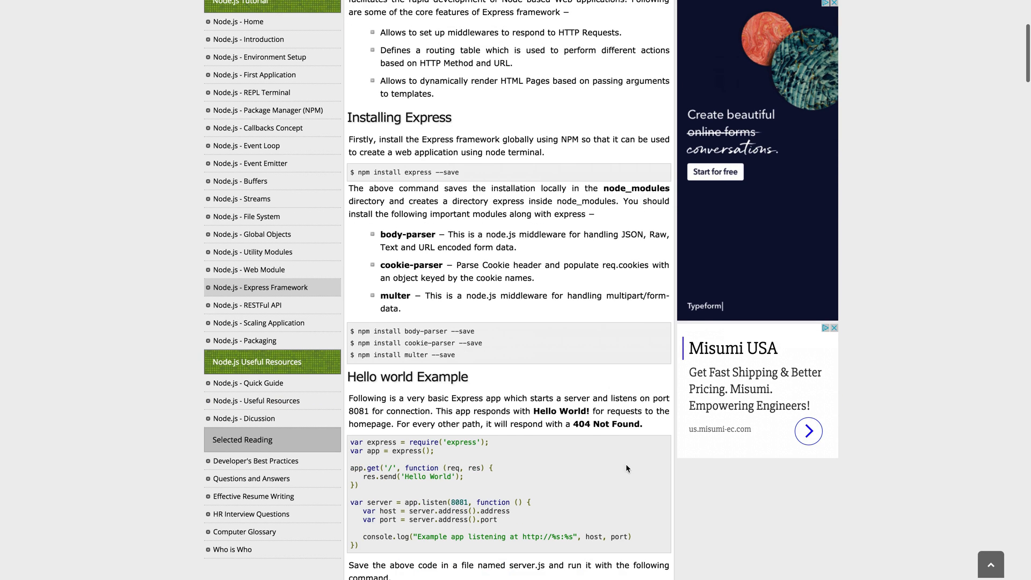
scroll(down, 3)
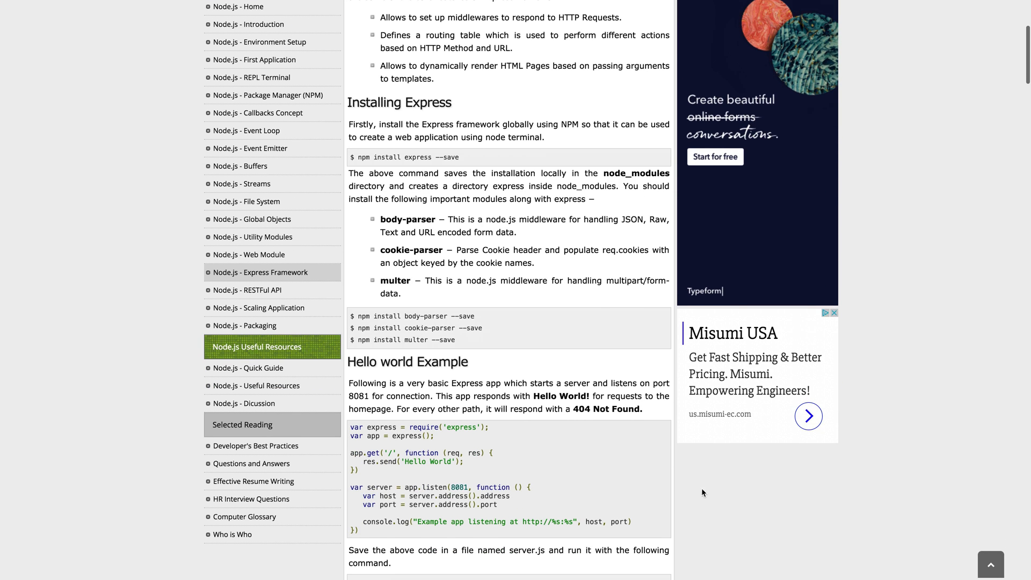
mouse_move(781, 505)
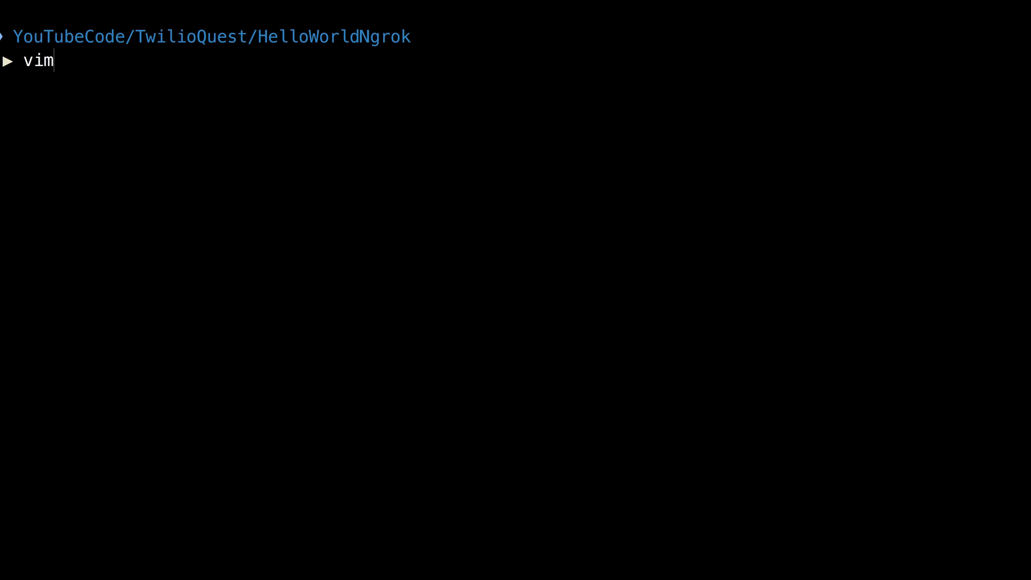
- Save the Express Hello World code into server.js with vim and enter node server.js
text(server.js)
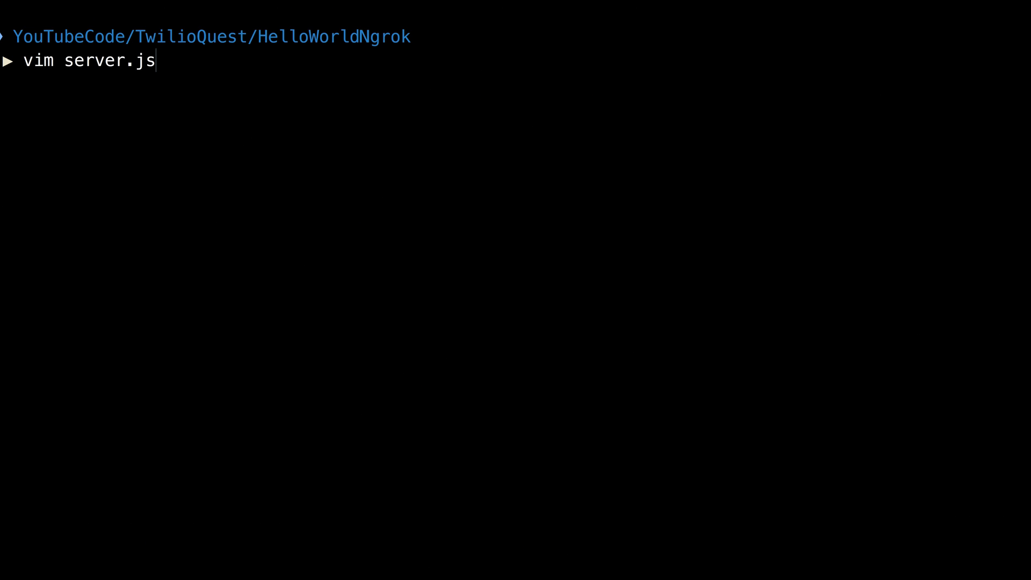
key(Return)
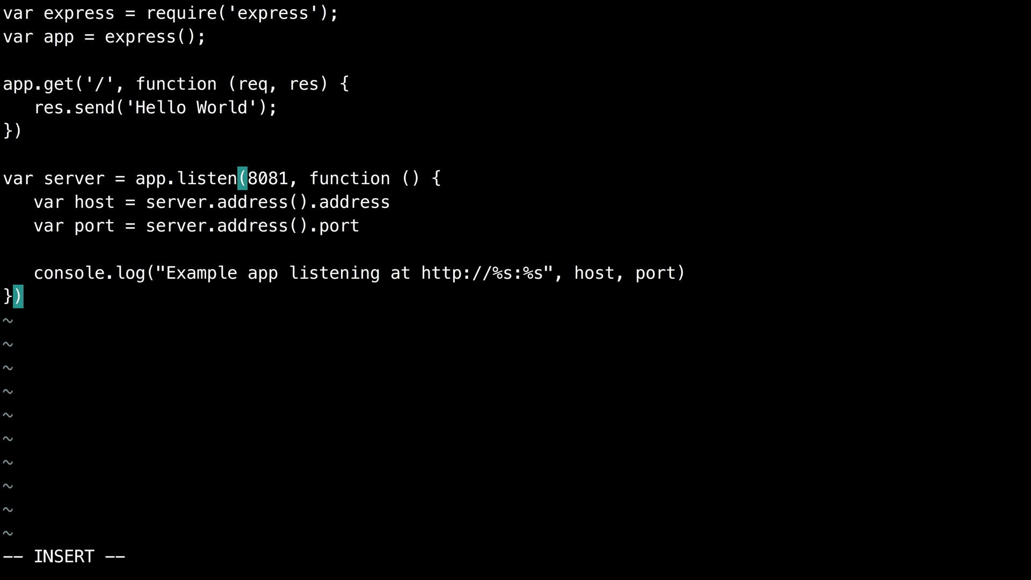
key(Escape)
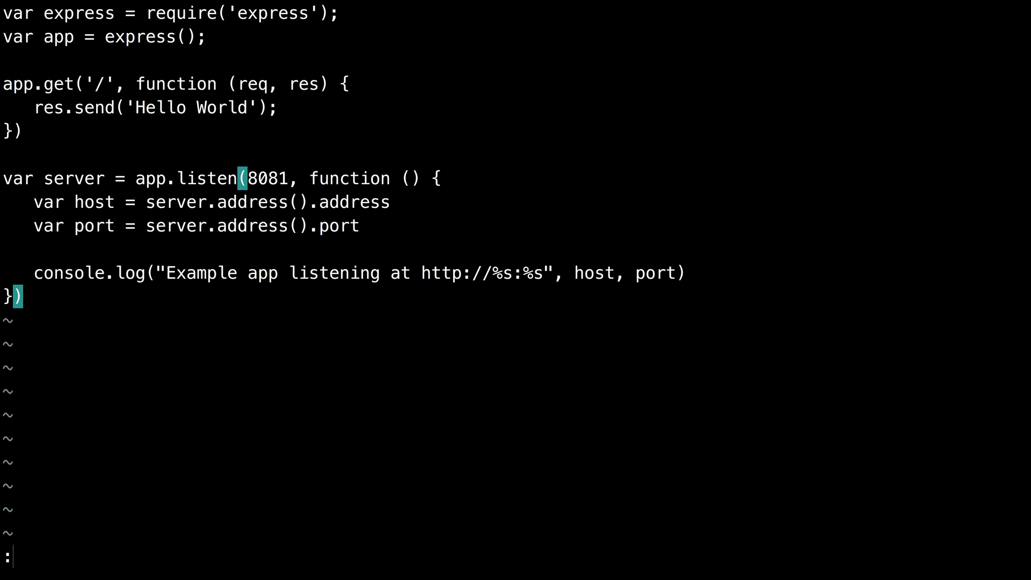
text(wq!)
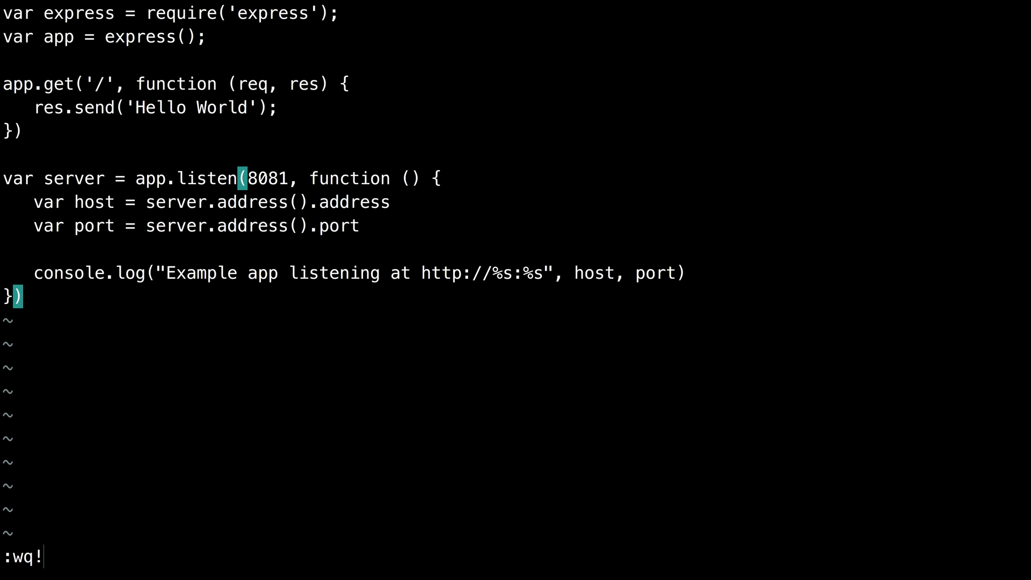
key(Return)
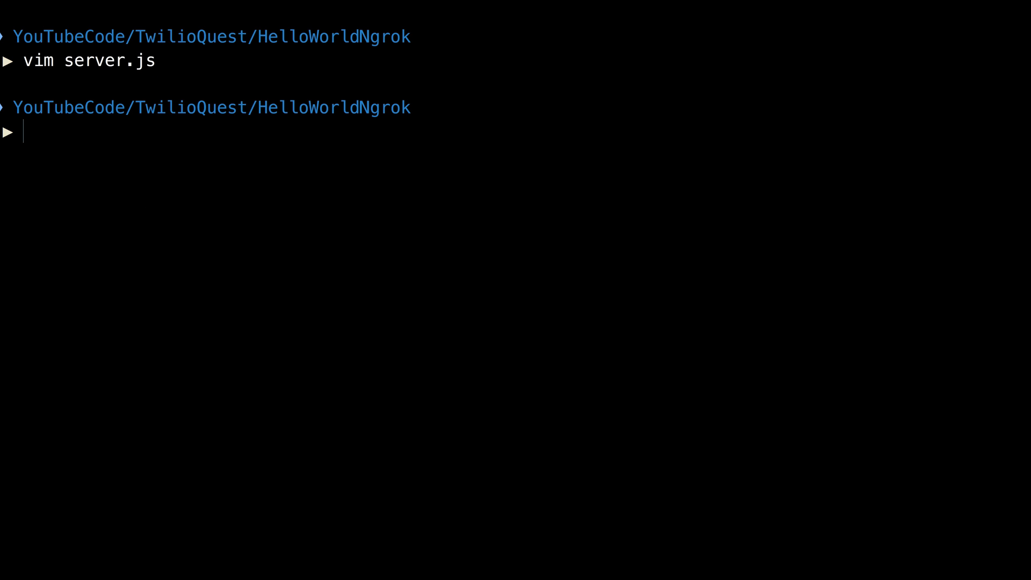
text(node server.js)
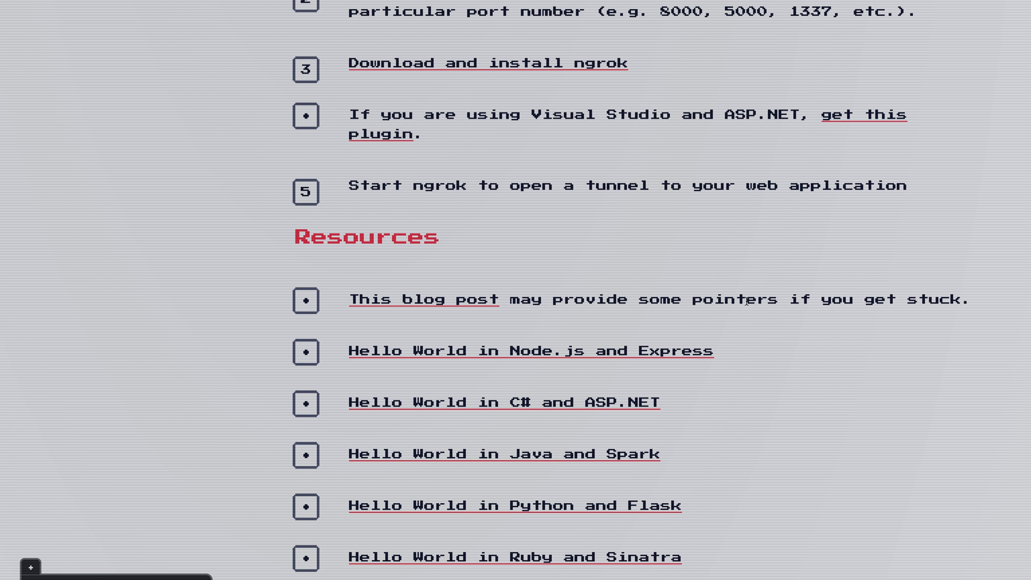
mouse_move(525, 69)
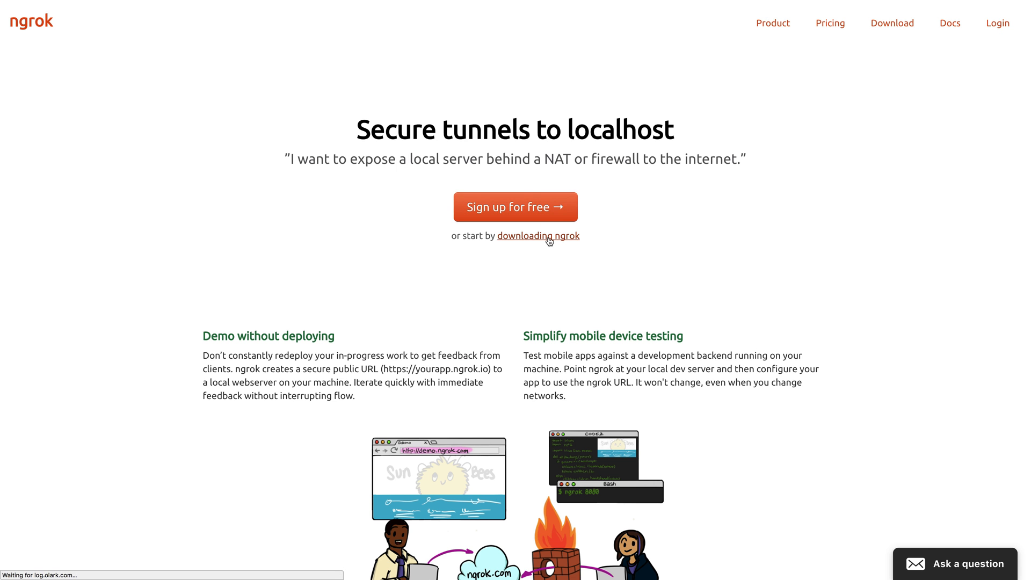
- View ngrok's Download and Installation page with its per-platform downloads and run steps
click(538, 235)
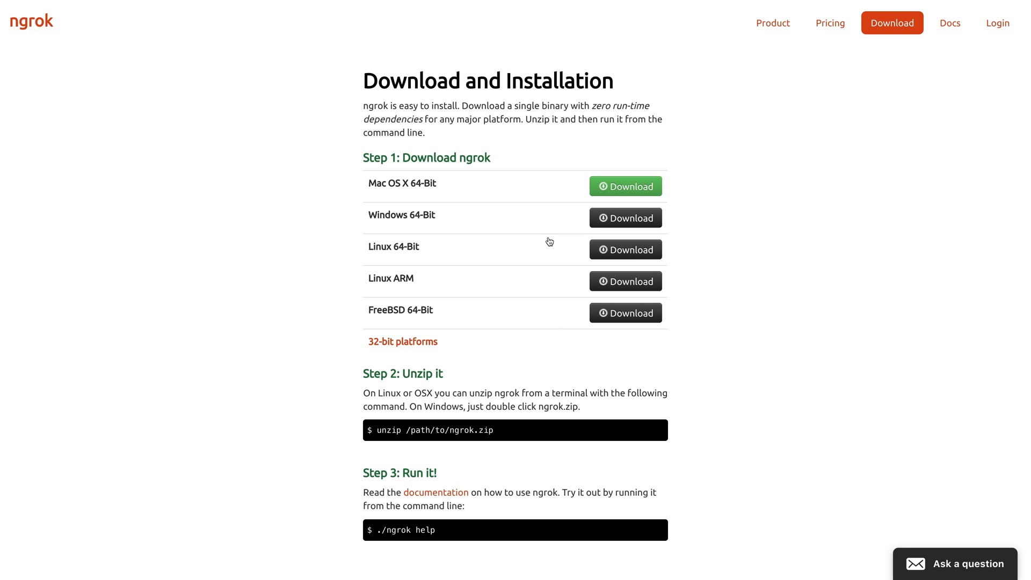
mouse_move(752, 347)
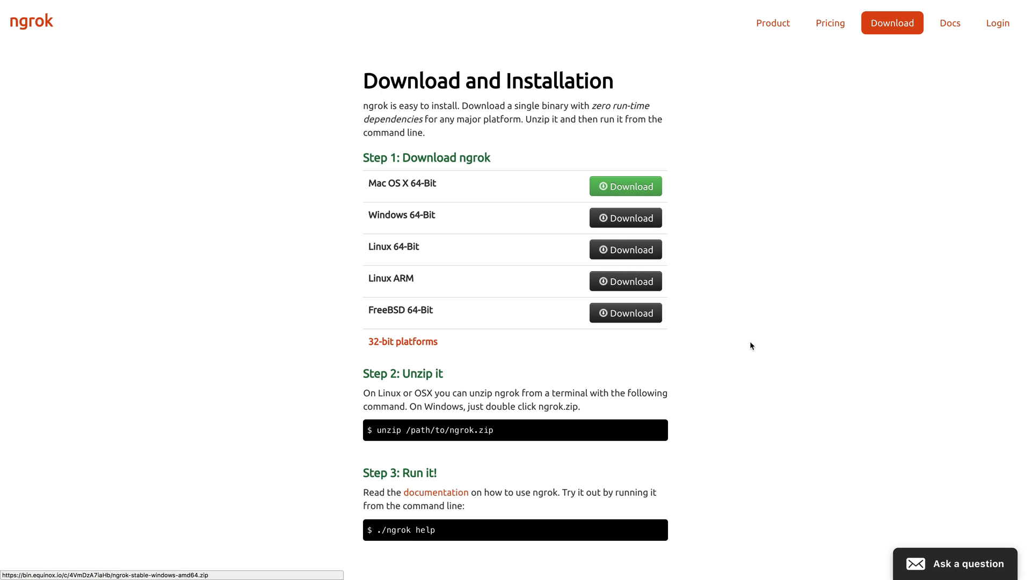
scroll(down, 3)
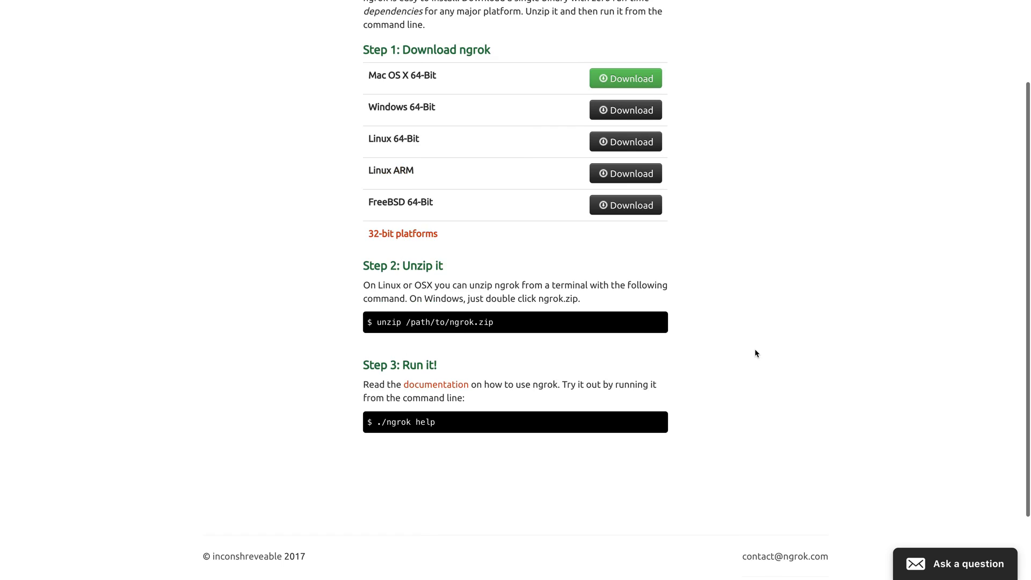
scroll(up, 3)
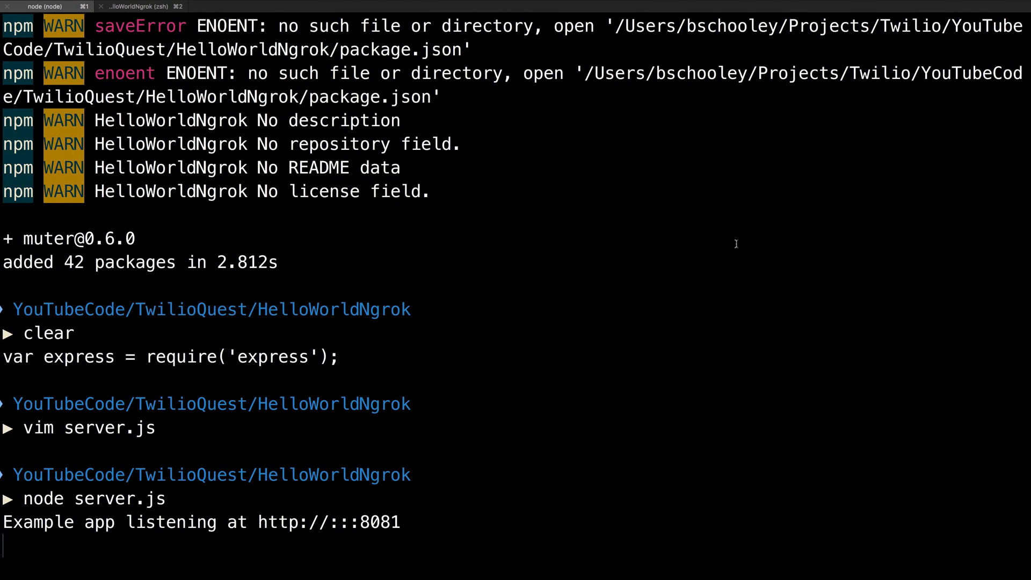
mouse_move(378, 527)
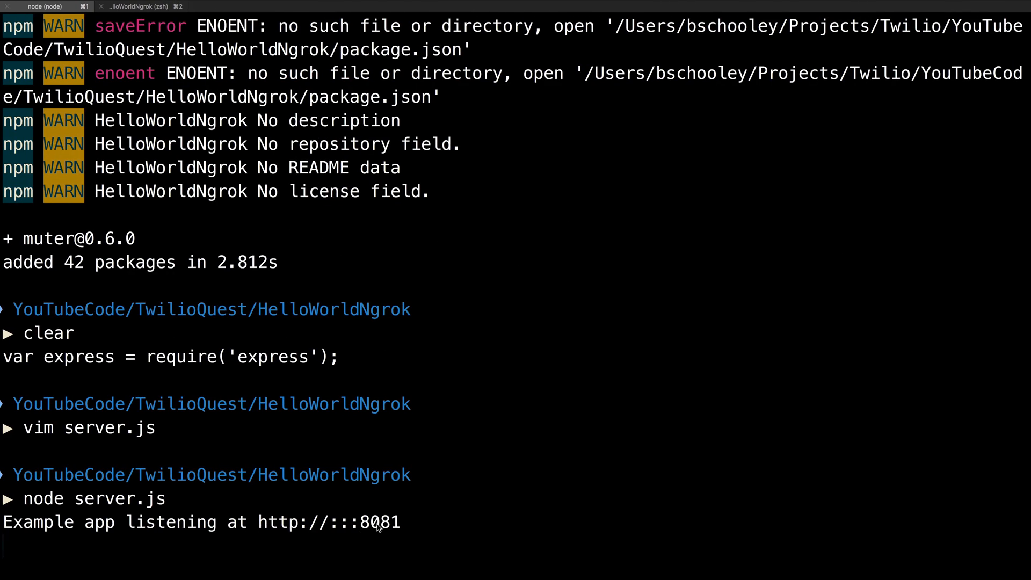
- Start an ngrok tunnel with 'ngrok http 8081' in the other shell and select the https forwarding address
double_click(379, 522)
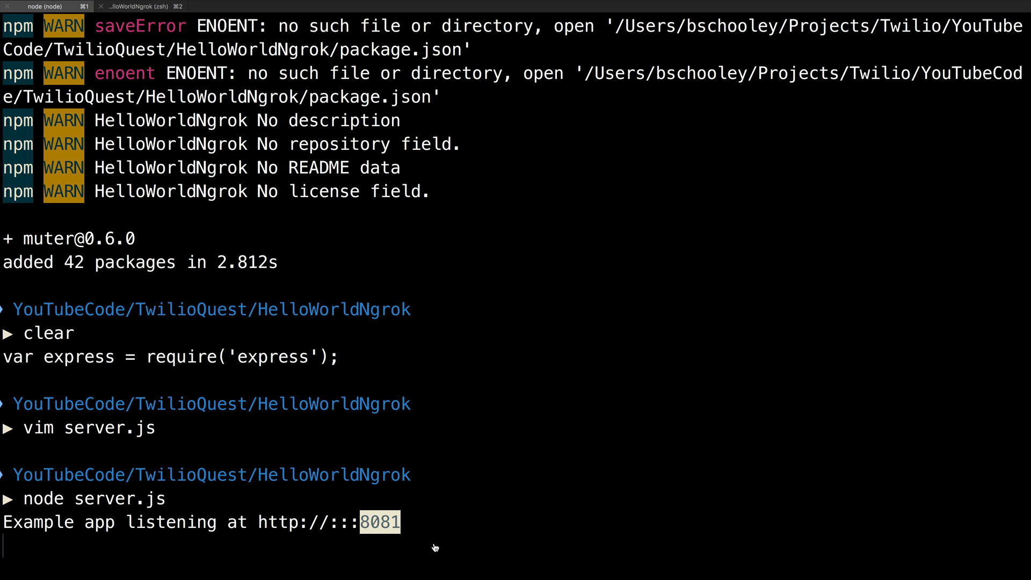
click(140, 6)
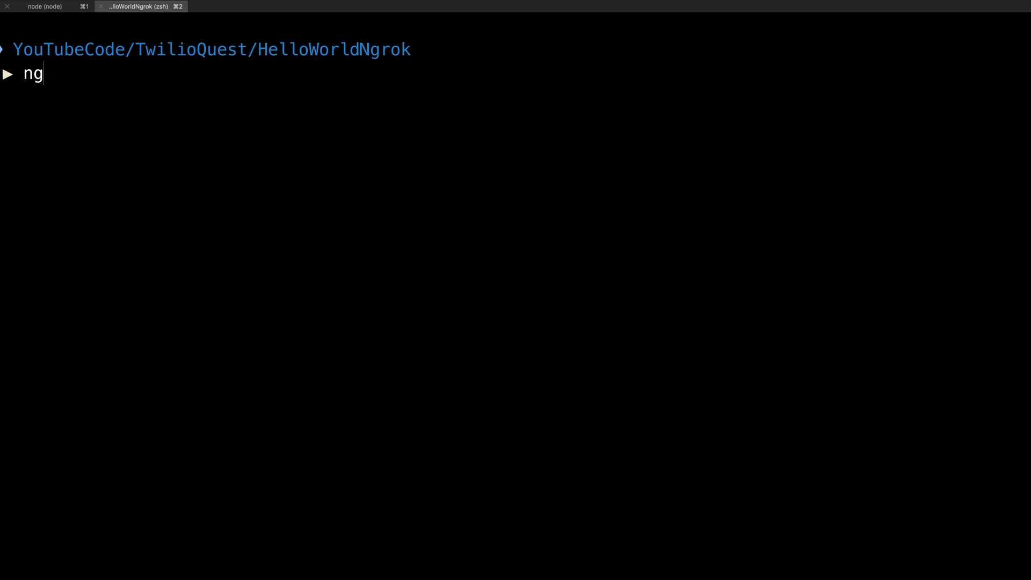
text(rok http)
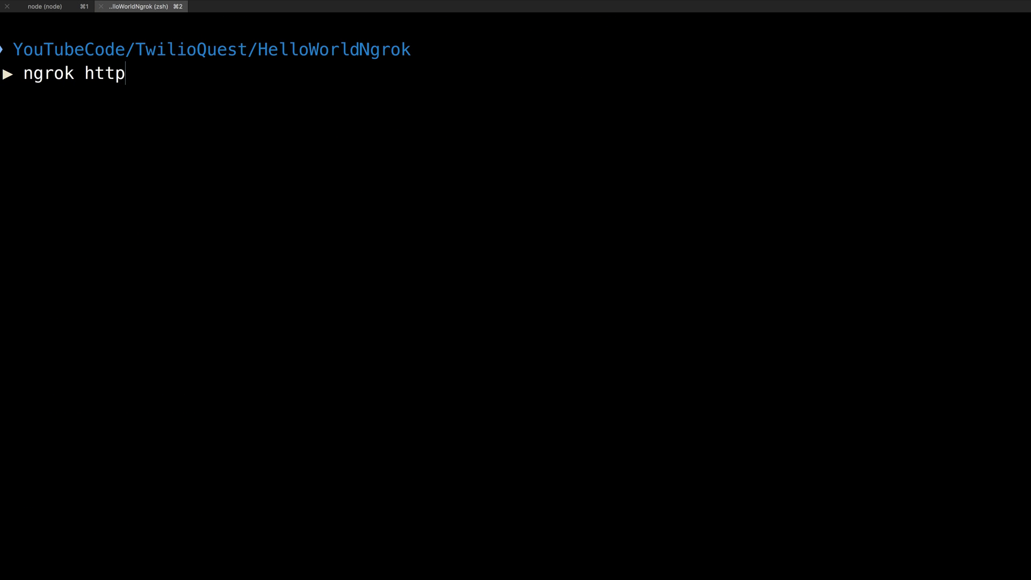
text(8081)
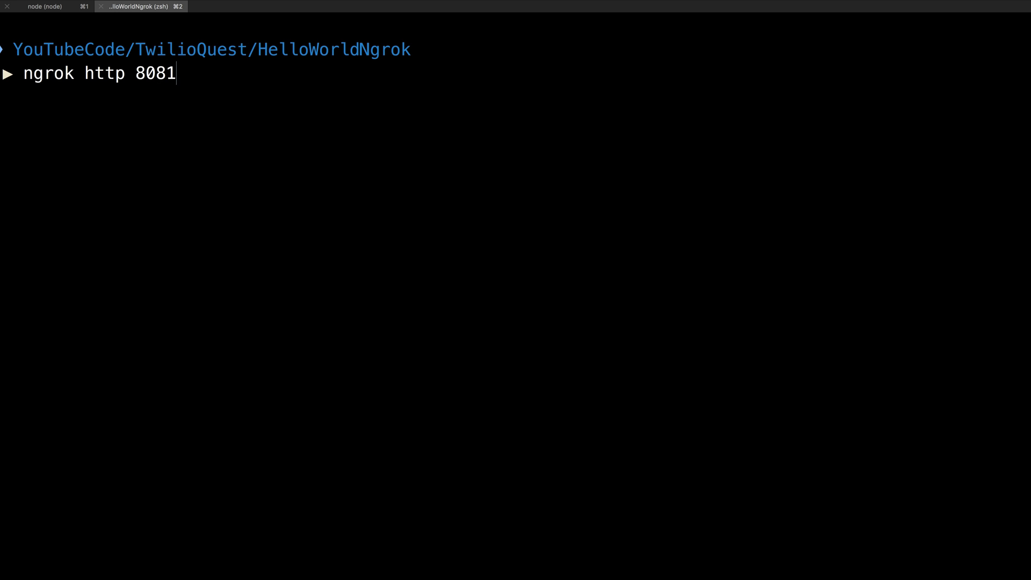
key(Return)
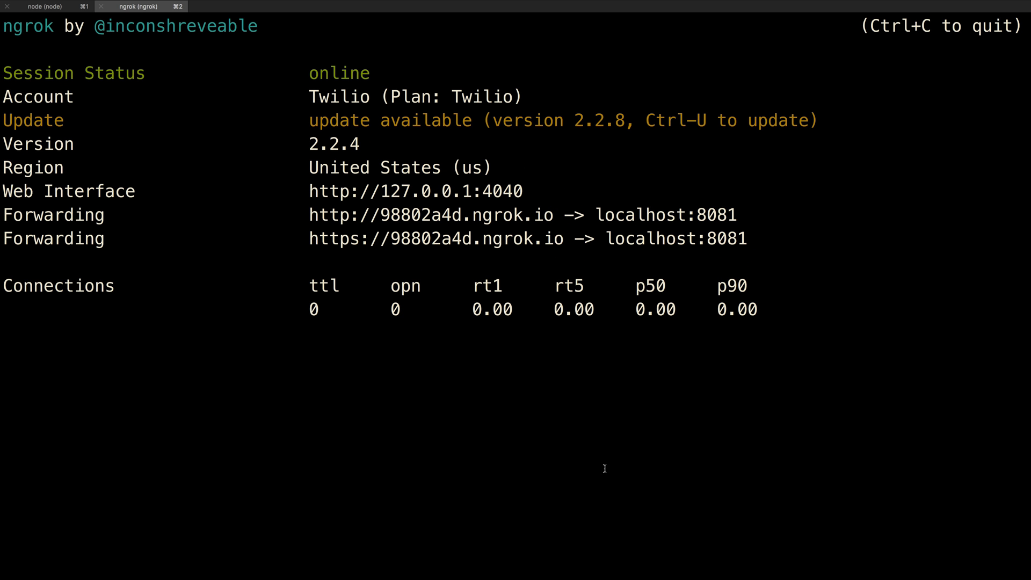
mouse_move(564, 239)
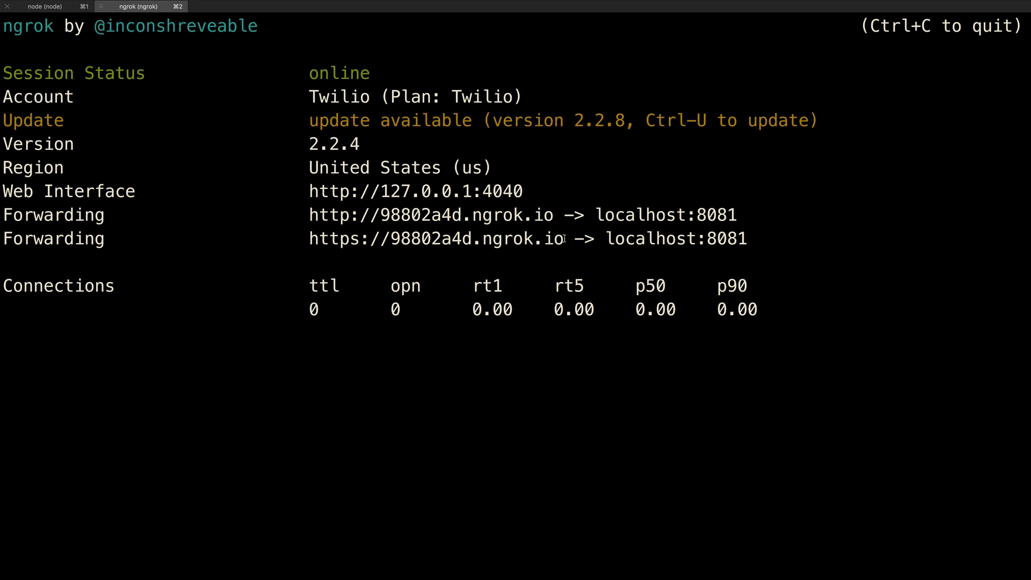
double_click(436, 239)
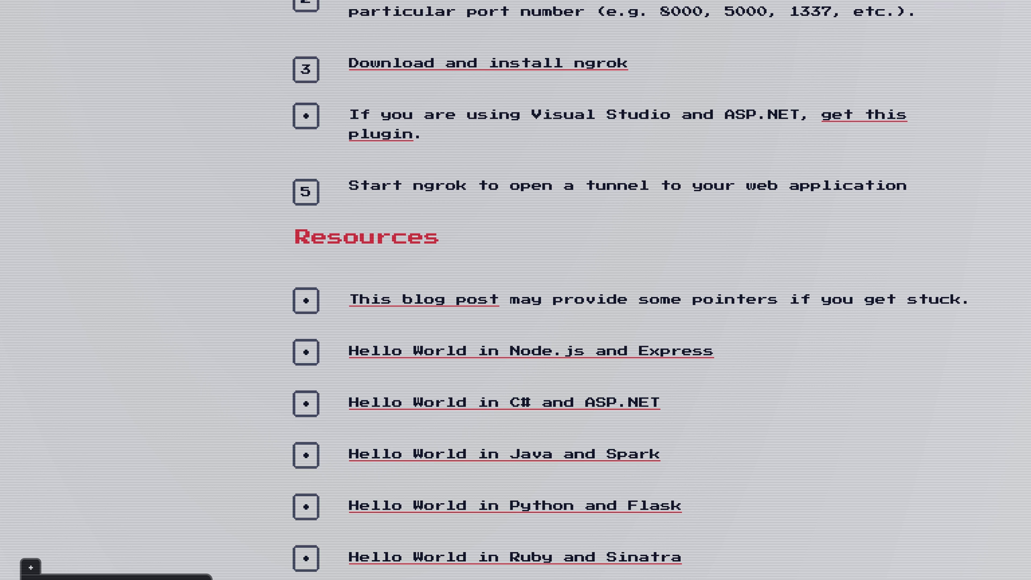
scroll(down, 3)
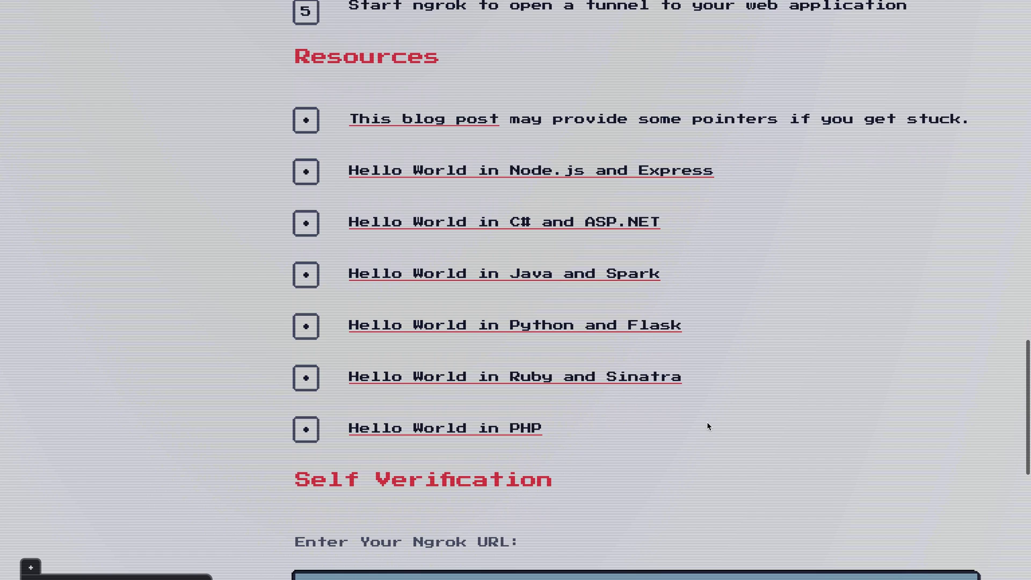
scroll(down, 3)
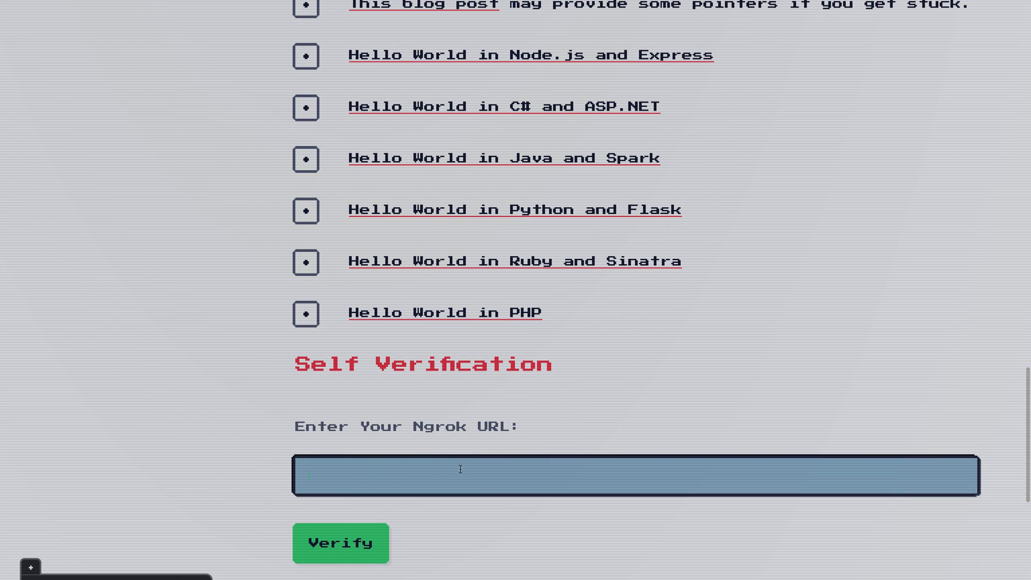
text(https://98802a4d.ngrok.io)
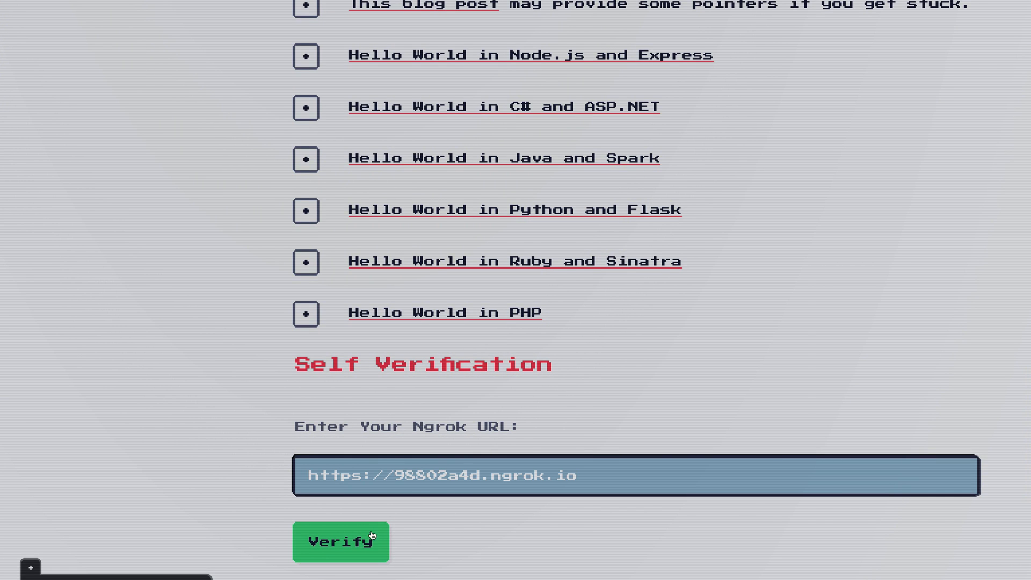
click(340, 542)
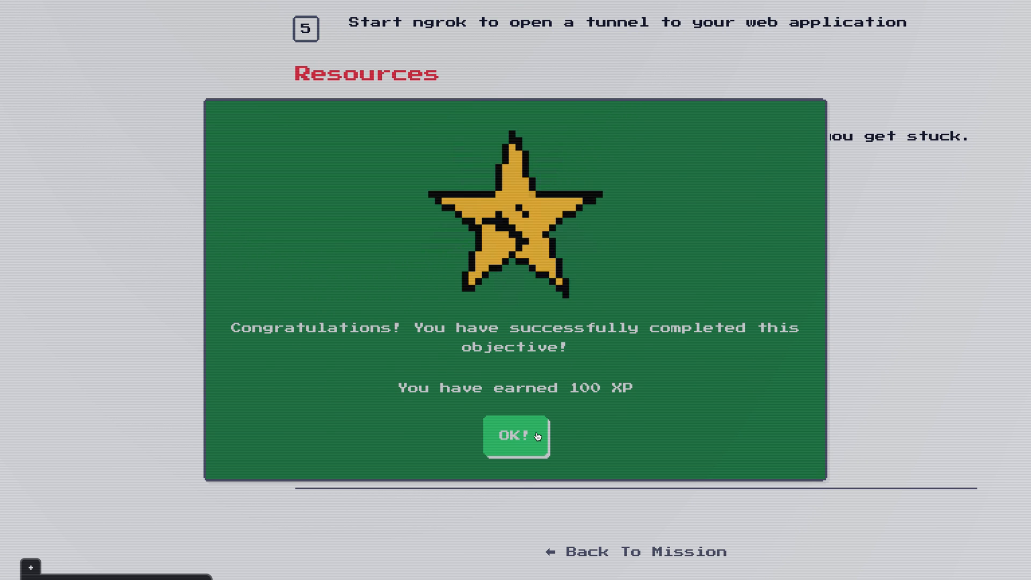
click(516, 437)
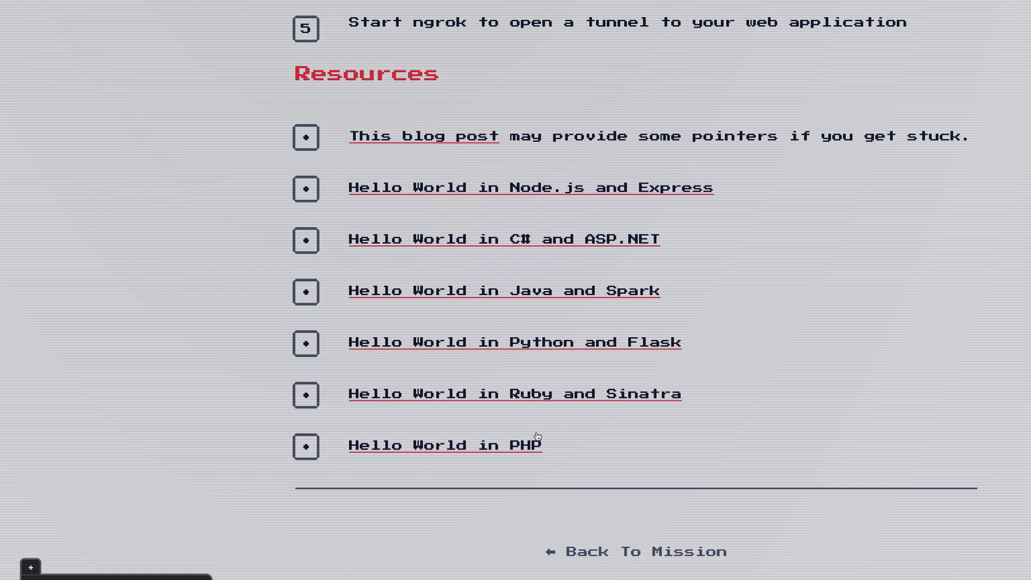
- Return to the Getting Started mission showing 350/350 XP complete
click(645, 551)
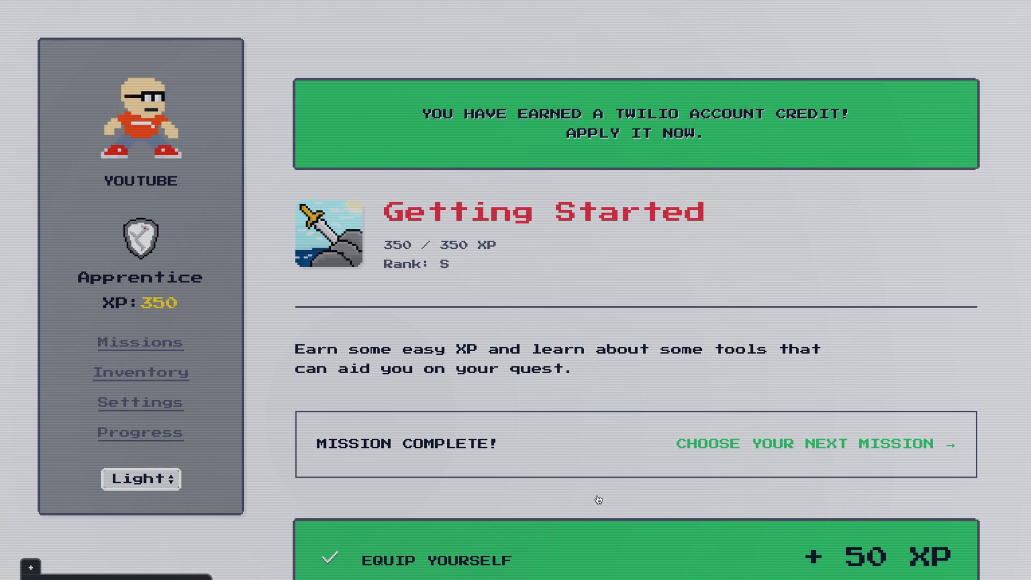
mouse_move(578, 214)
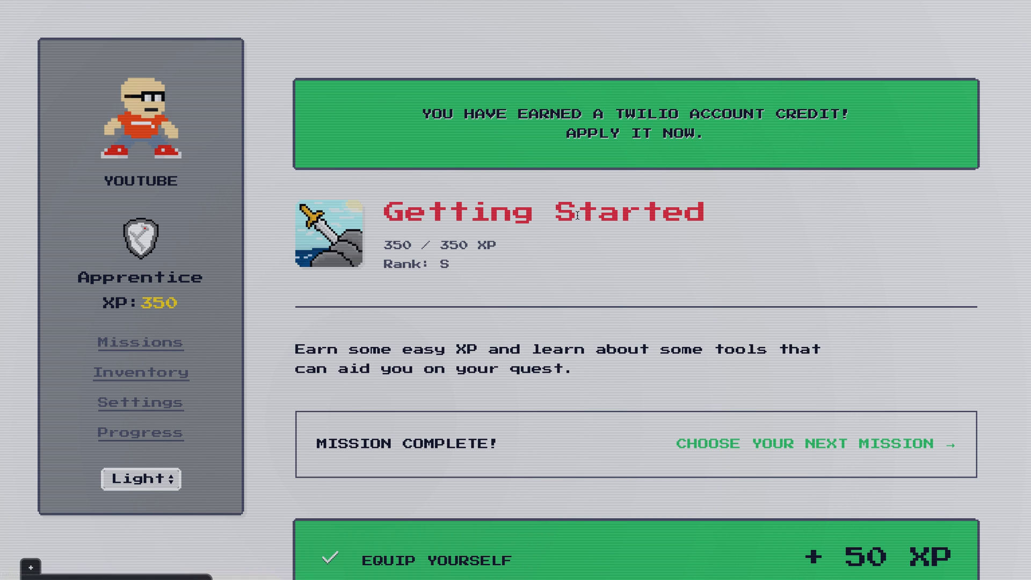
mouse_move(201, 202)
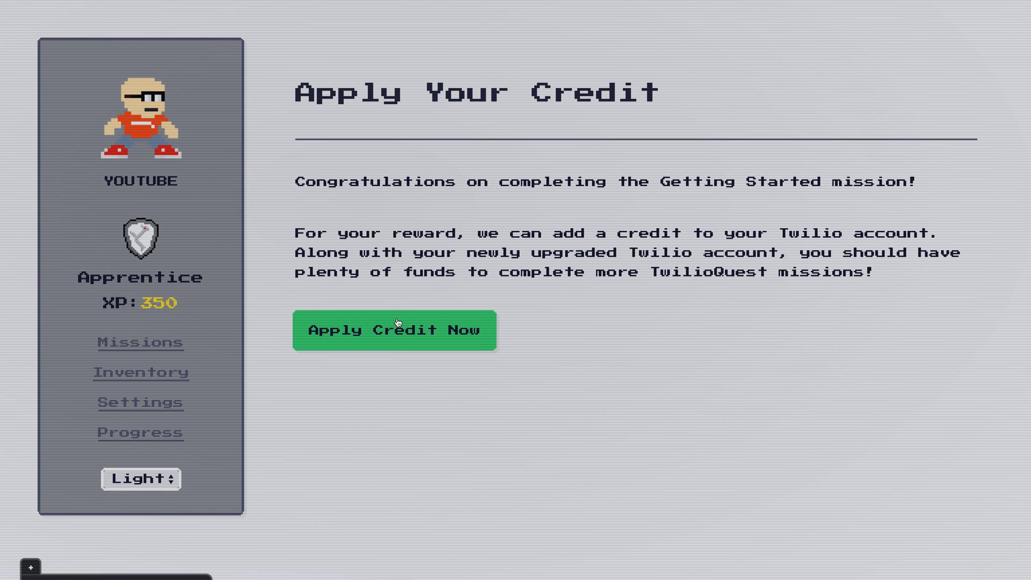
mouse_move(802, 244)
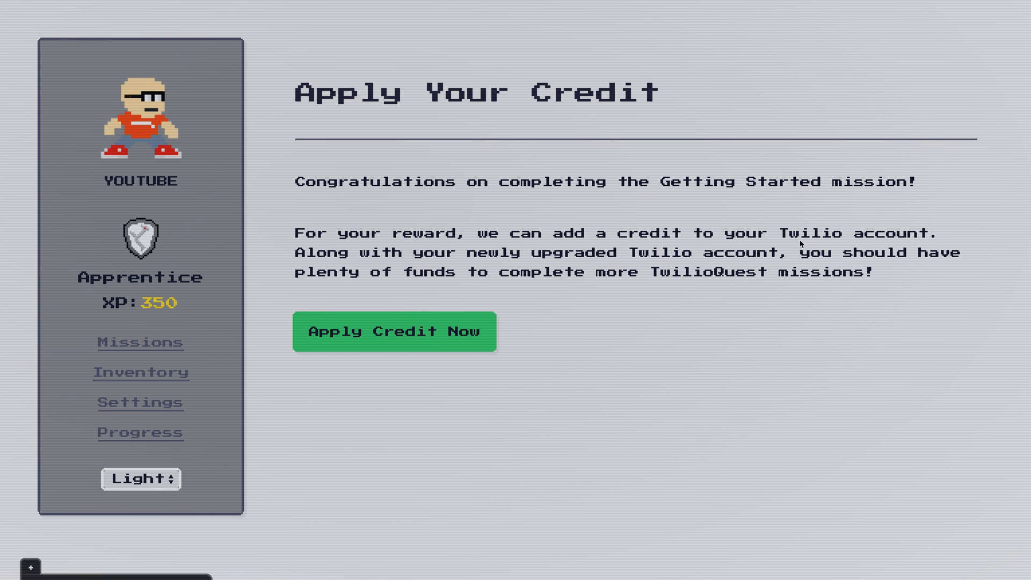
mouse_move(811, 307)
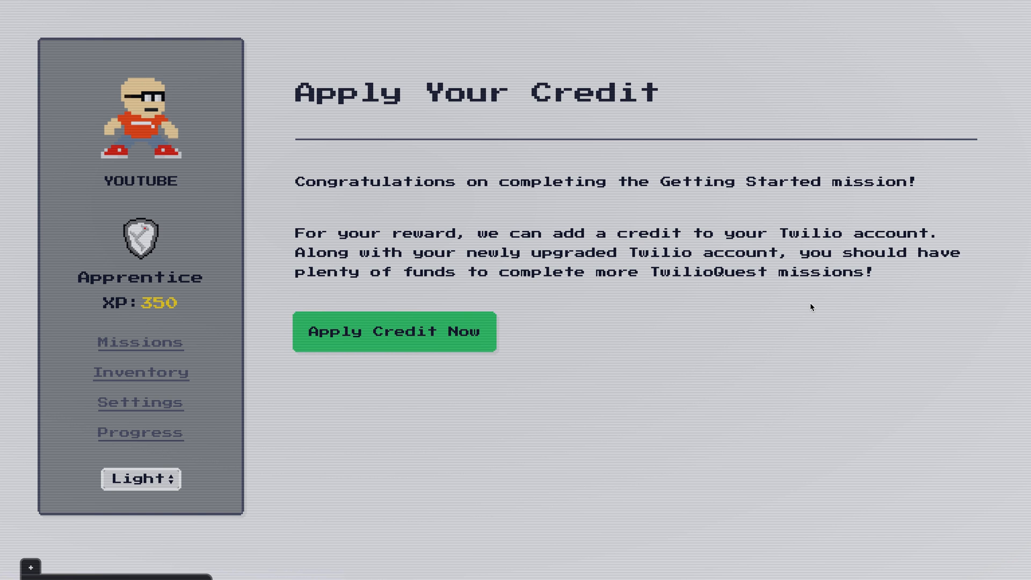
- Claim the account credit reward and reveal the promo code with its five billing steps
click(395, 331)
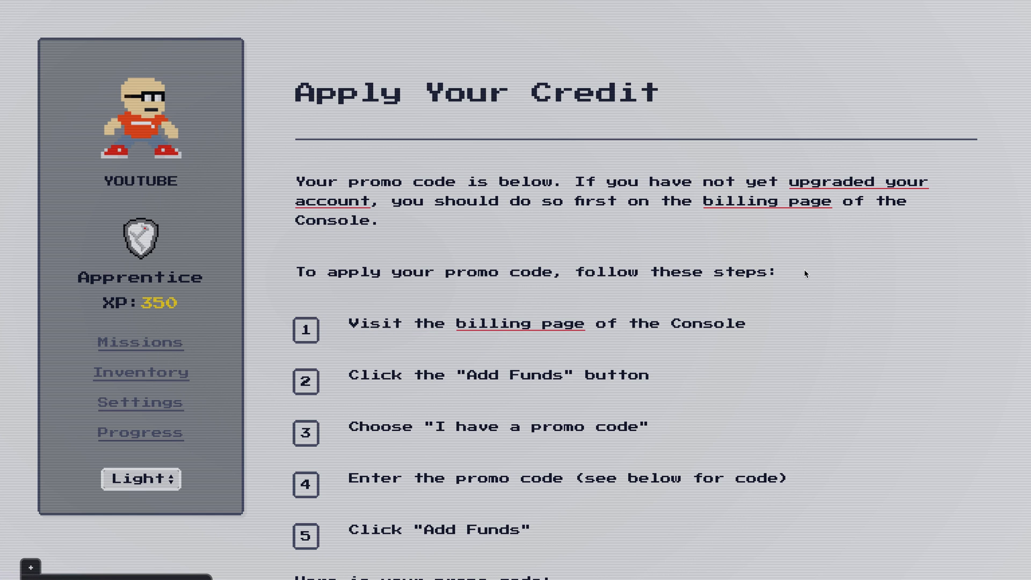
mouse_move(546, 364)
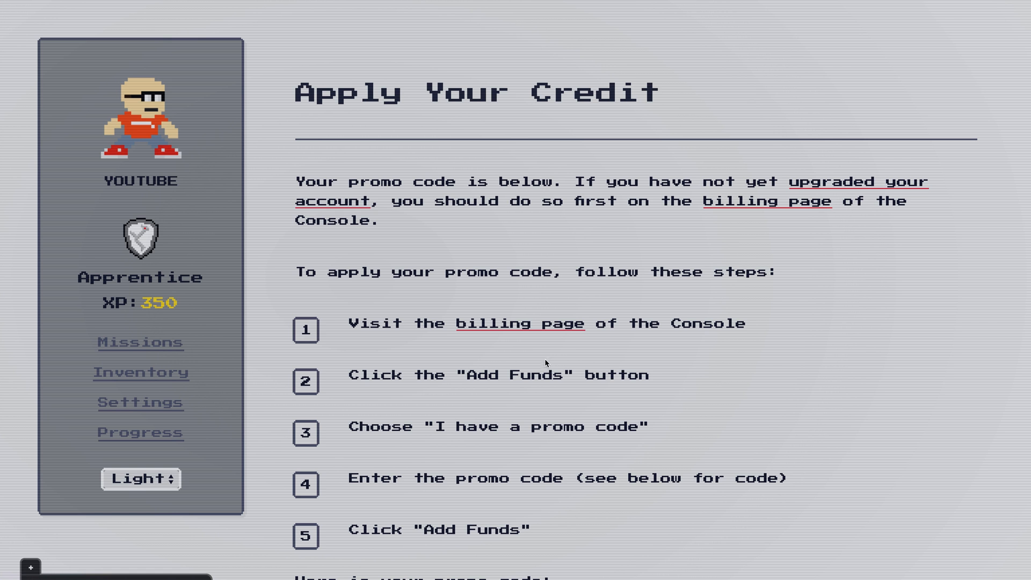
mouse_move(479, 405)
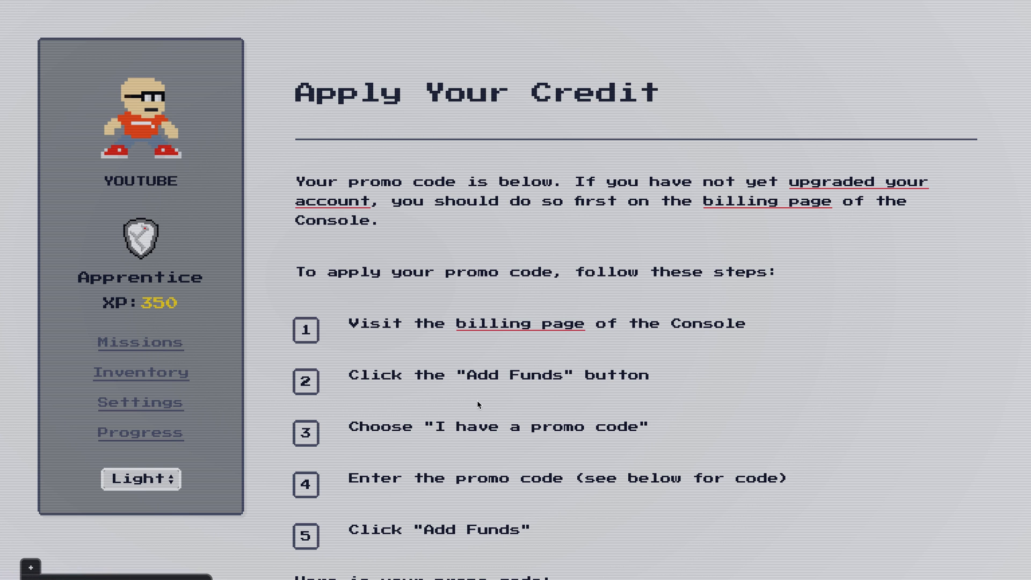
scroll(down, 3)
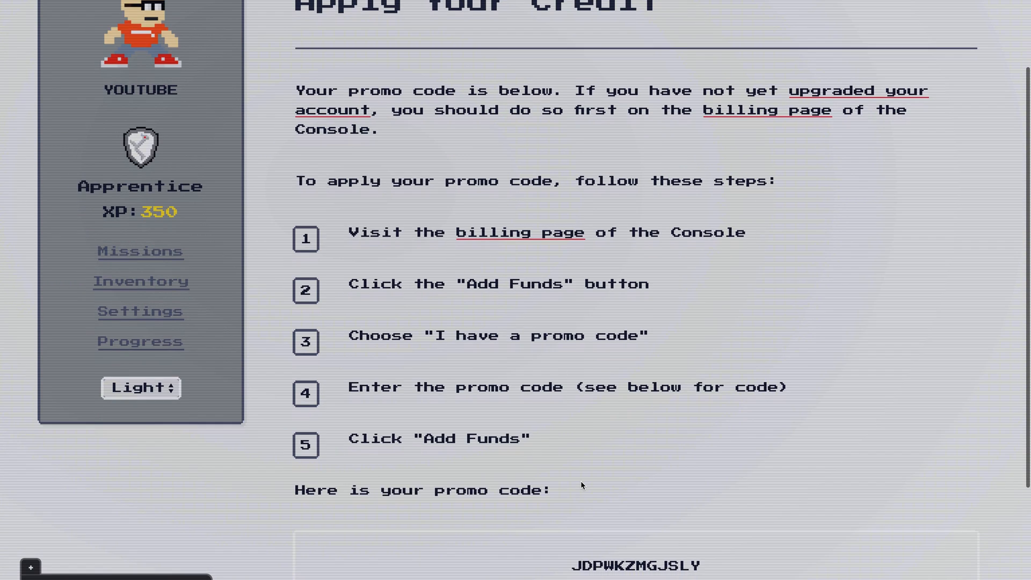
scroll(down, 3)
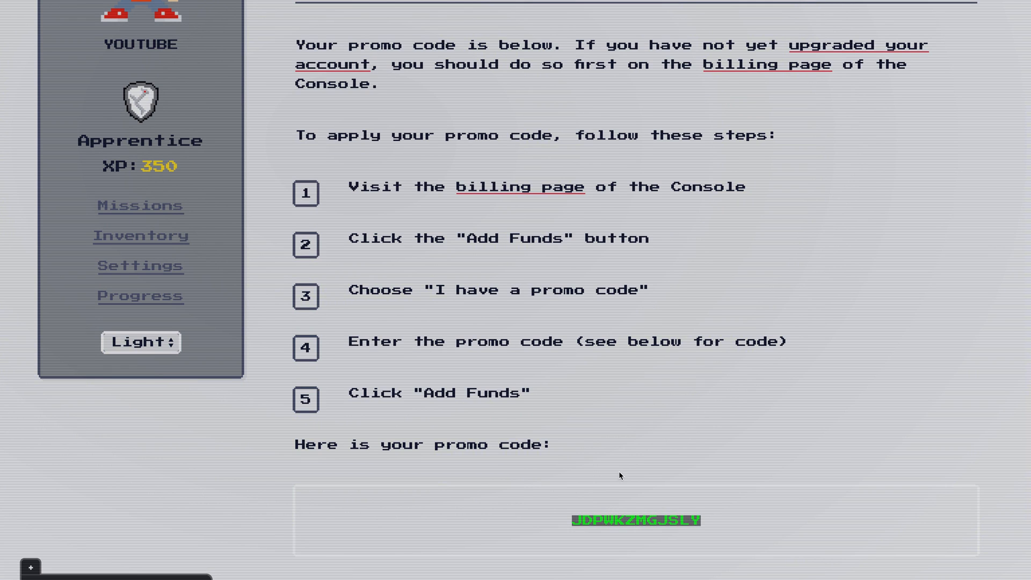
mouse_move(519, 187)
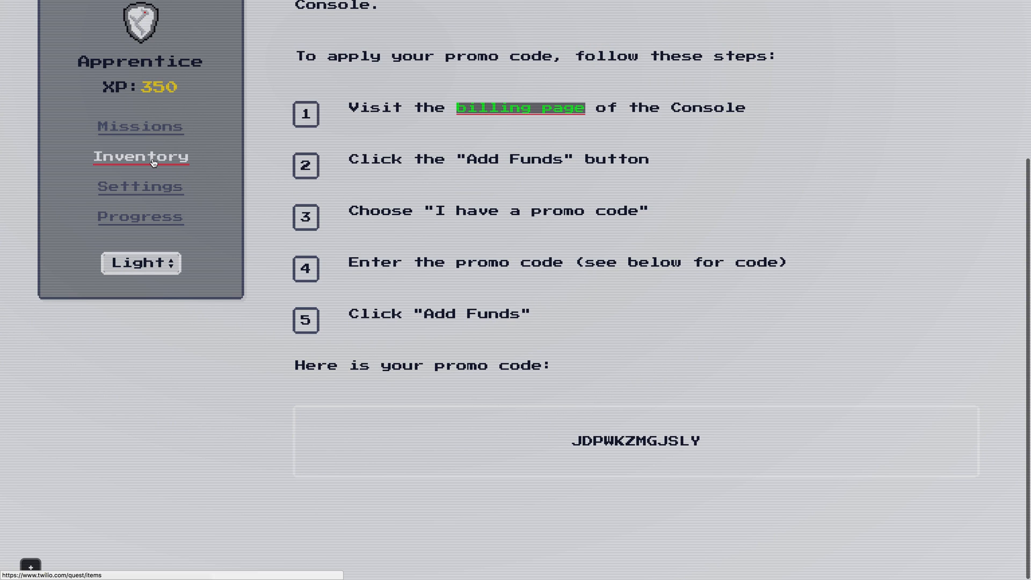
- Equip the Twilio Track Jacket and Ghost Rider gear from the avatar's inventory
click(140, 157)
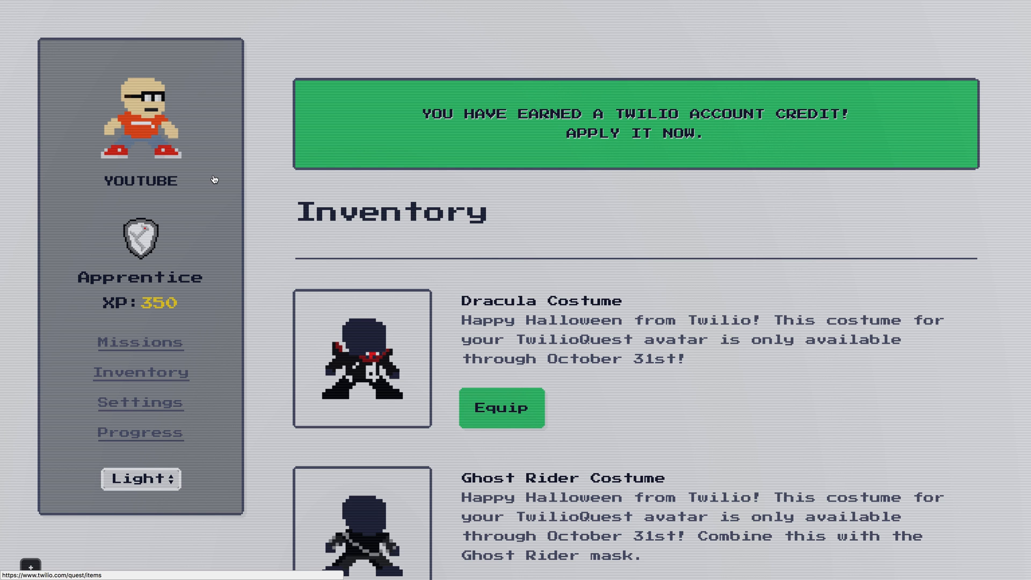
mouse_move(207, 348)
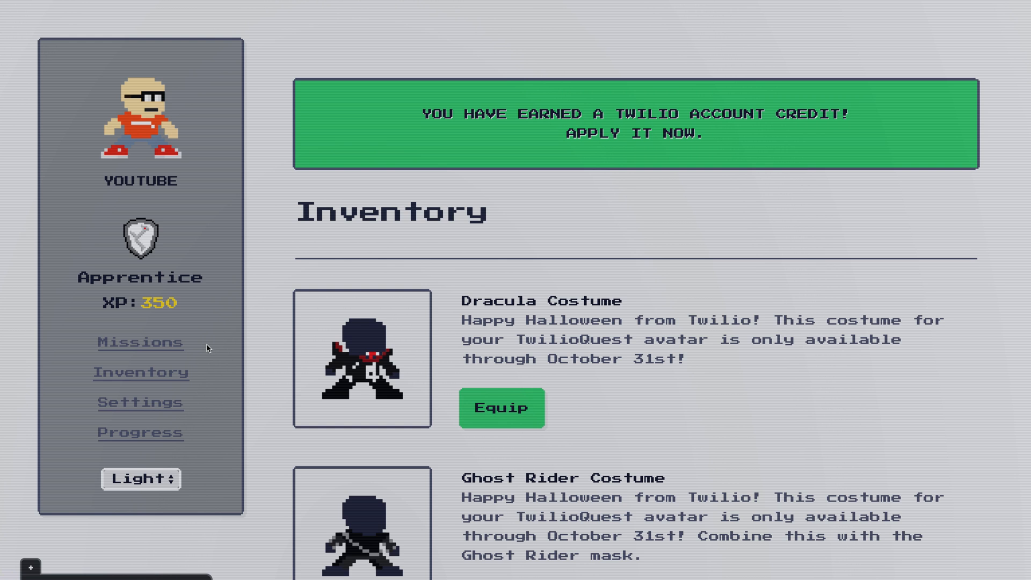
scroll(down, 3)
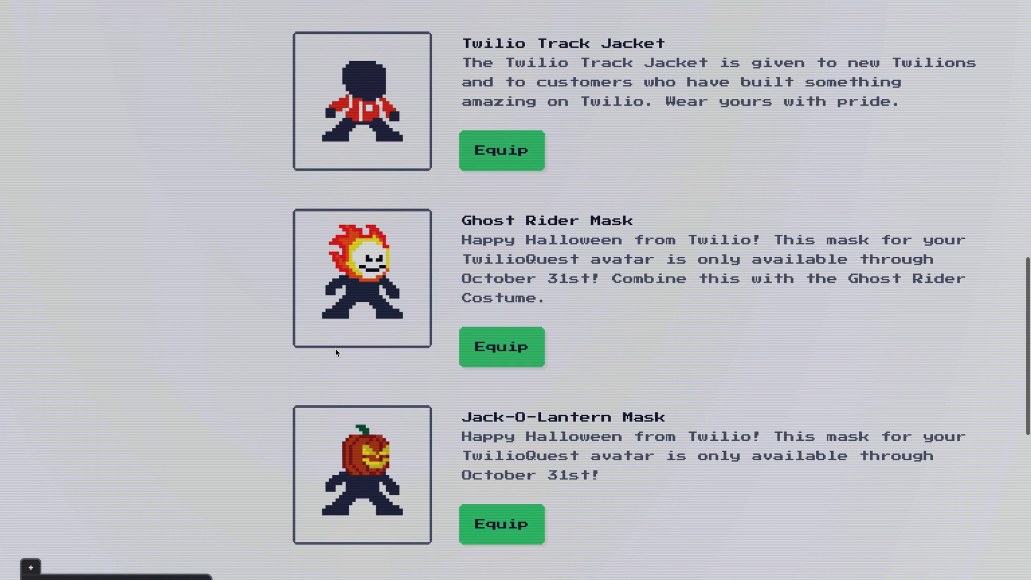
click(502, 150)
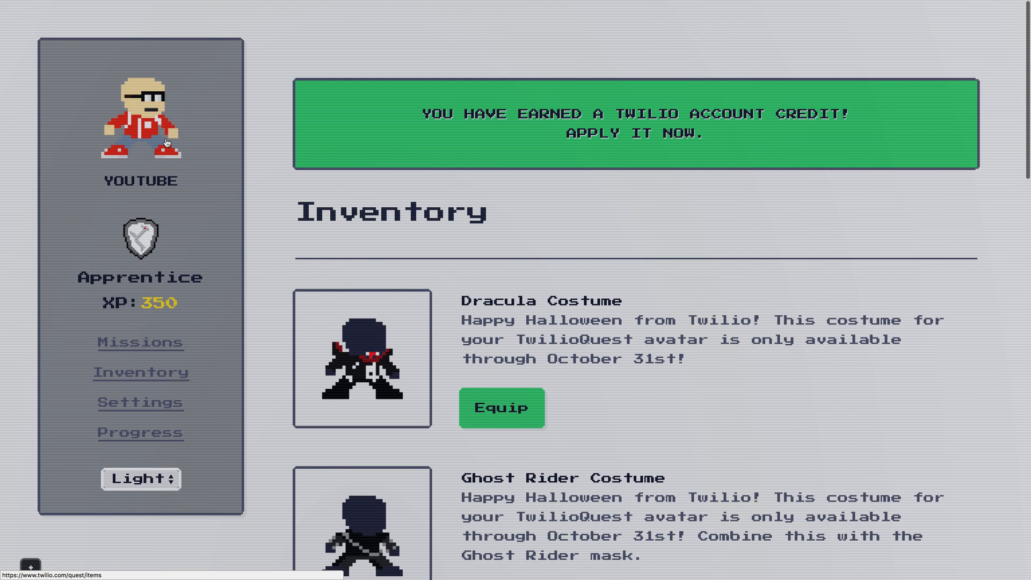
mouse_move(461, 306)
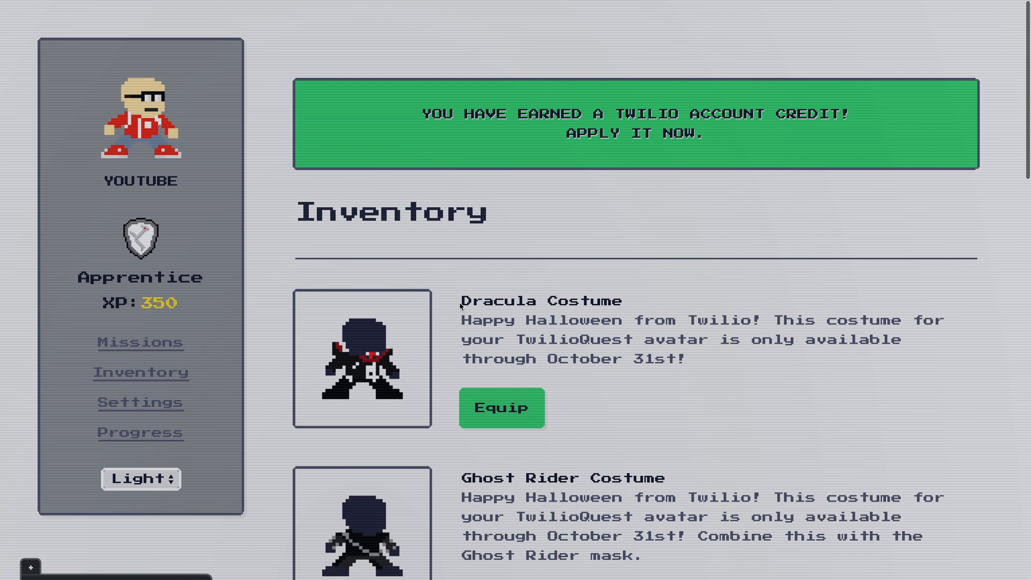
- Browse the remaining inventory items and return to the Missions page at 350/350 XP
scroll(down, 3)
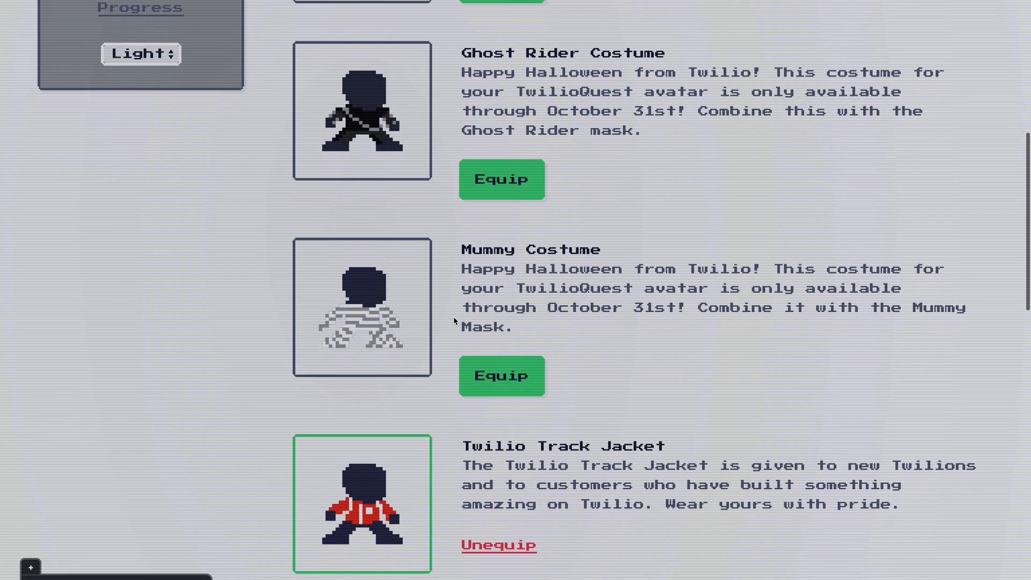
scroll(down, 3)
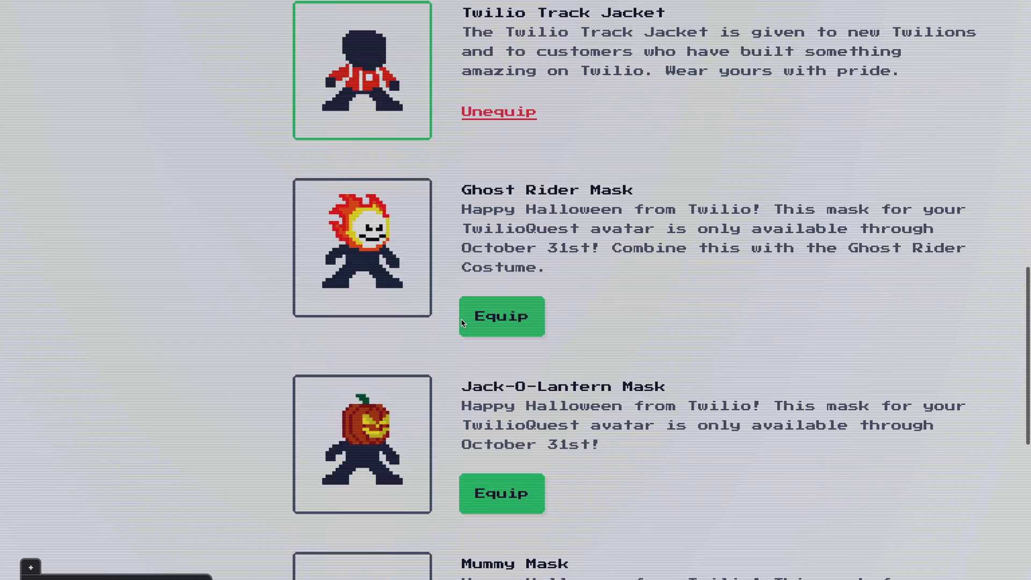
scroll(down, 3)
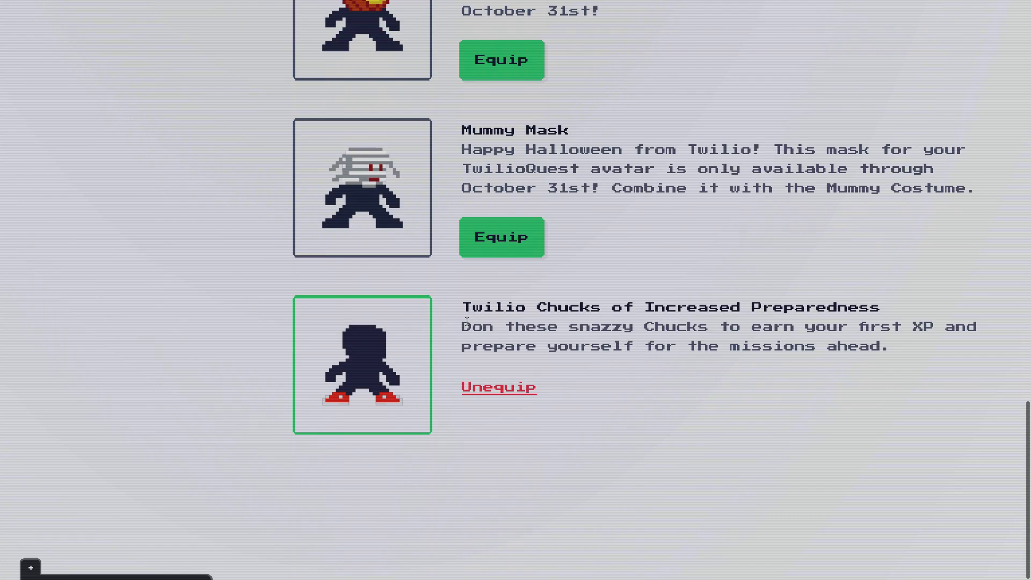
scroll(up, 3)
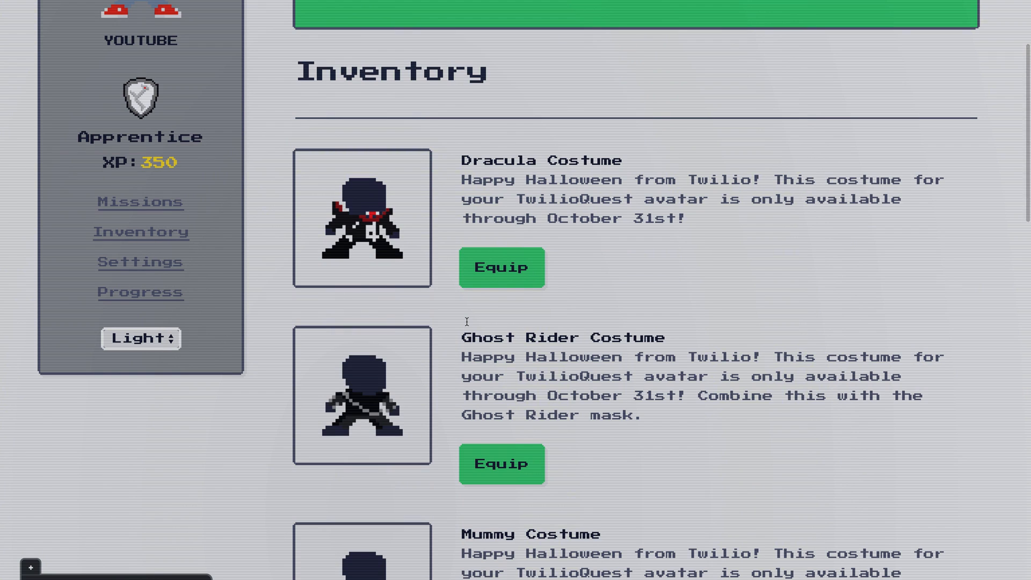
click(140, 201)
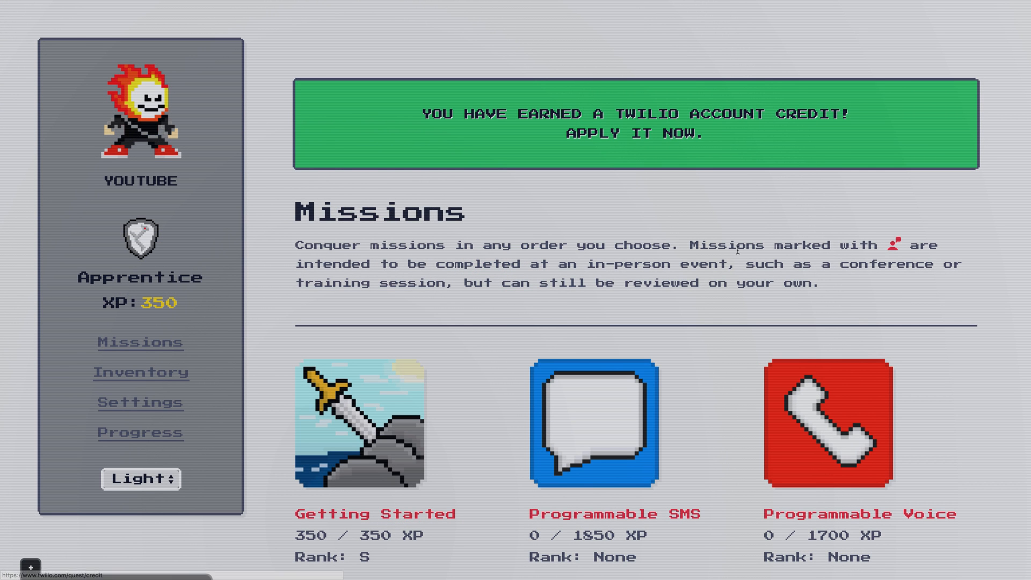